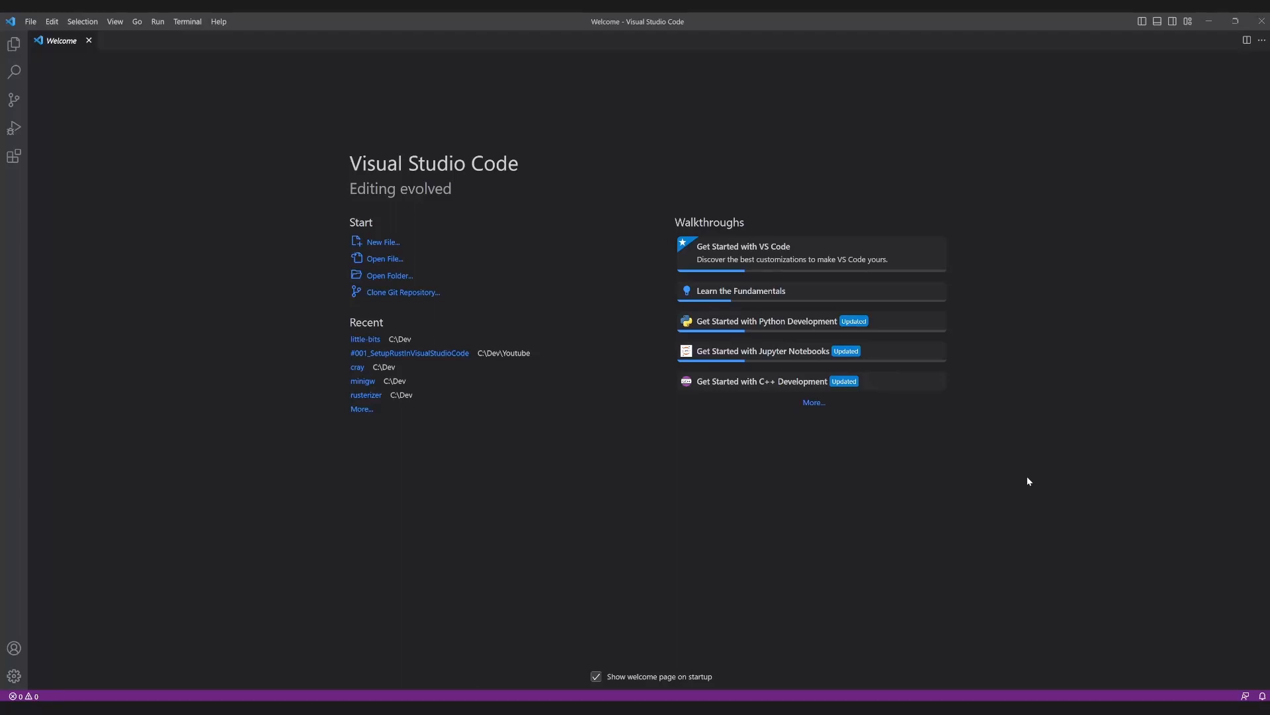
mouse_move(561, 653)
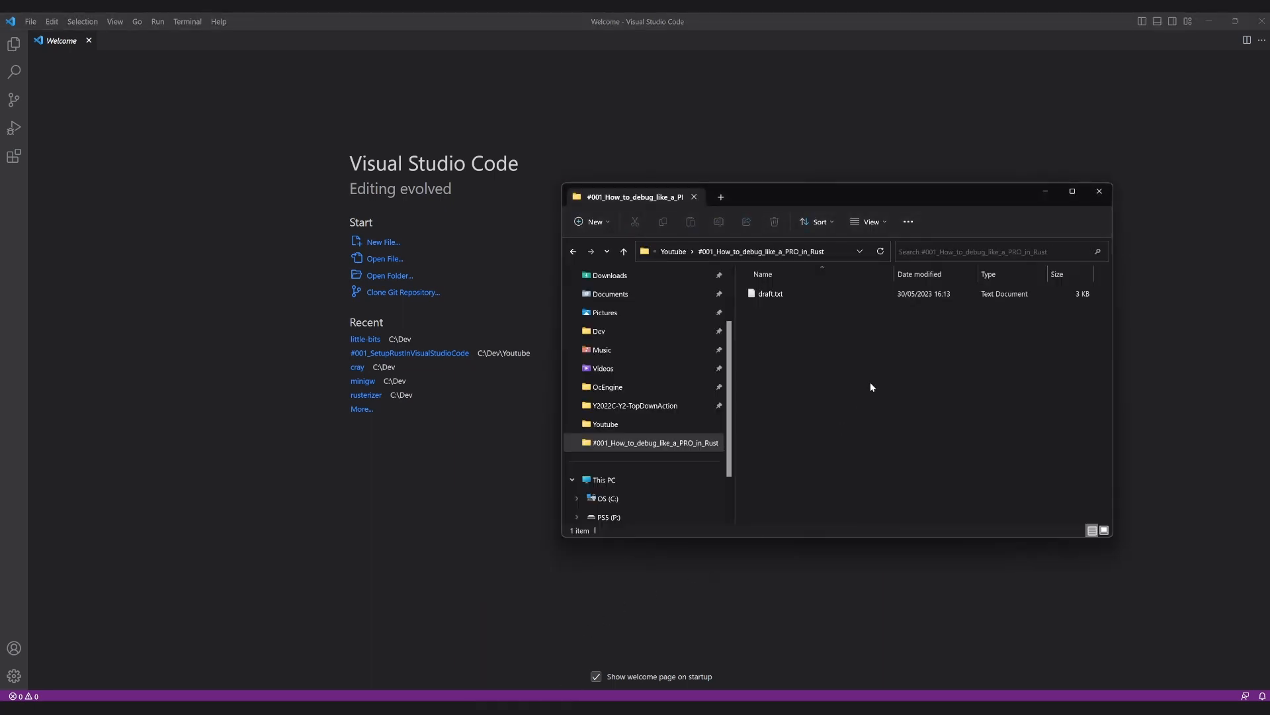
mouse_move(685, 294)
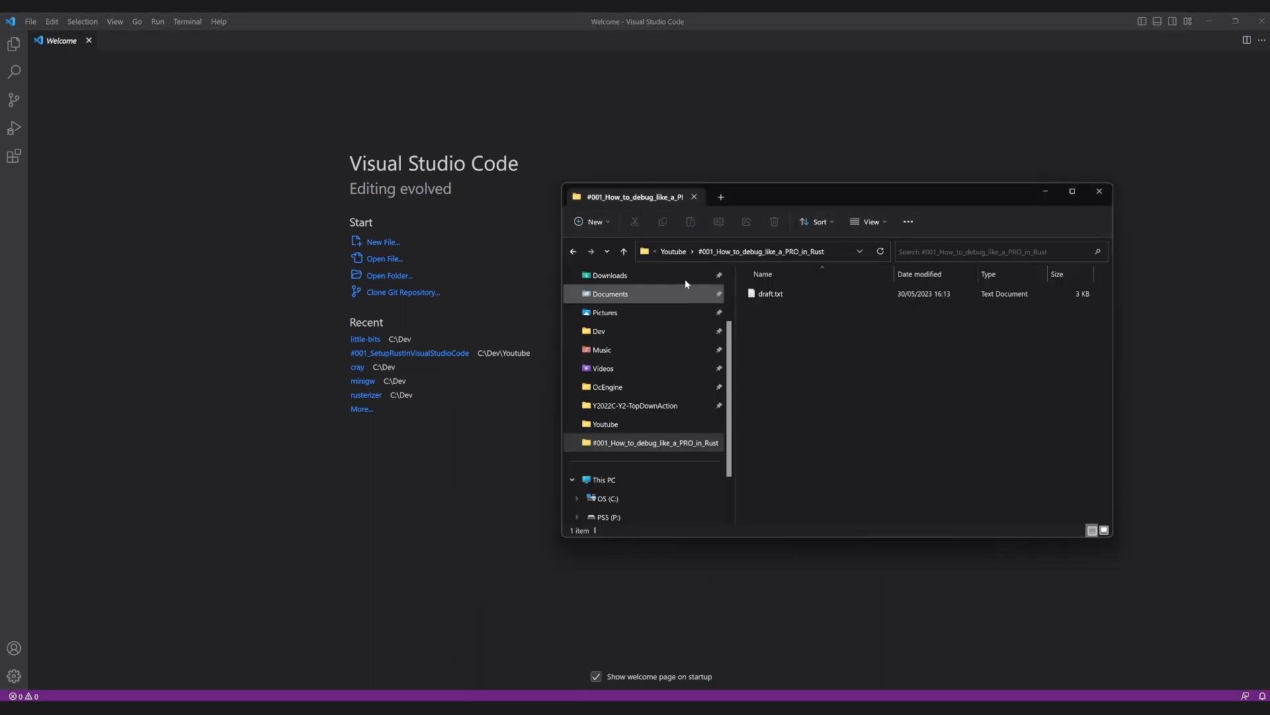
Start a new terminal and cd into C:\Dev\Youtube\#001_How_to_debug_like_a_PRO_in_Rust
left_click(770, 251)
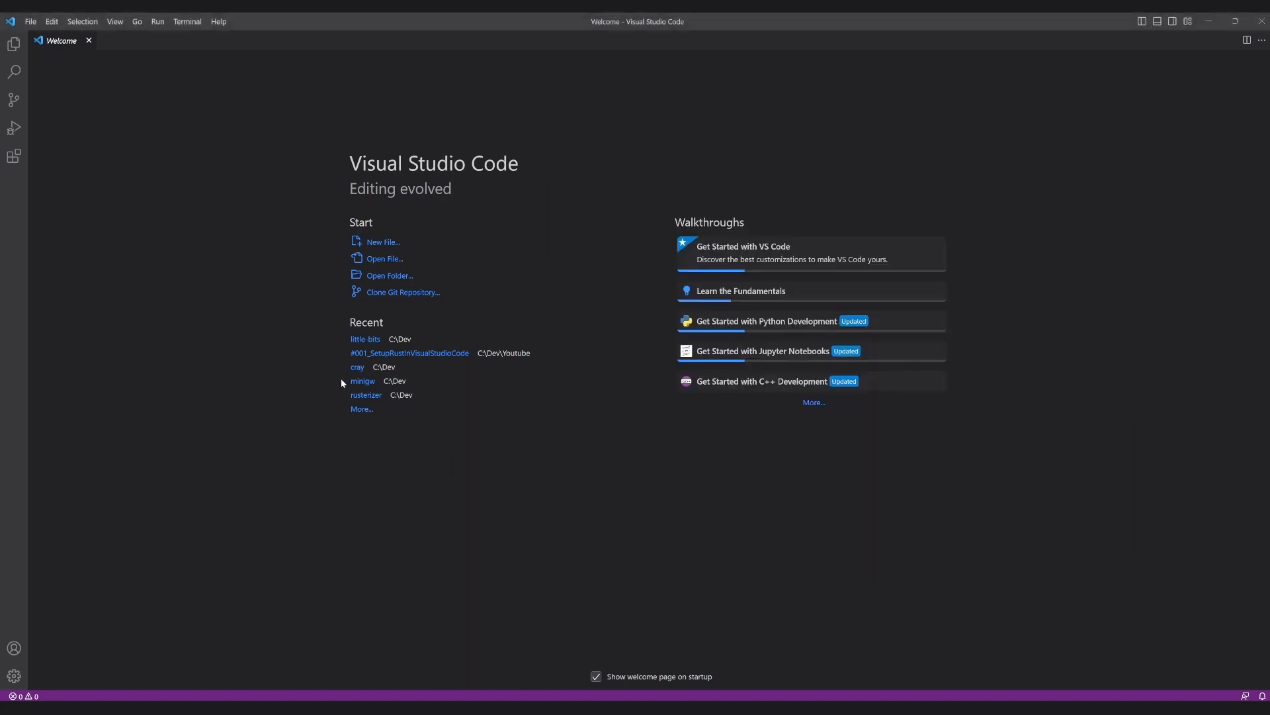
left_click(186, 21)
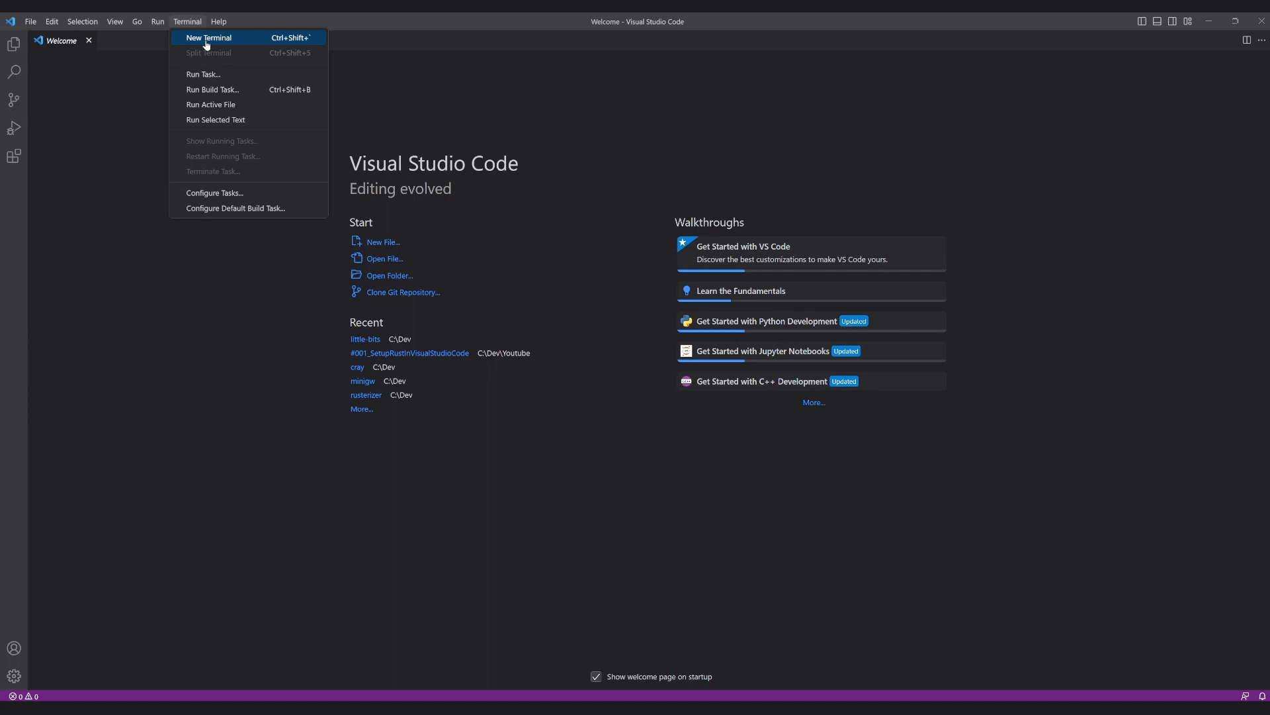
left_click(210, 37)
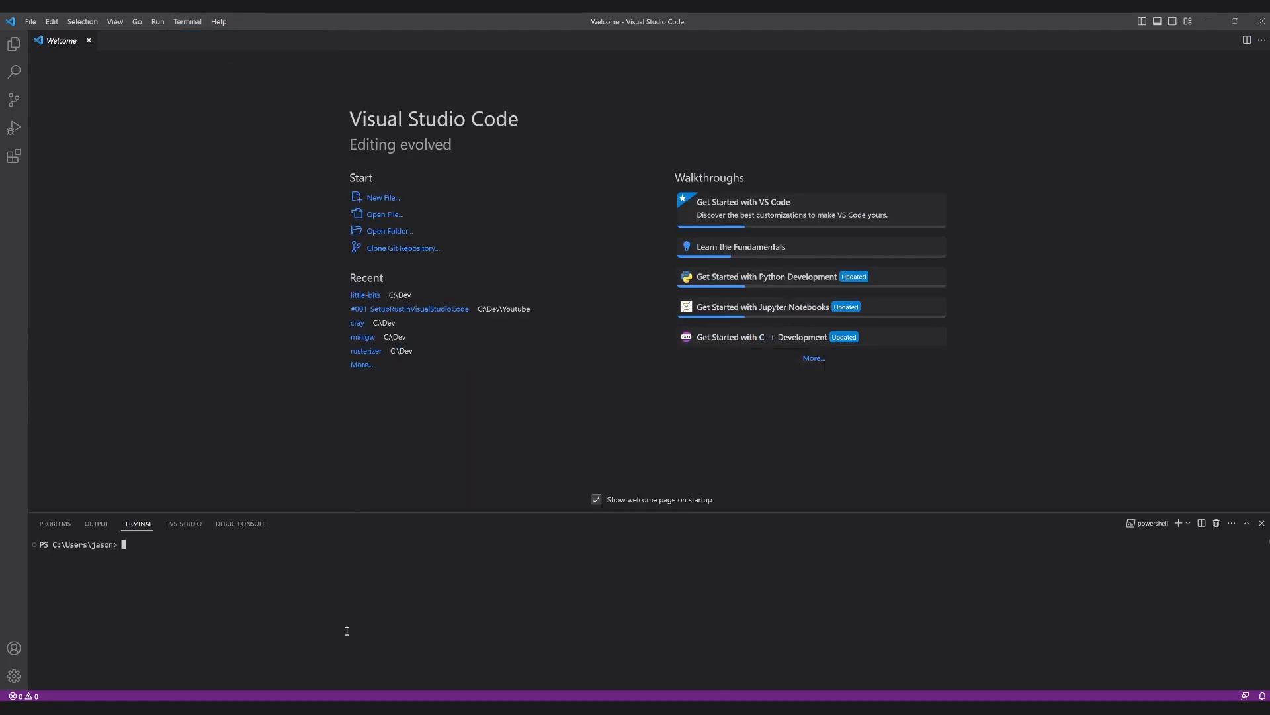
type("cd")
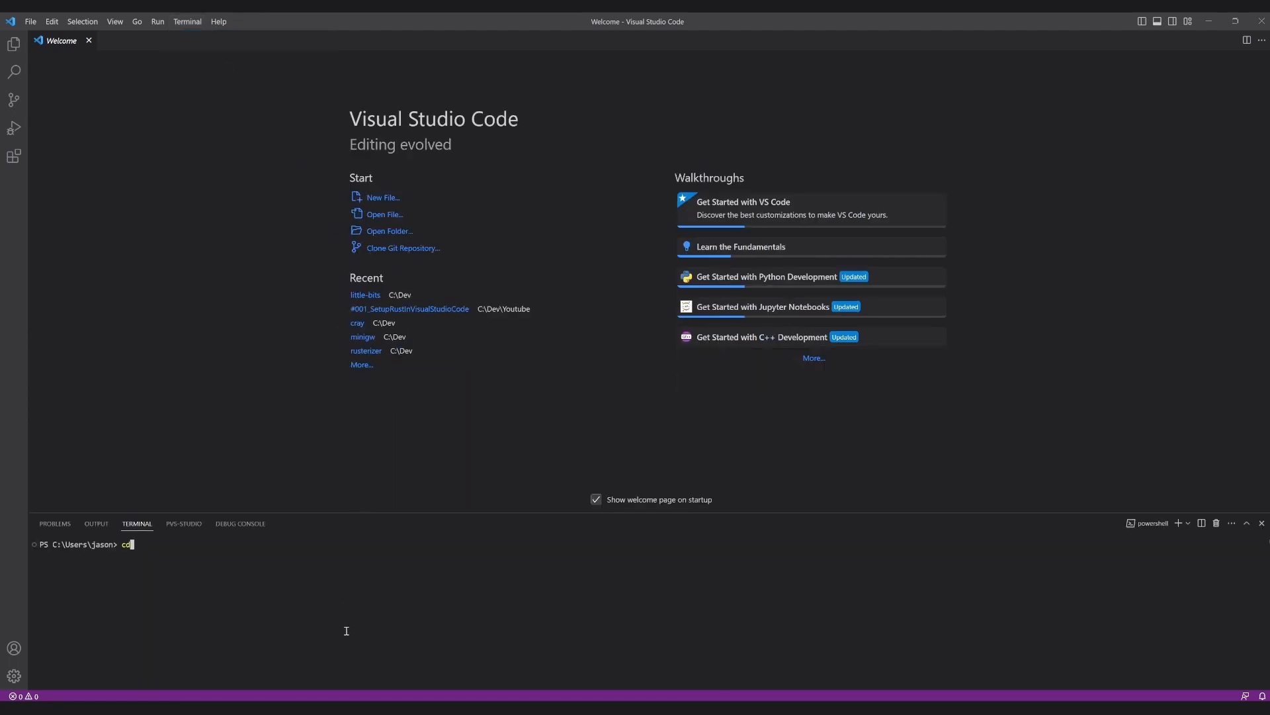
type("C:\\Dev\\Youtube\\#001_How_to_debug_like_a_PRO_in_Rust")
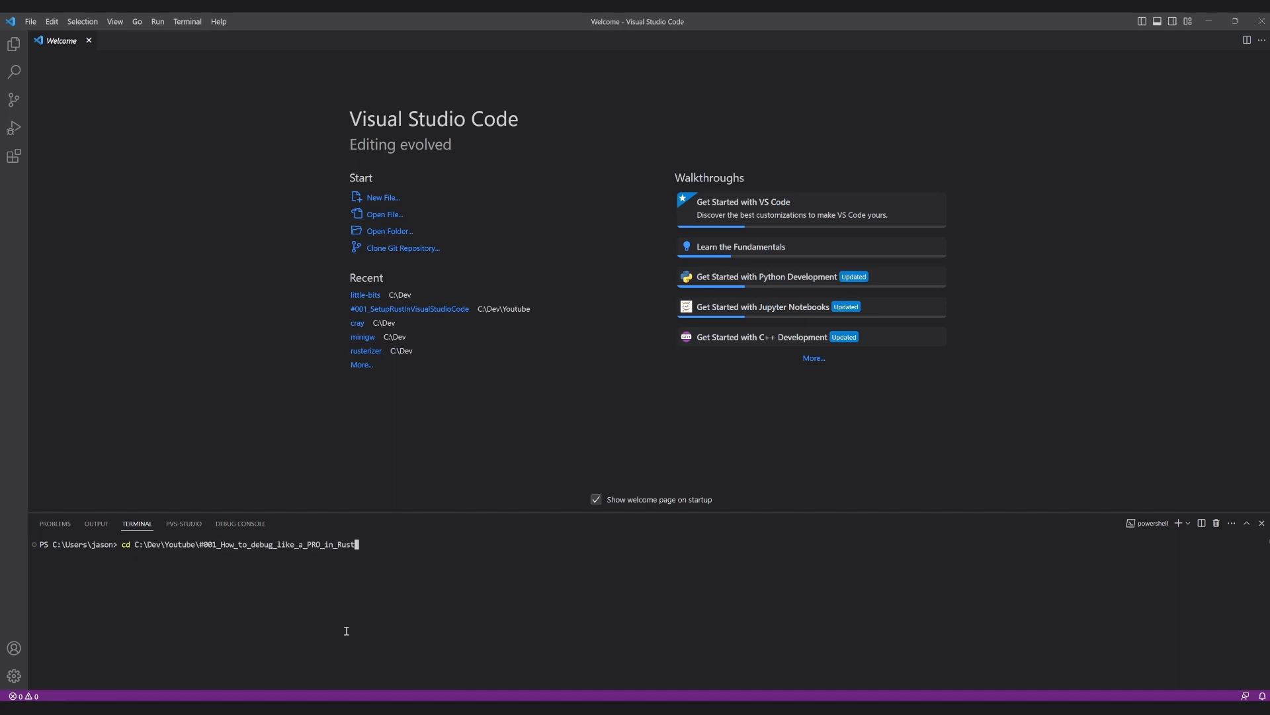
key("Return")
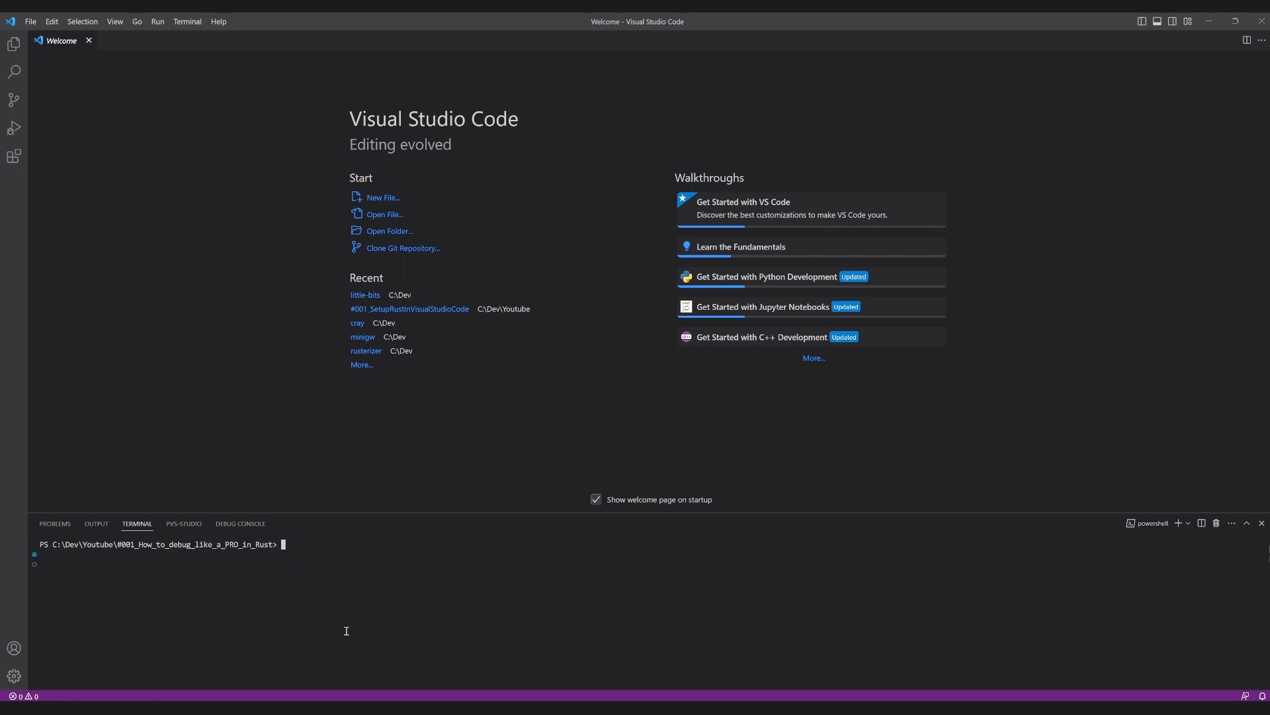
Run cargo new example to create the project, then clear the terminal output
type("cargo new")
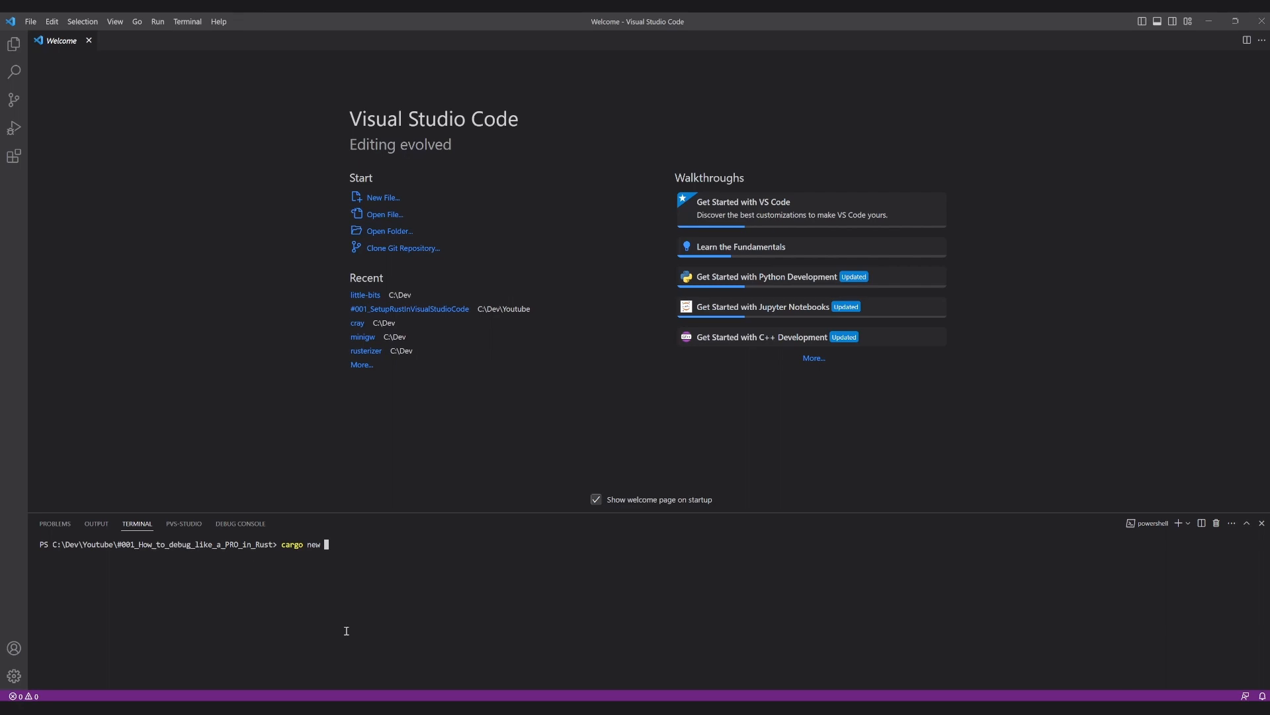
type("ex")
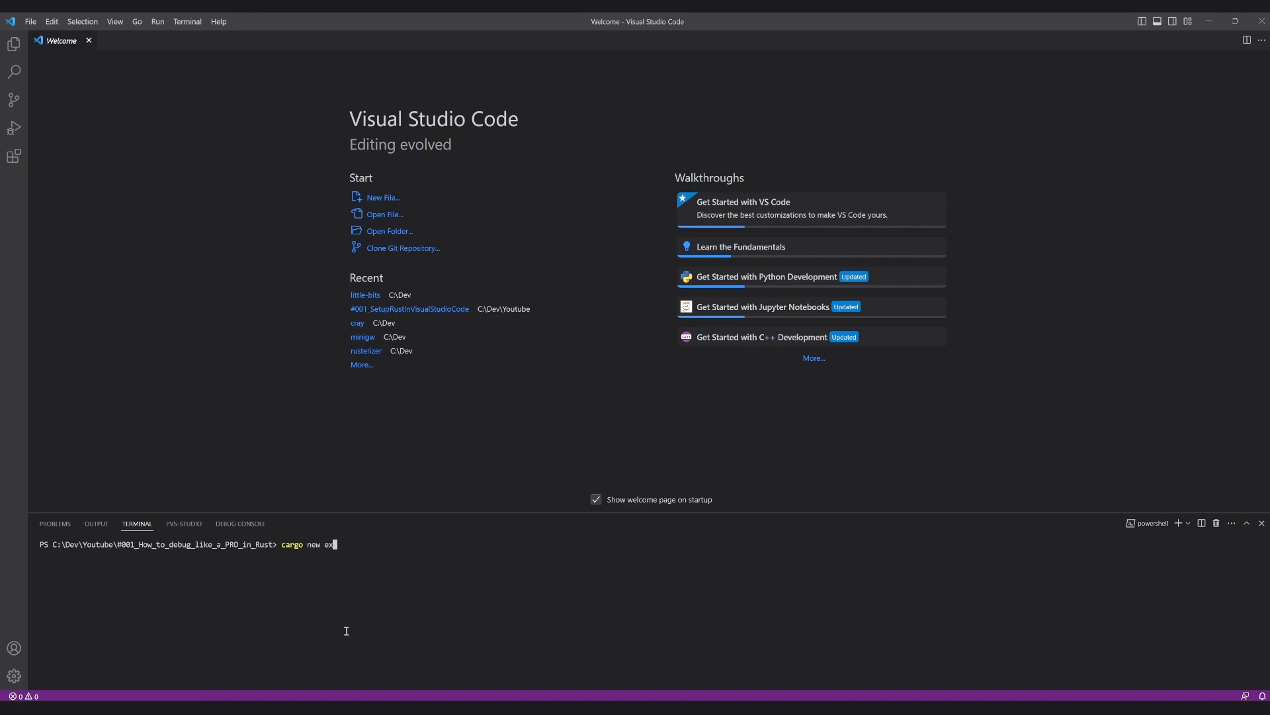
key("Return")
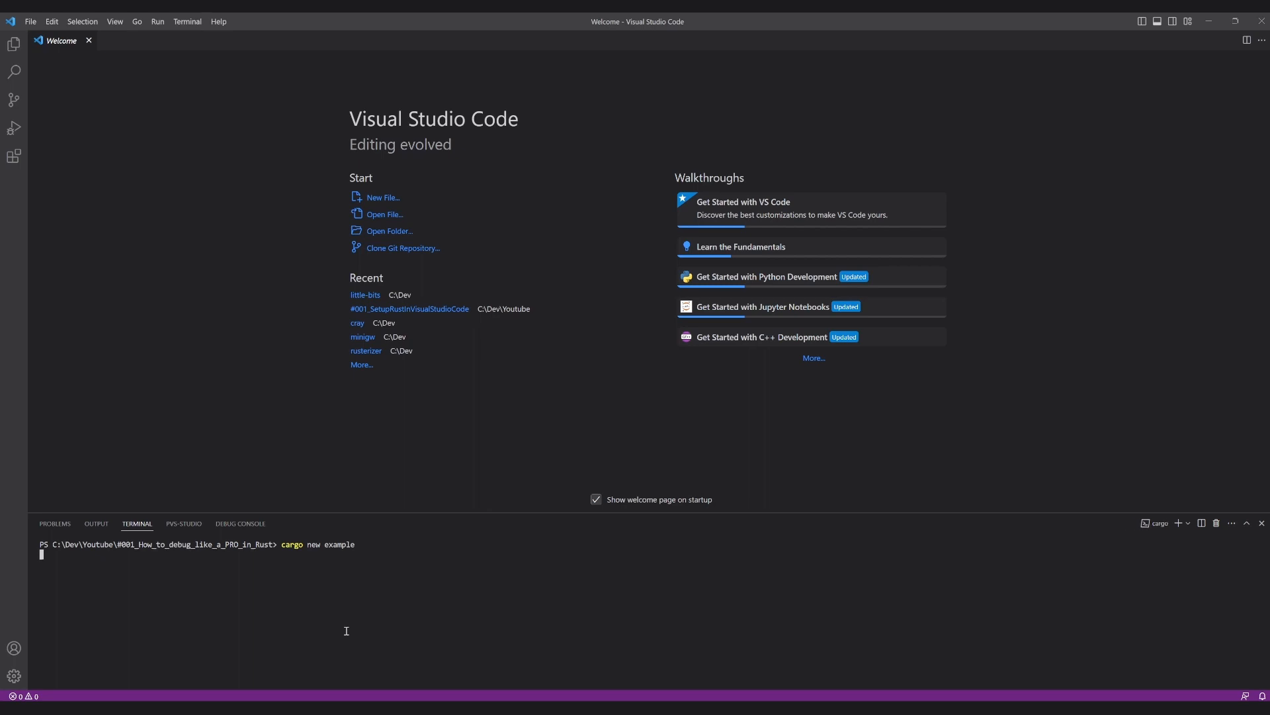
key("Return")
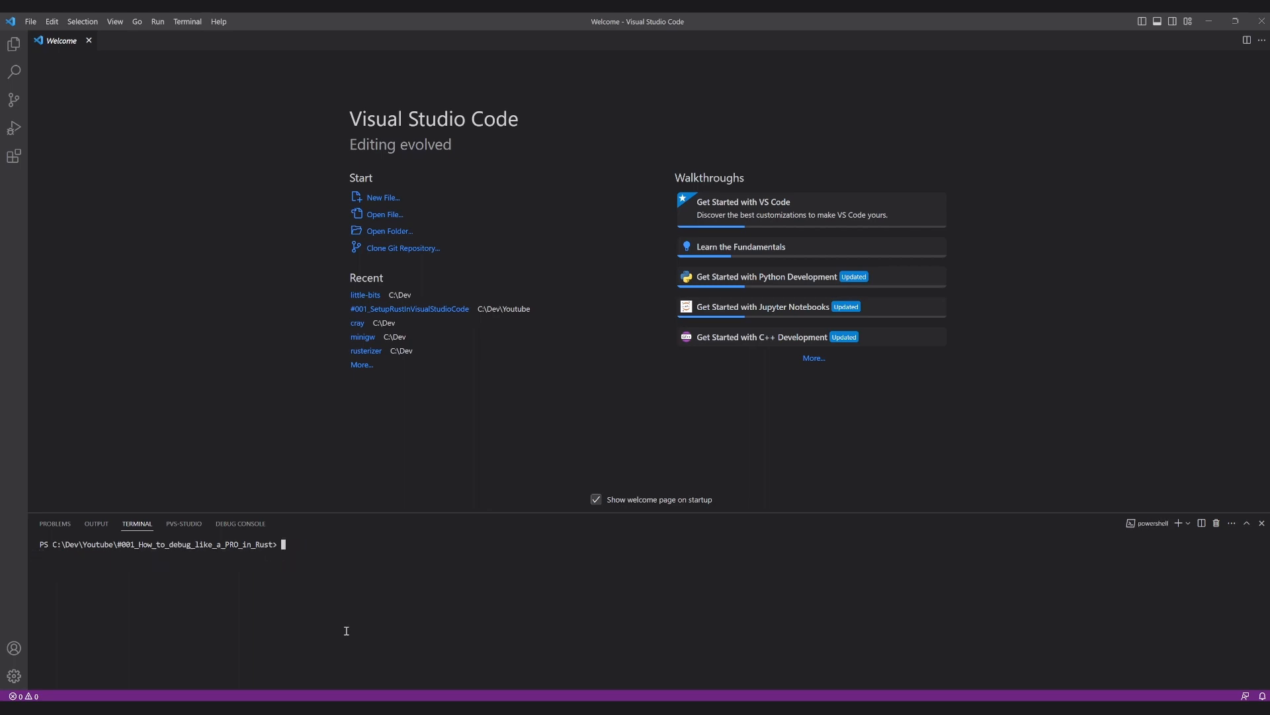
mouse_move(293, 502)
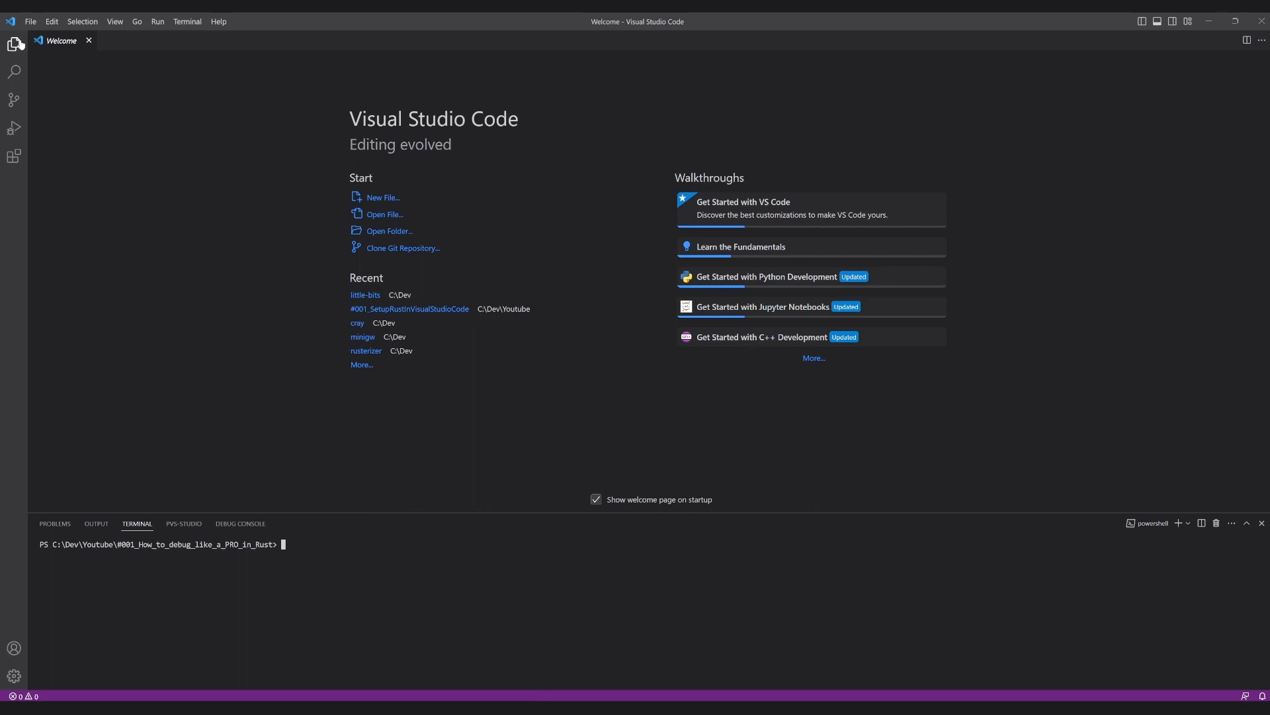
Open the example project folder as the workspace
left_click(385, 214)
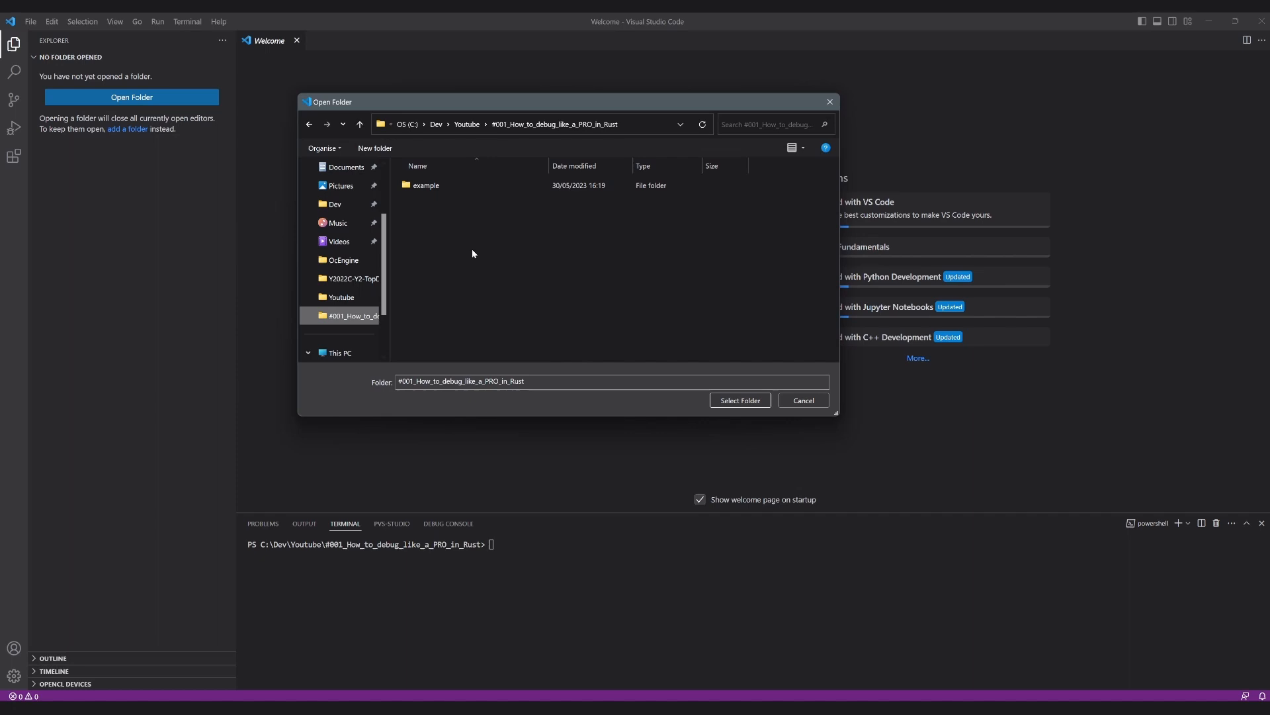
left_click(738, 400)
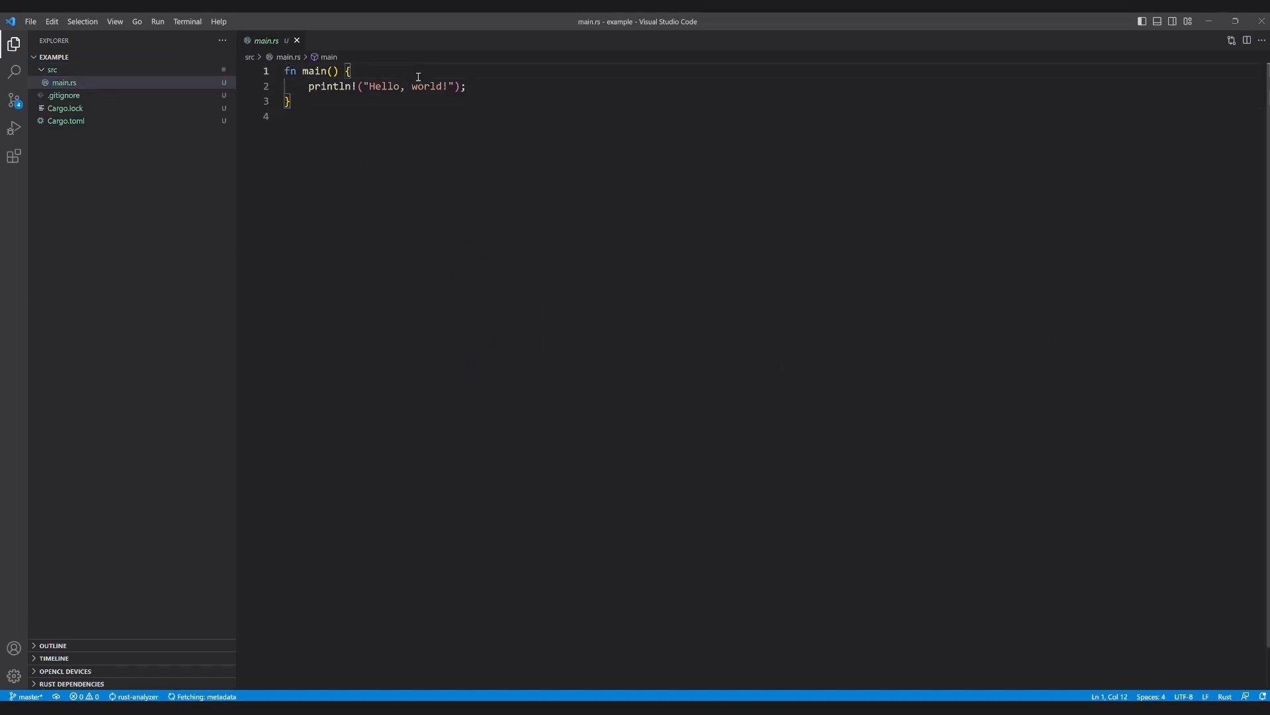
Write let mut result = 0 and a for loop over 0..5 adding i * i to result
key("Enter")
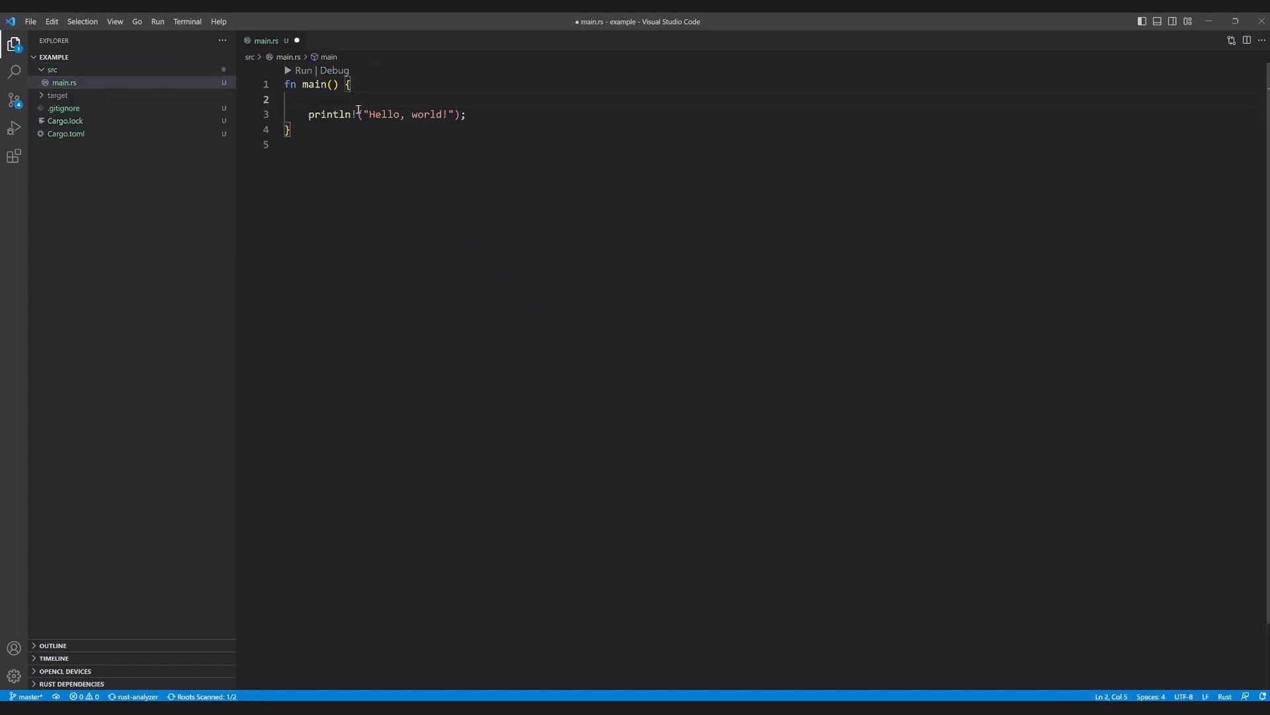
key("Enter")
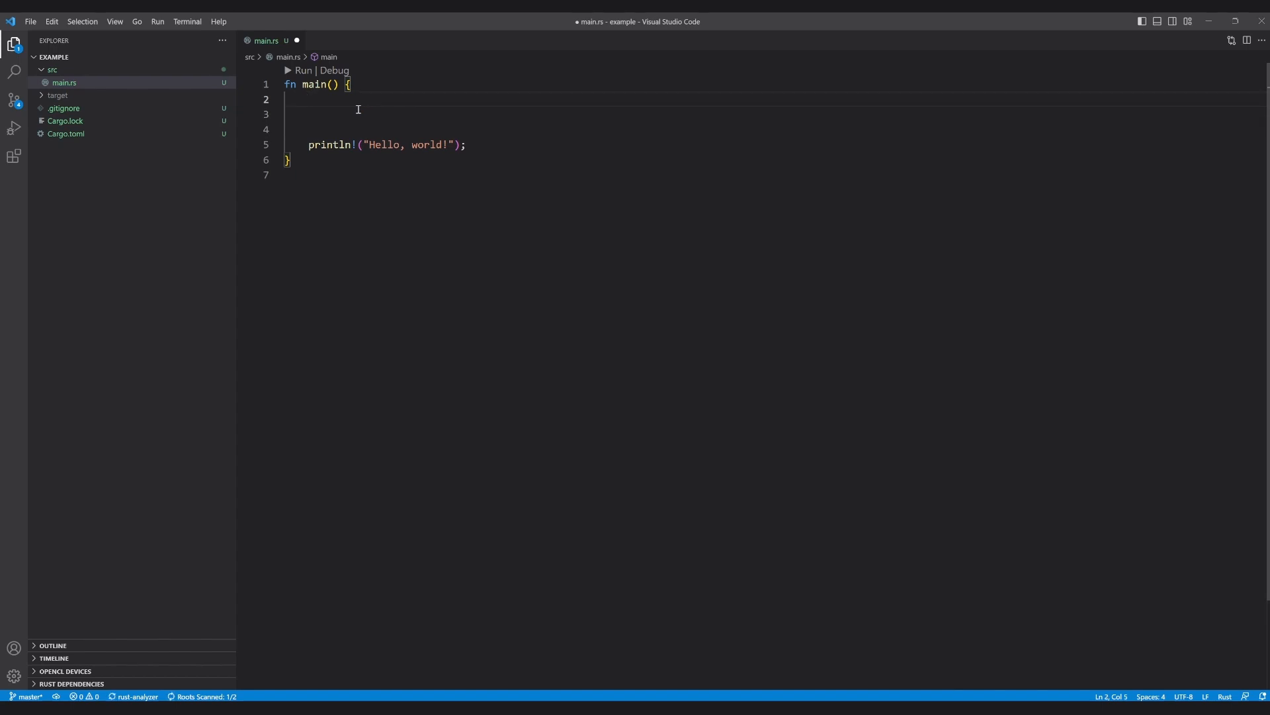
type("let mut result = 0;")
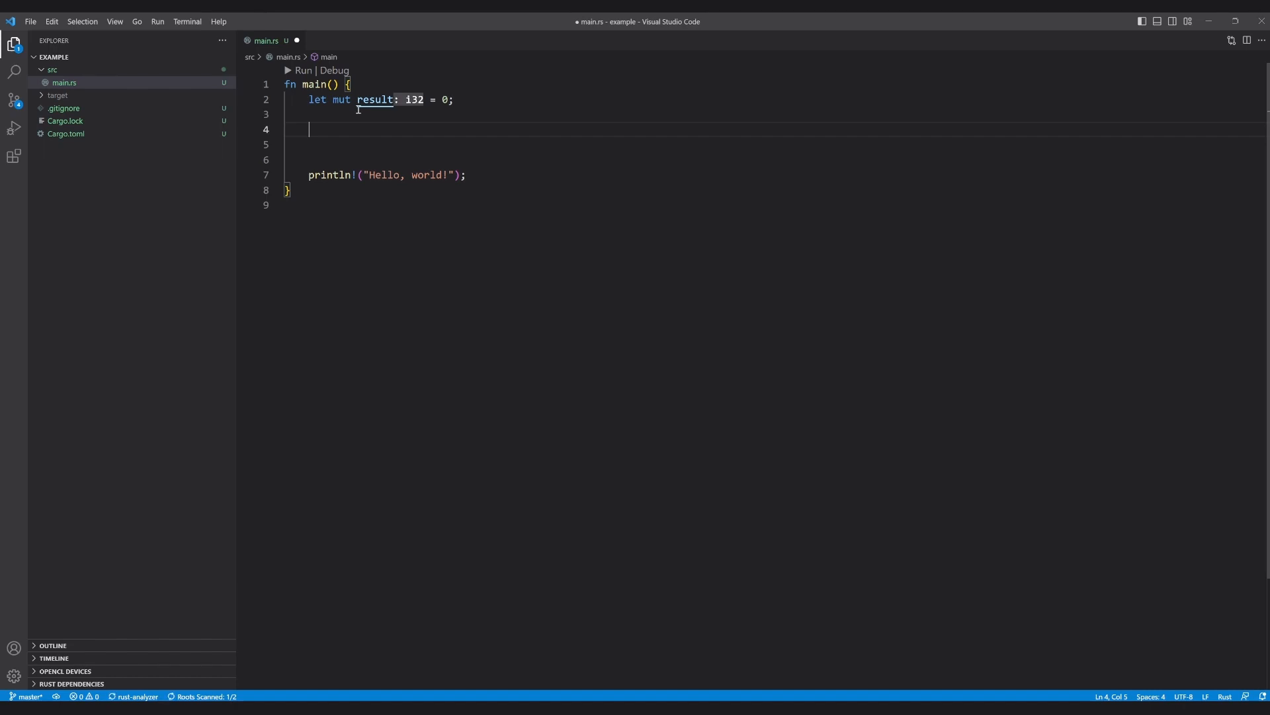
type("for i in 0-")
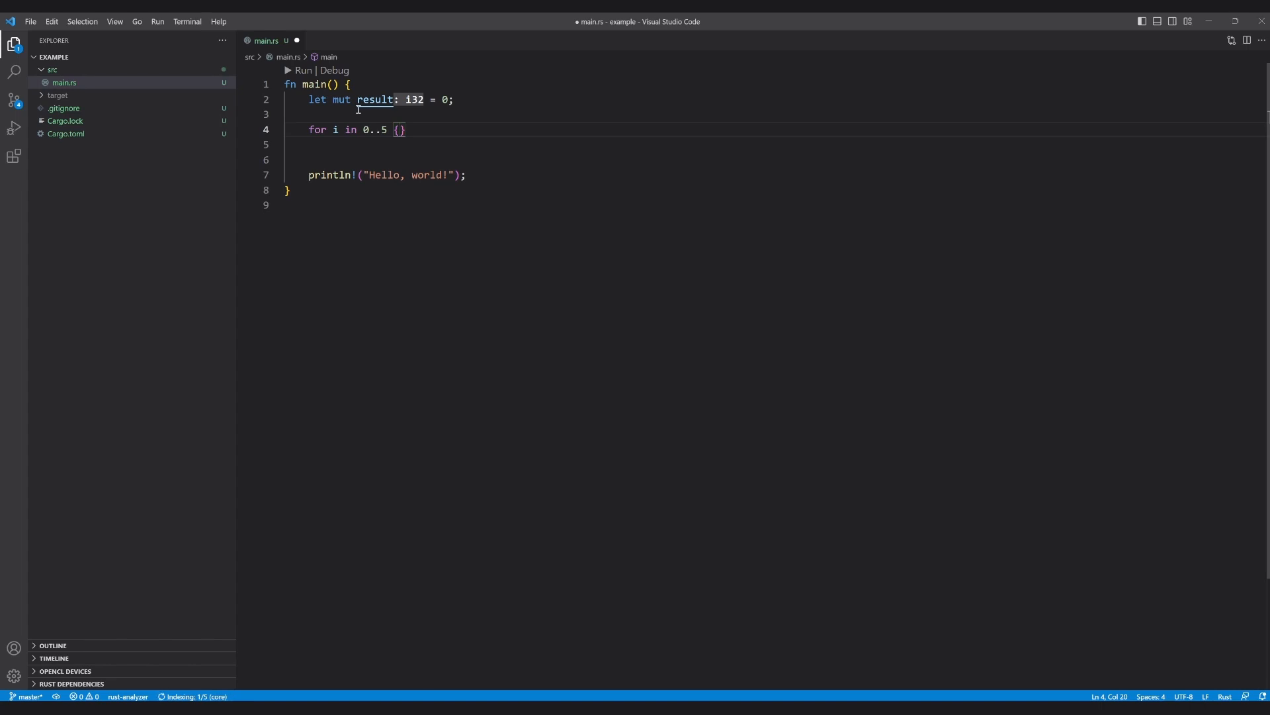
type("result +=")
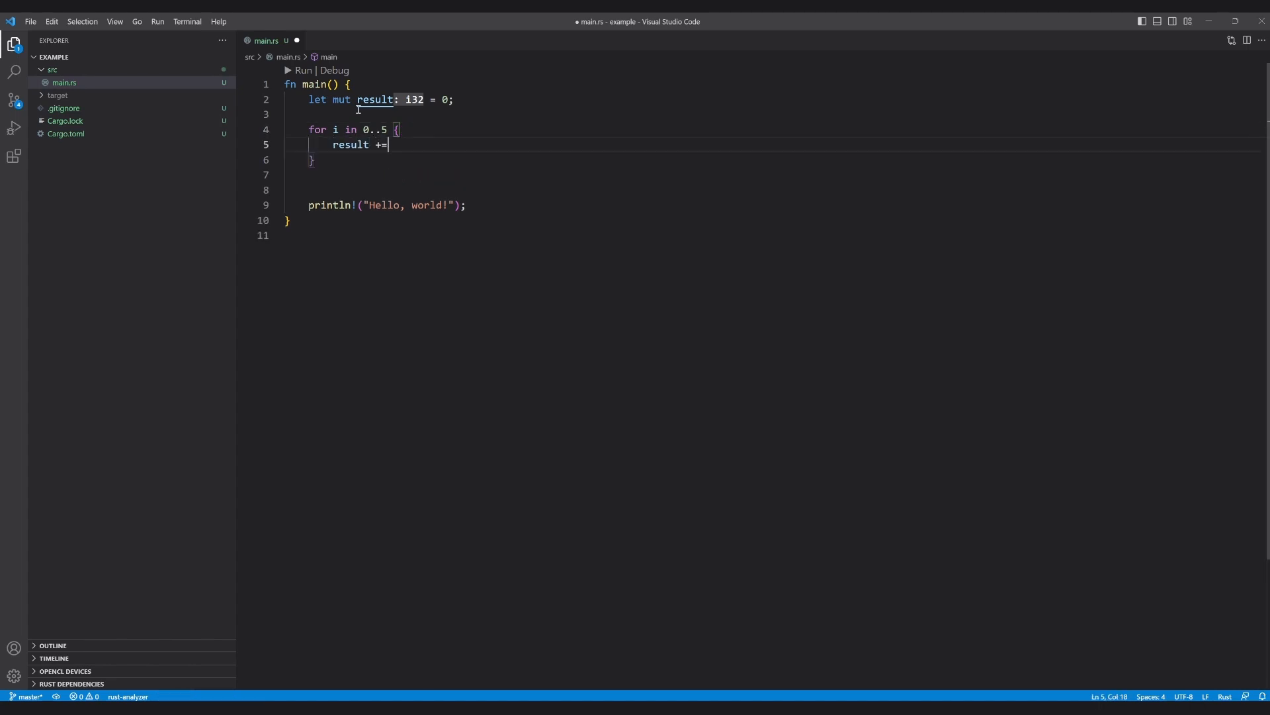
type("i * i")
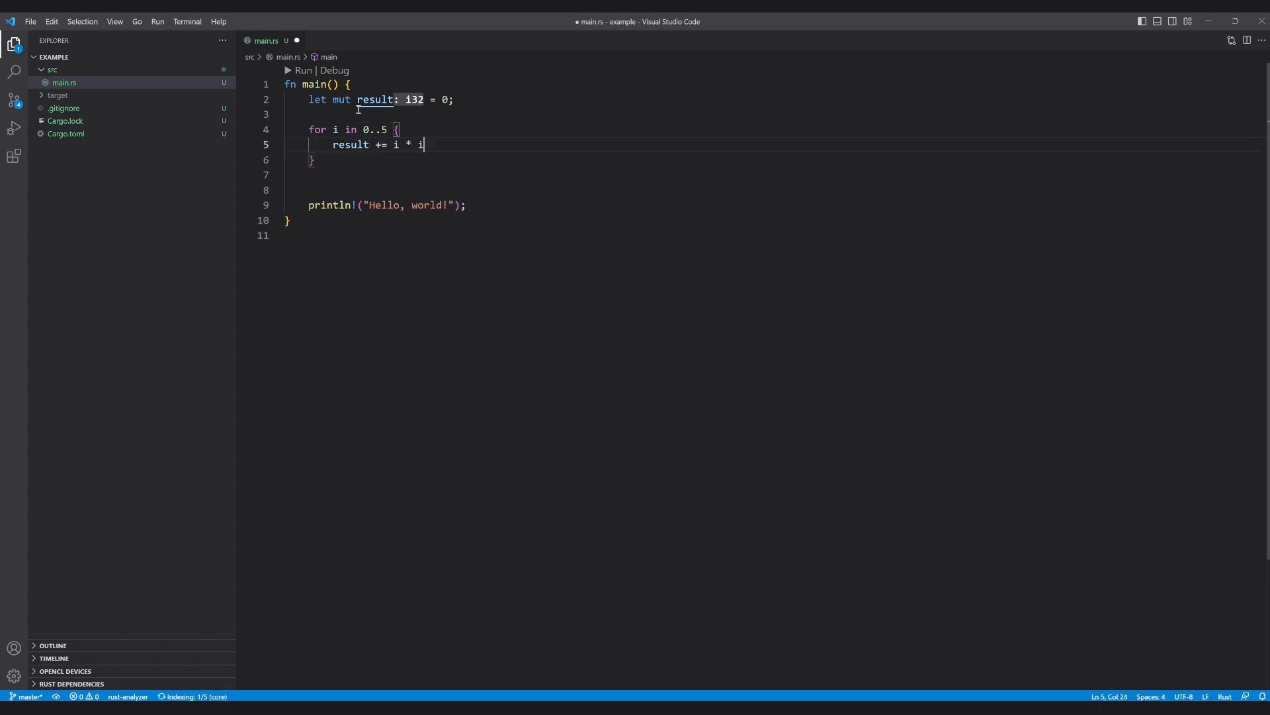
type(";")
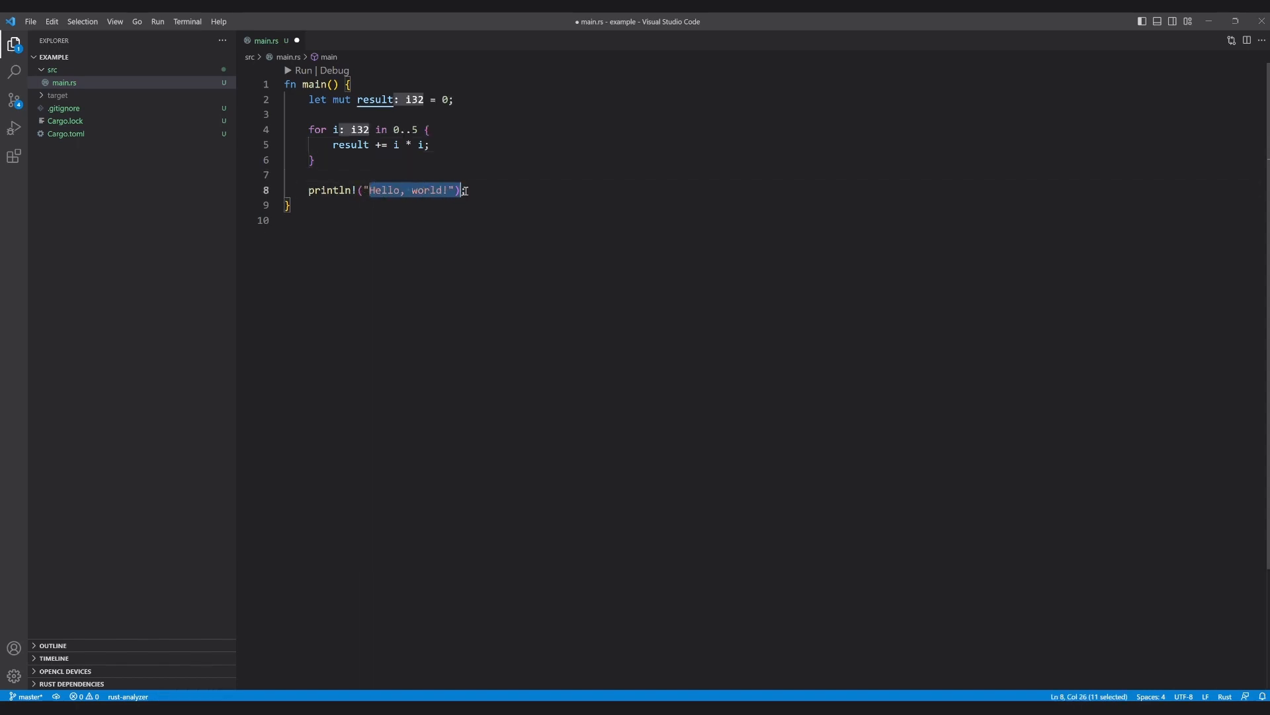
Change the println to print "Result = {}!" with result
type("Result")
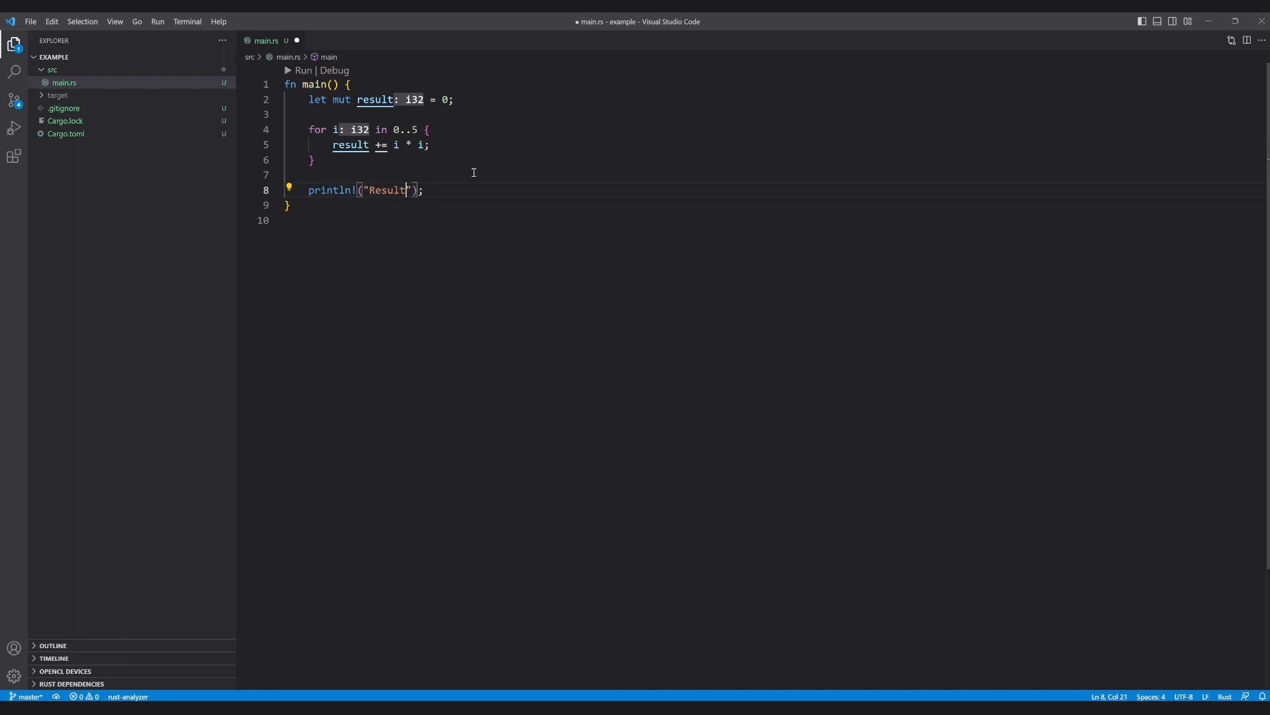
type("= {}!")
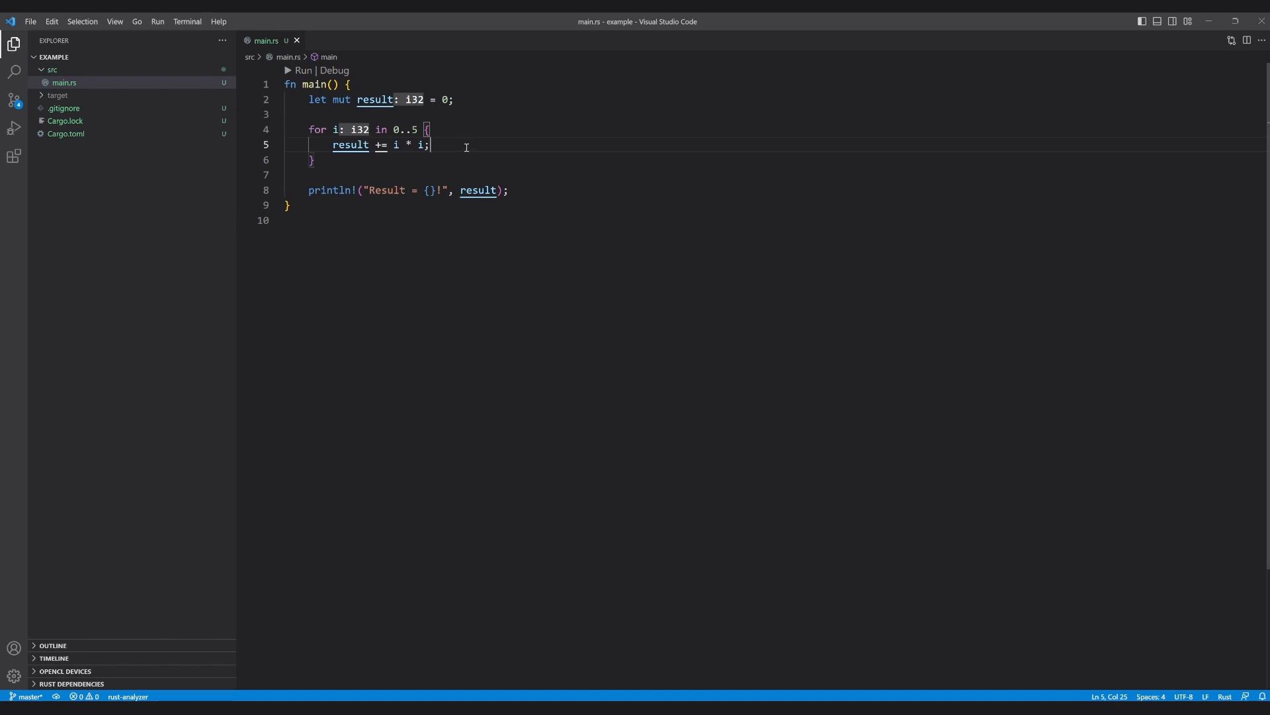
mouse_move(427, 139)
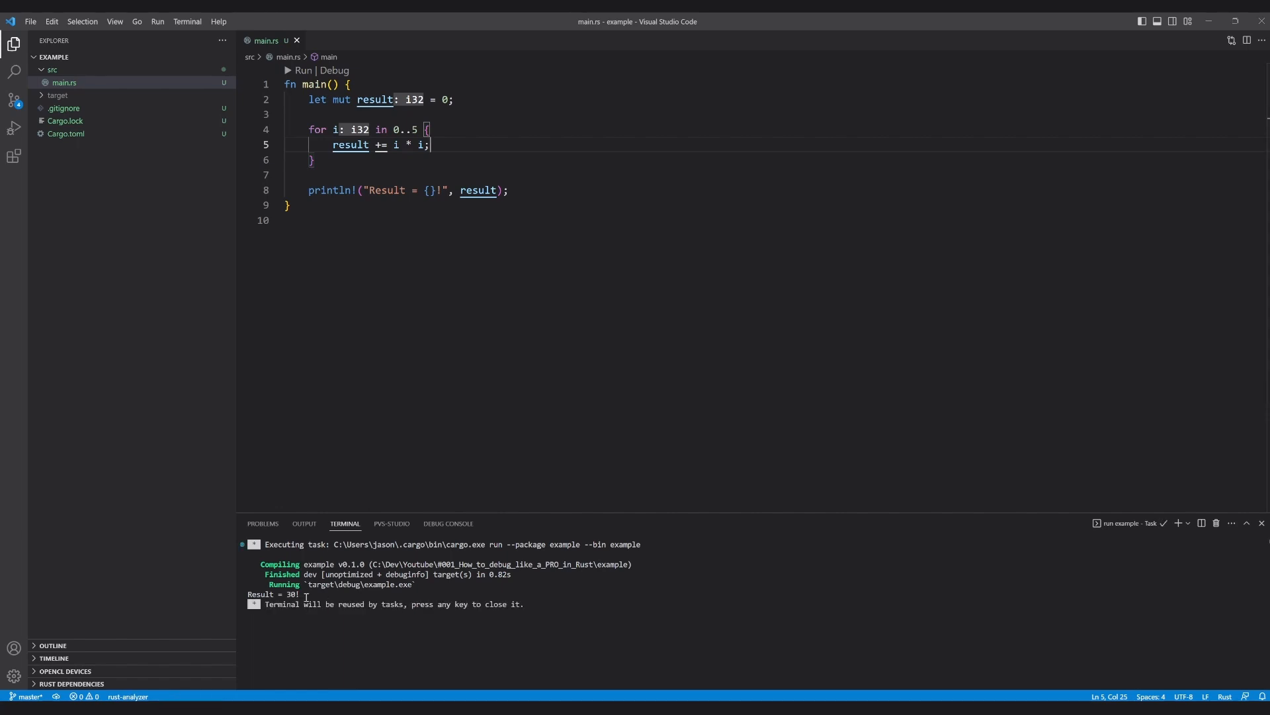
Edit the accumulation line to result += i and rerun, printing Result = 10!
left_click(419, 130)
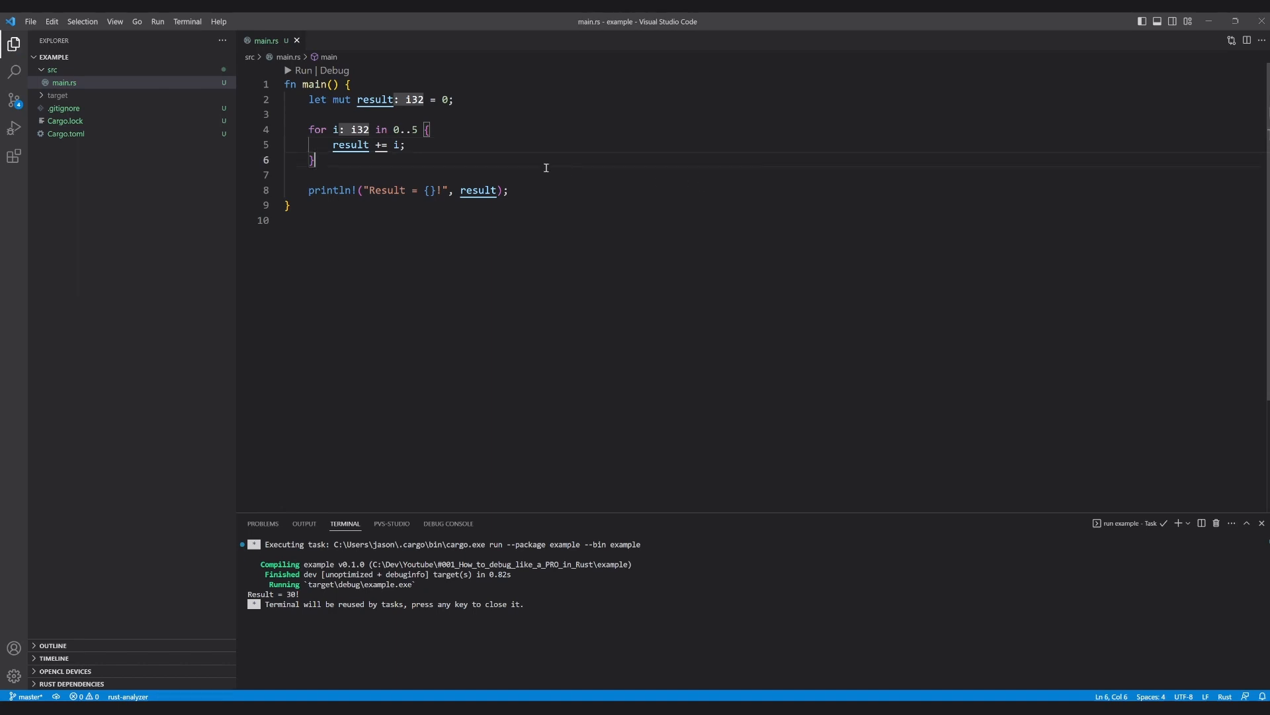
mouse_move(305, 126)
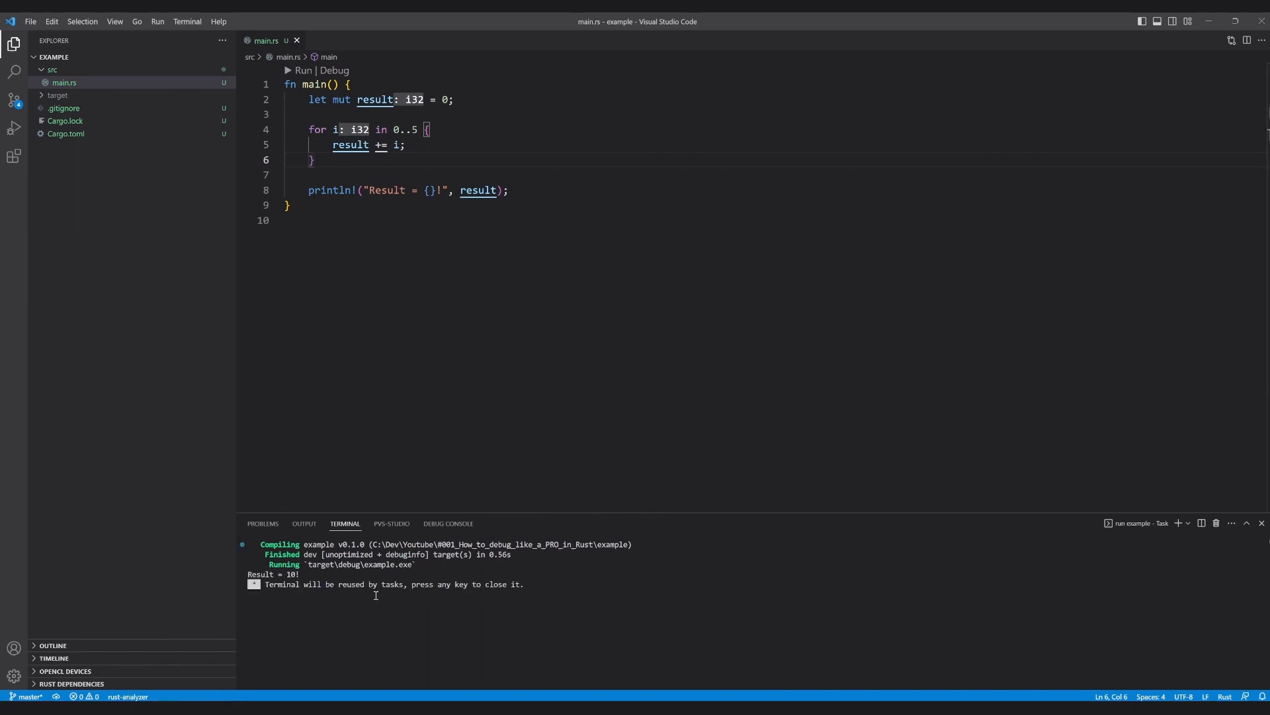
left_click(485, 173)
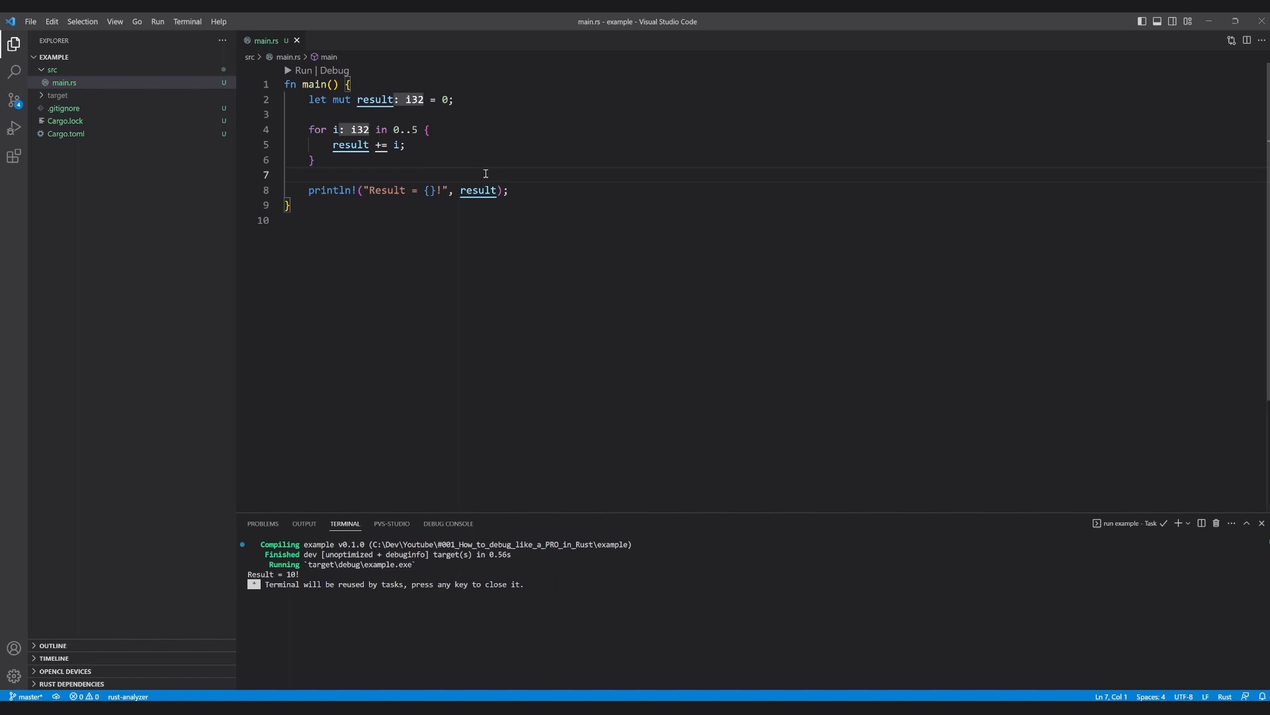
left_click(316, 161)
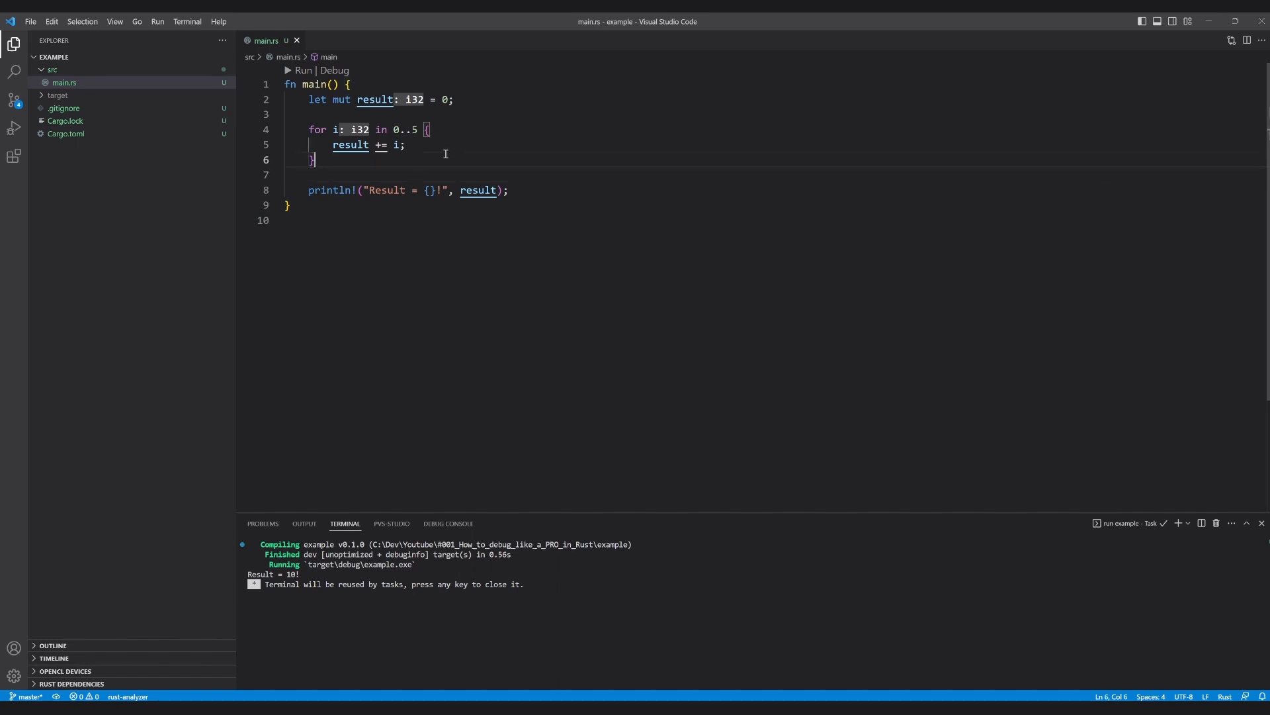
mouse_move(13, 128)
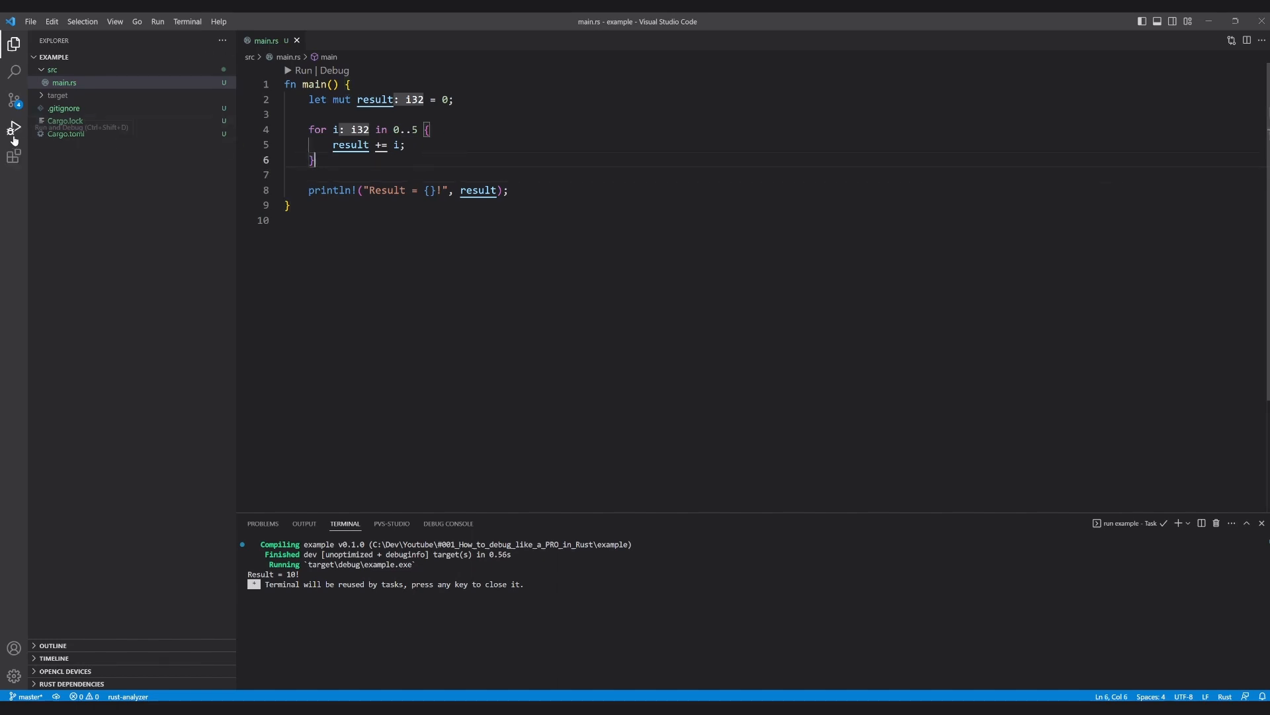
Create a .vscode folder in the project with a new launch.json file inside it
left_click(13, 127)
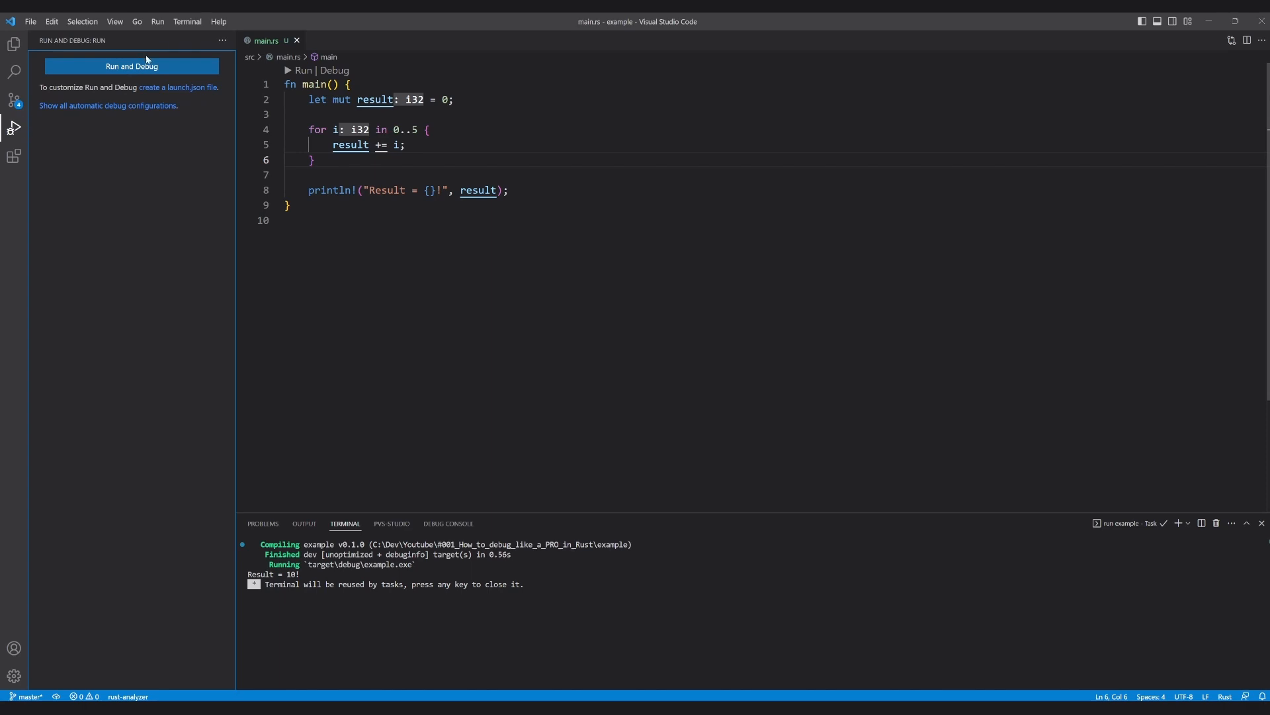
mouse_move(133, 172)
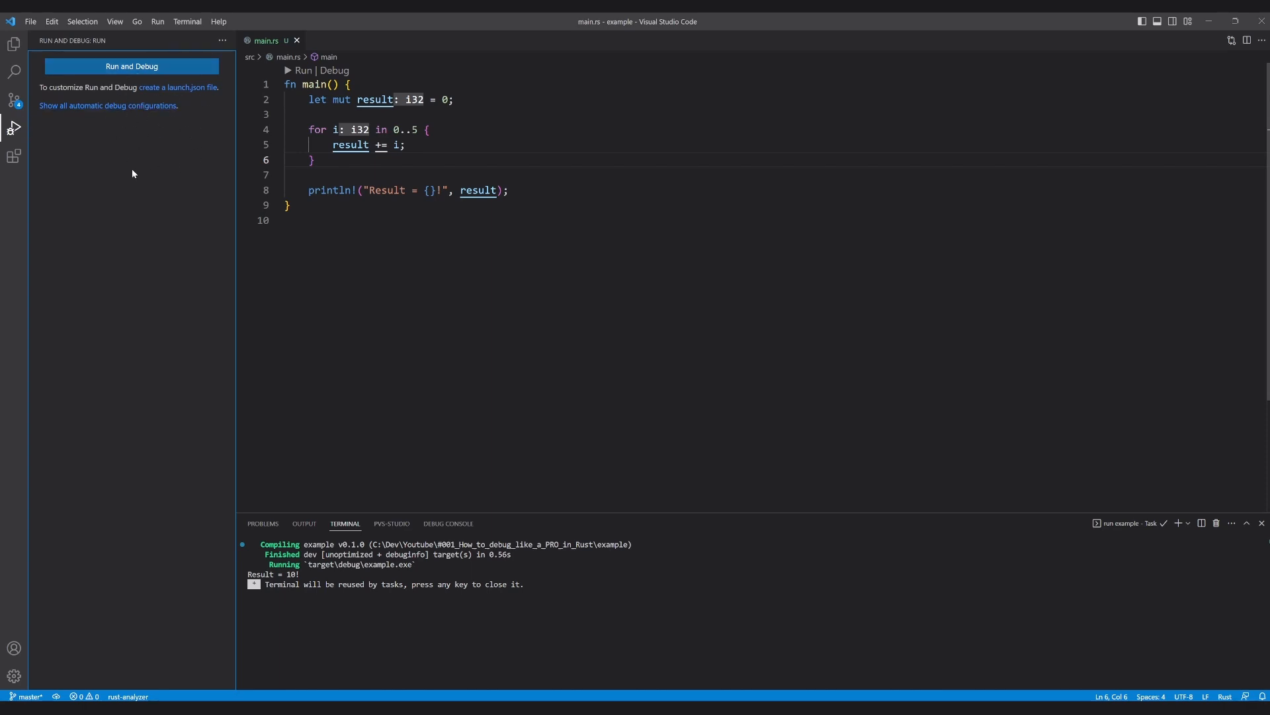
mouse_move(167, 168)
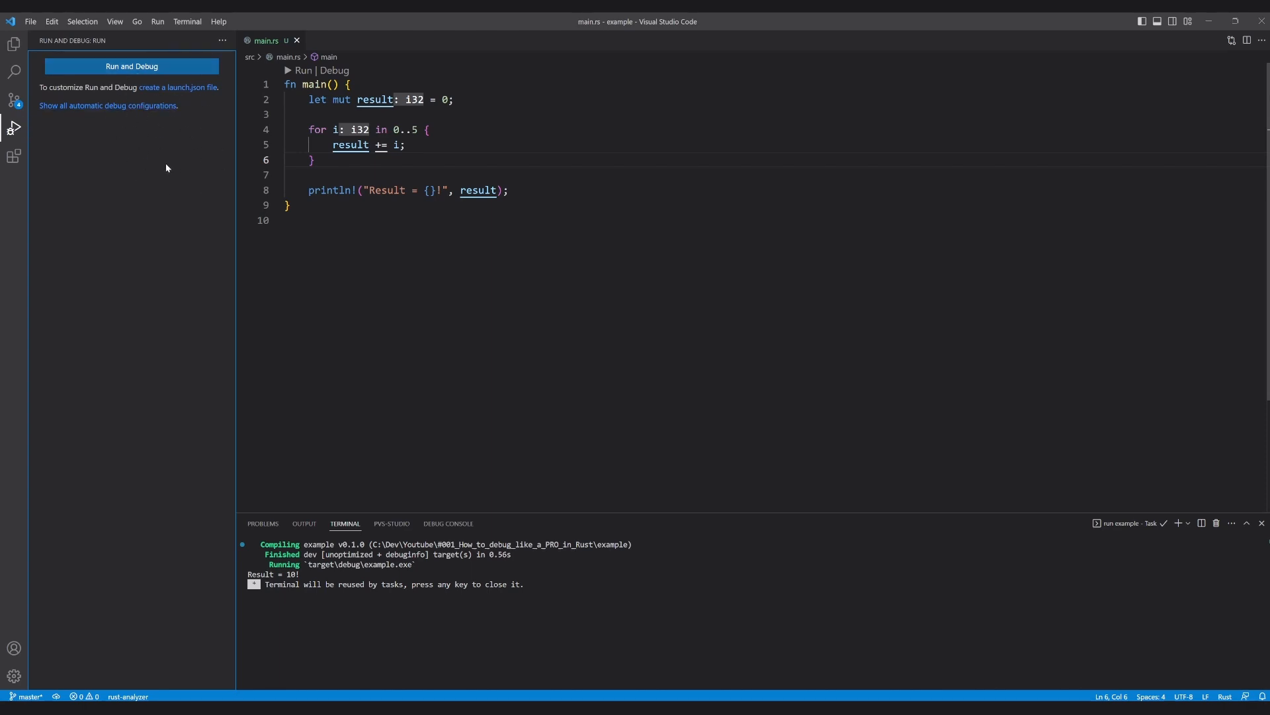
mouse_move(164, 98)
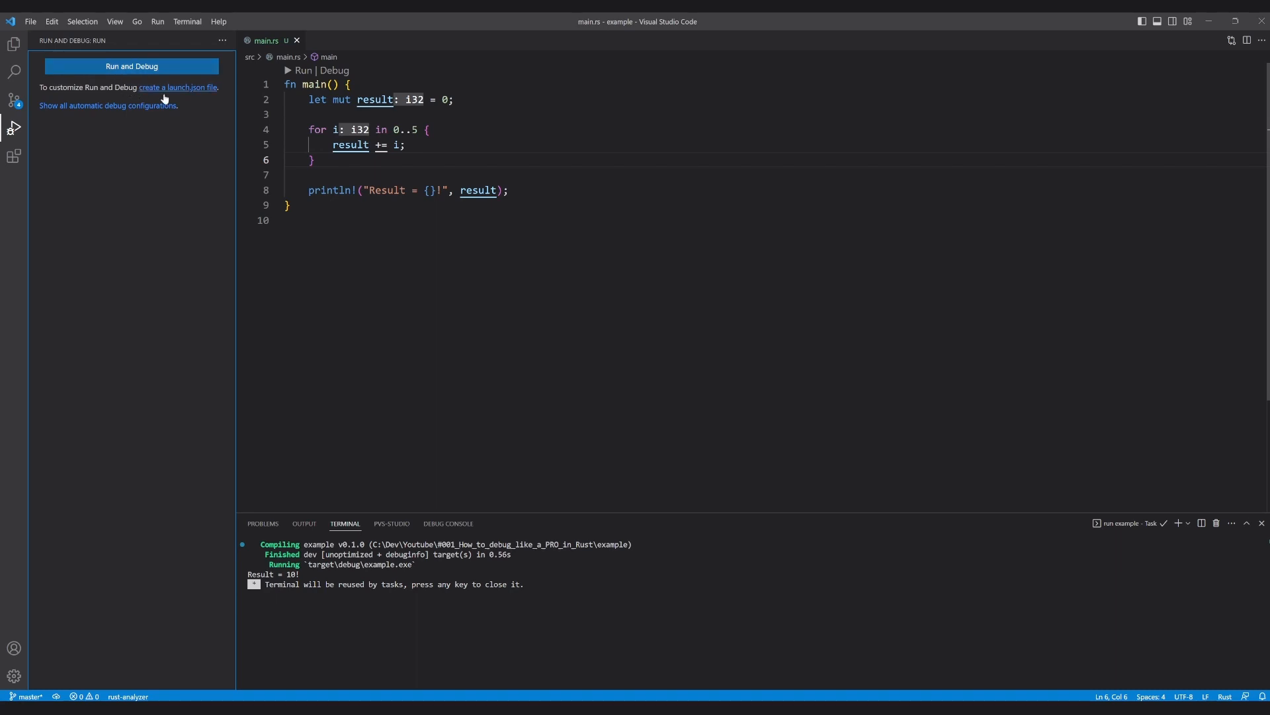
mouse_move(171, 97)
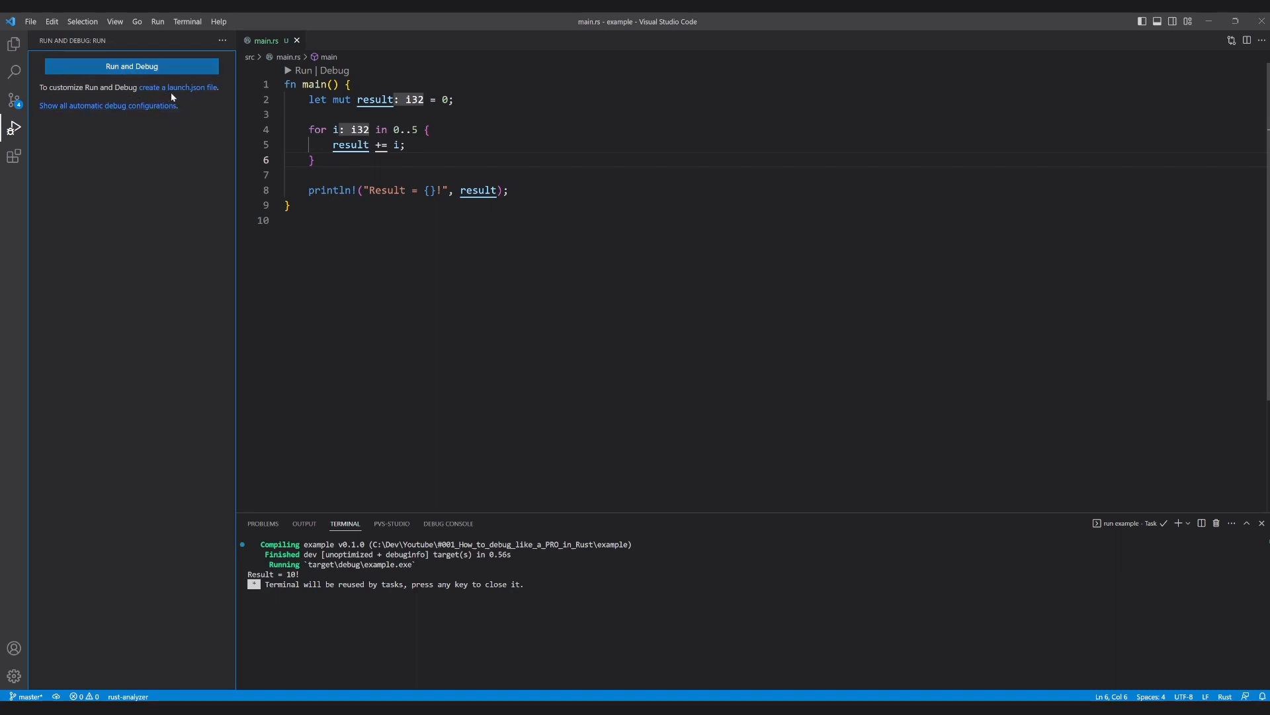
left_click(13, 44)
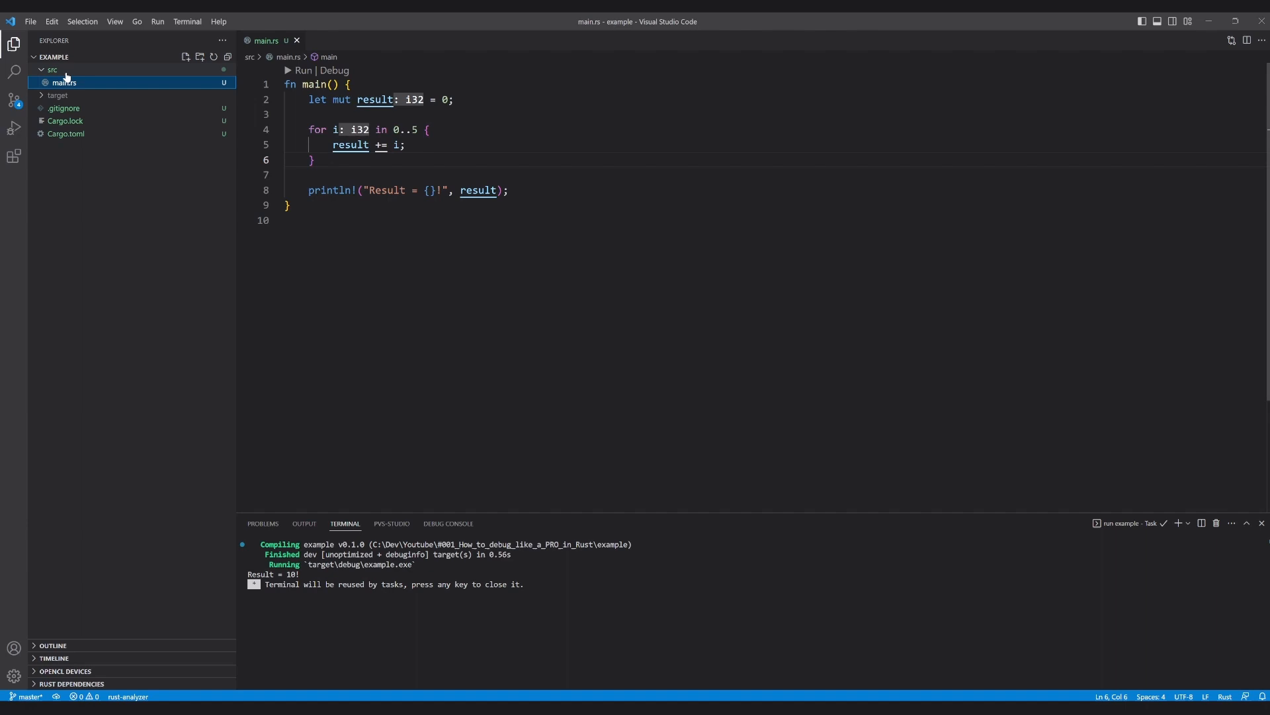
left_click(185, 57)
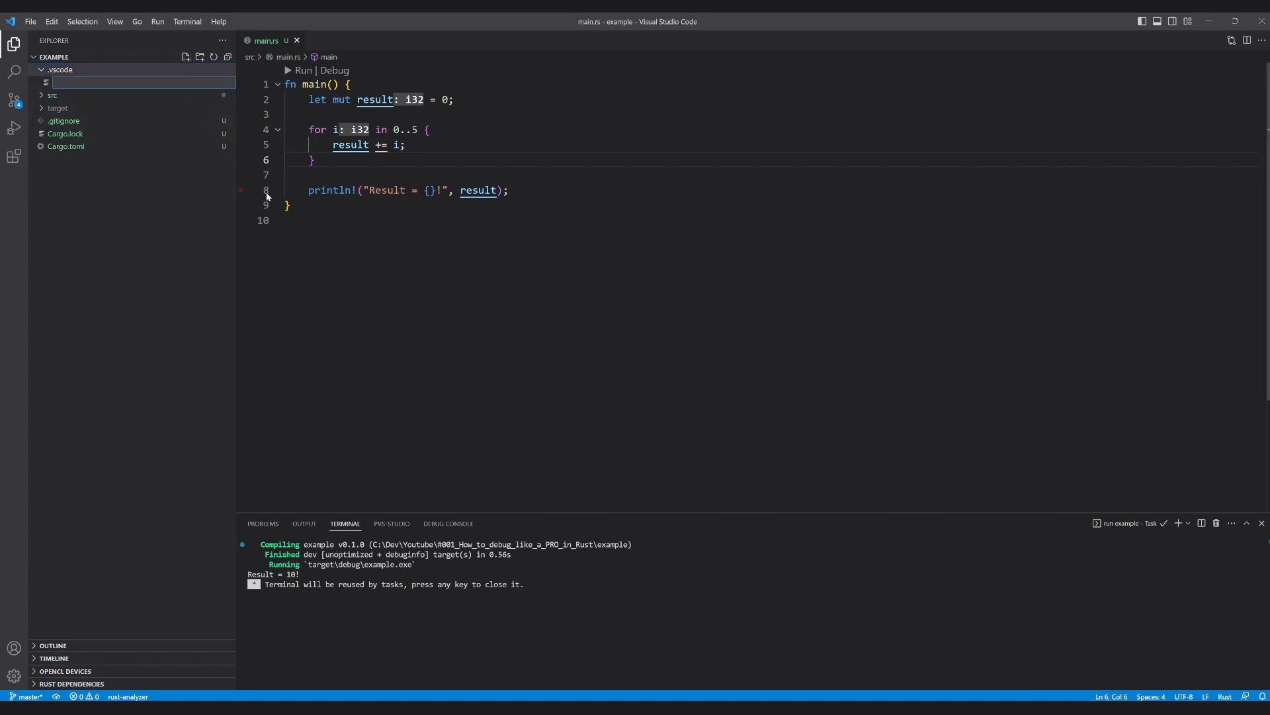
type("launch.json")
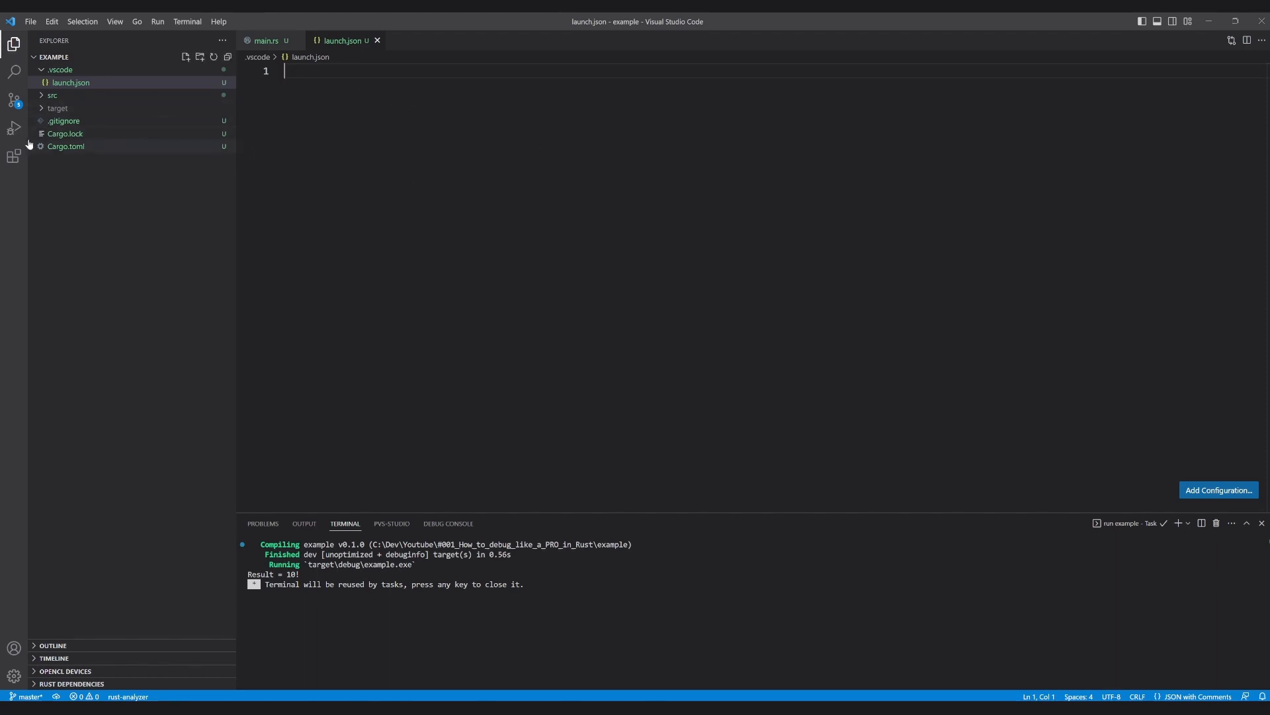
Paste the Debug cppvsdbg configuration from draft.txt into launch.json
left_click(13, 129)
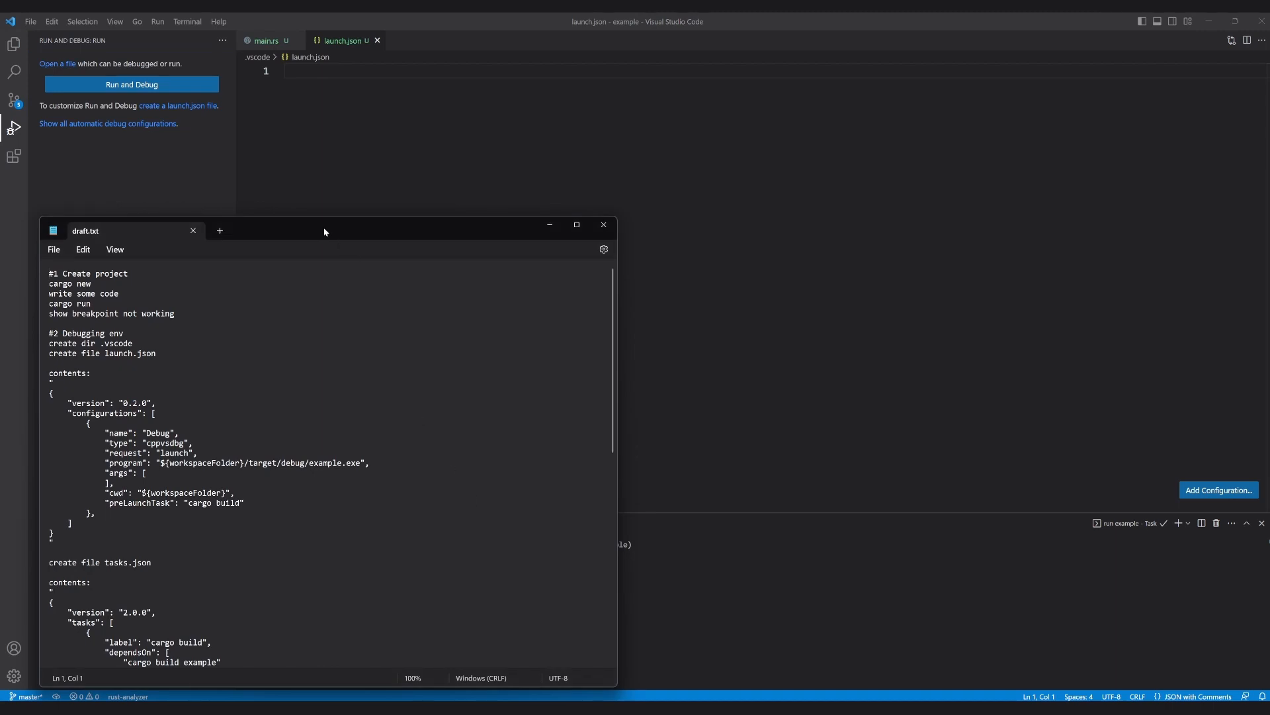
left_click(604, 225)
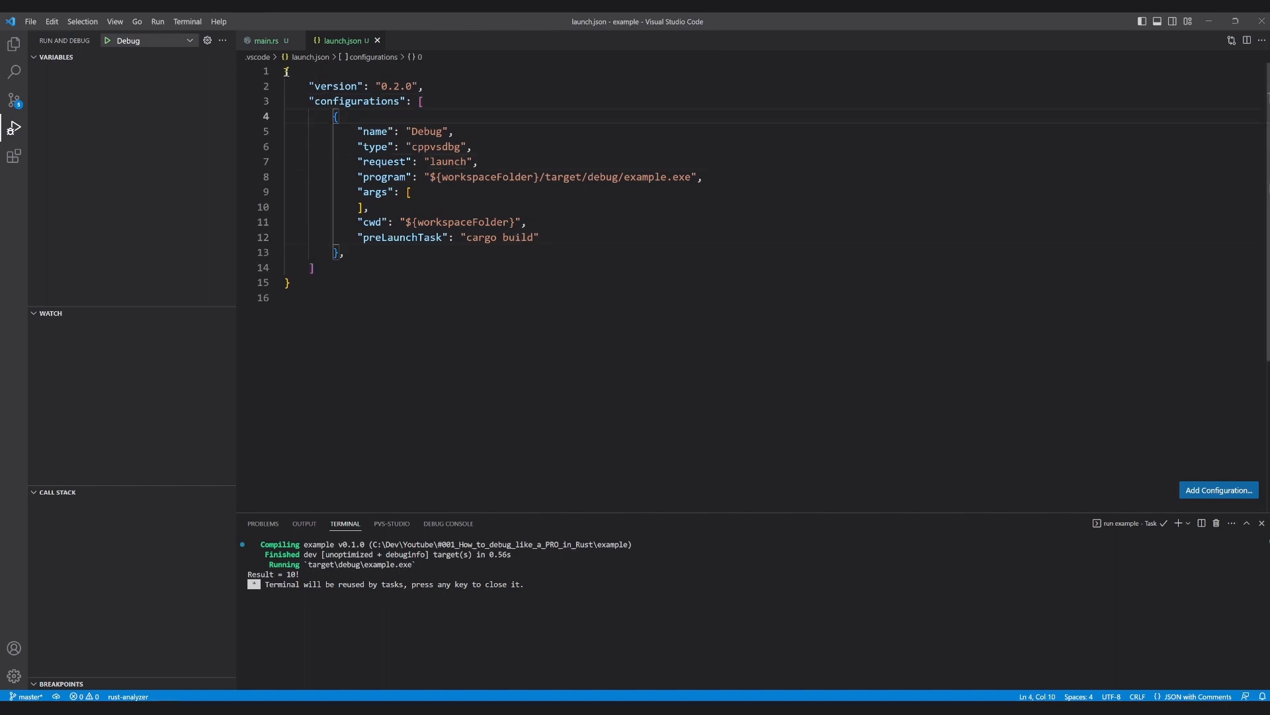
Walk through the name Debug, type cppvsdbg and program path fields of the configuration
left_click(289, 282)
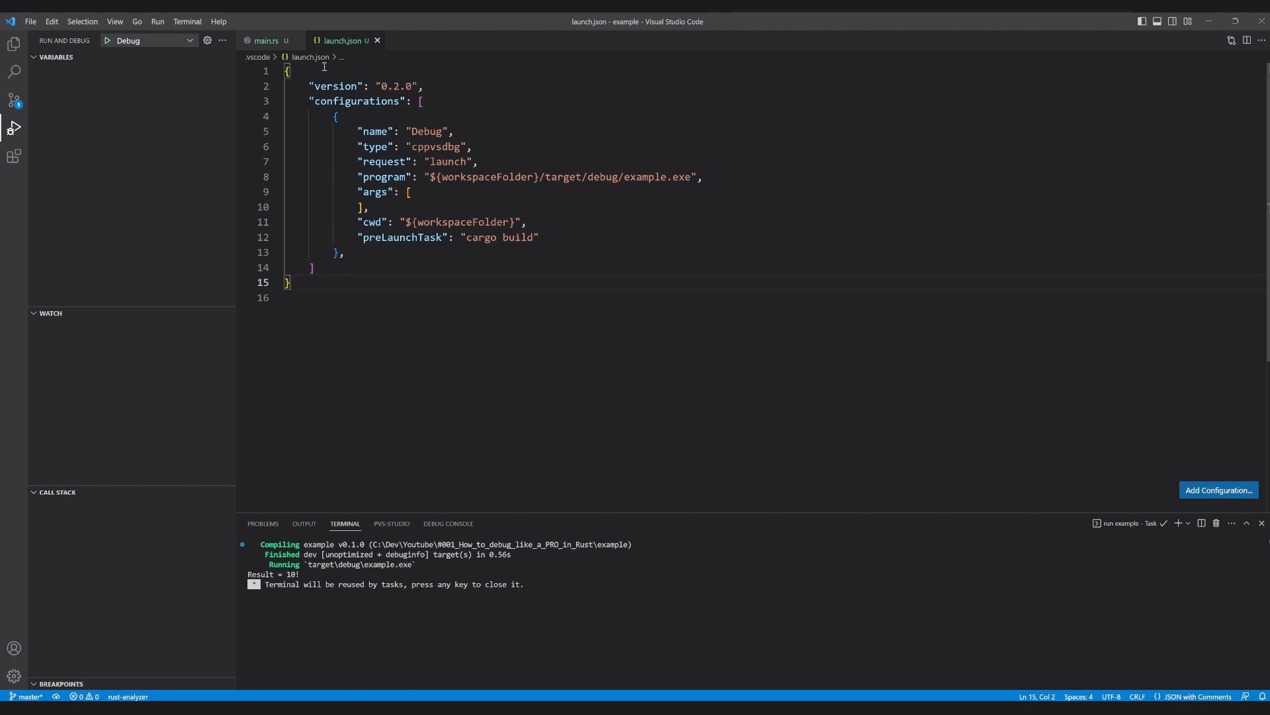
left_click(421, 86)
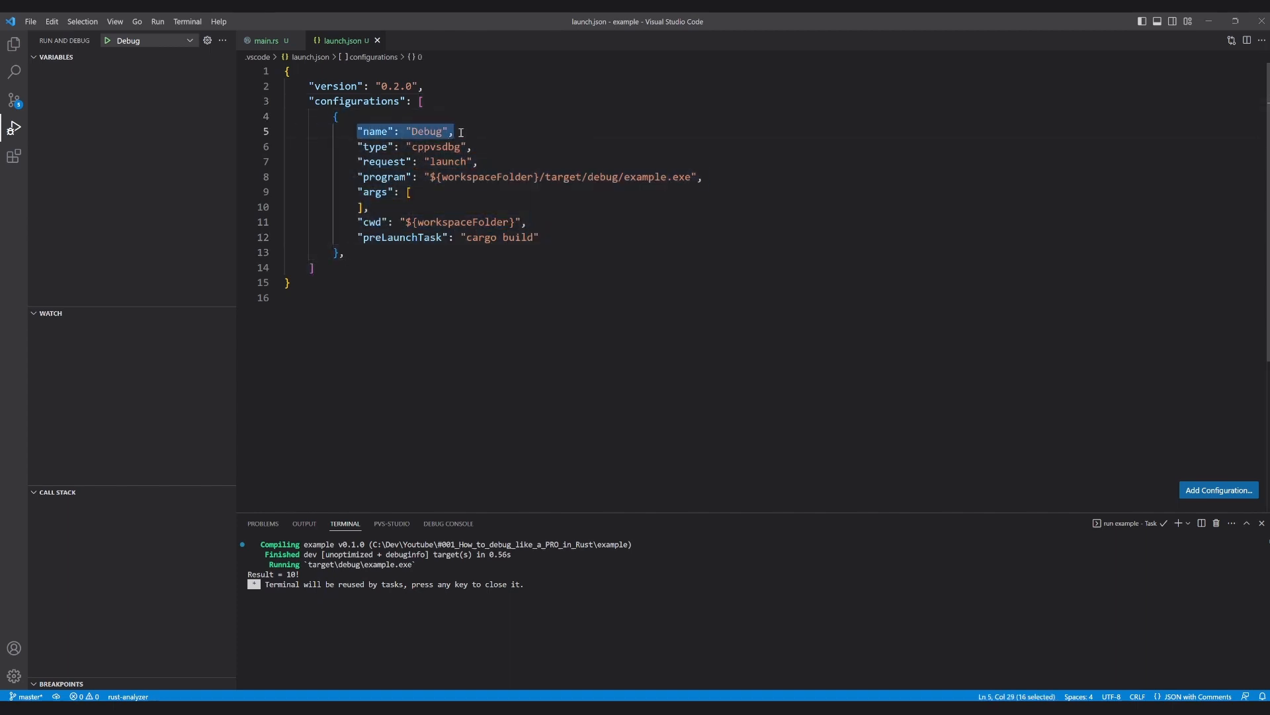
left_click(503, 131)
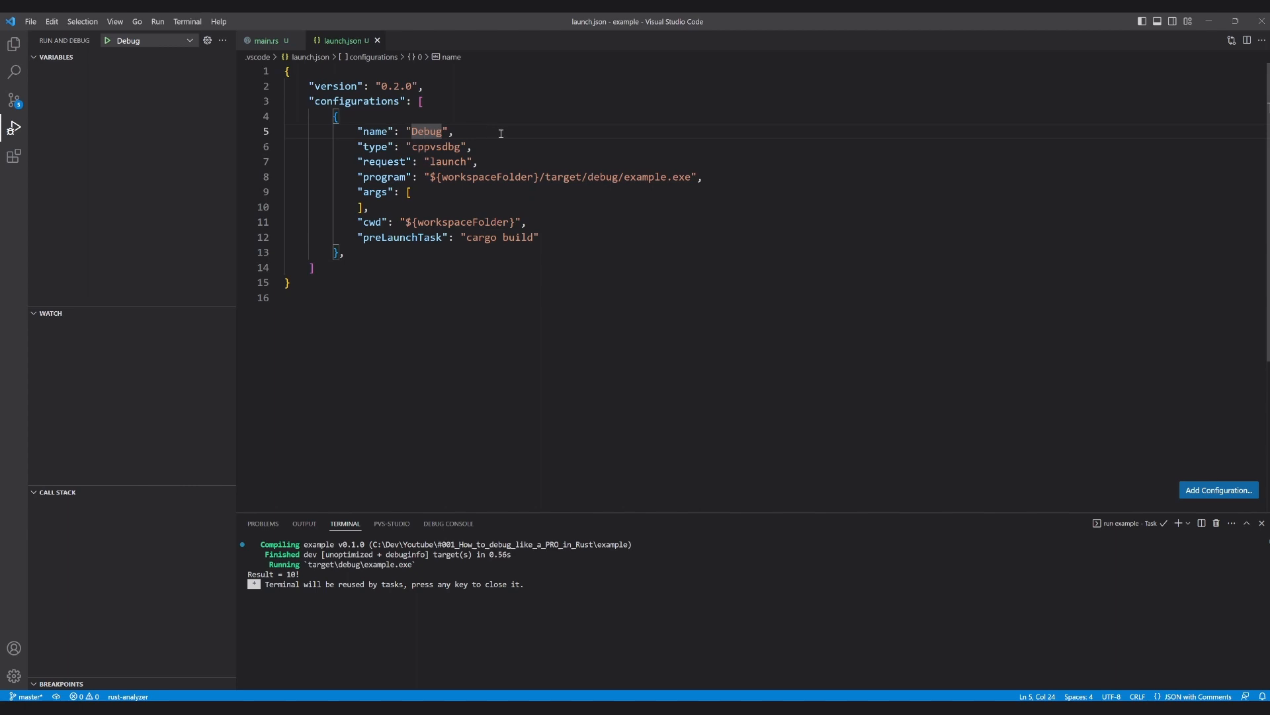
left_click(438, 146)
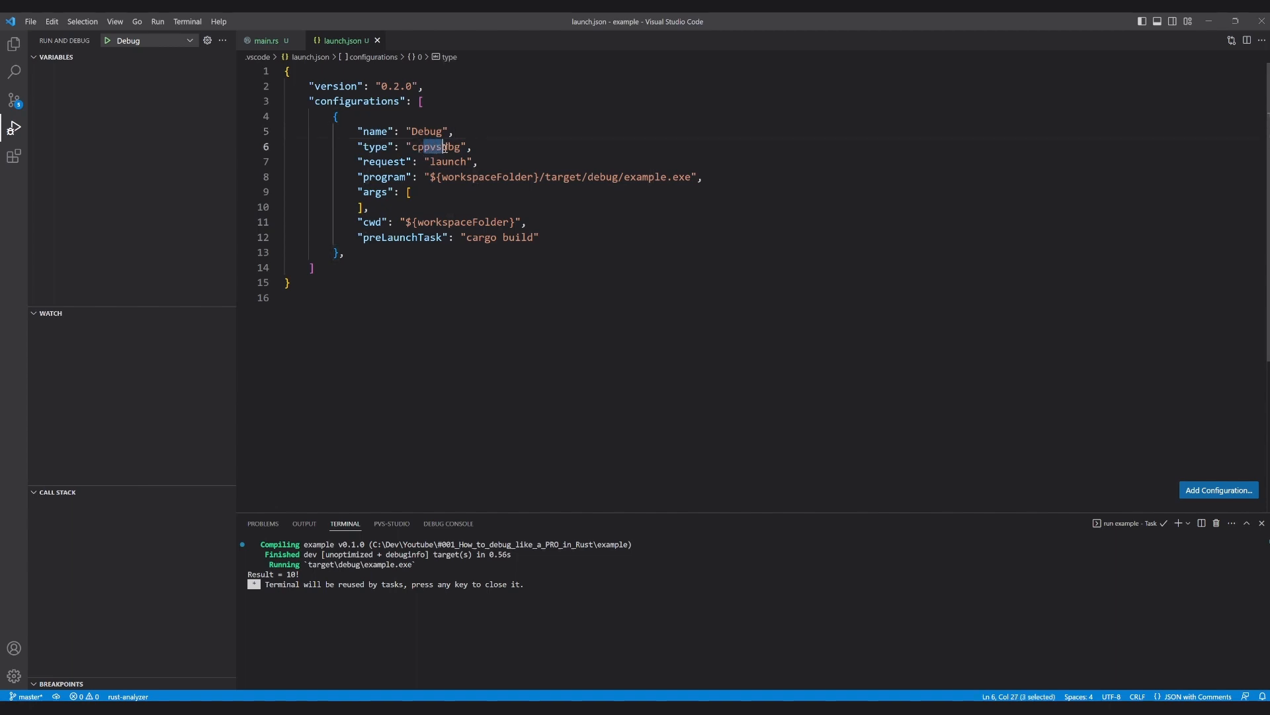
left_click(484, 147)
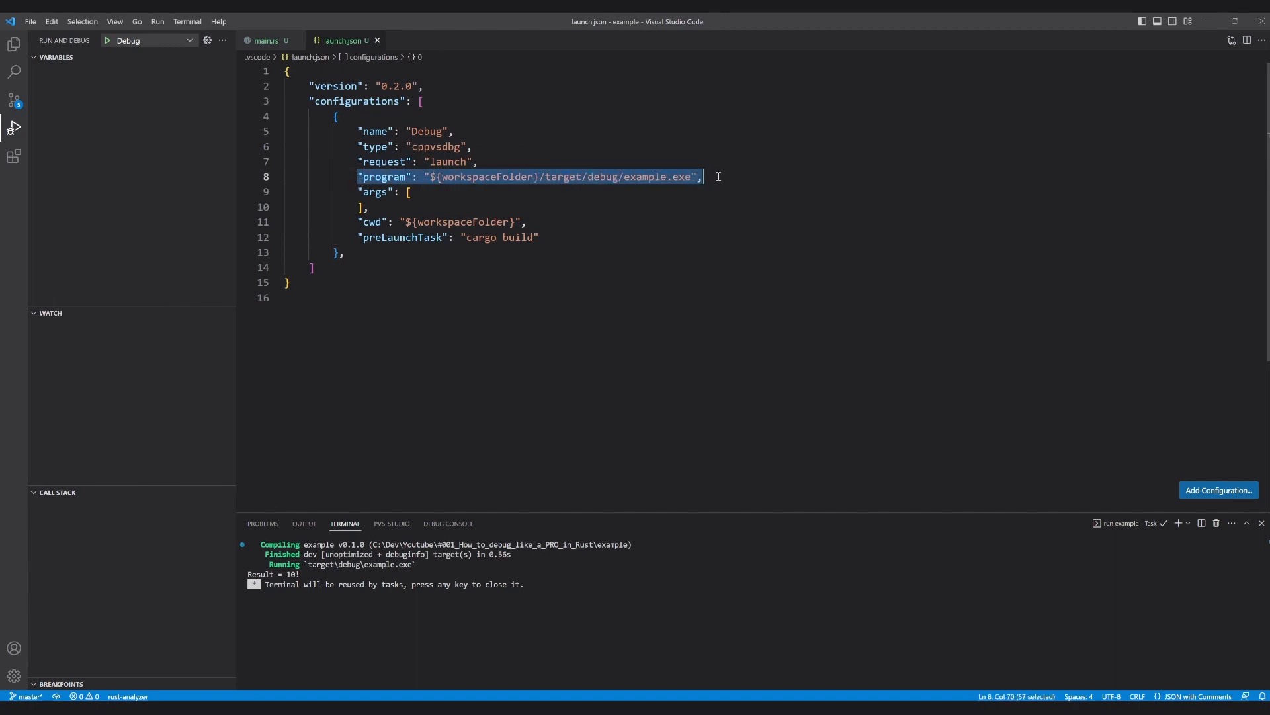
left_click(13, 42)
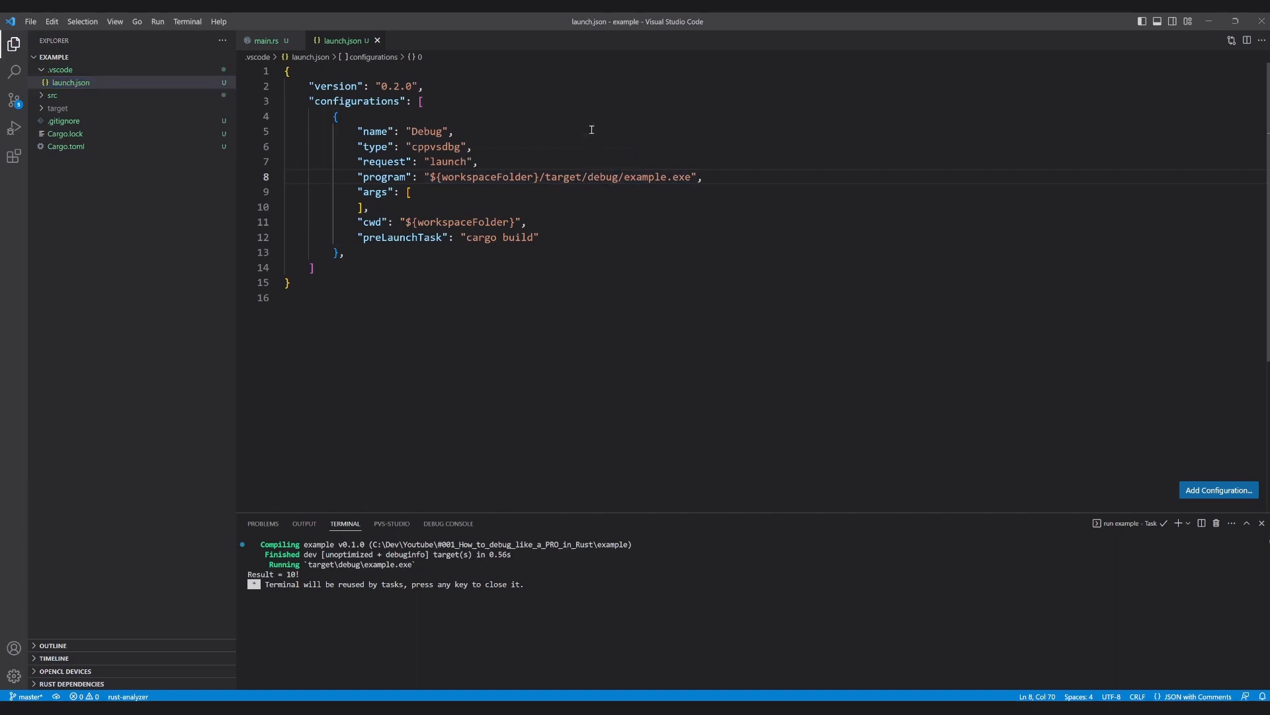
Trace workspaceFolder and example.exe in the path to target/debug/example.exe in the Explorer
left_click(506, 183)
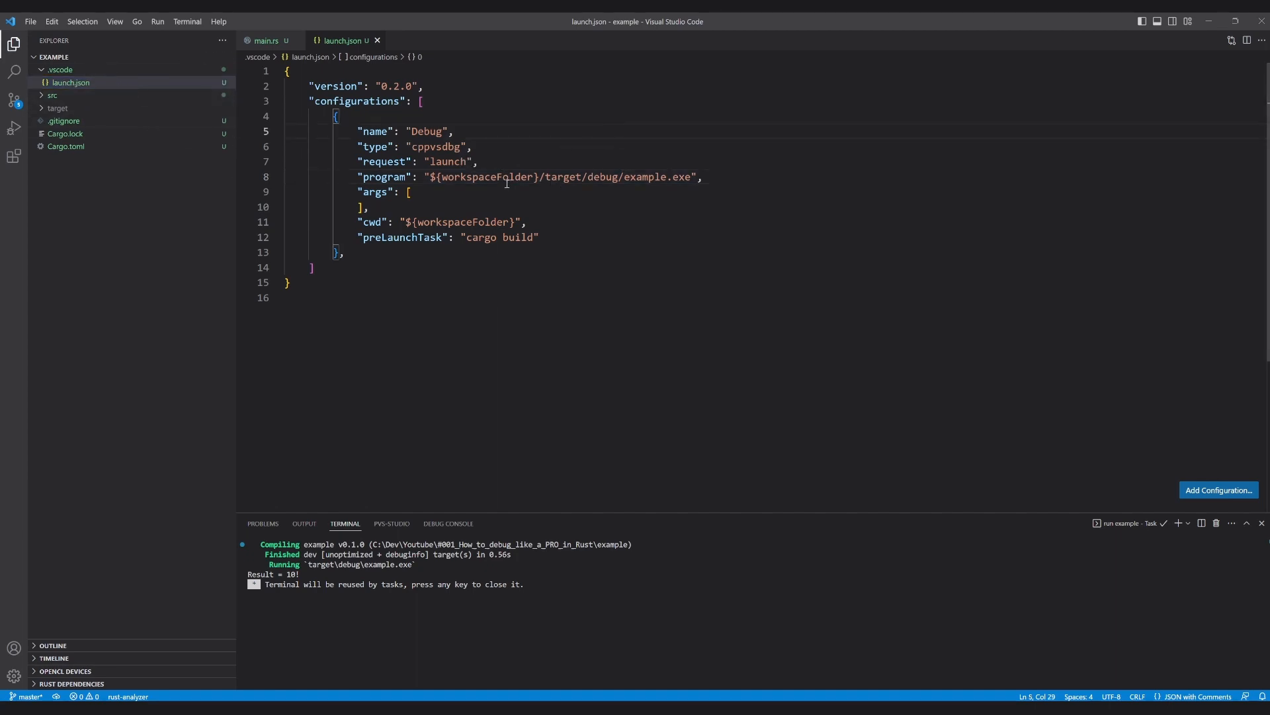
double_click(478, 176)
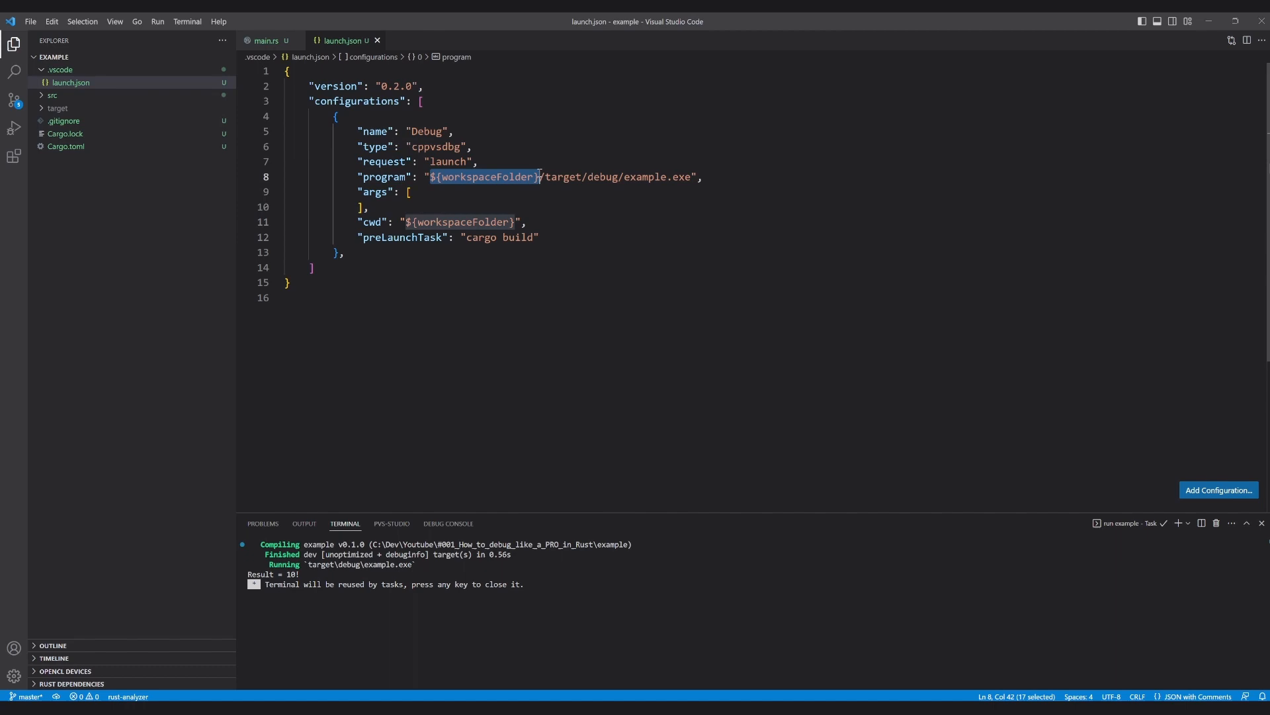
left_click(479, 161)
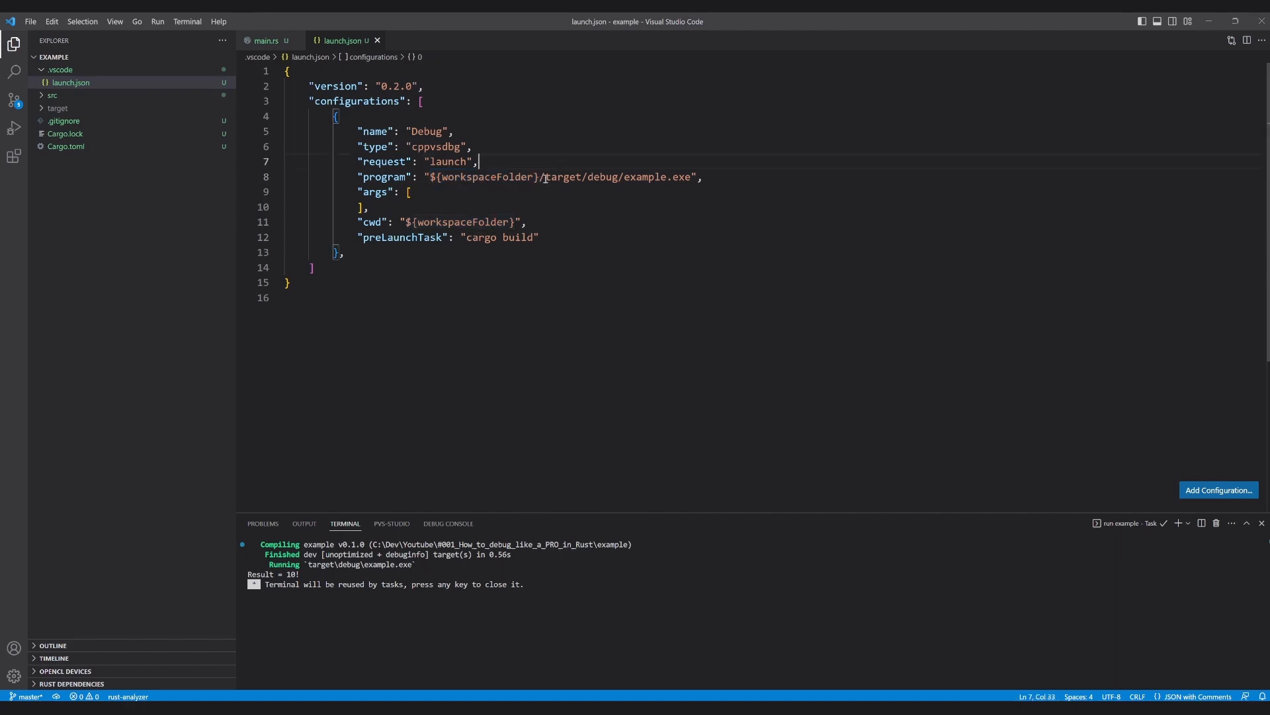
left_click(57, 107)
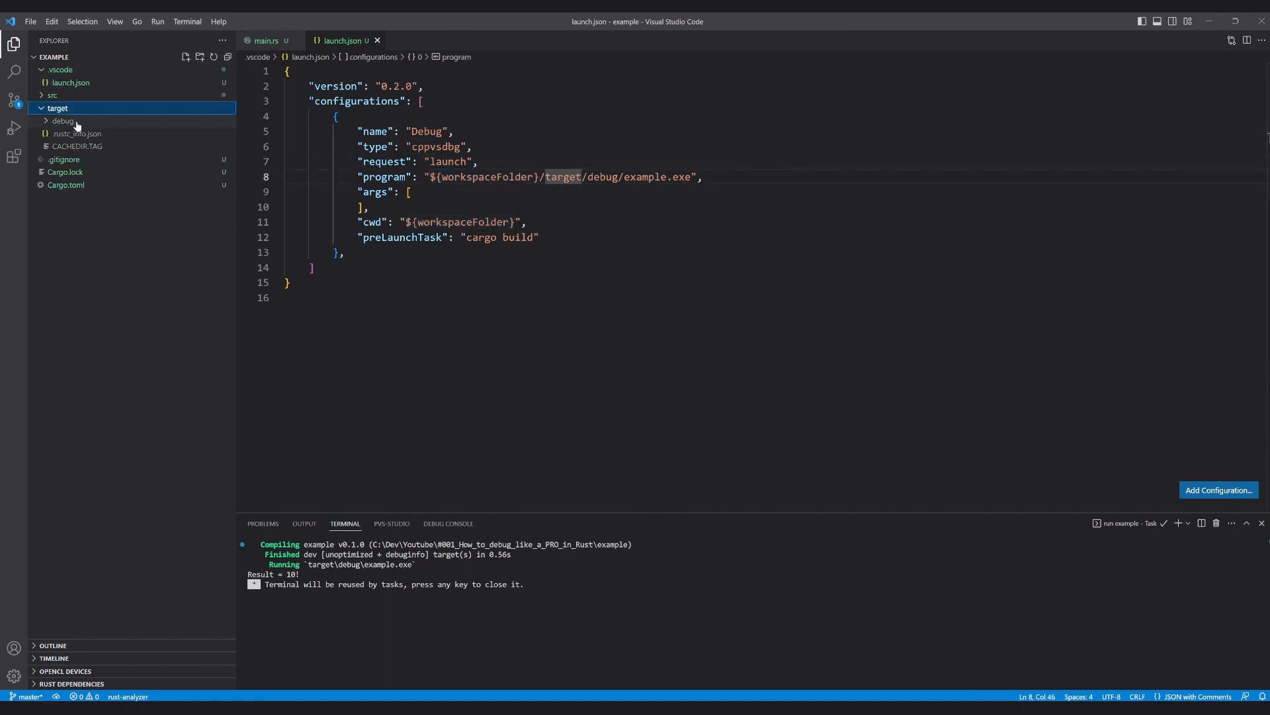
left_click(63, 120)
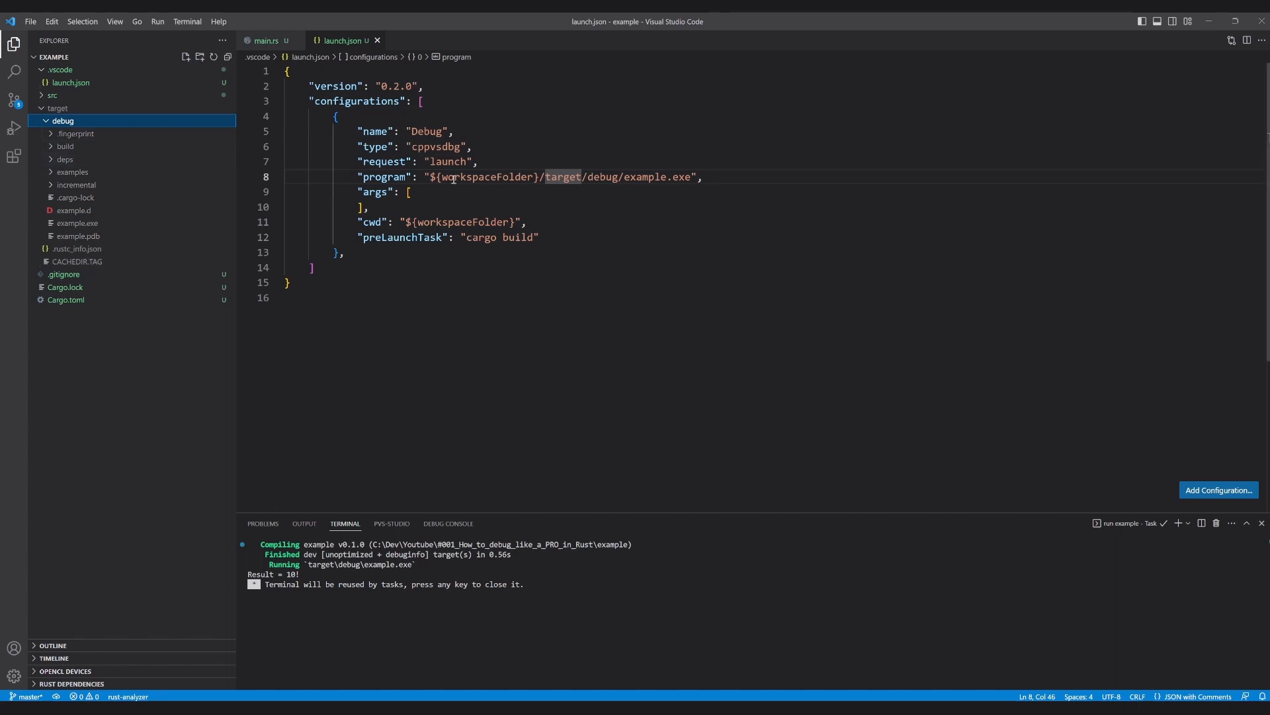
double_click(644, 176)
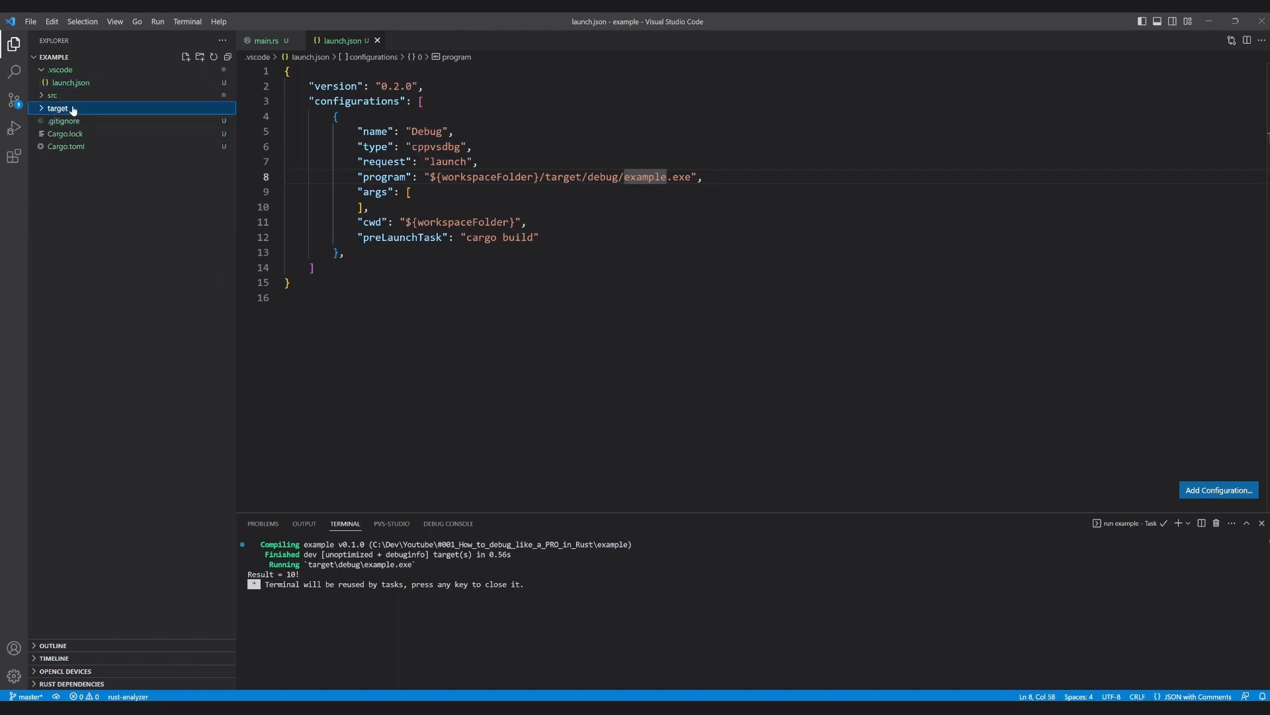
mouse_move(260, 41)
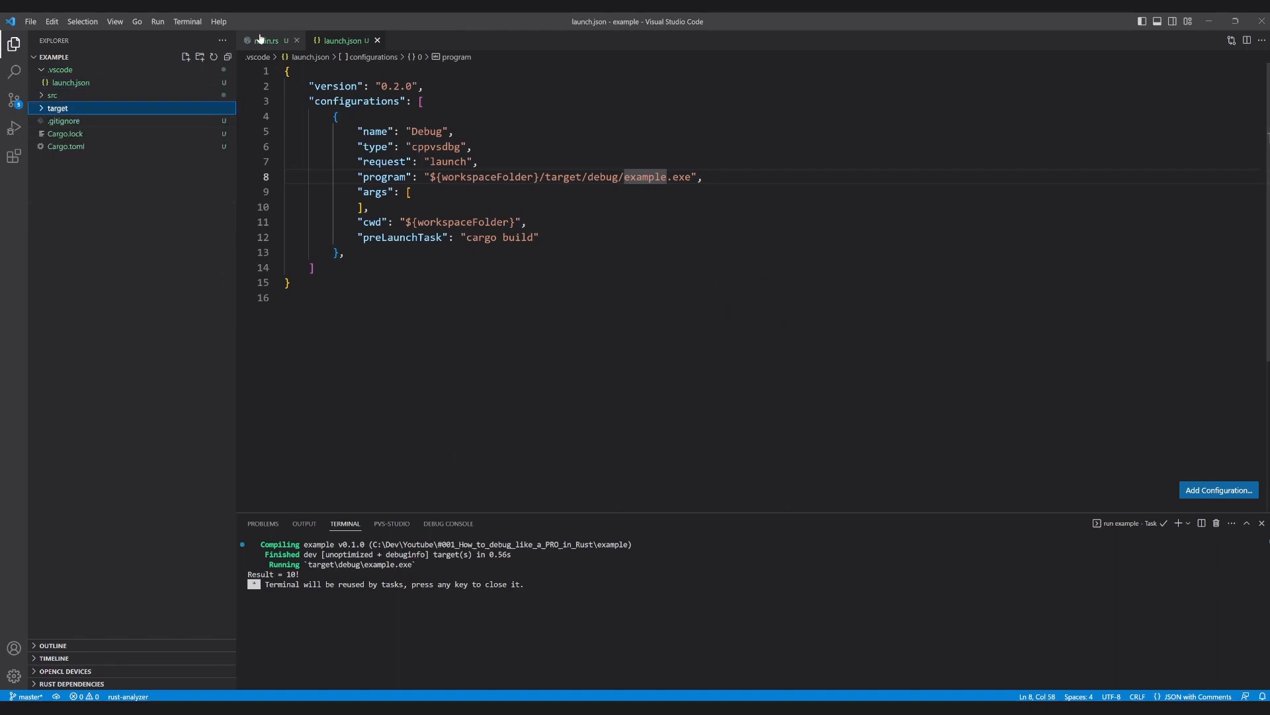
Run cargo build in a new terminal and check the target folder output
left_click(265, 40)
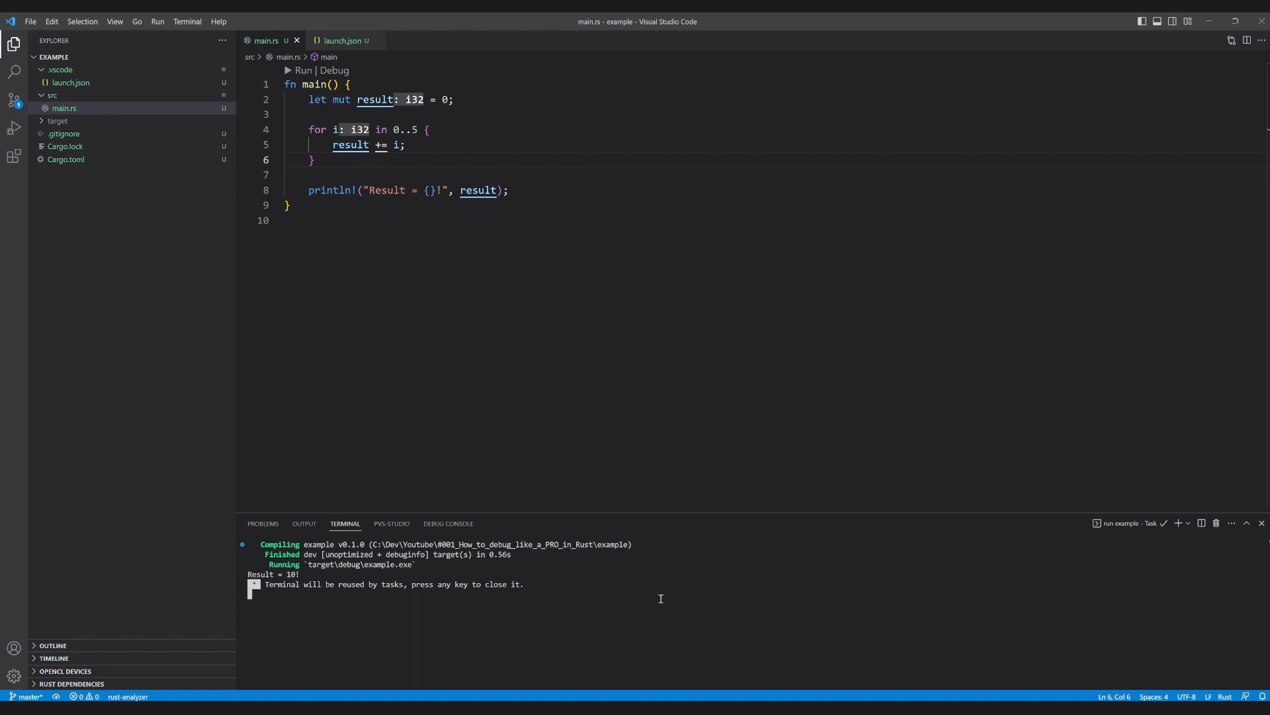
left_click(186, 21)
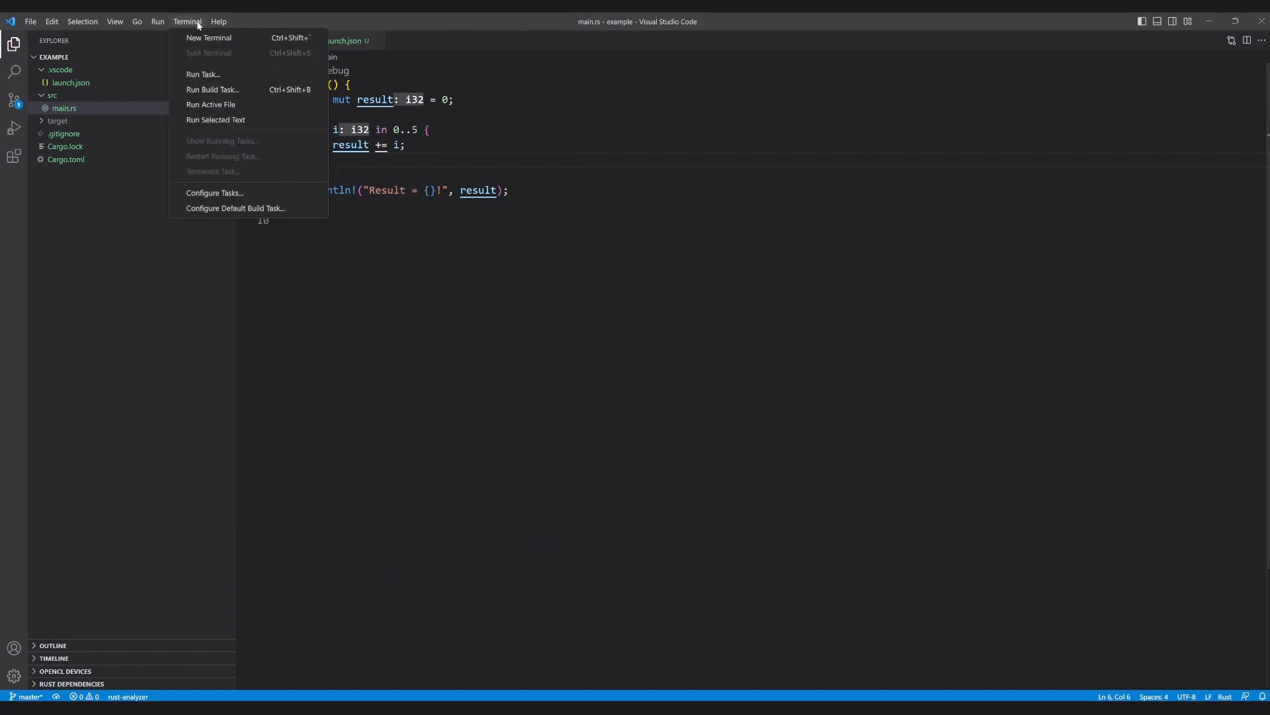
left_click(208, 37)
type("cargo build")
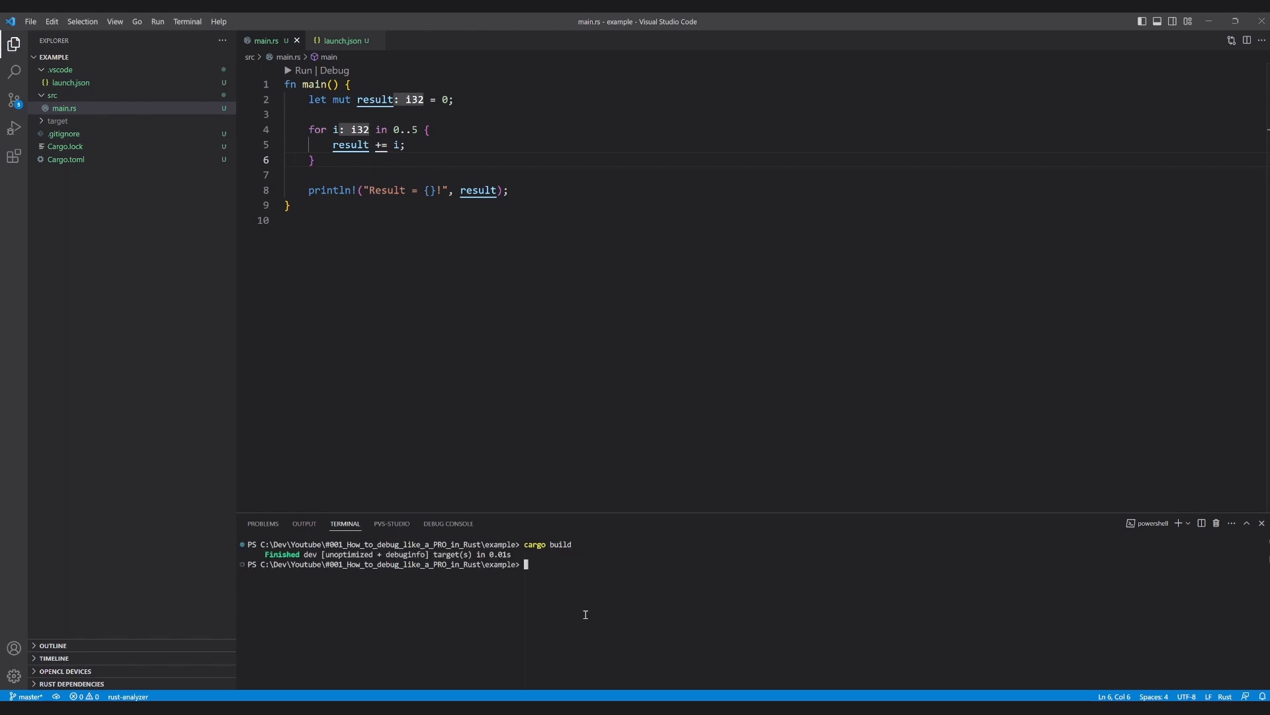
left_click(57, 120)
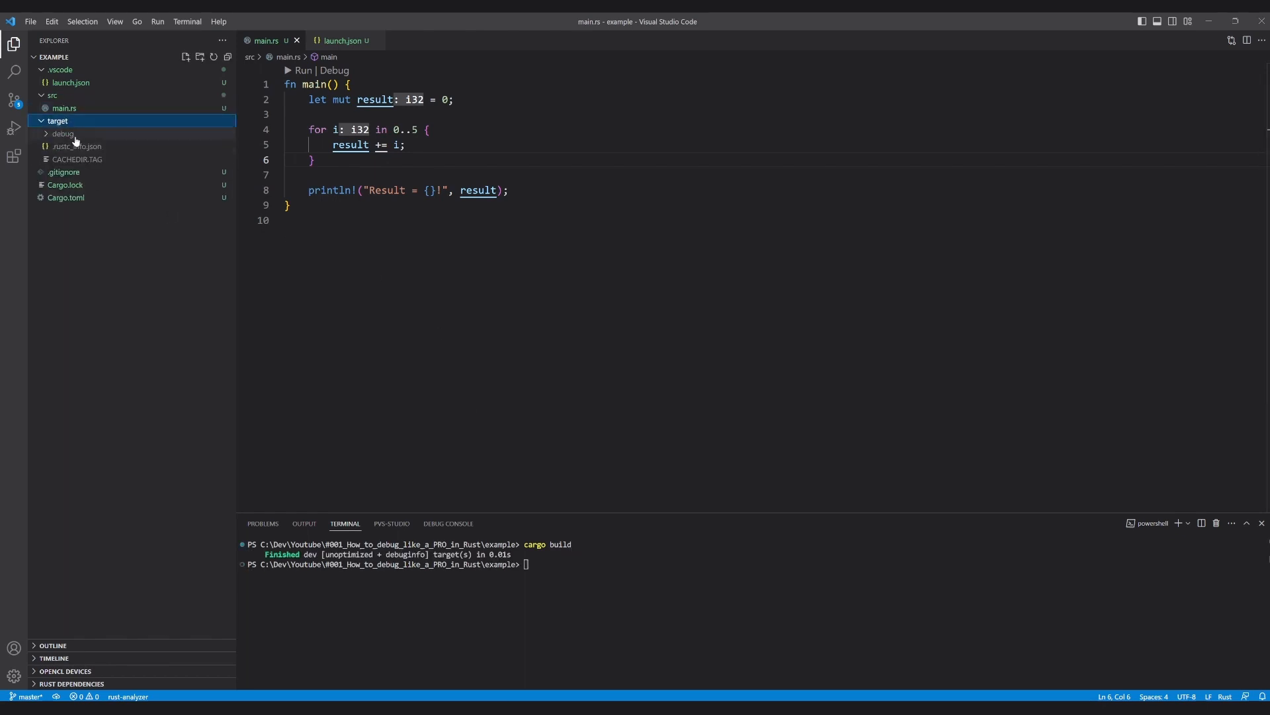
Comment out the preLaunchTask entry in launch.json
left_click(341, 41)
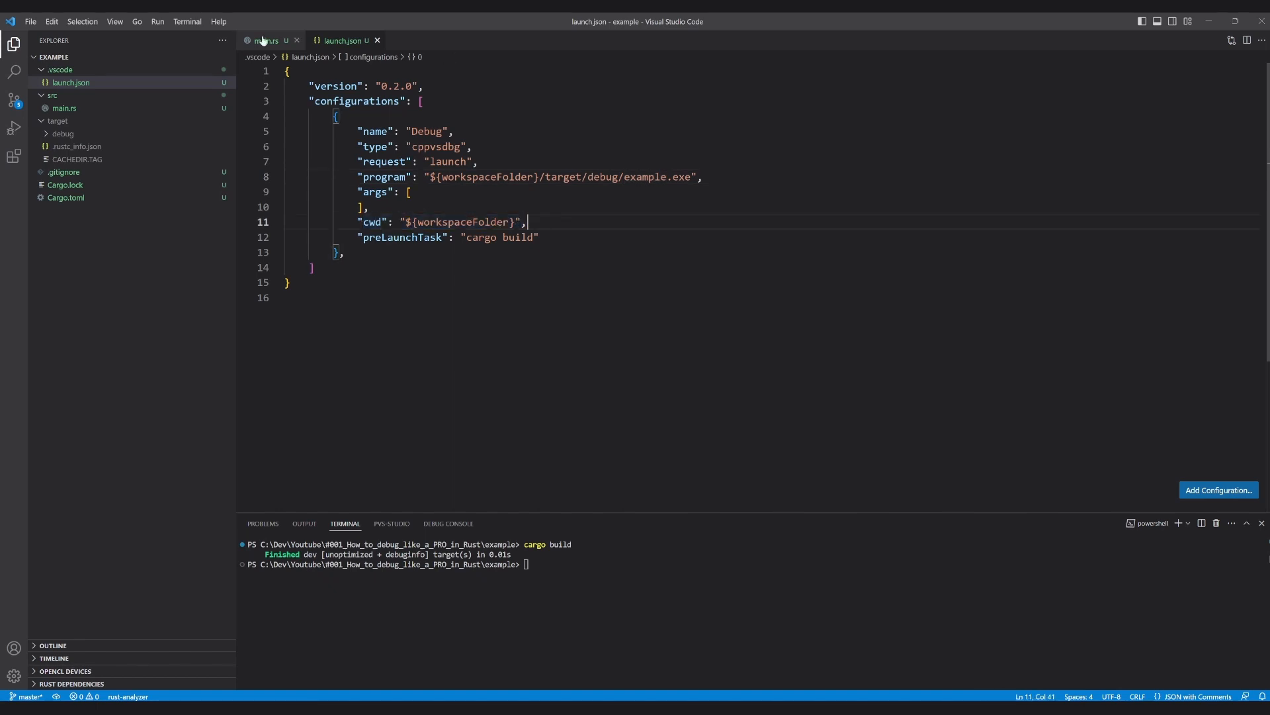
mouse_move(582, 223)
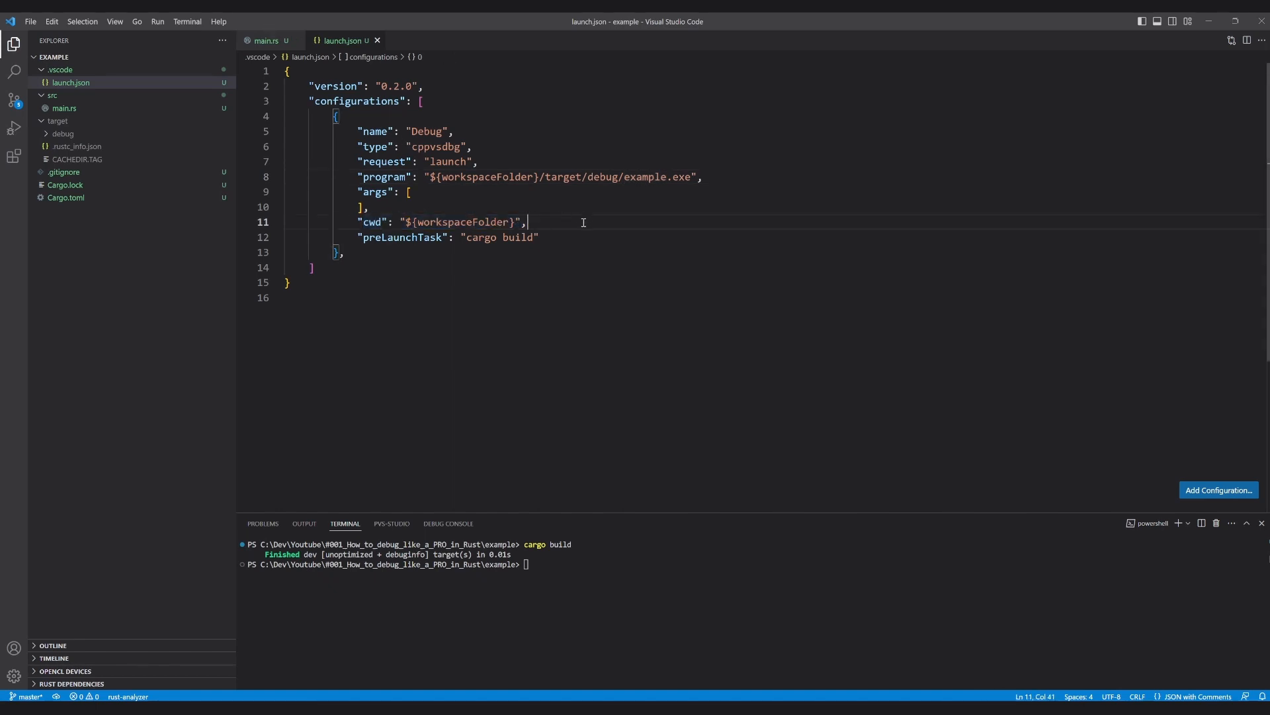
double_click(462, 221)
type("//")
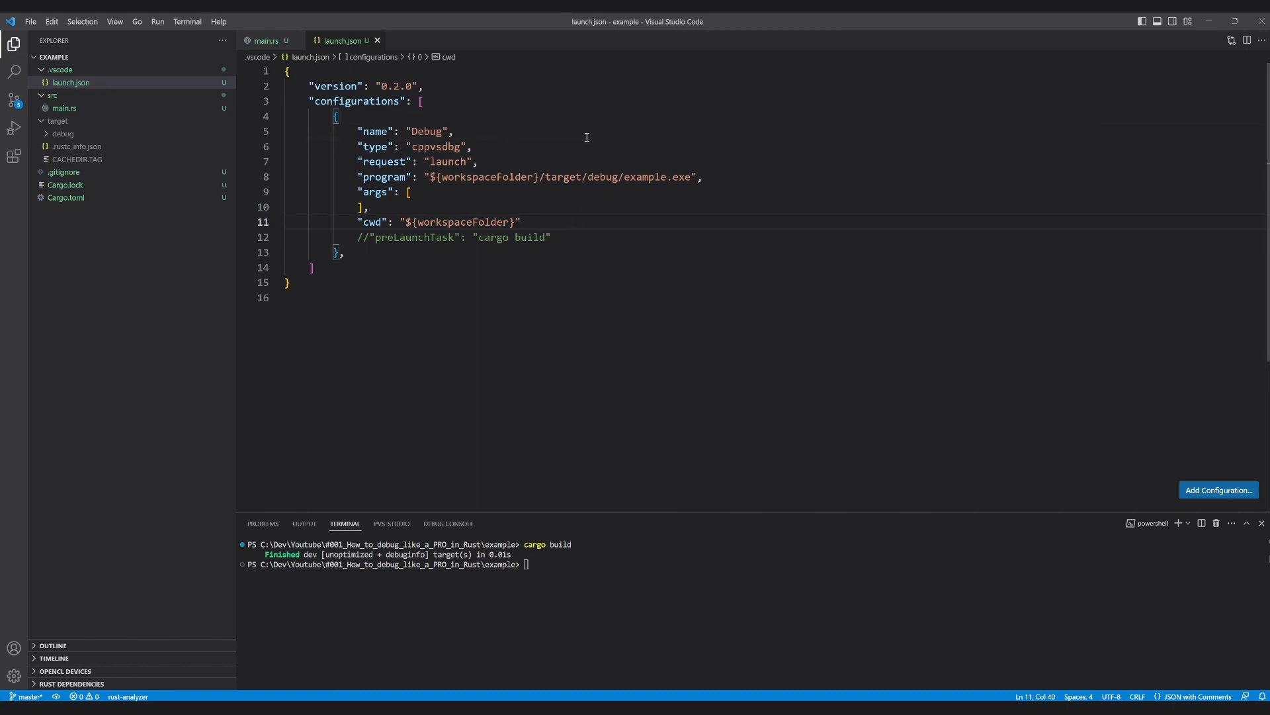
Set a breakpoint on the accumulation line in main.rs and run it, printing Result = 10!
left_click(266, 41)
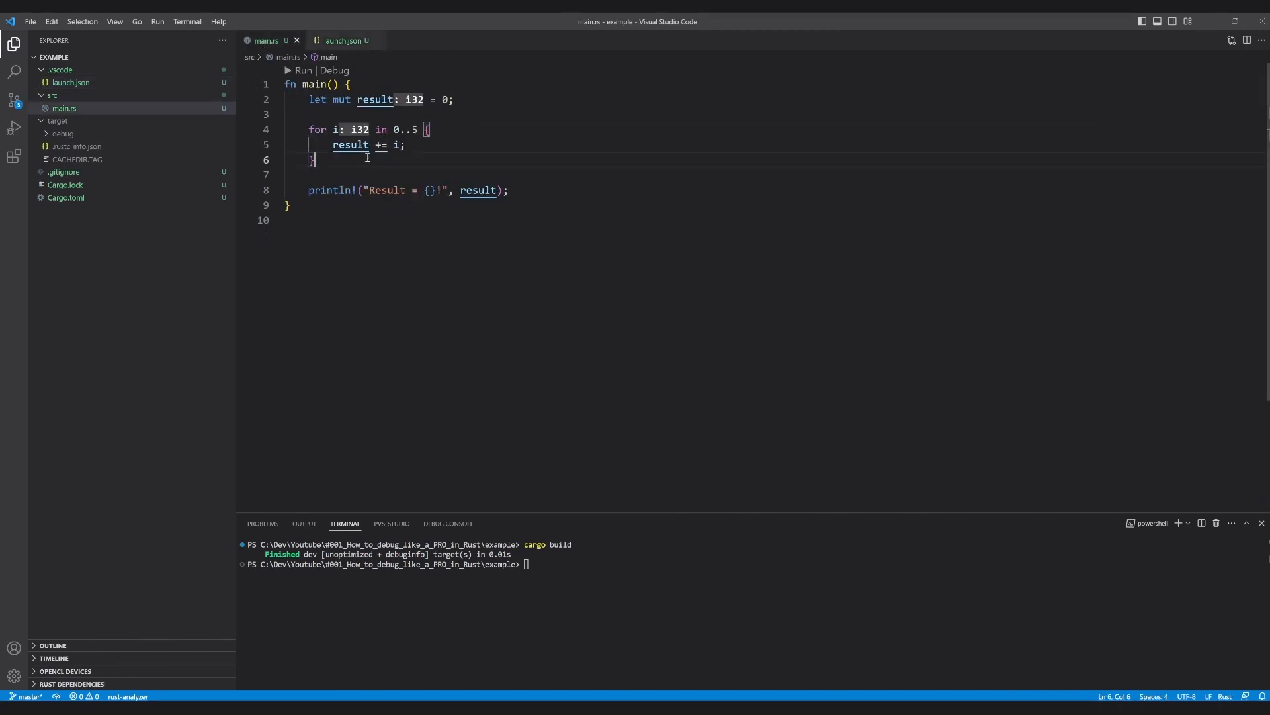
left_click(241, 144)
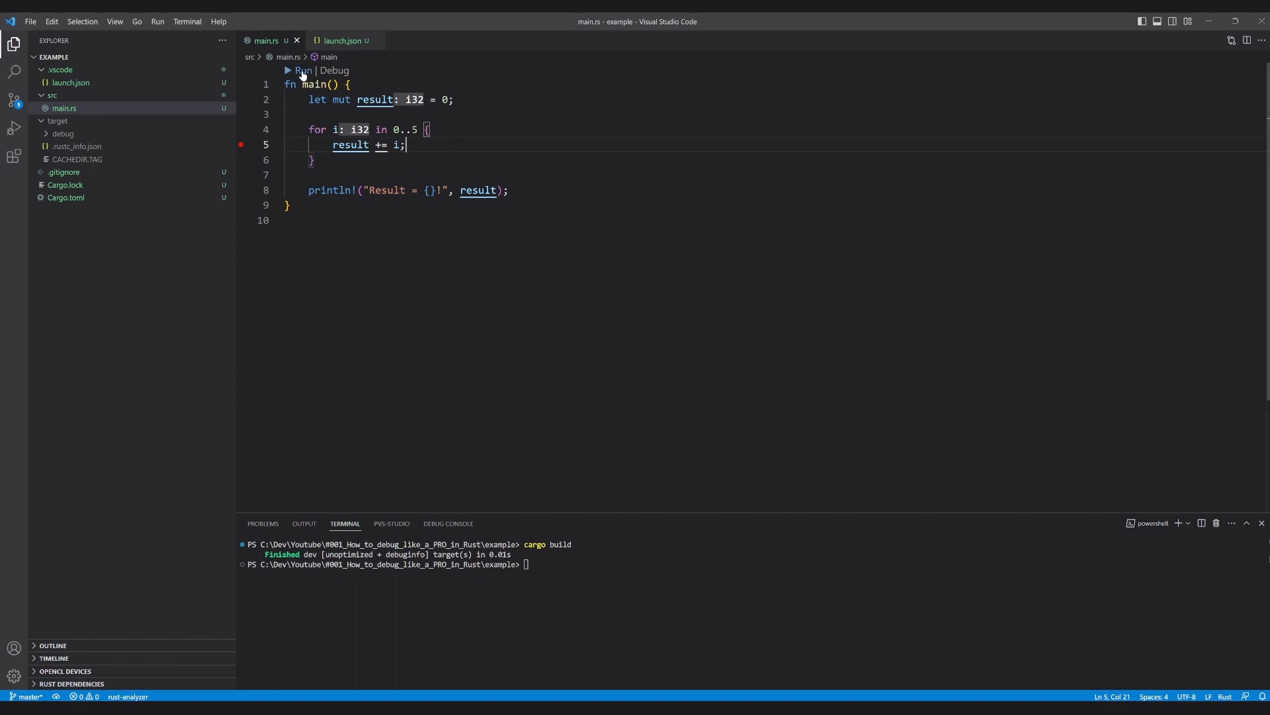
left_click(300, 70)
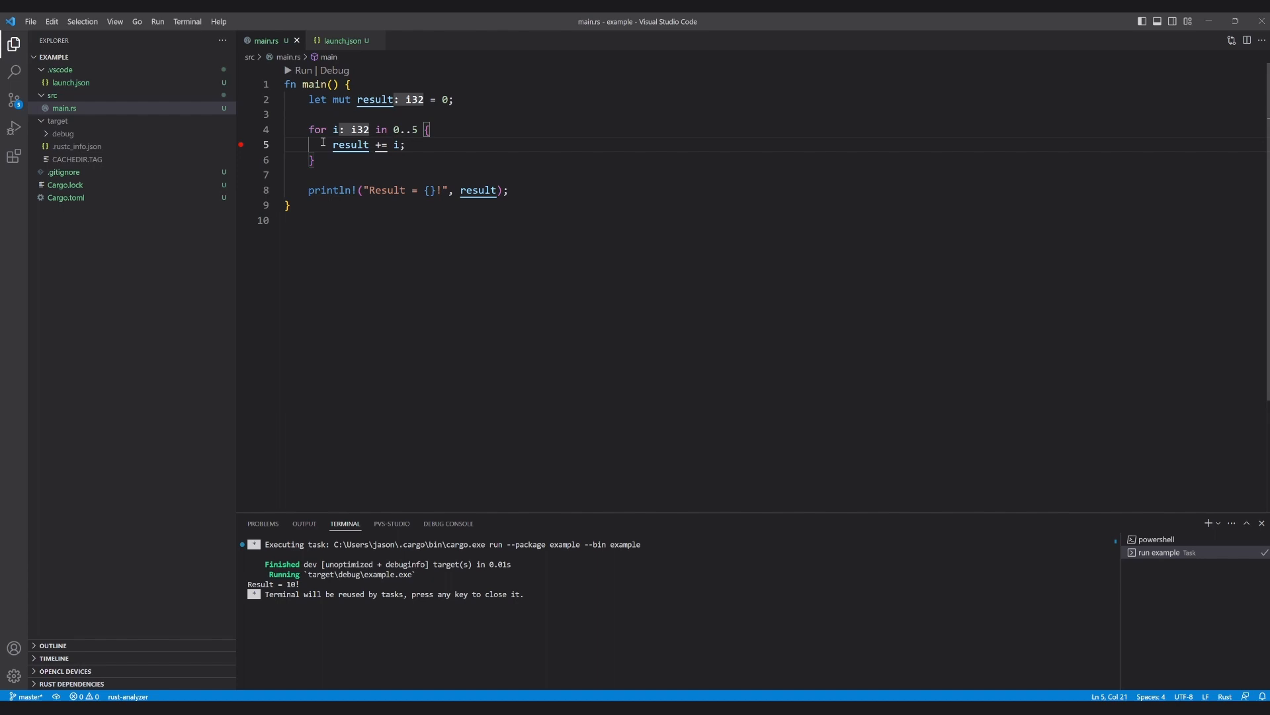
left_click(316, 159)
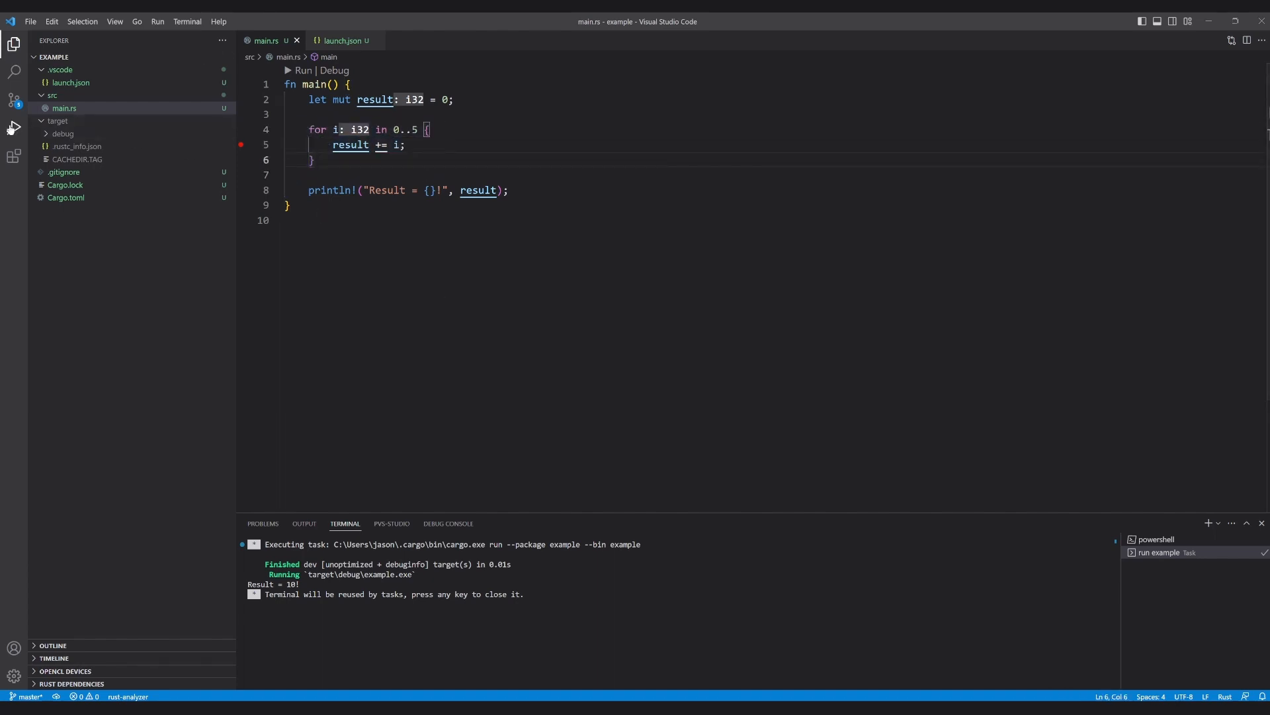
Start the Debug configuration and pause at the loop breakpoint with i and result at 0
left_click(13, 127)
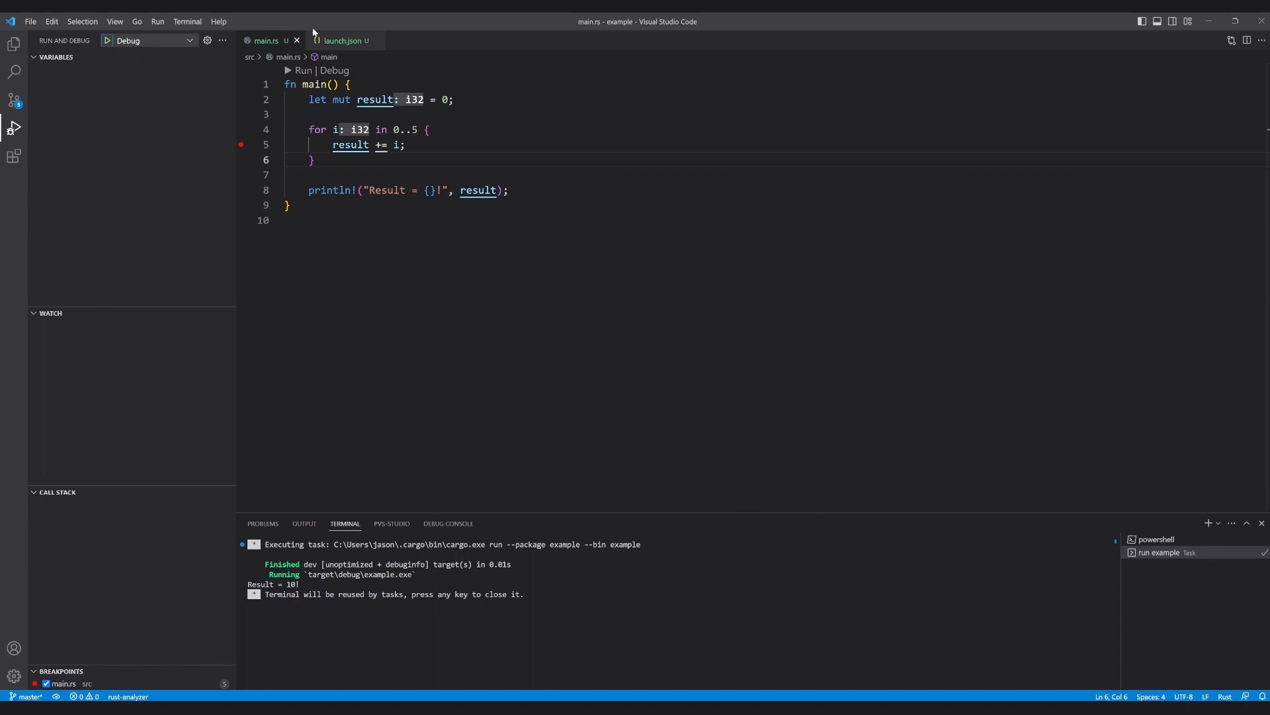
left_click(342, 41)
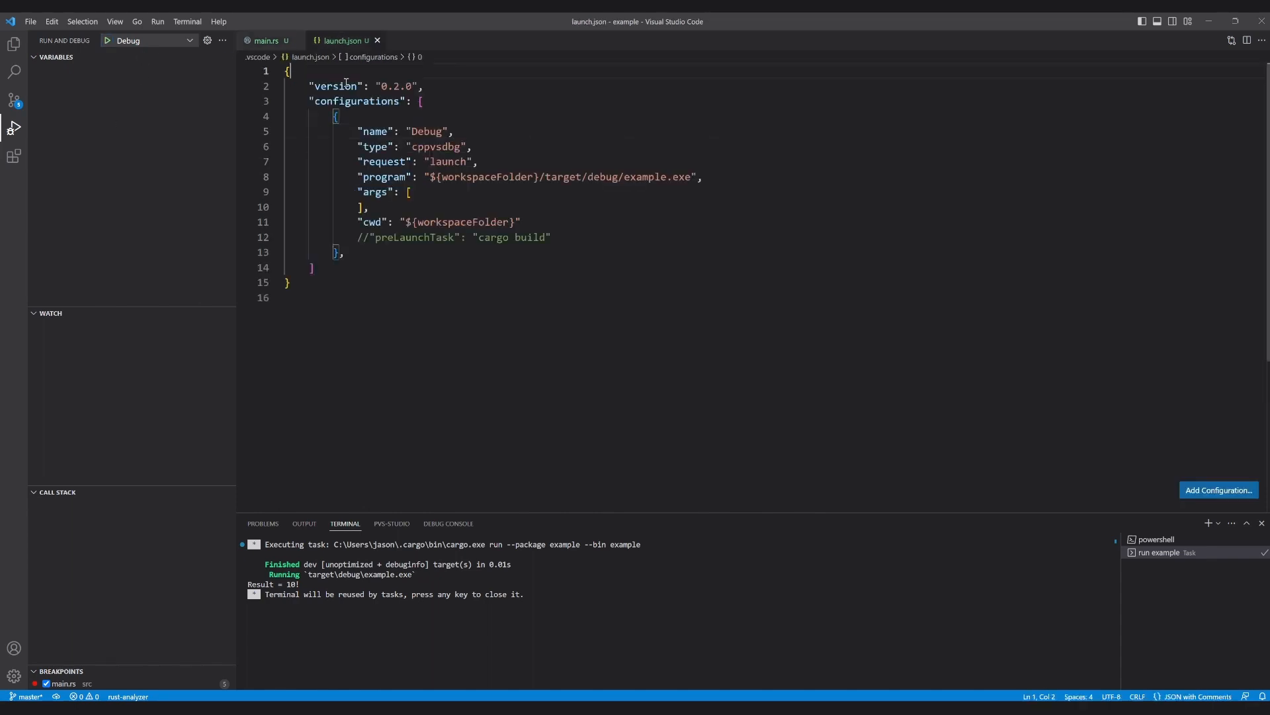
left_click(266, 41)
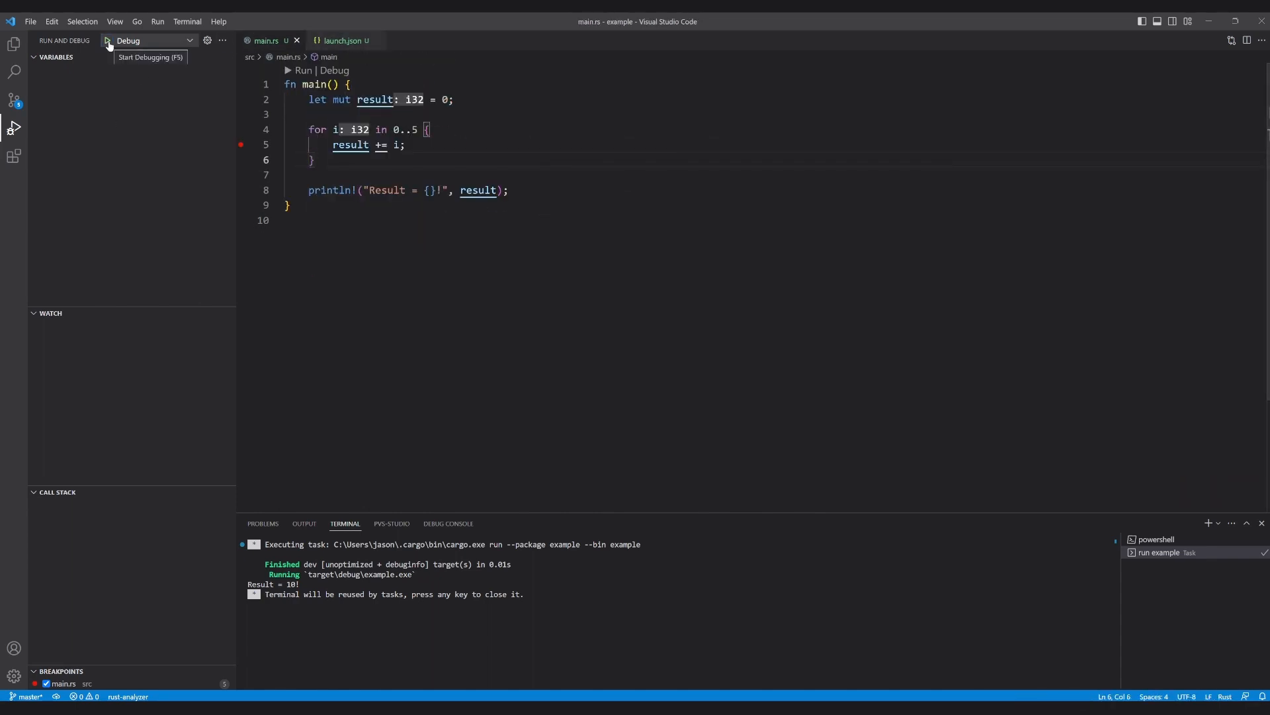
left_click(106, 41)
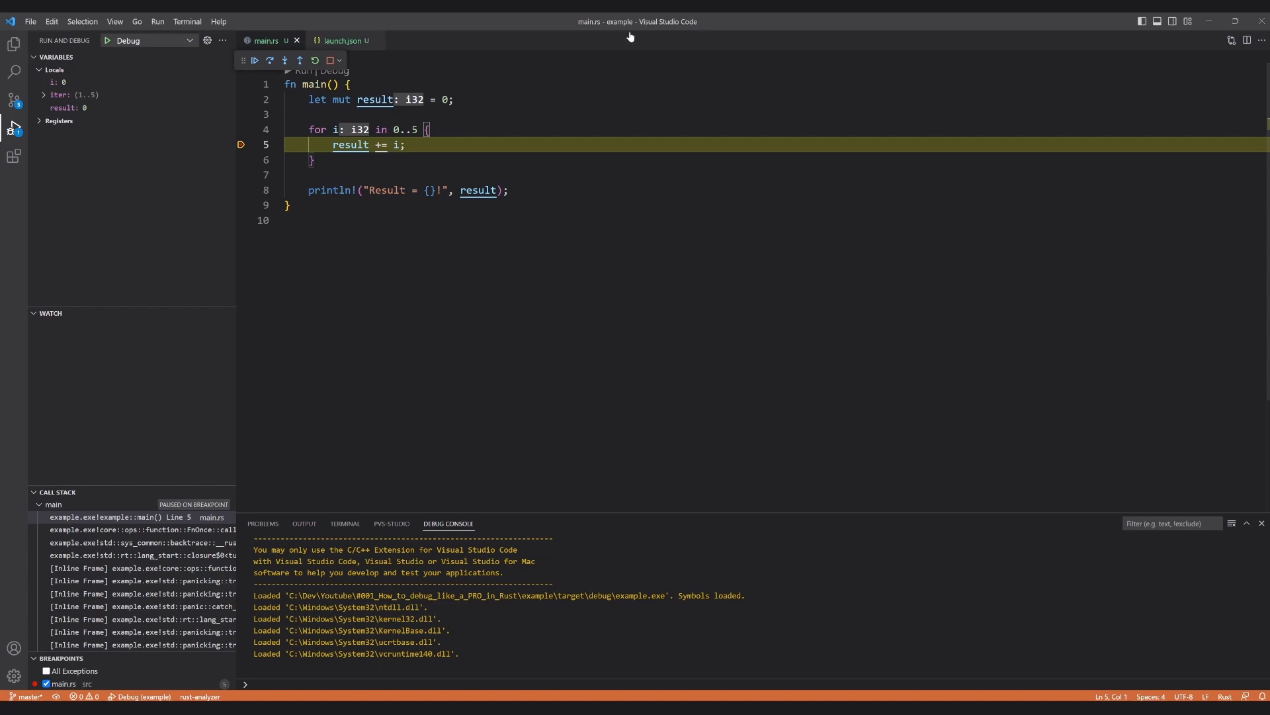
double_click(349, 146)
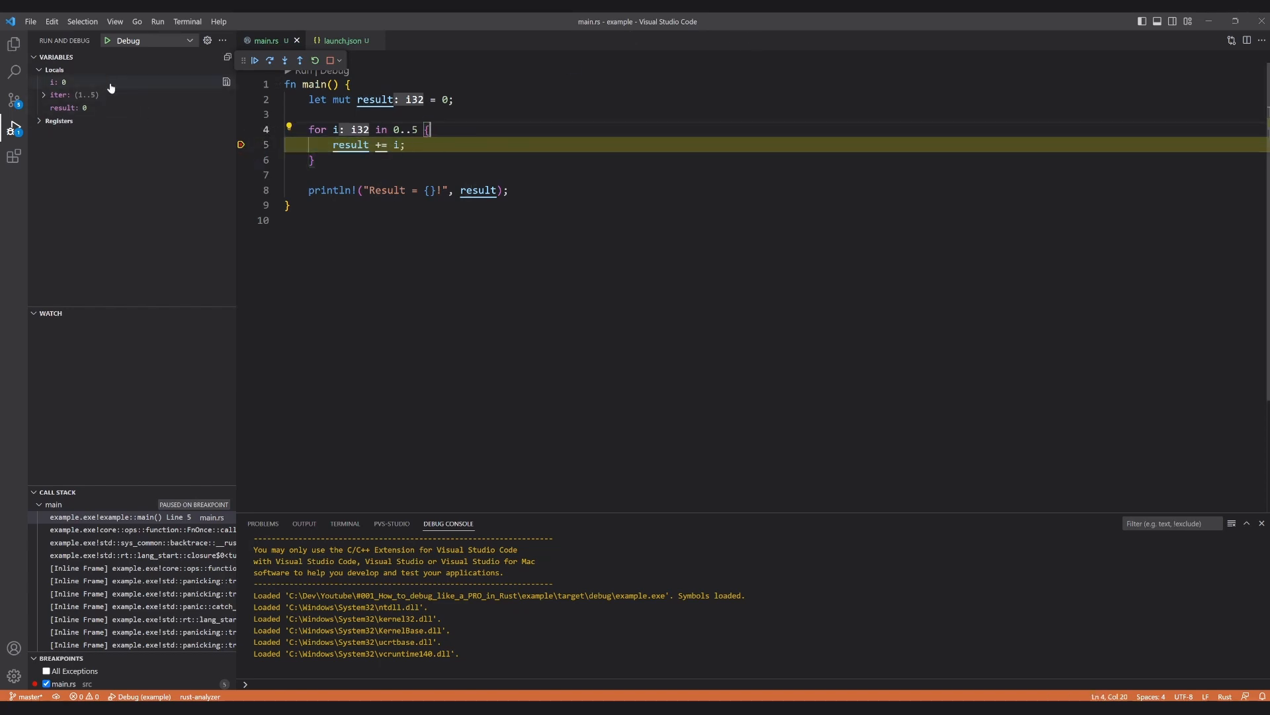
mouse_move(64, 82)
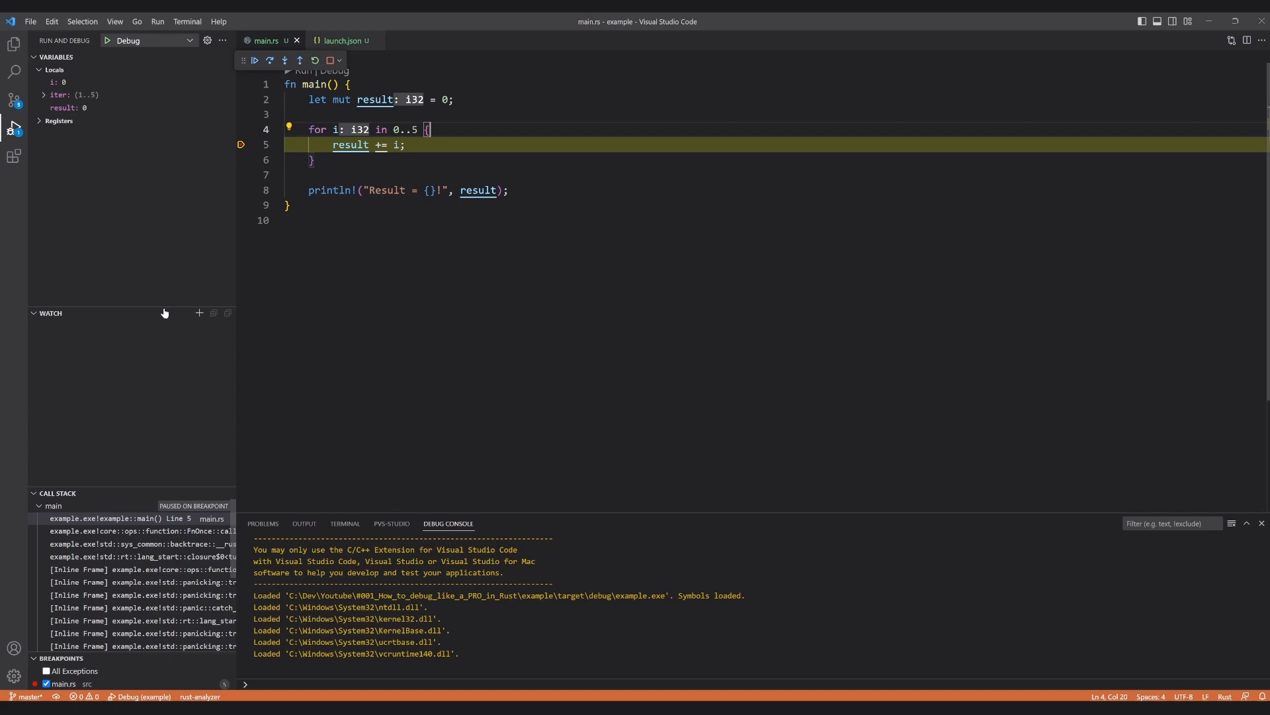
Add the loop variable i as a watch expression and reveal its value 0 in the Watch pane
left_click(198, 312)
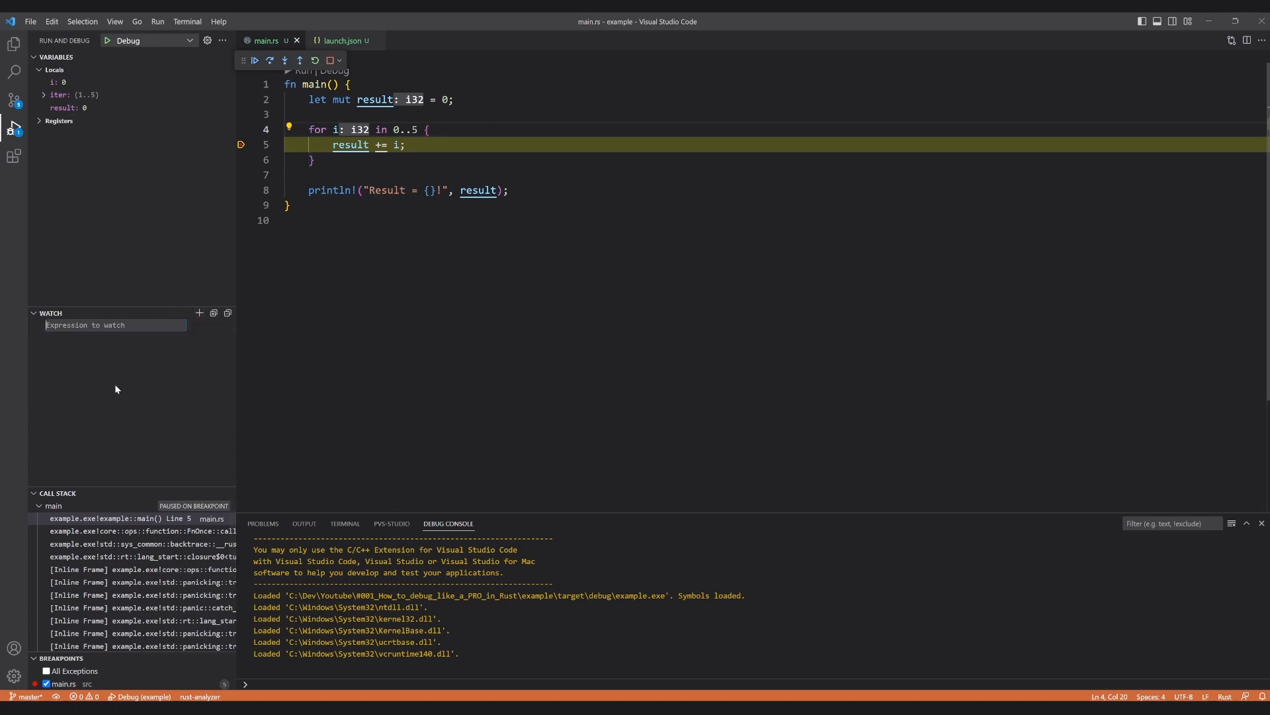
mouse_move(80, 82)
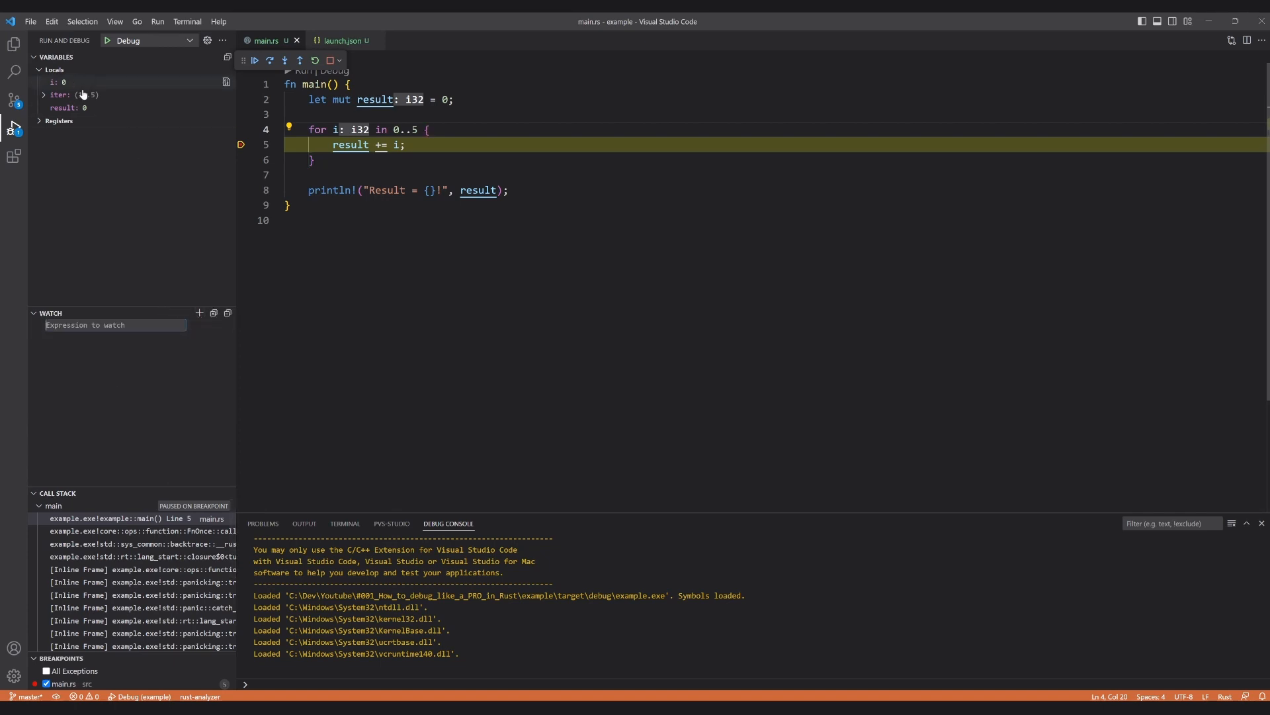
left_click(49, 312)
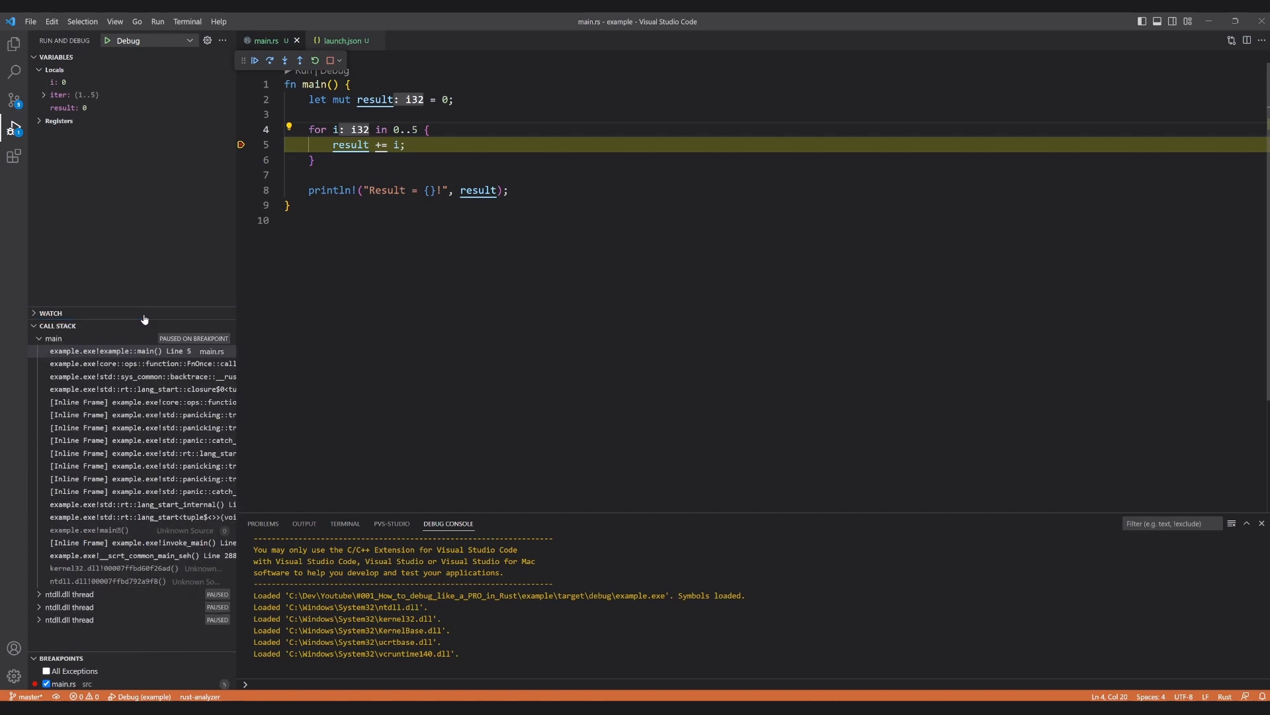
left_click(49, 312)
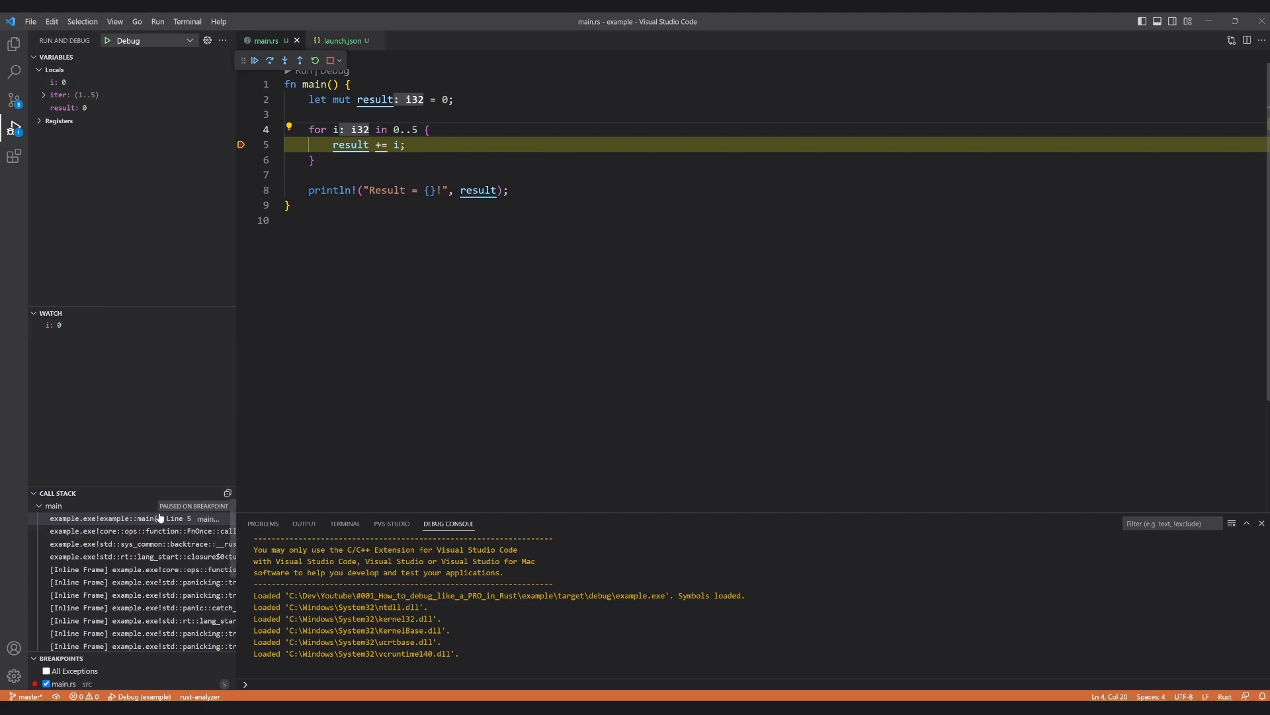
mouse_move(148, 527)
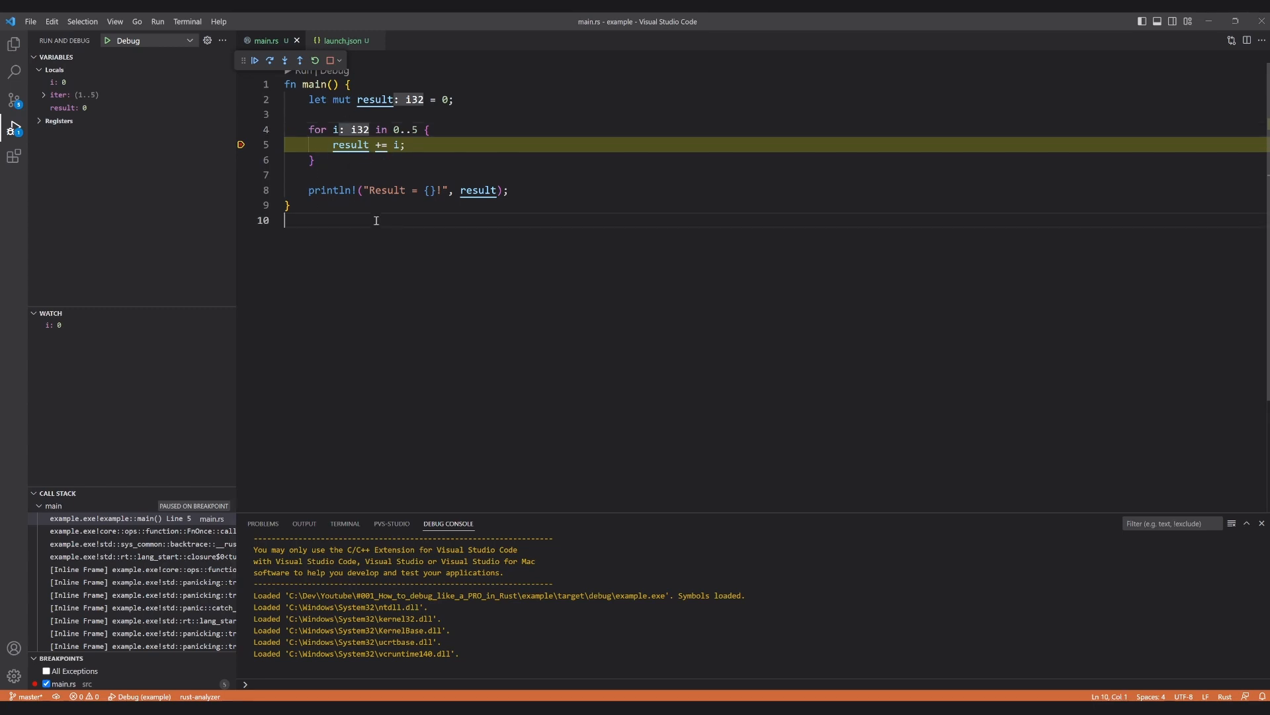
Write a print function below main containing println!("Hi") and reformat it
type("fn print(")
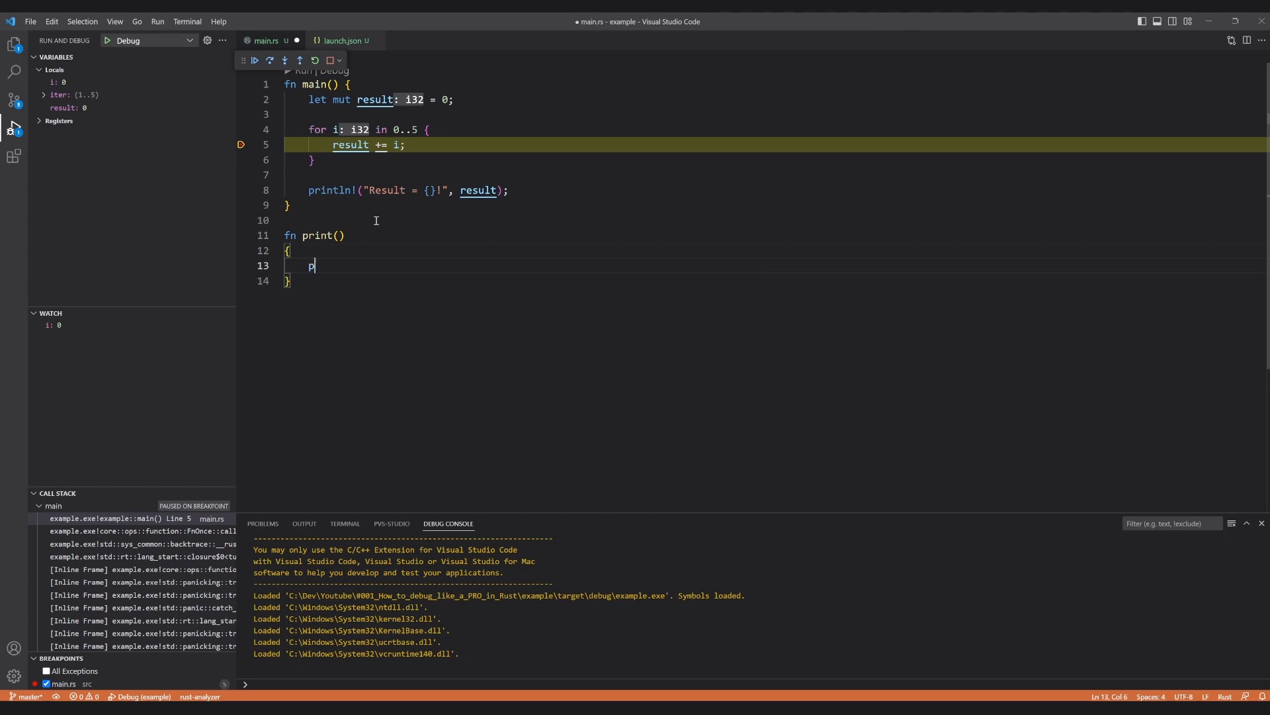
type("rintln!(\"\")")
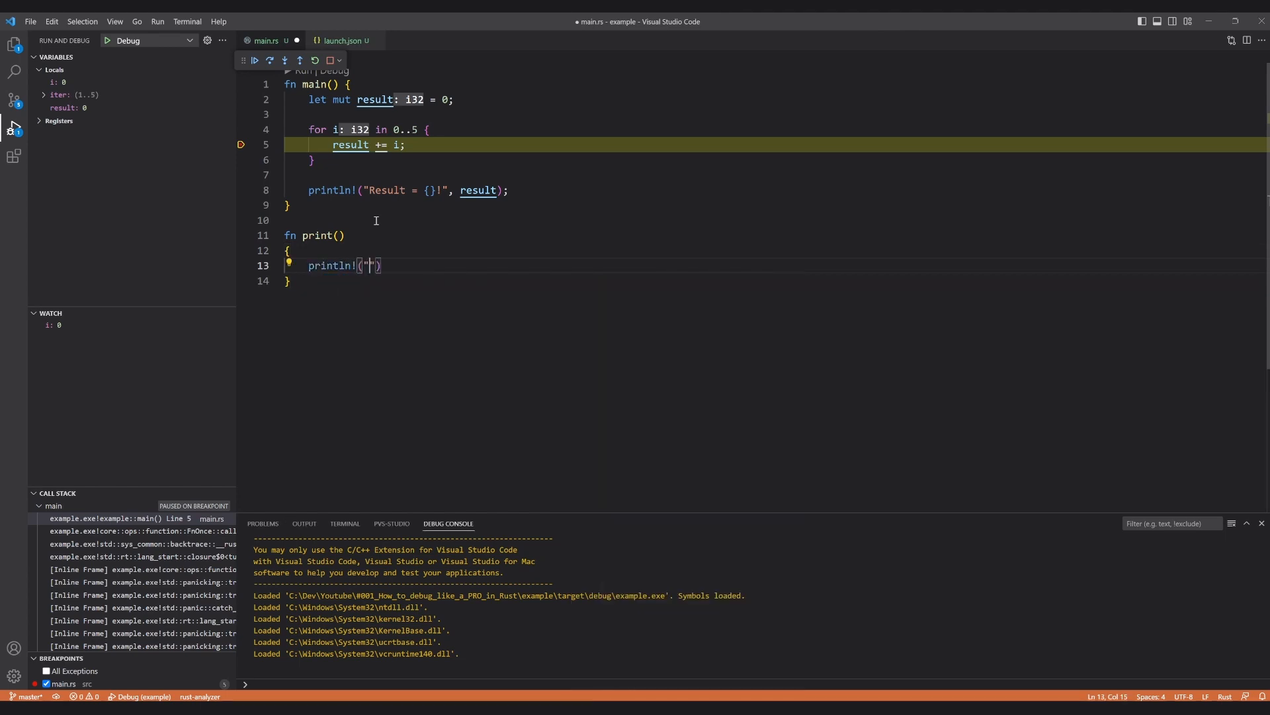
type("Hi")
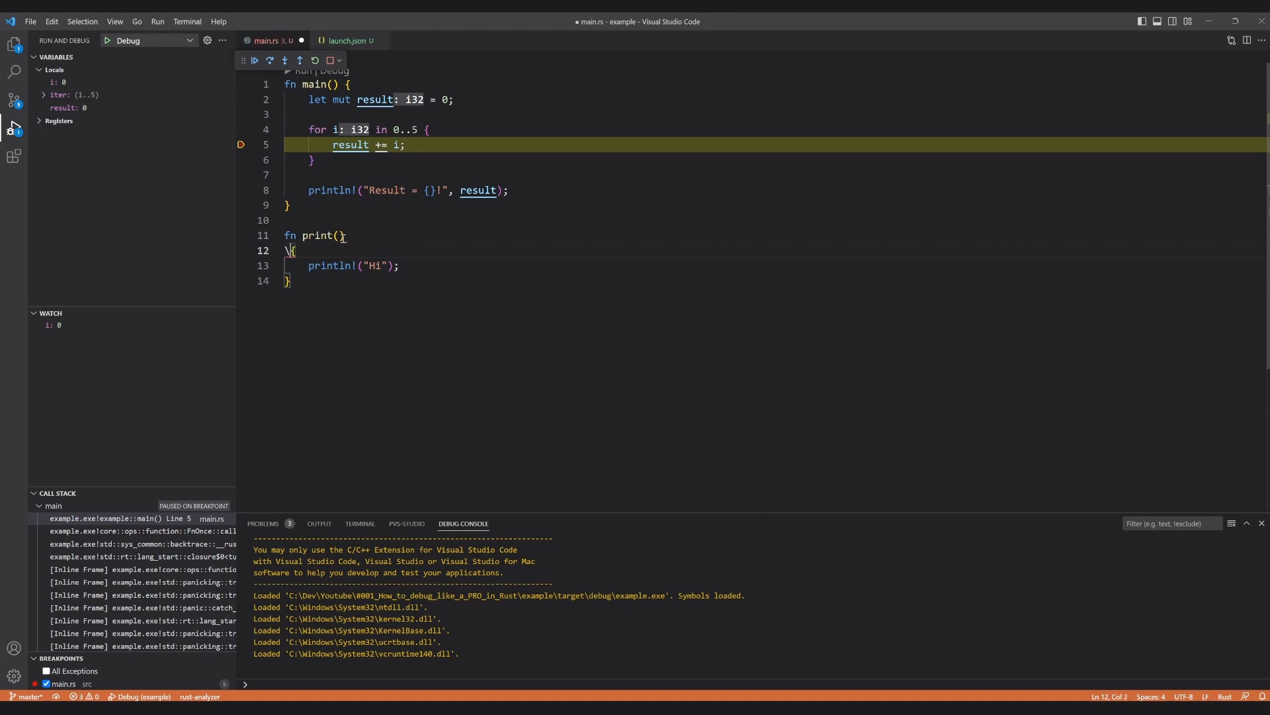
key("Backspace")
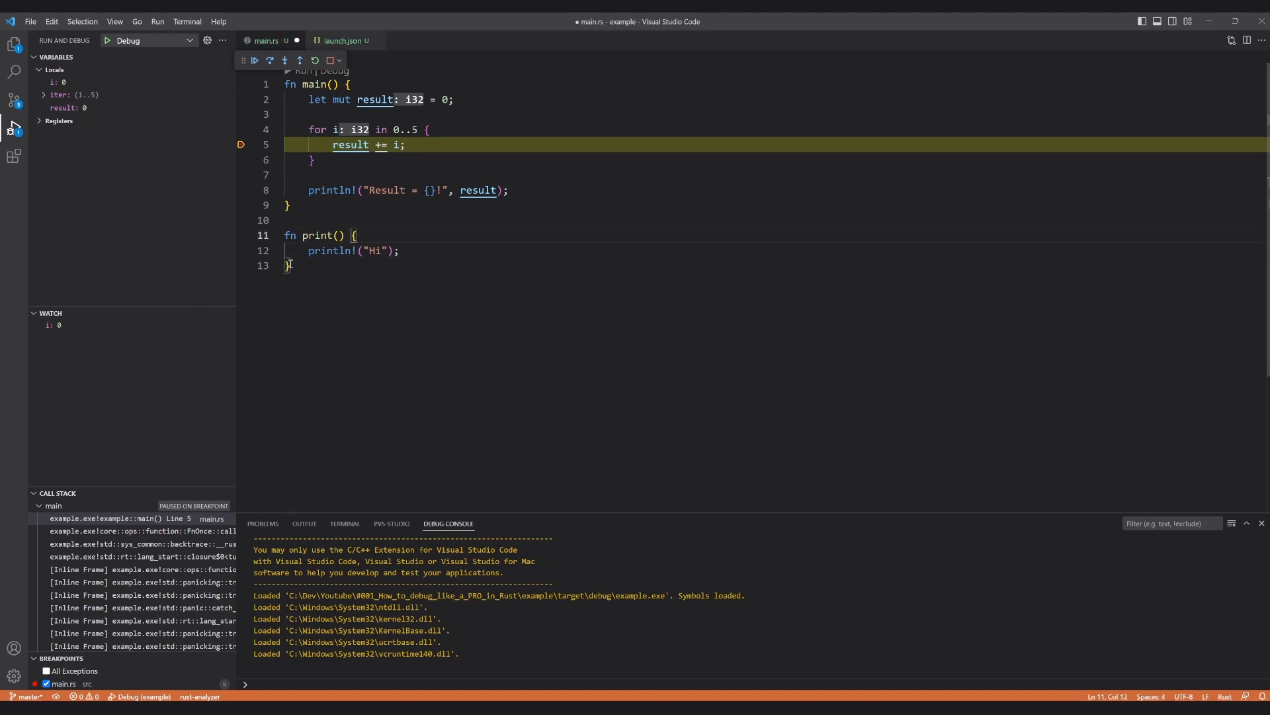
Set a breakpoint on the println inside print, then stop the debug session
left_click(241, 250)
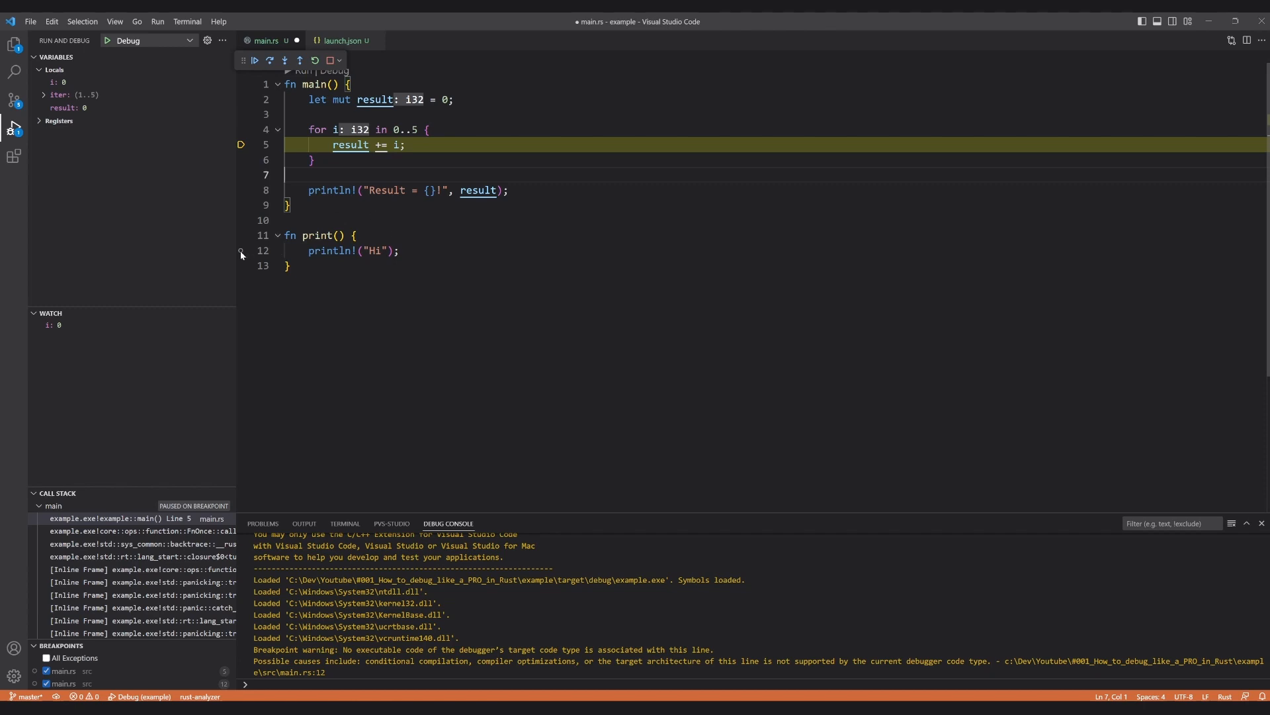
scroll("down", 3)
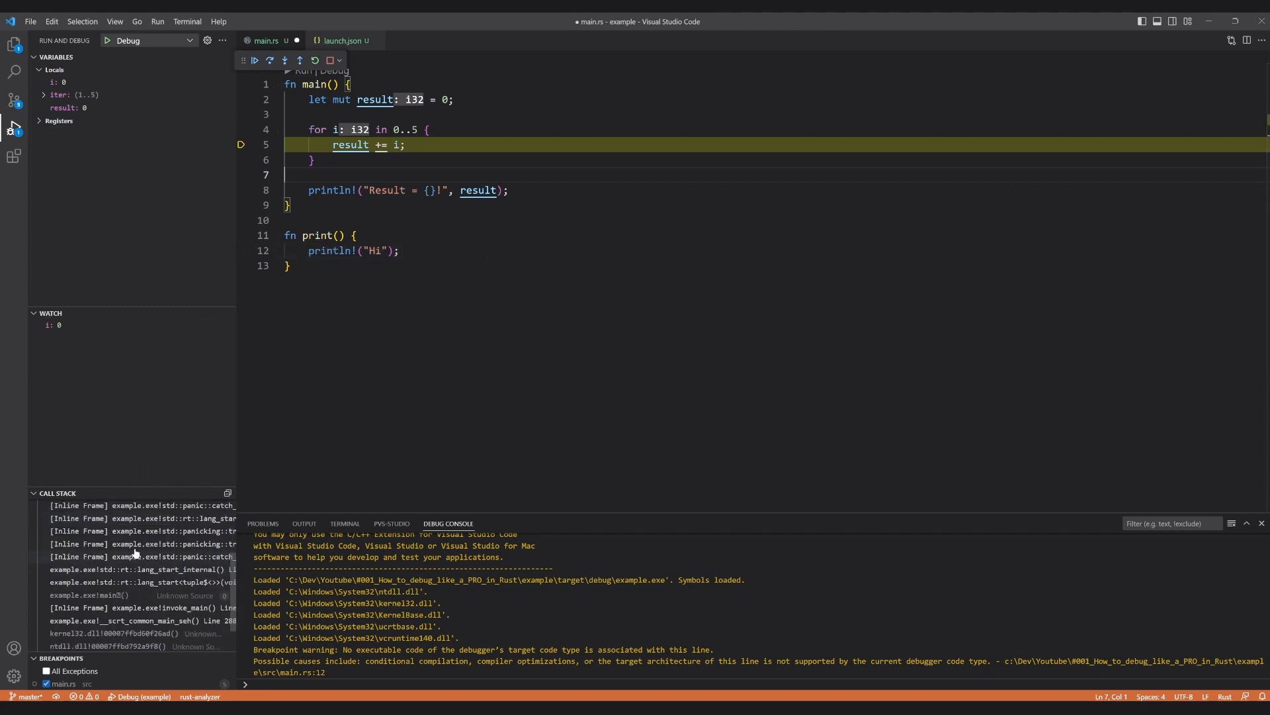
mouse_move(149, 532)
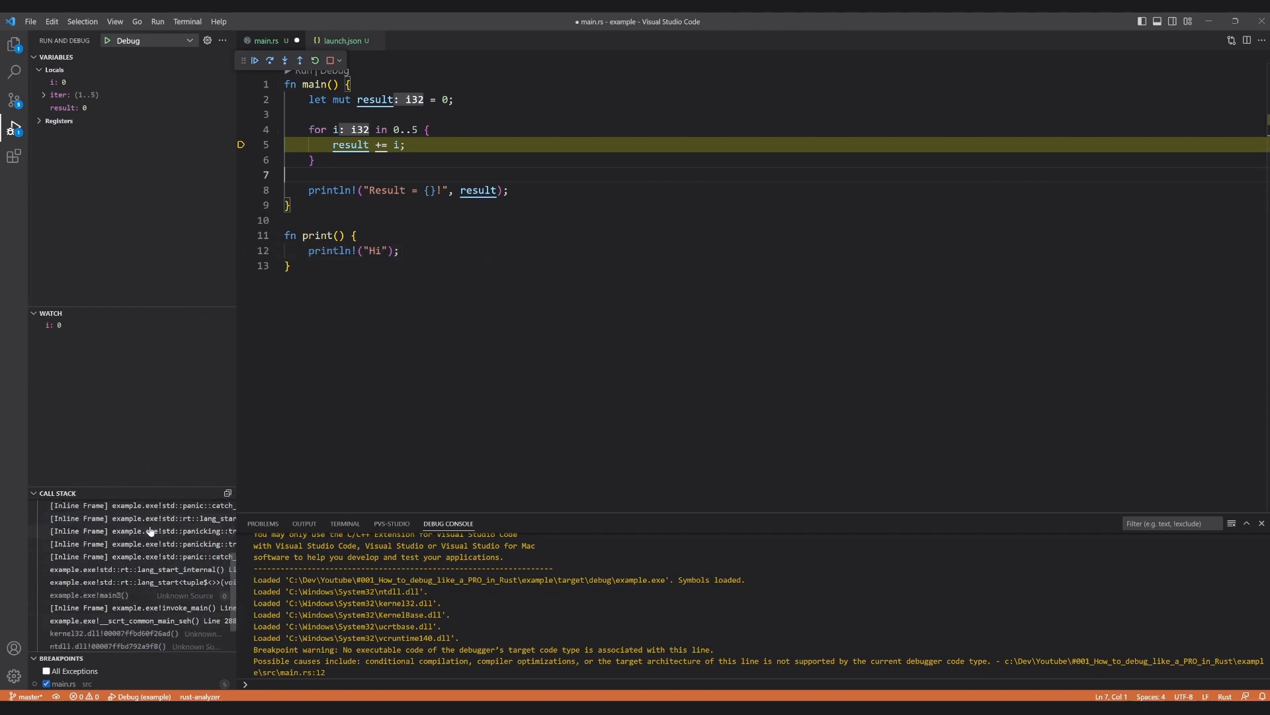
left_click(315, 60)
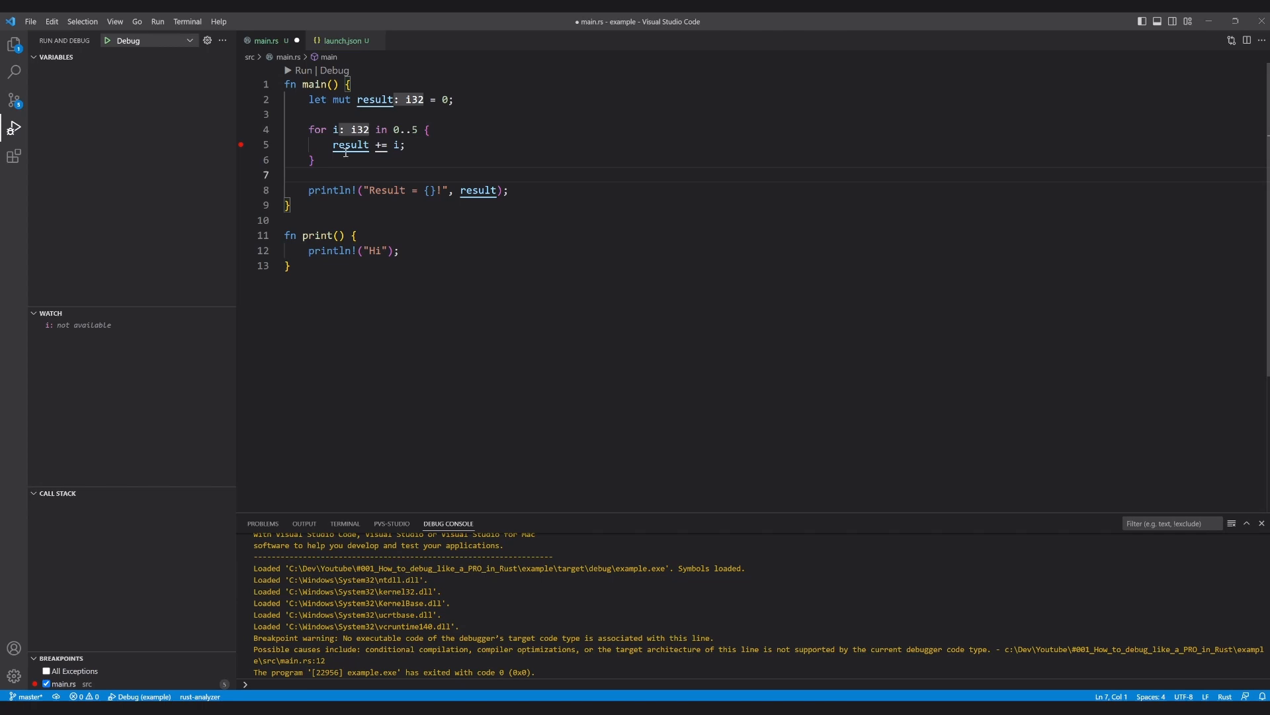
mouse_move(442, 158)
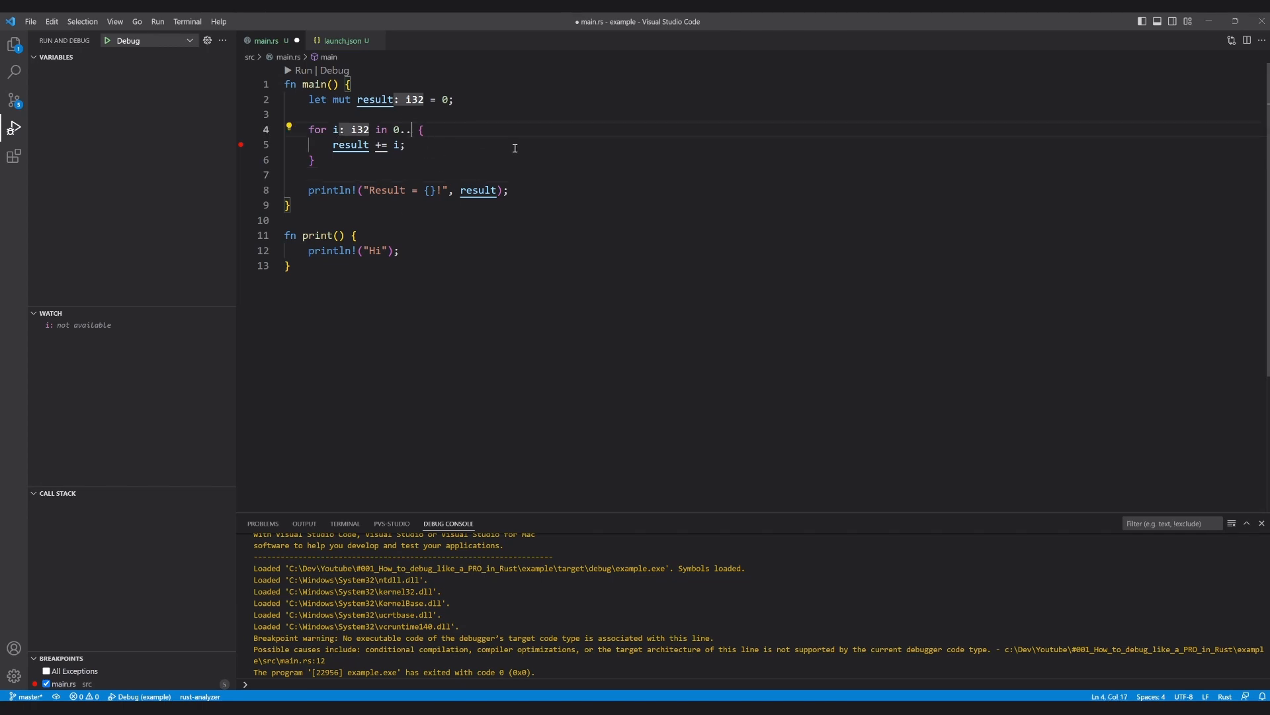
Update the loop with 10, start a Debug run, and glance at launch.json before returning to main.rs
type("10")
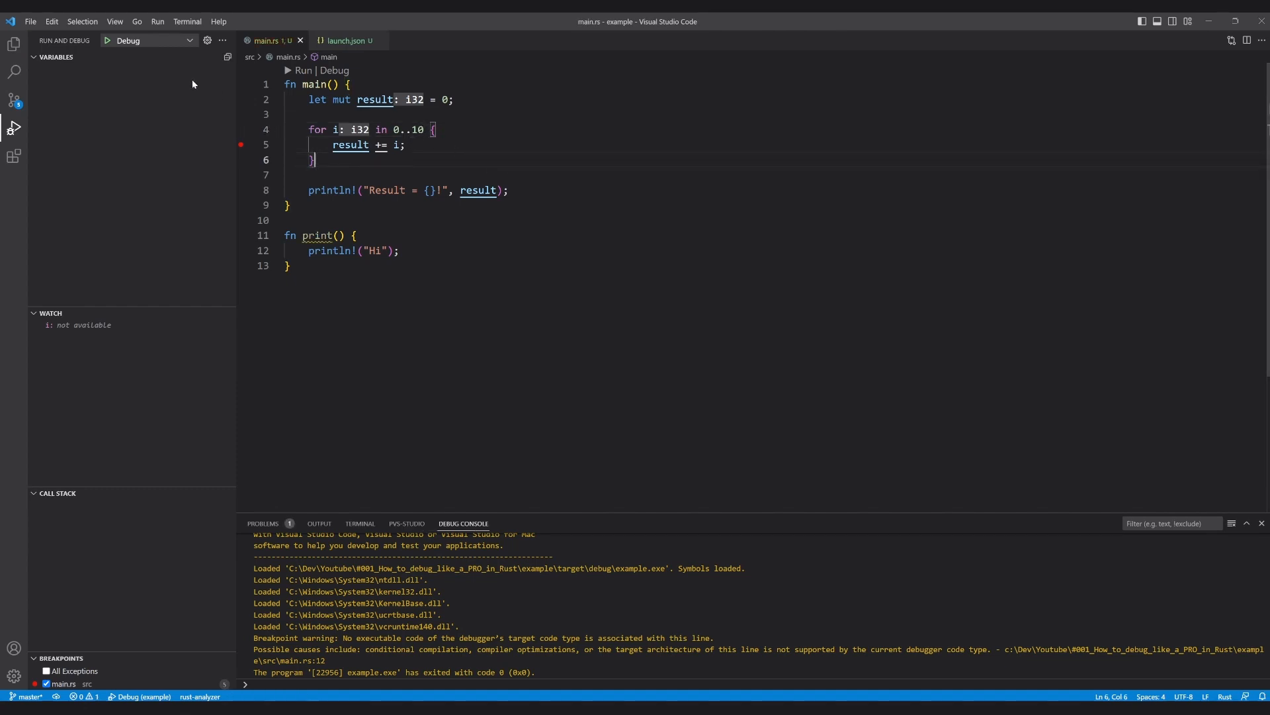
left_click(107, 41)
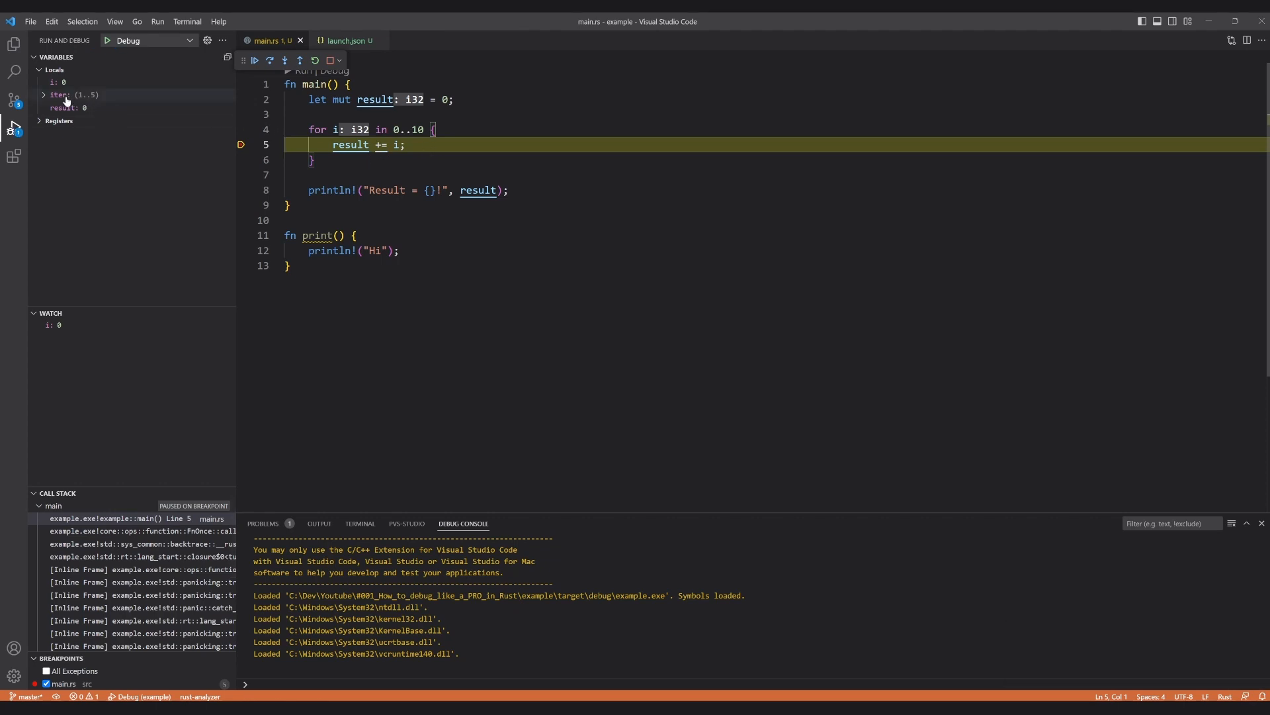
mouse_move(68, 95)
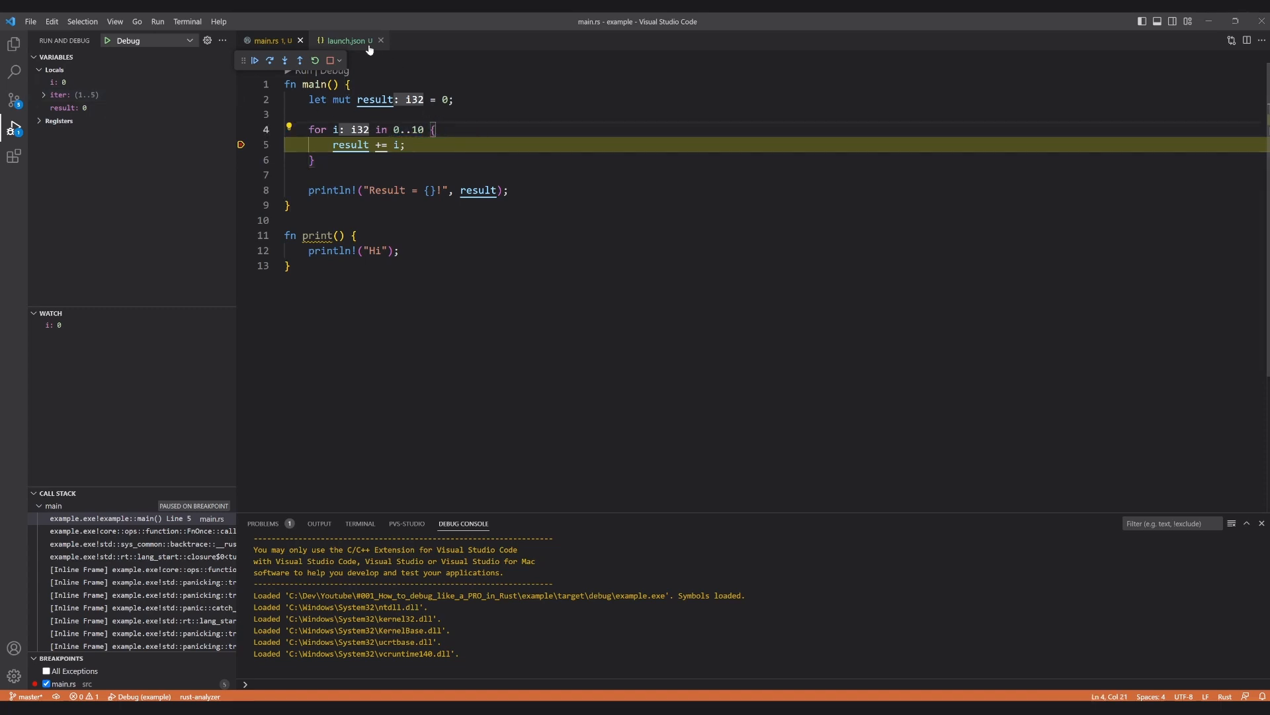
left_click(344, 41)
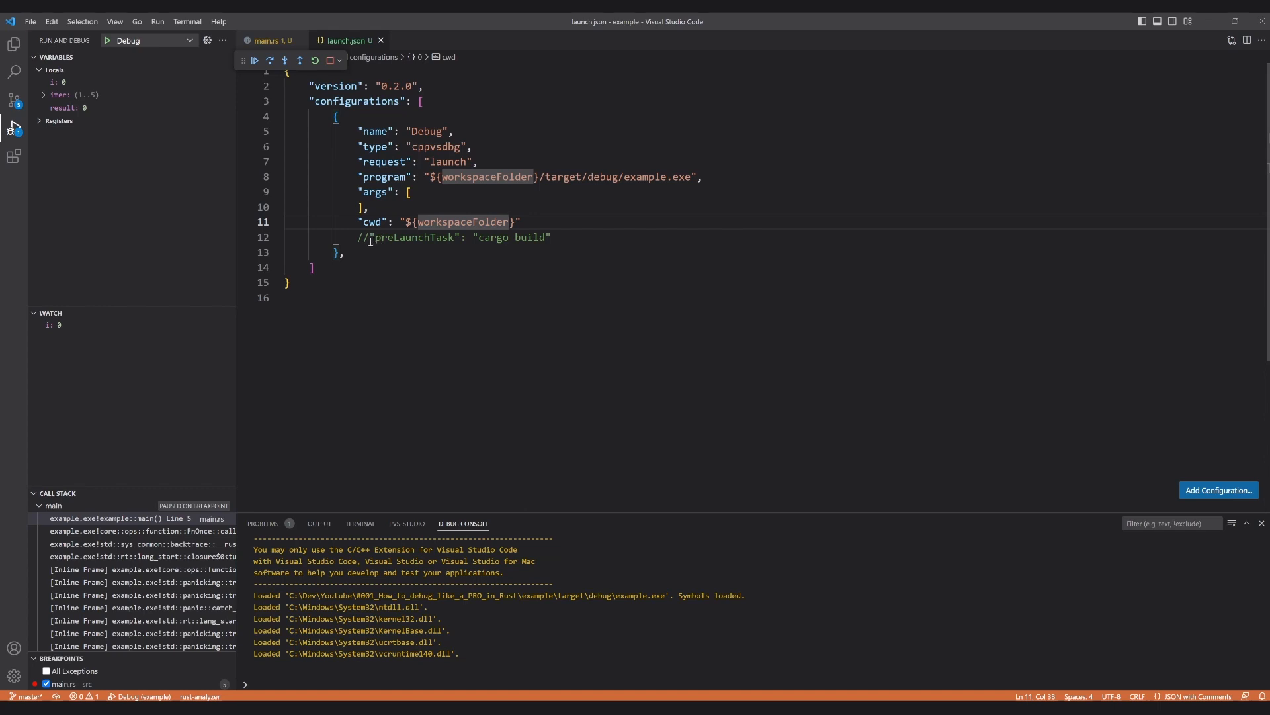
left_click(270, 41)
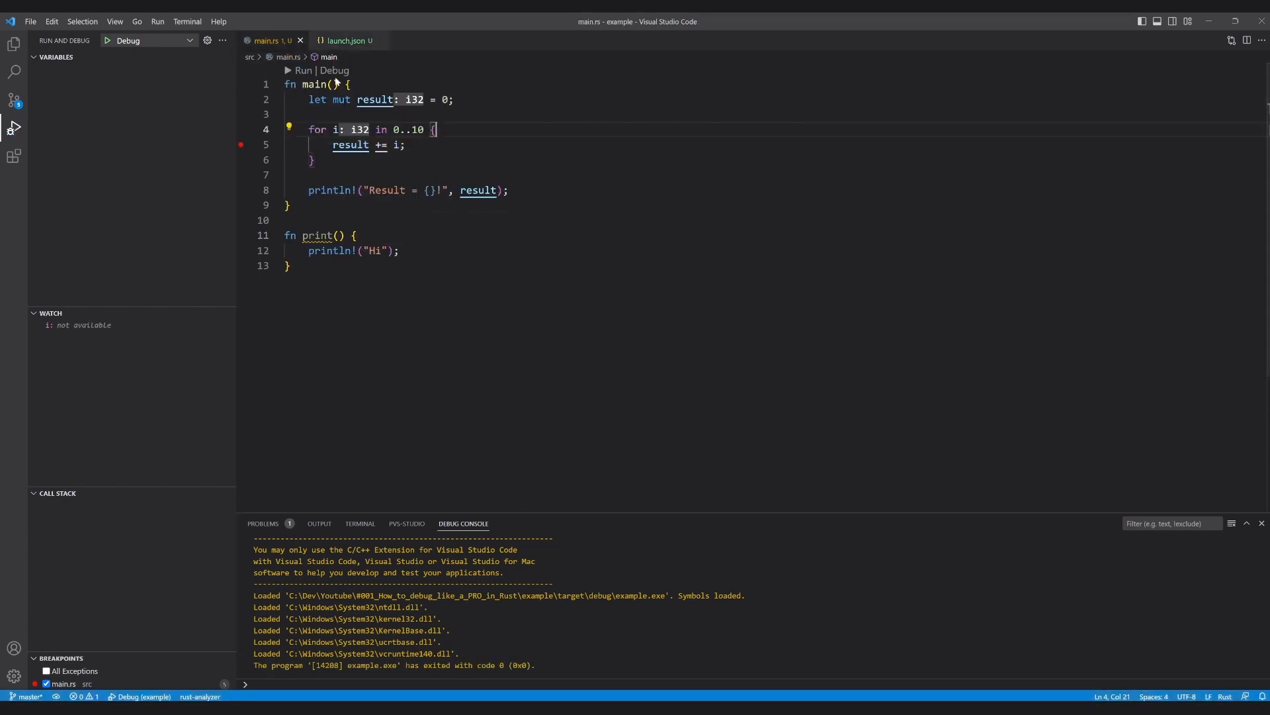
Run cargo build in the PowerShell terminal, then stop the paused debug session
left_click(360, 523)
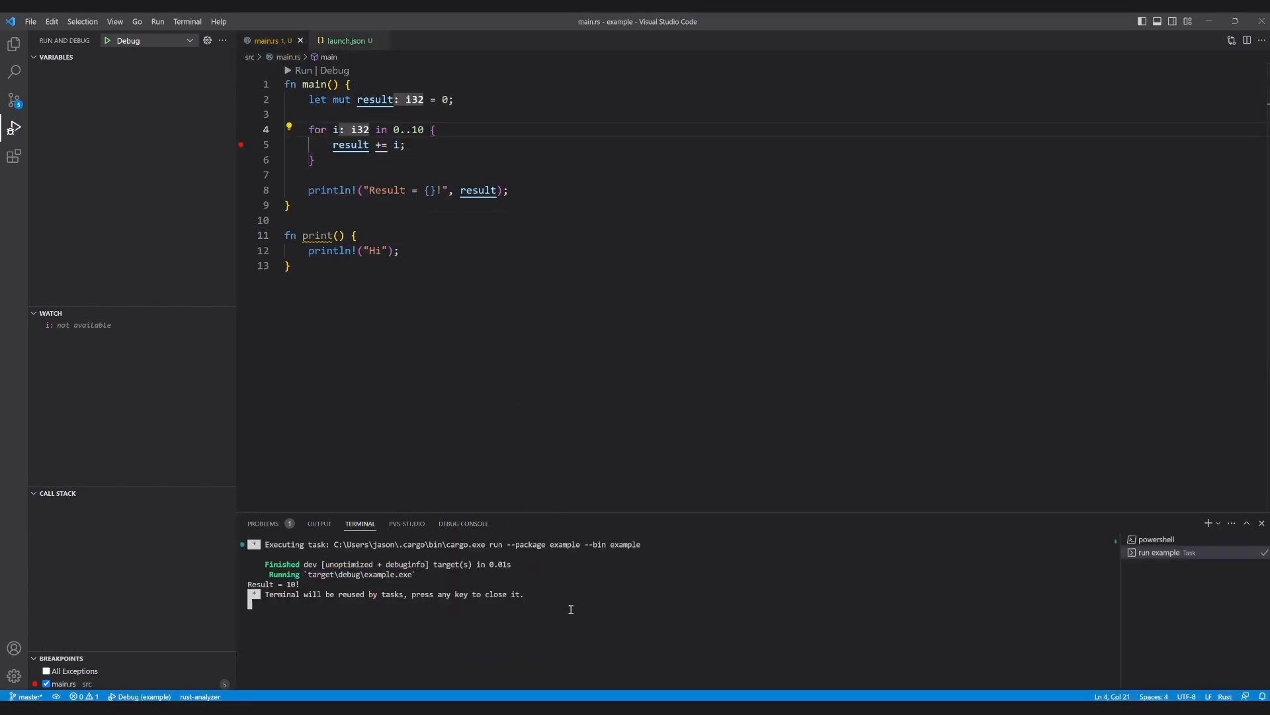
left_click(1154, 538)
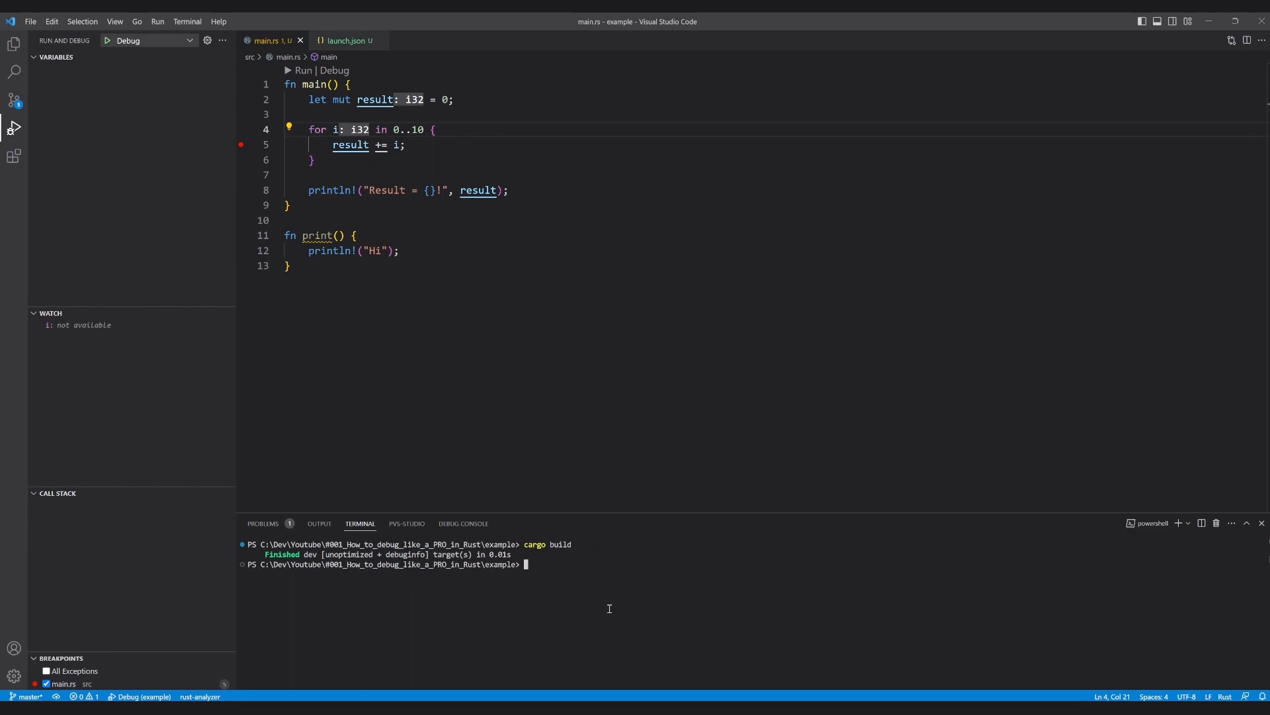
type("cargo build")
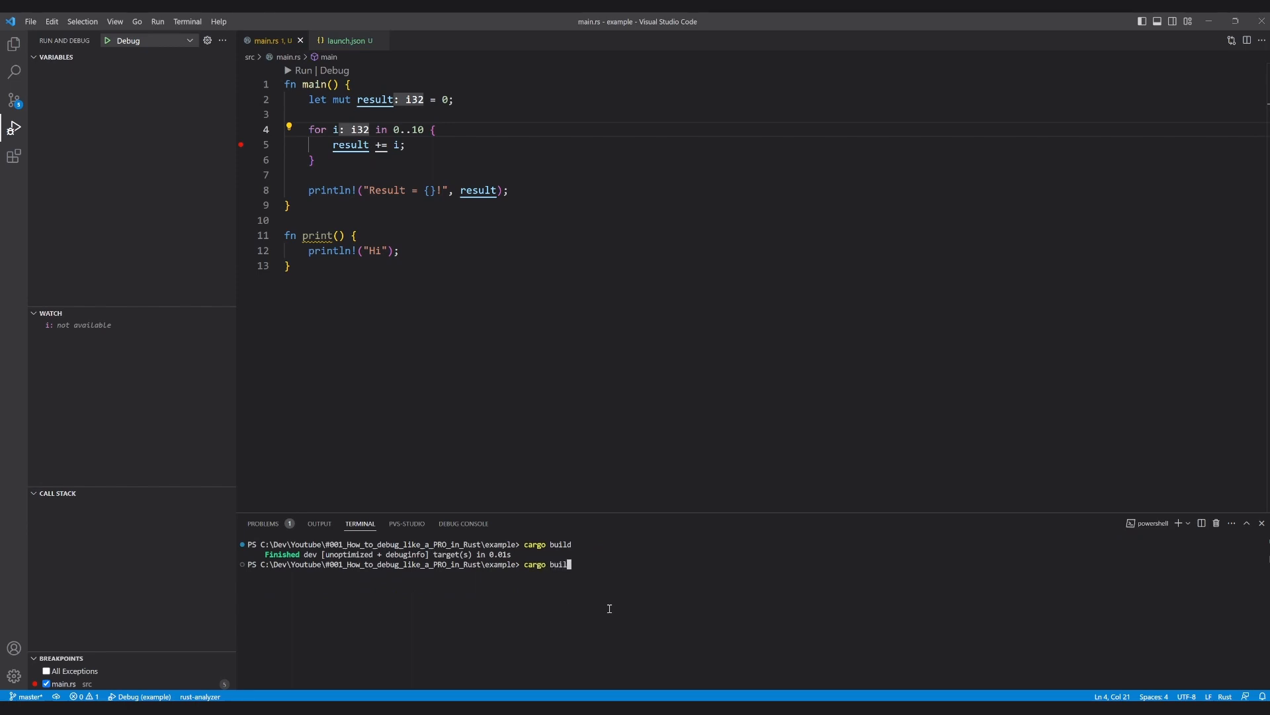
key("Return")
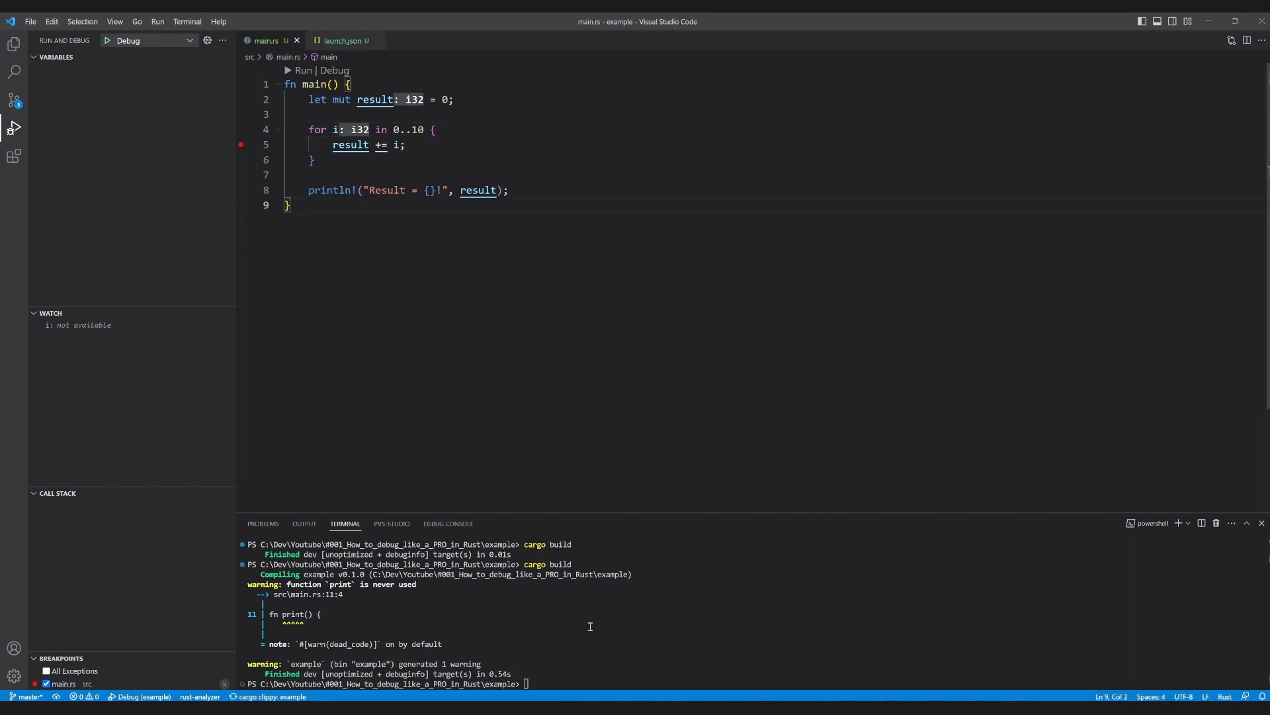
type("cargo build")
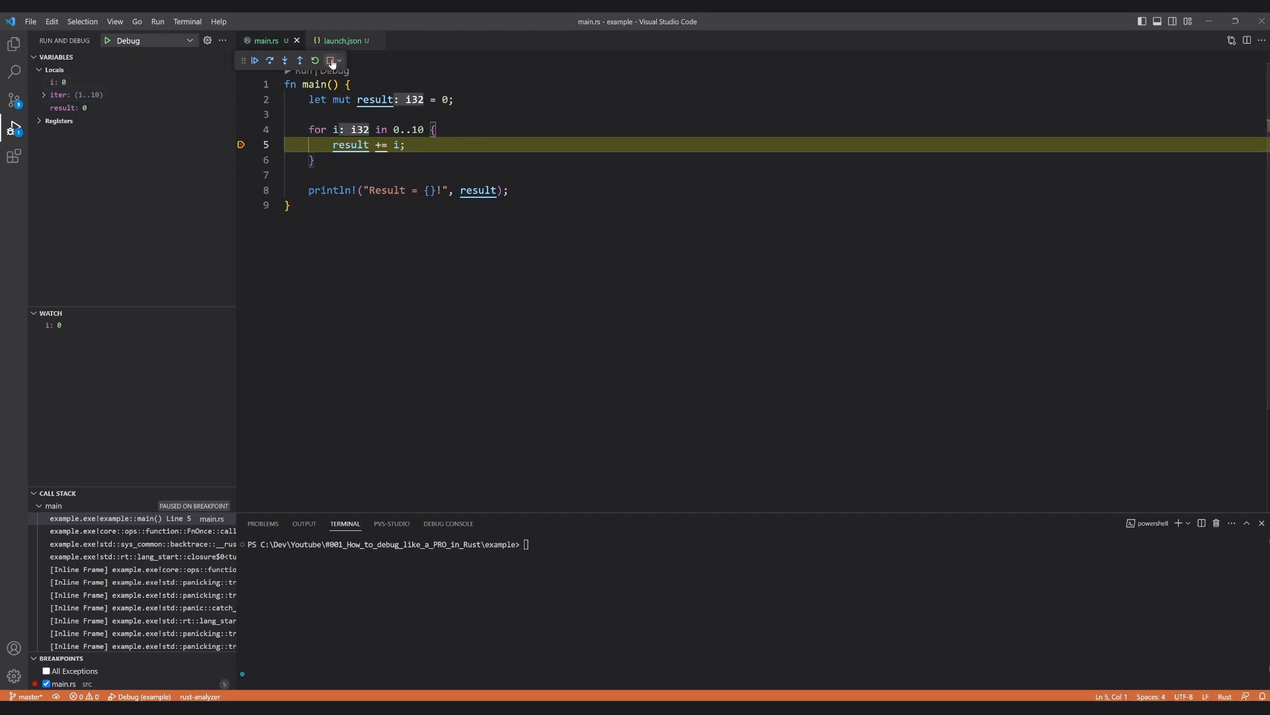
left_click(330, 59)
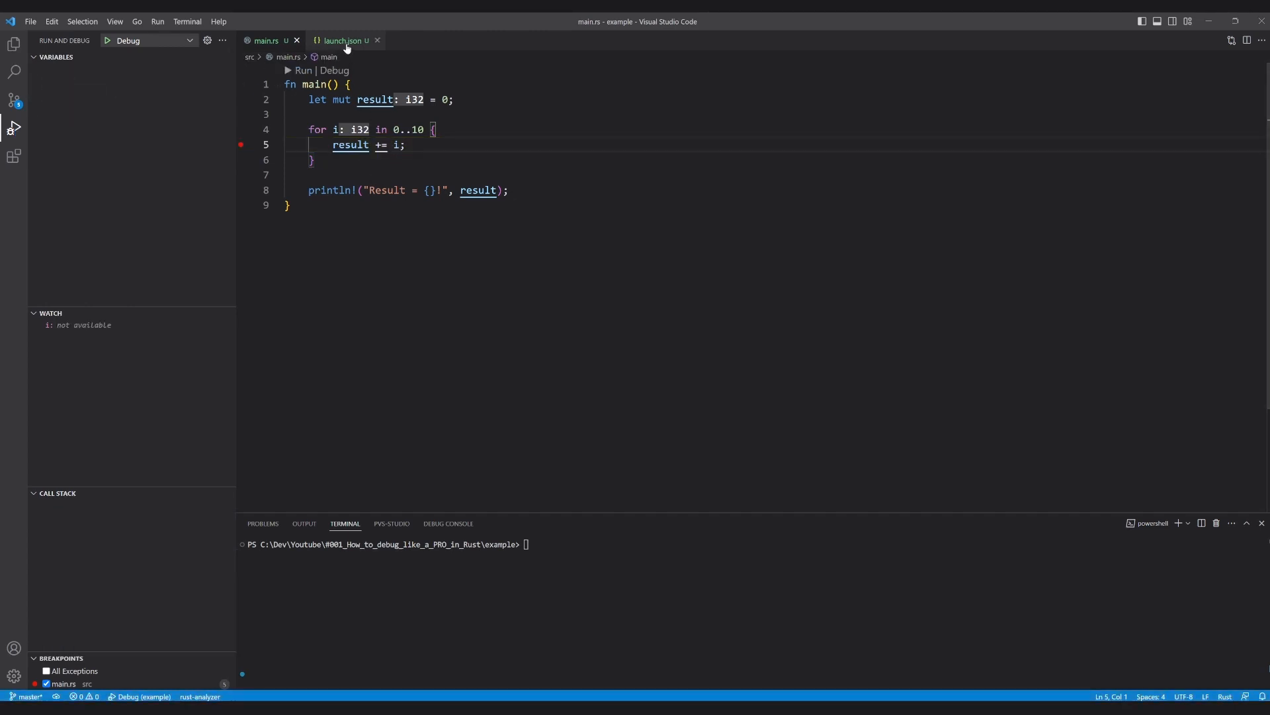
Review launch.json's Debug configuration and its "cargo build" preLaunchTask entry
left_click(344, 41)
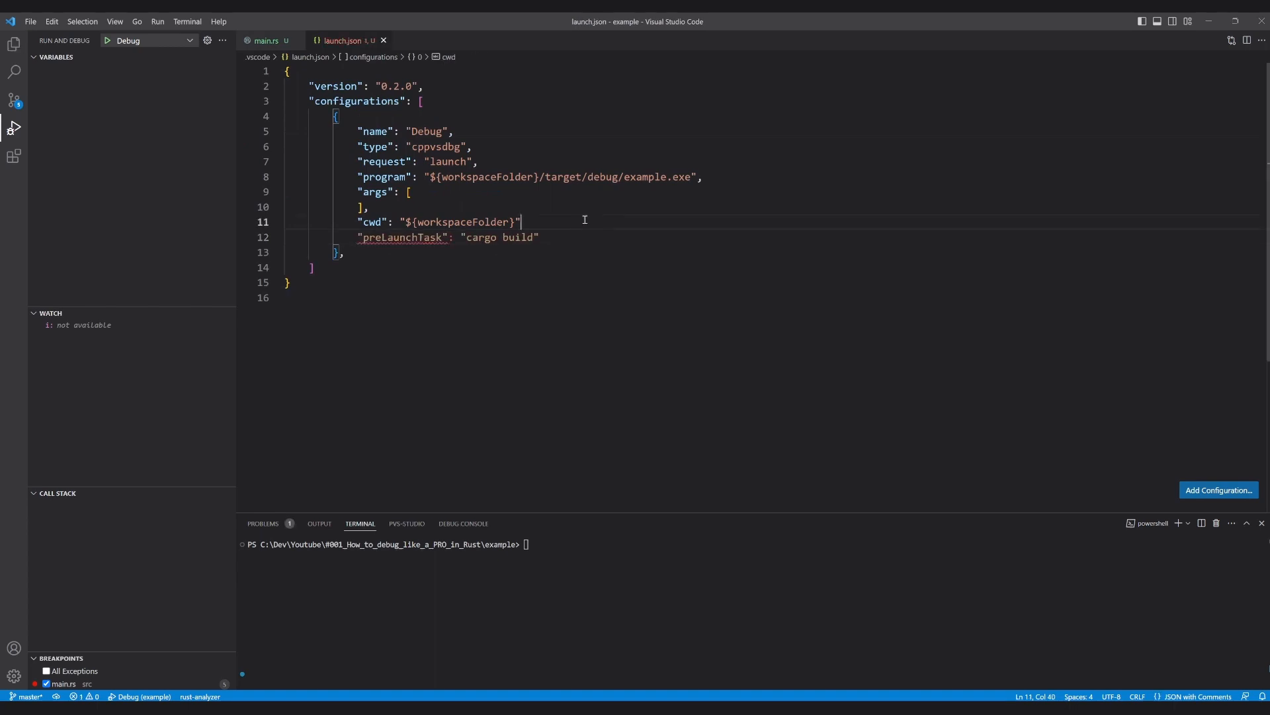
double_click(402, 237)
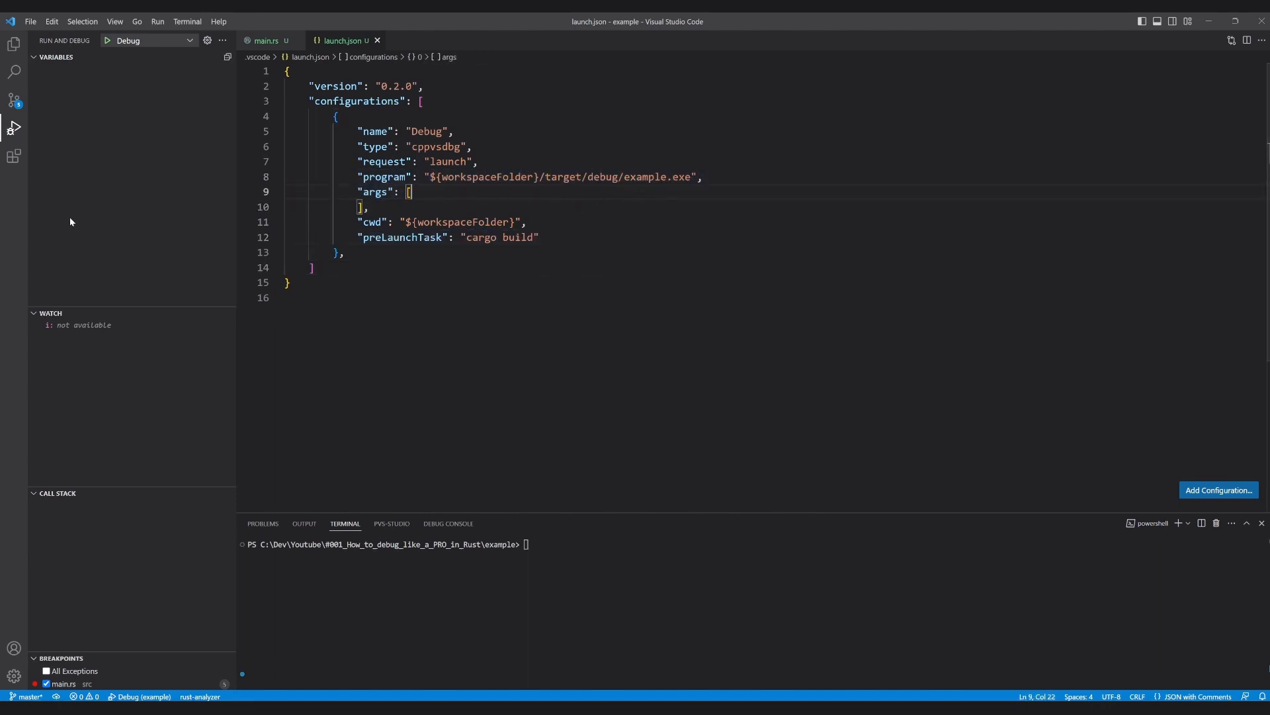
Create tasks.json in the .vscode folder, check the "cargo build" task name in launch.json, and view the new file
left_click(14, 45)
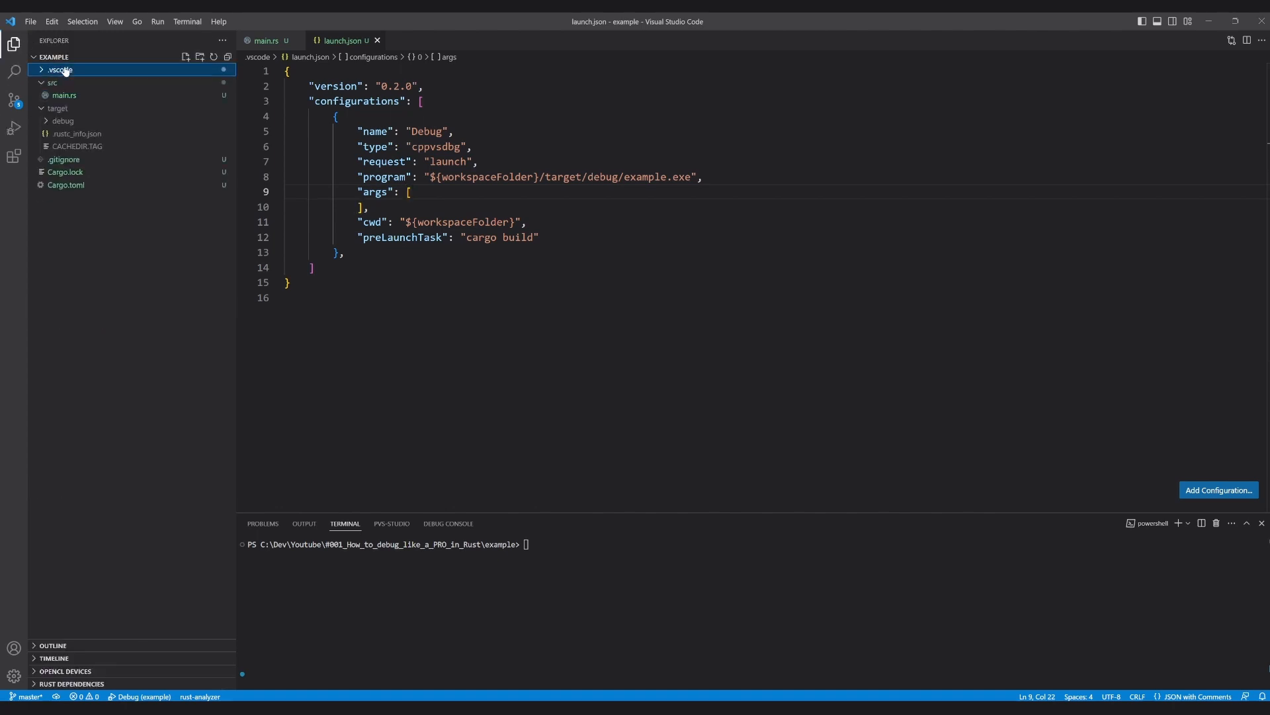
left_click(185, 57)
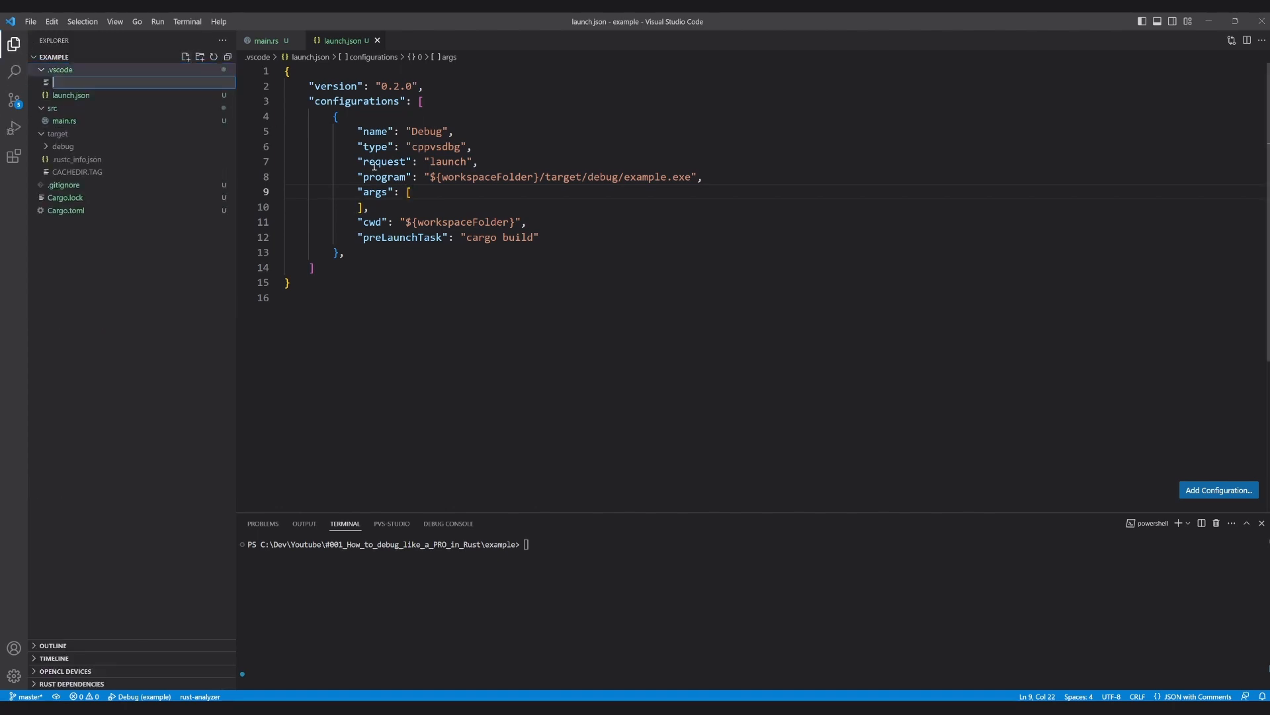
type("tas")
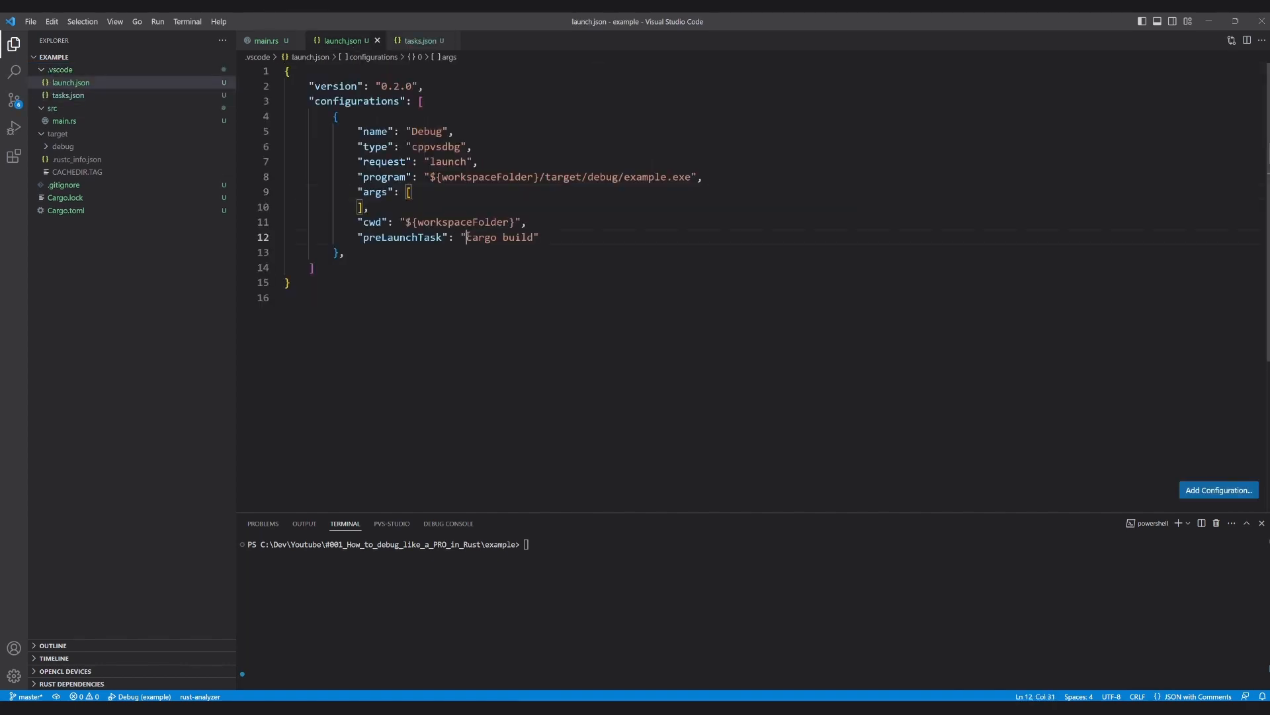
double_click(518, 237)
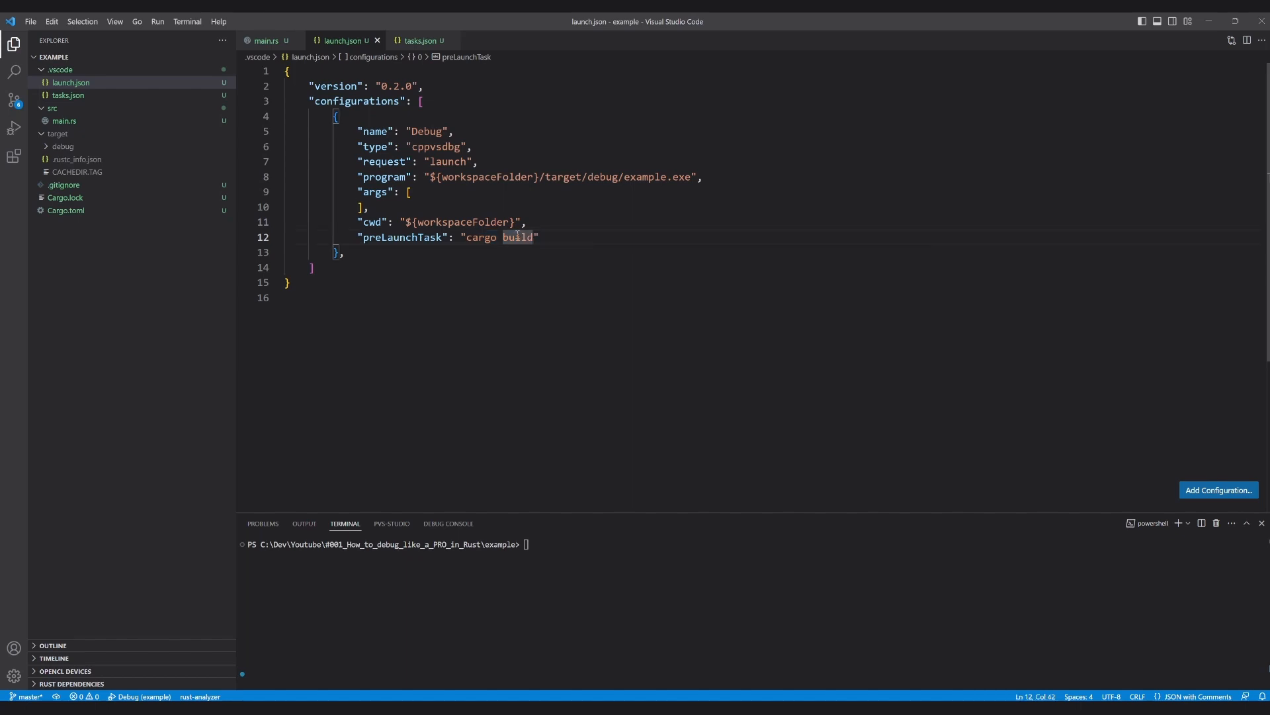
double_click(478, 237)
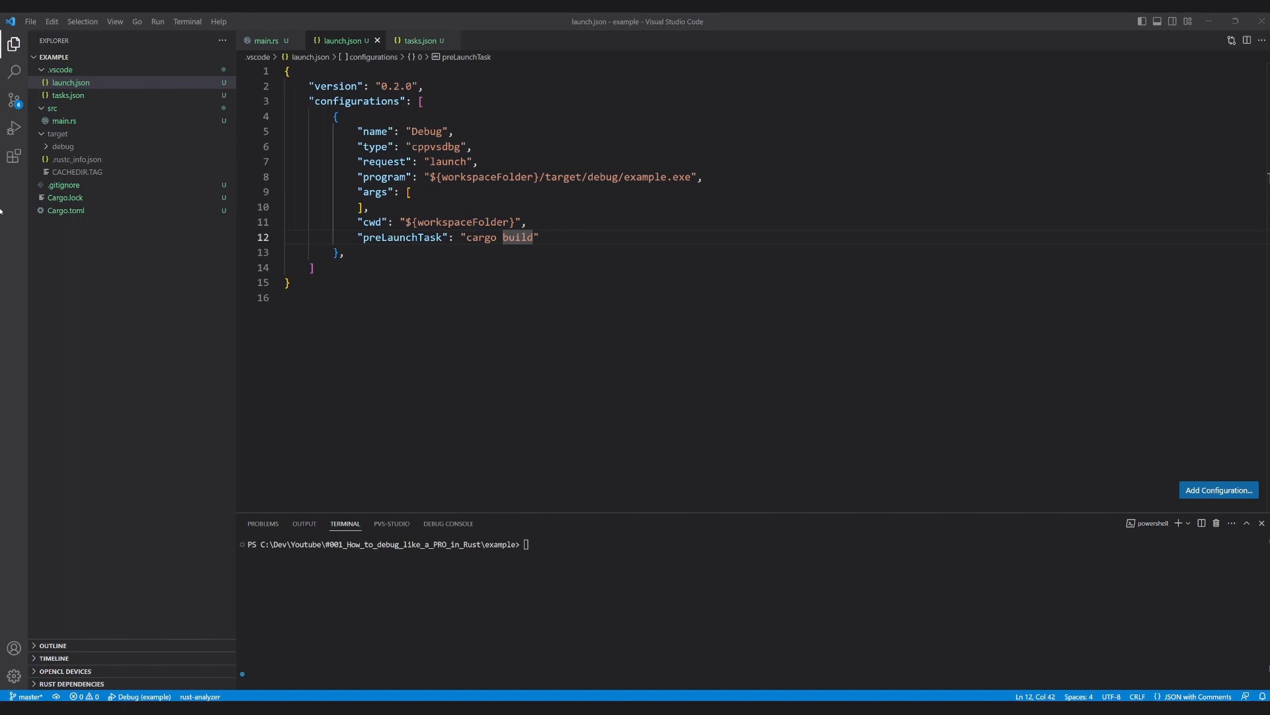
left_click(420, 41)
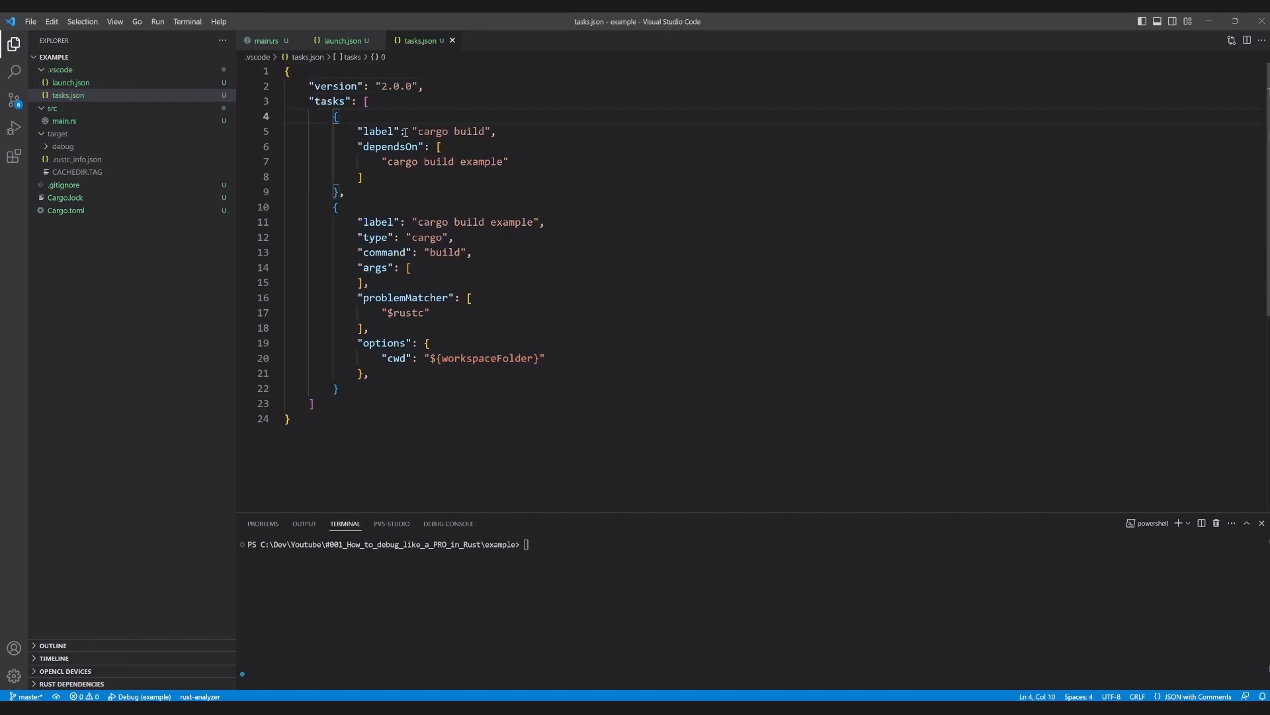
left_click(340, 41)
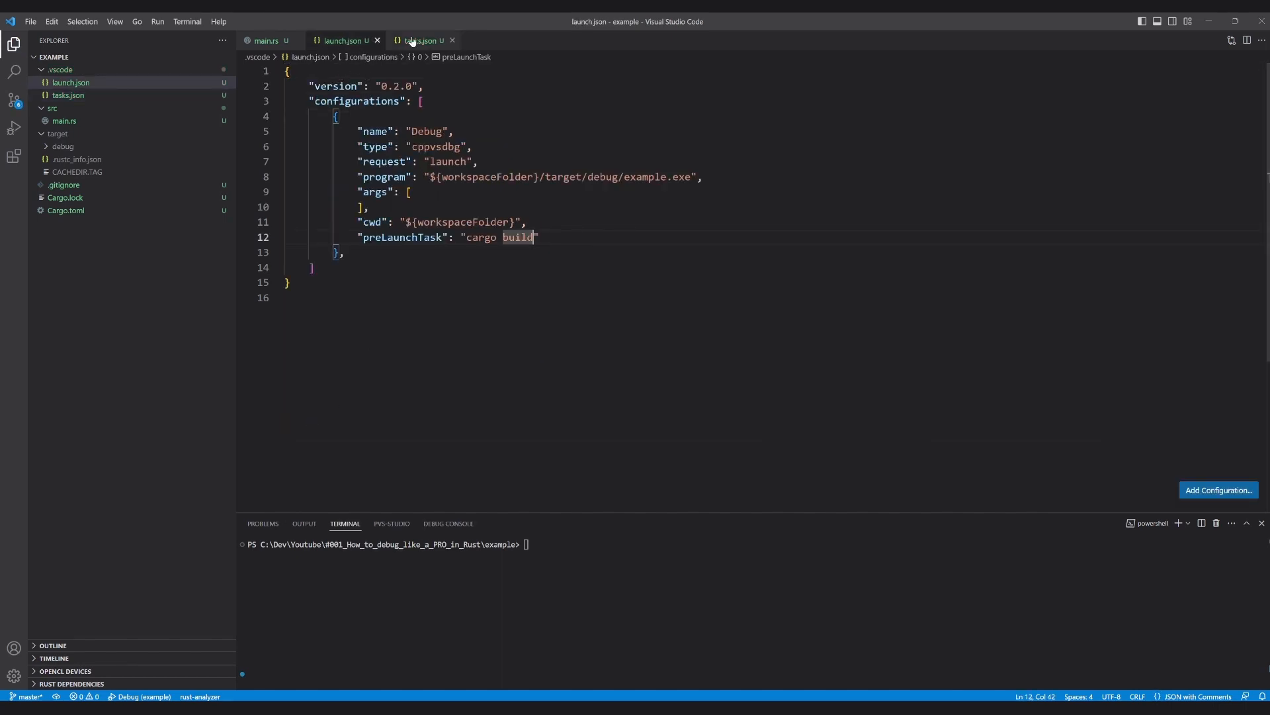
left_click(421, 41)
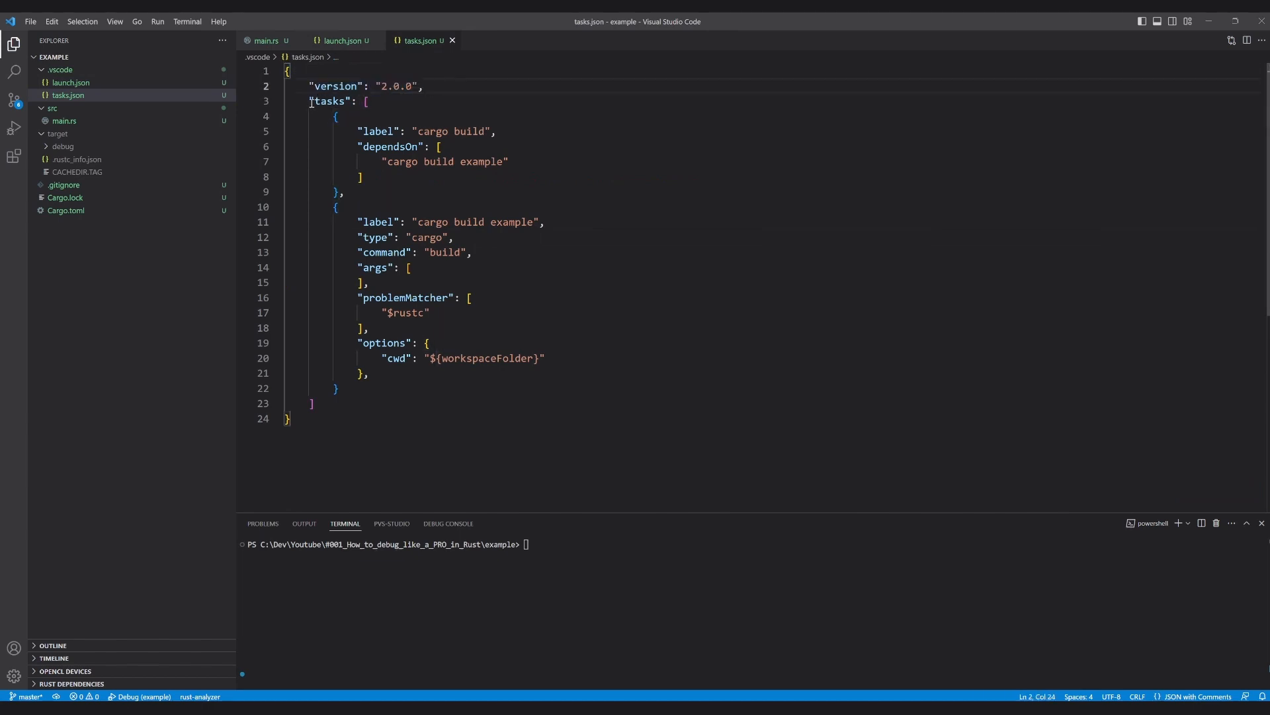
left_click(334, 116)
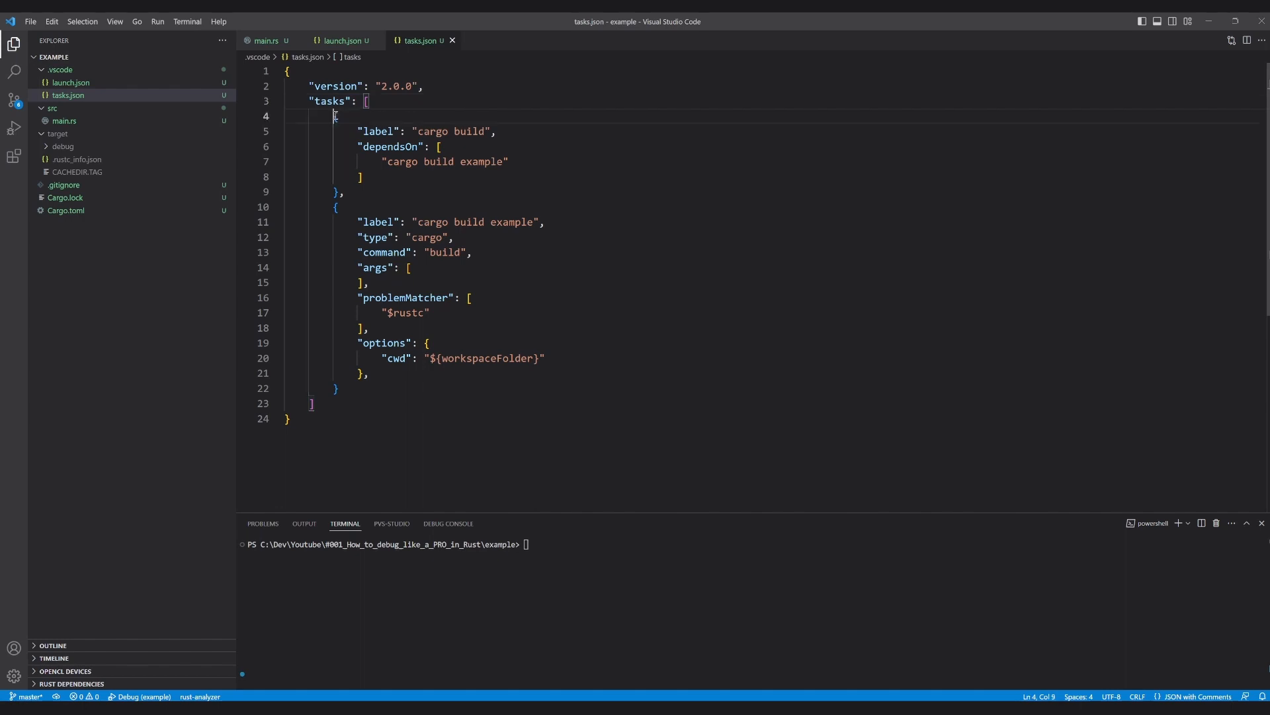
left_click(344, 192)
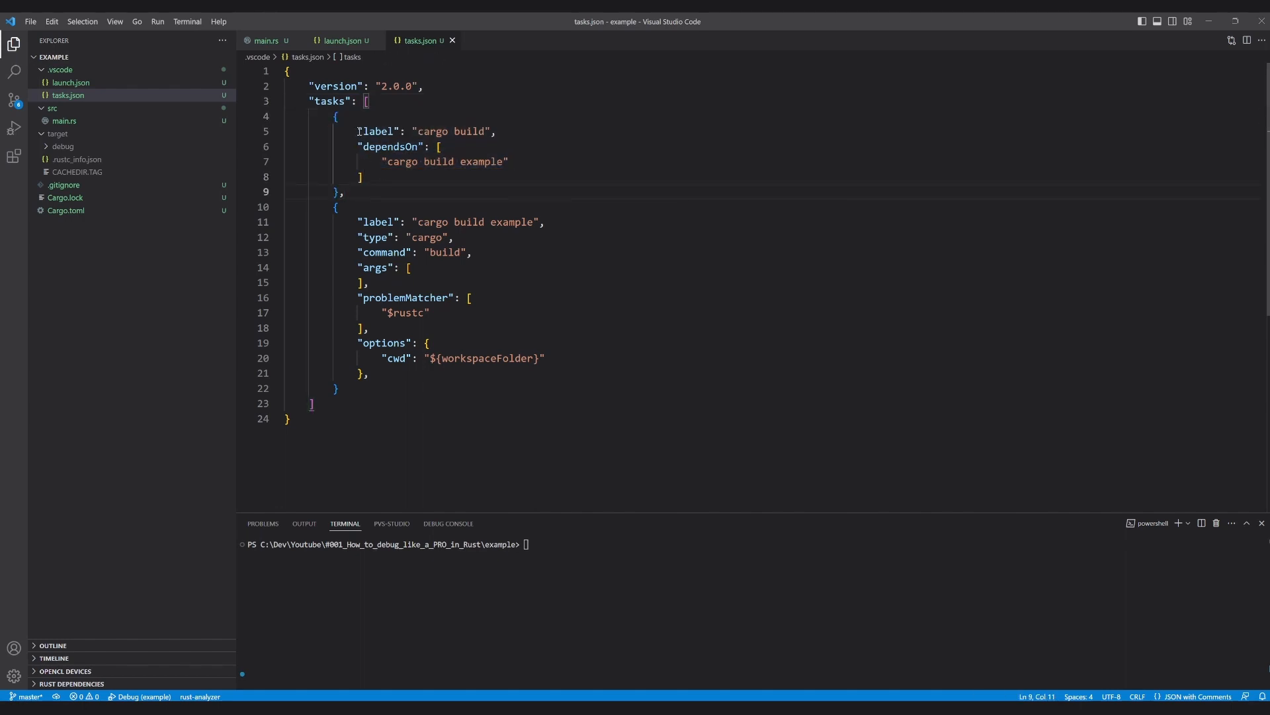
left_click(496, 131)
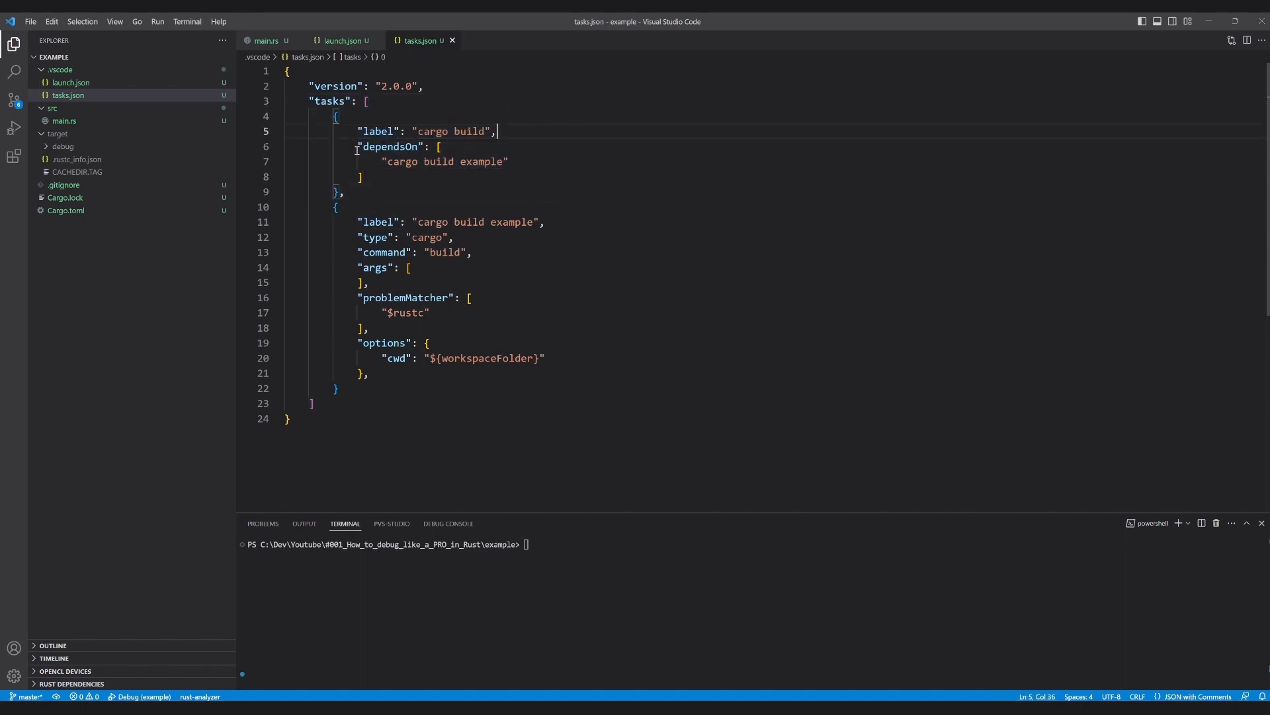
double_click(442, 162)
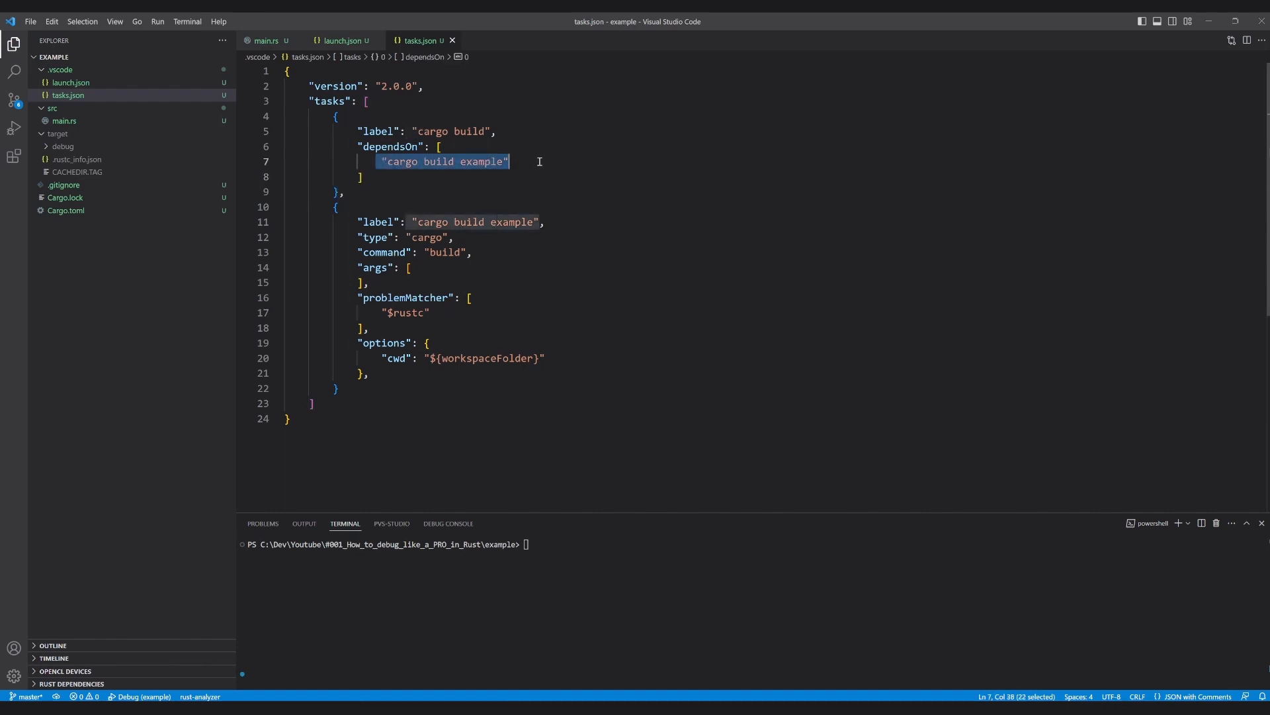
left_click(512, 162)
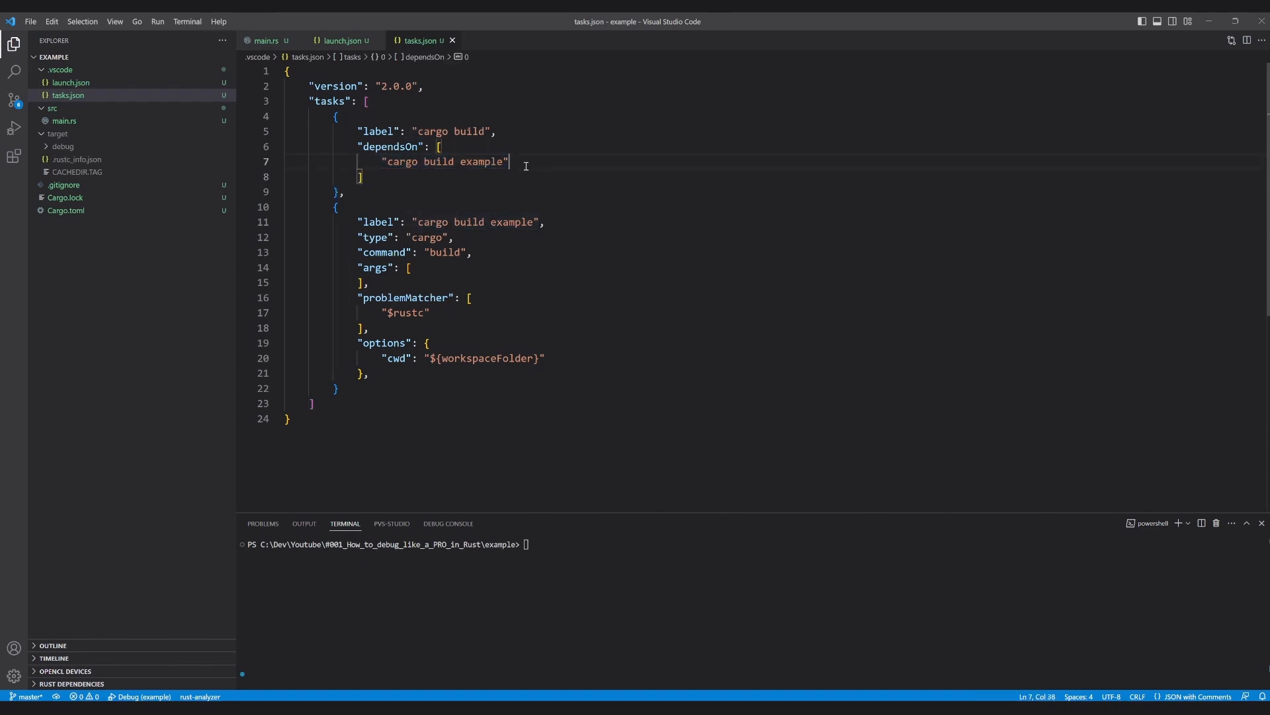
mouse_move(506, 149)
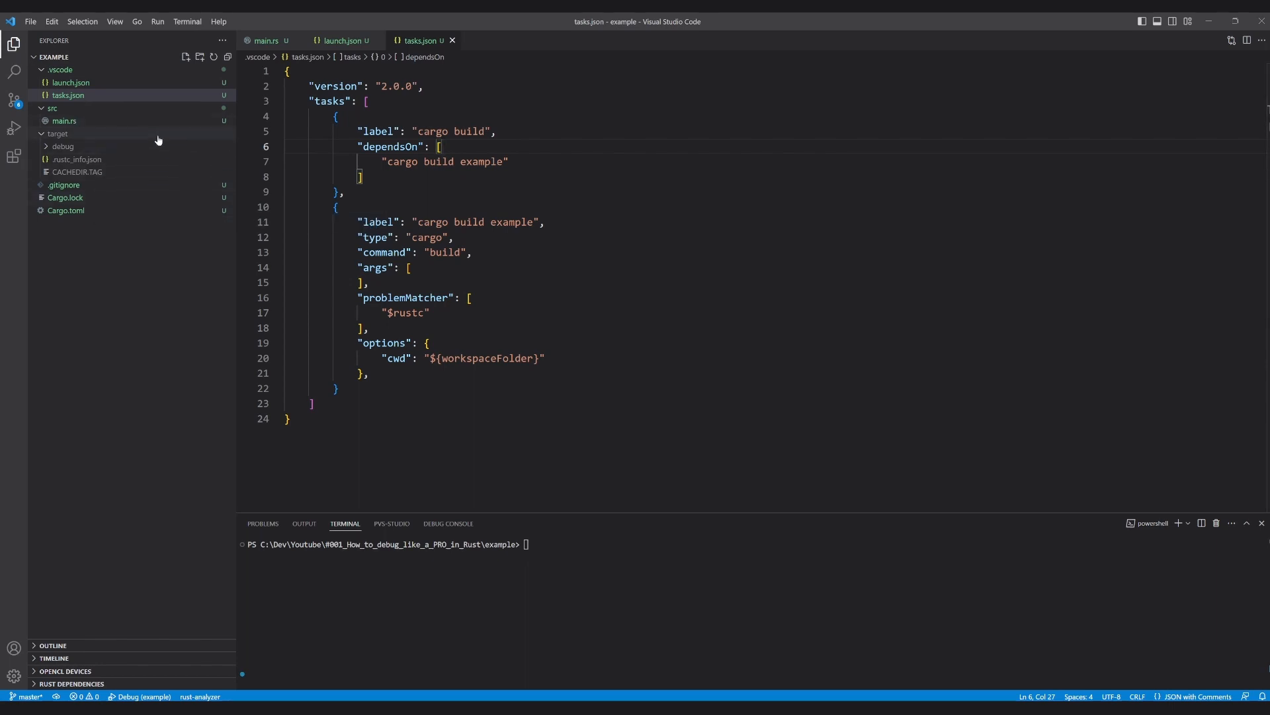
mouse_move(155, 188)
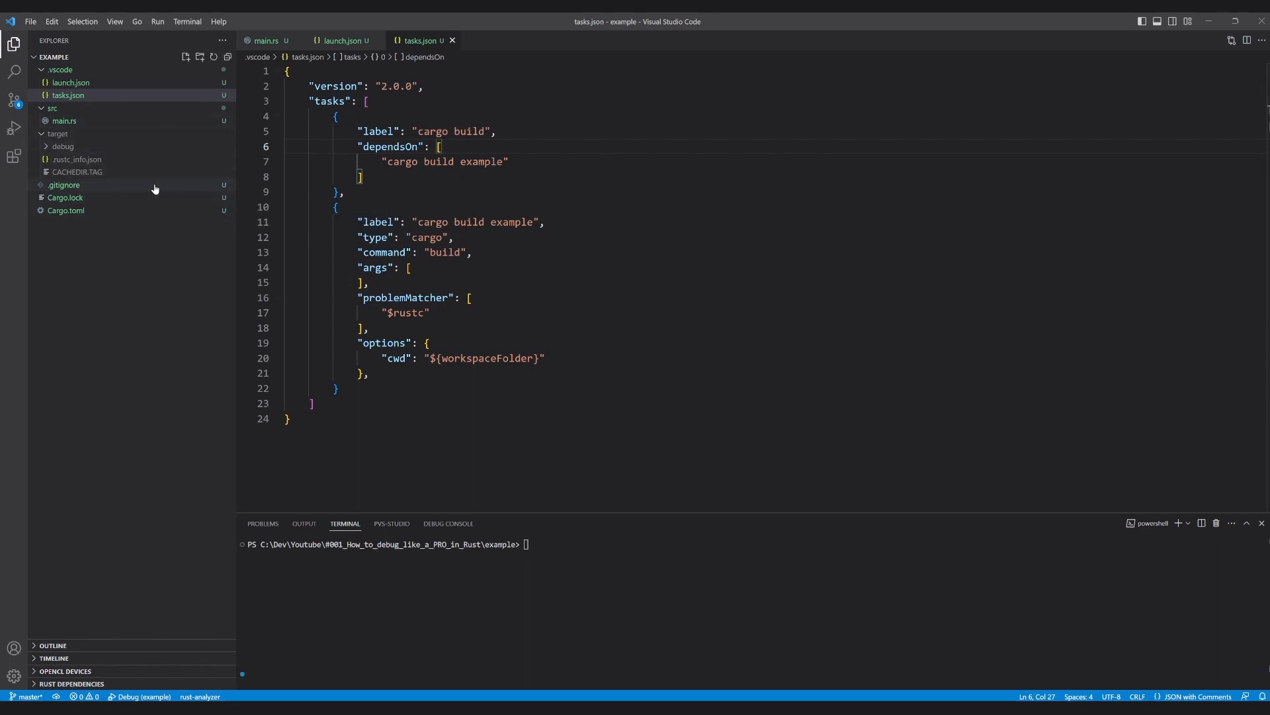
key("Enter")
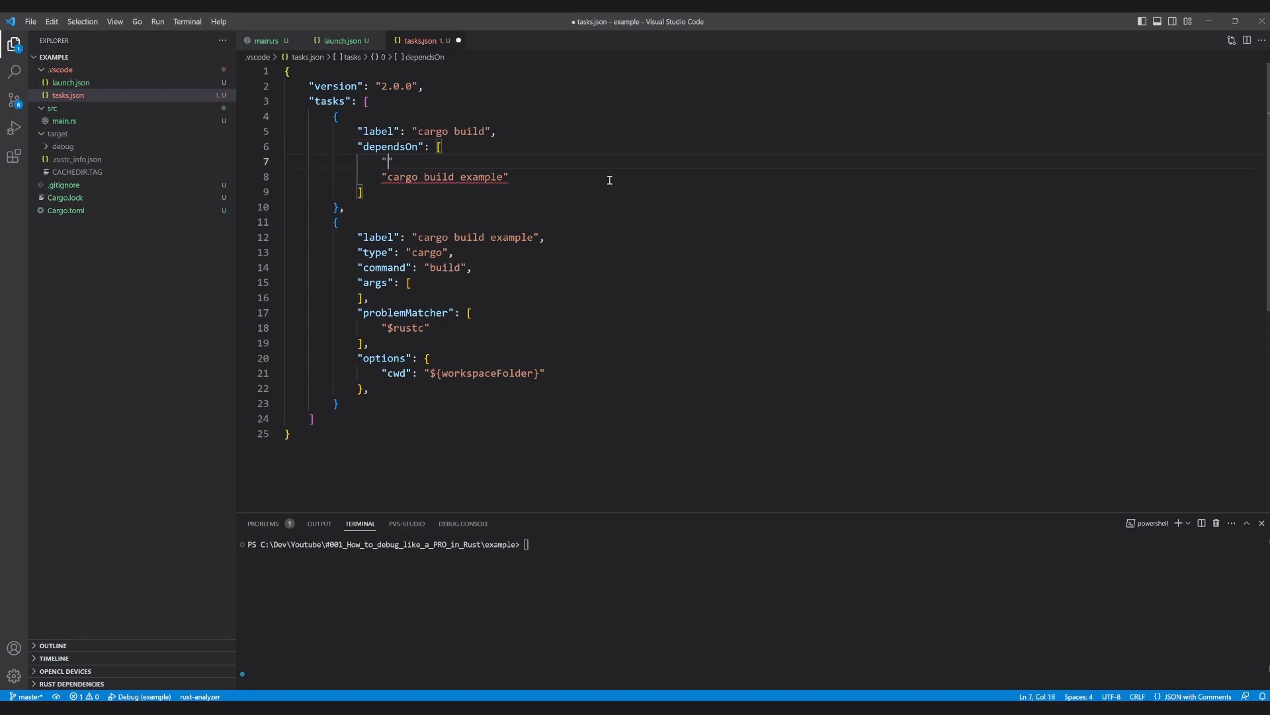
type("\",")
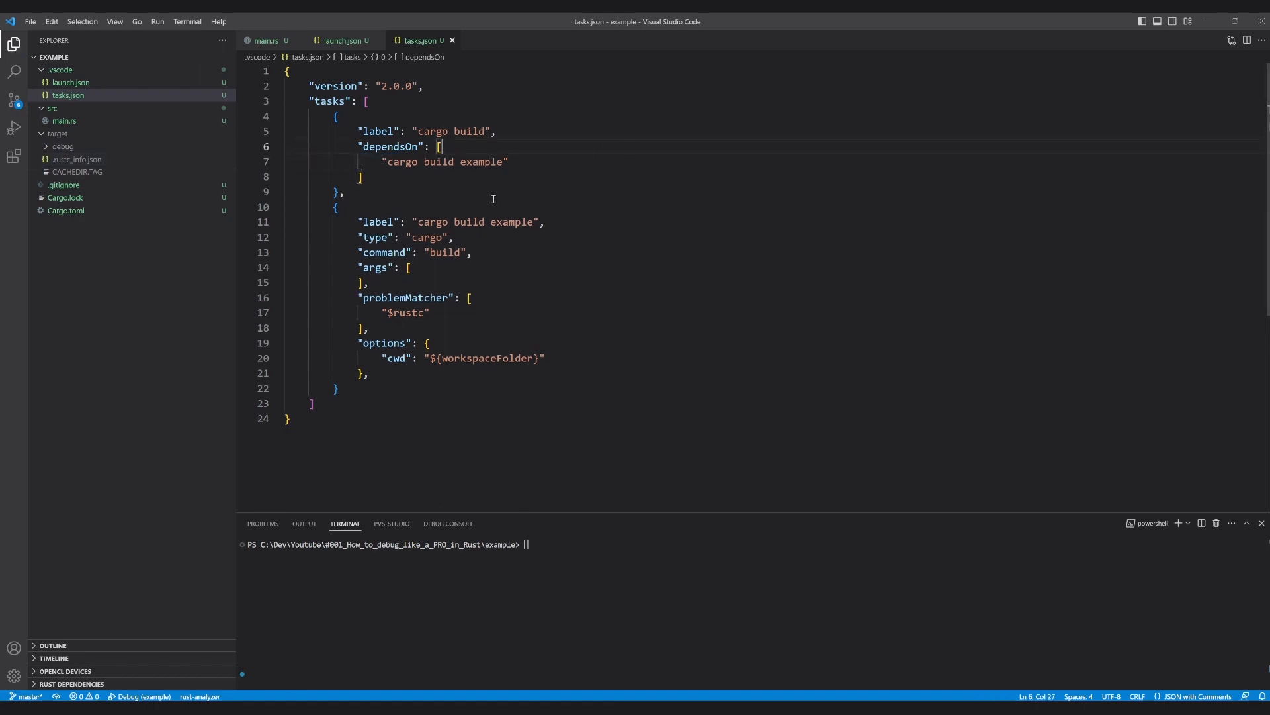
double_click(444, 162)
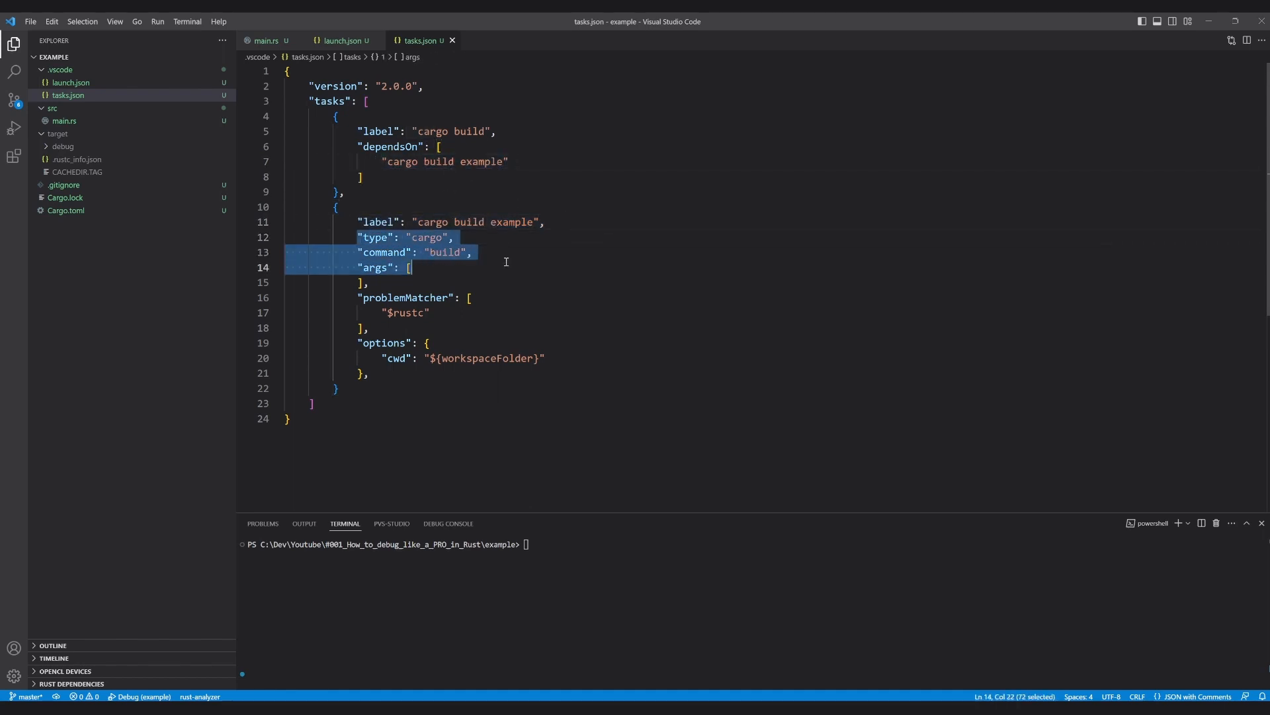
left_click(454, 237)
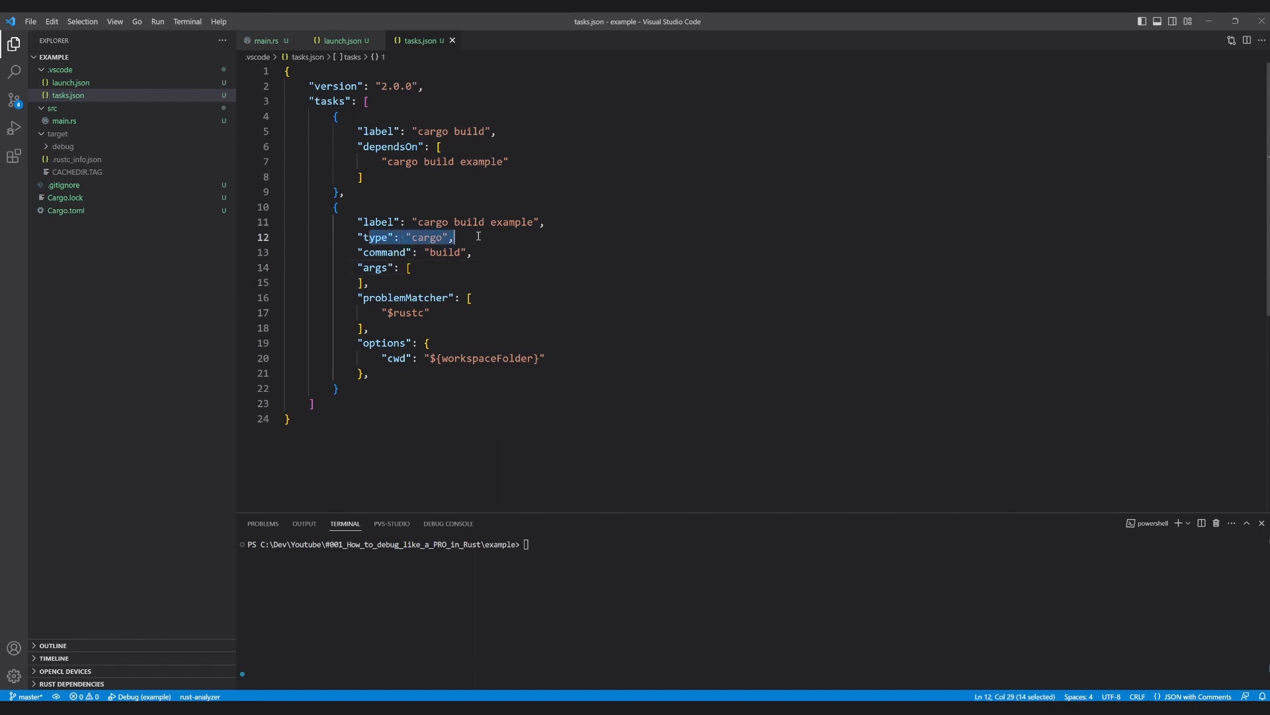
left_click(472, 251)
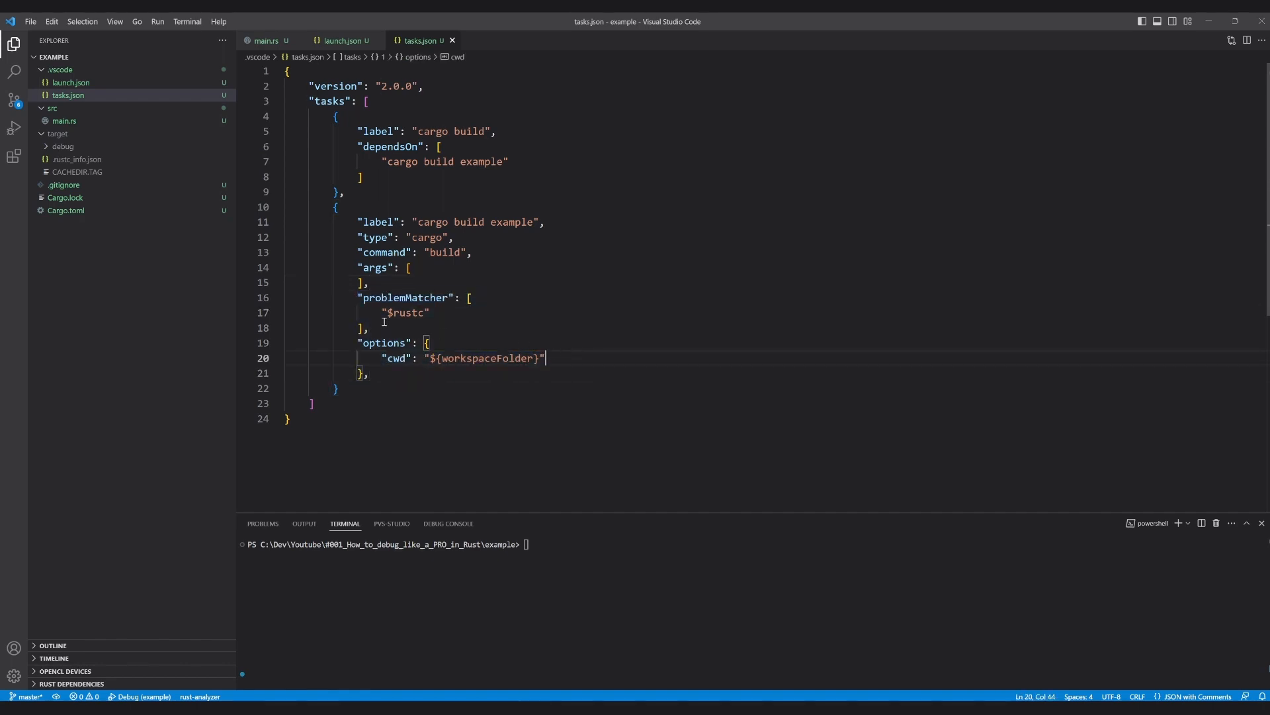
left_click(462, 312)
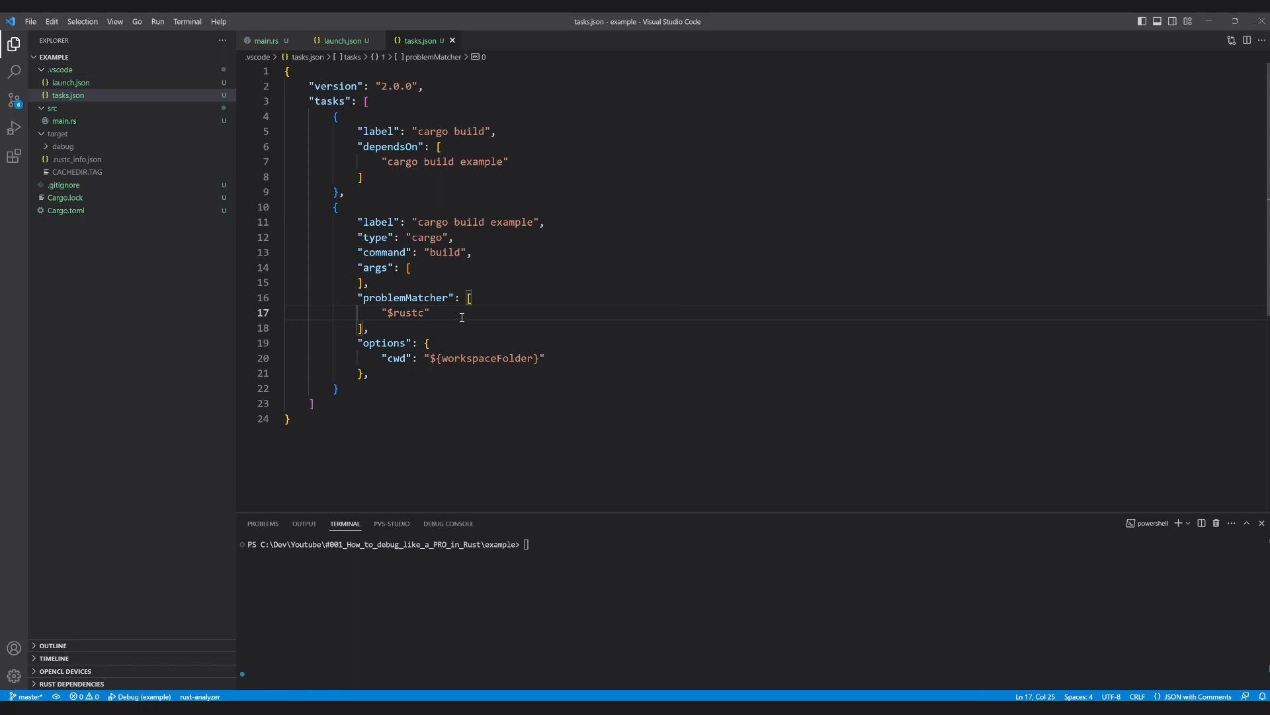
mouse_move(381, 121)
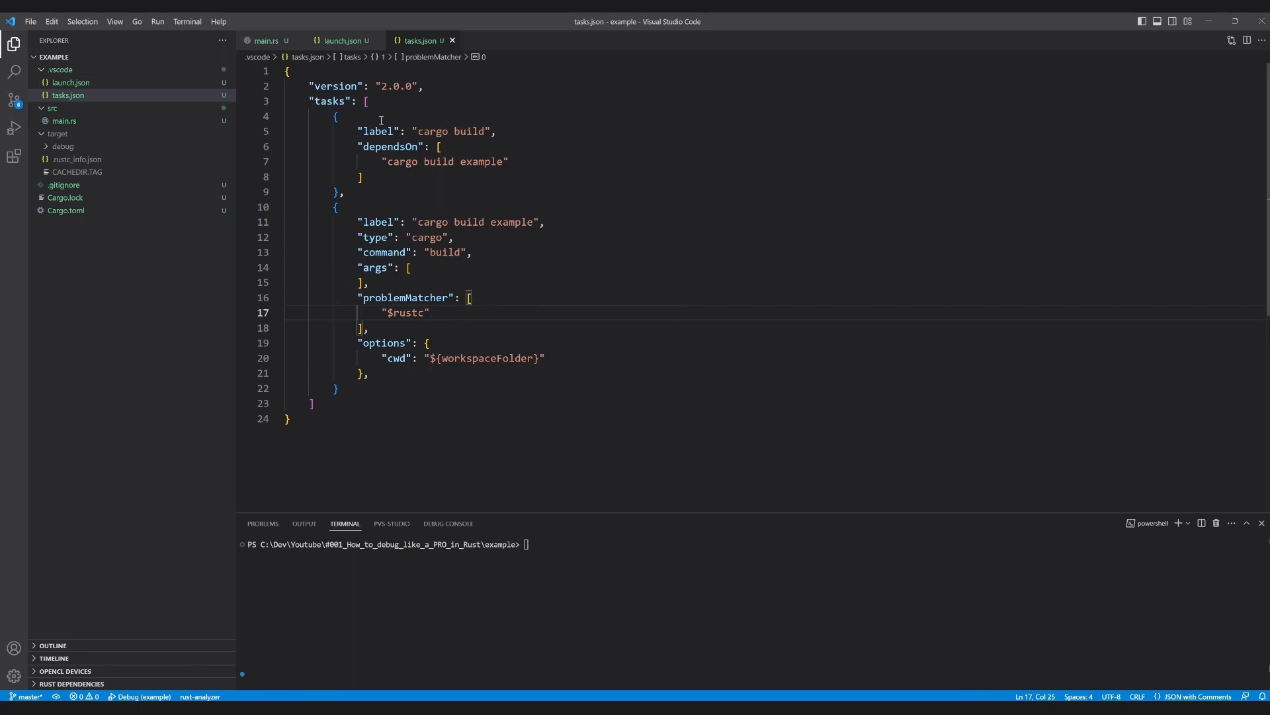
left_click(266, 41)
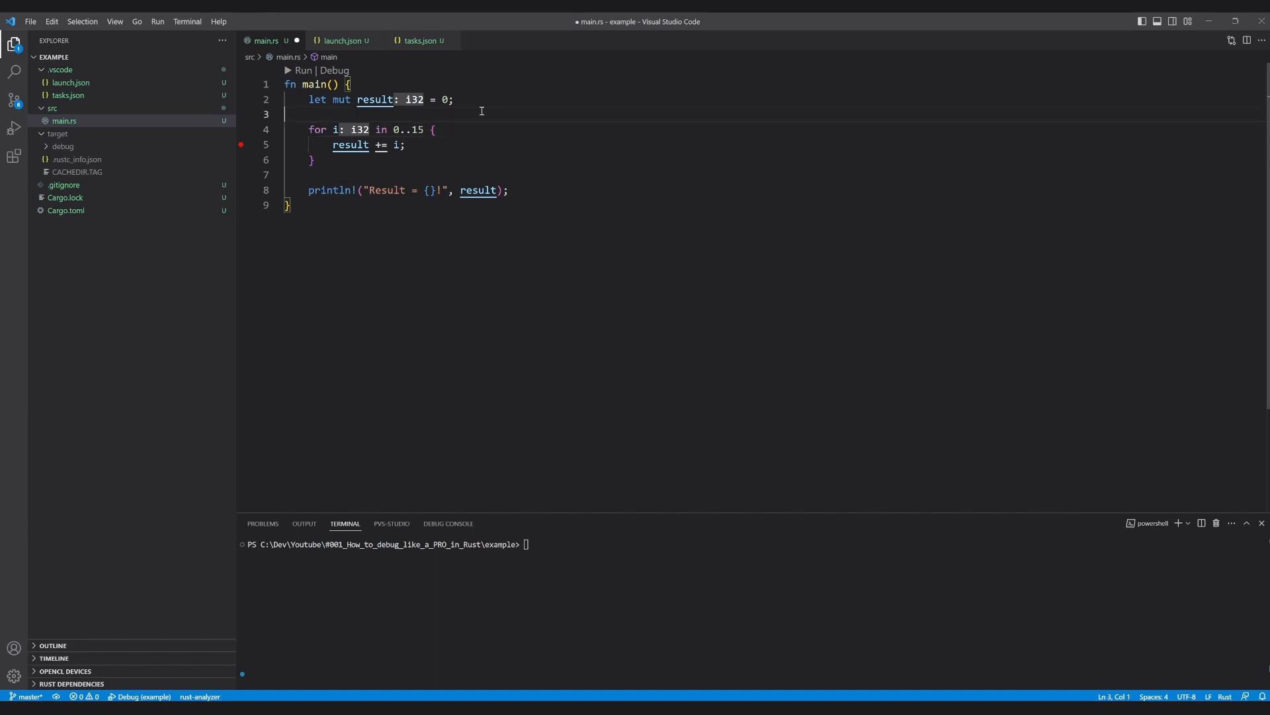
Launch the Debug configuration from Run and Debug, pause at the loop breakpoint, and bring main.rs back
left_click(14, 127)
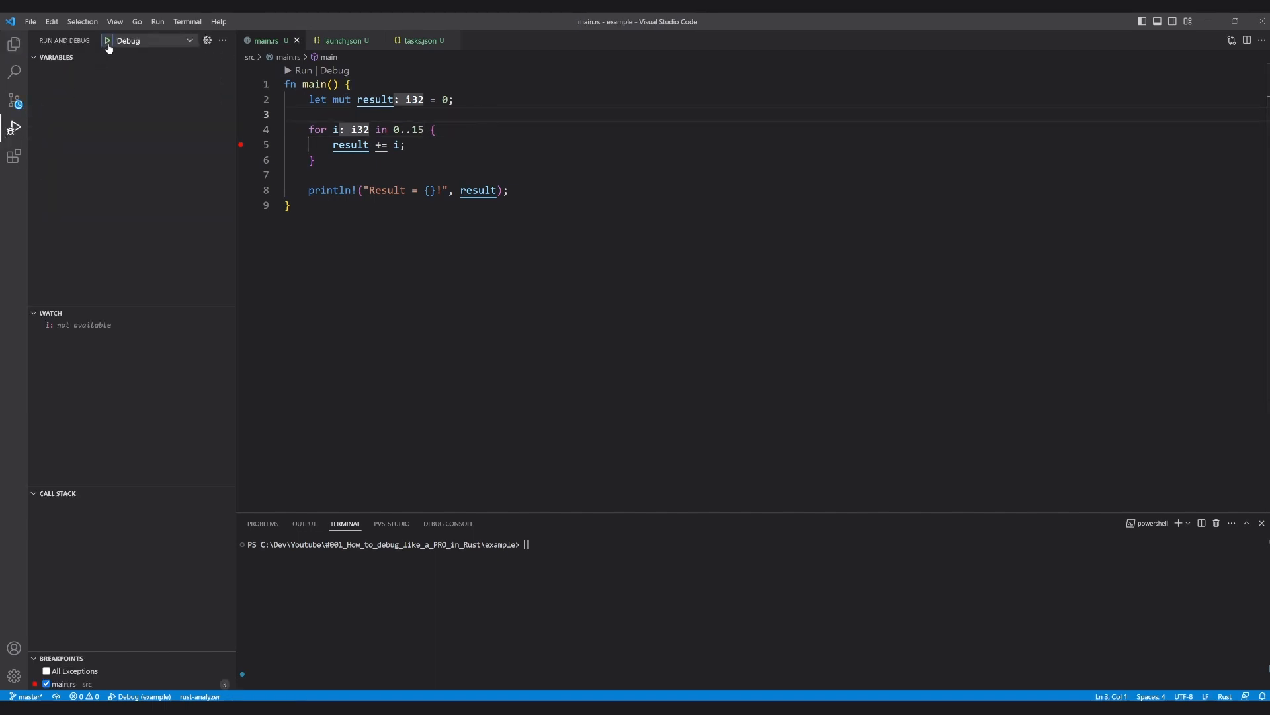
left_click(106, 41)
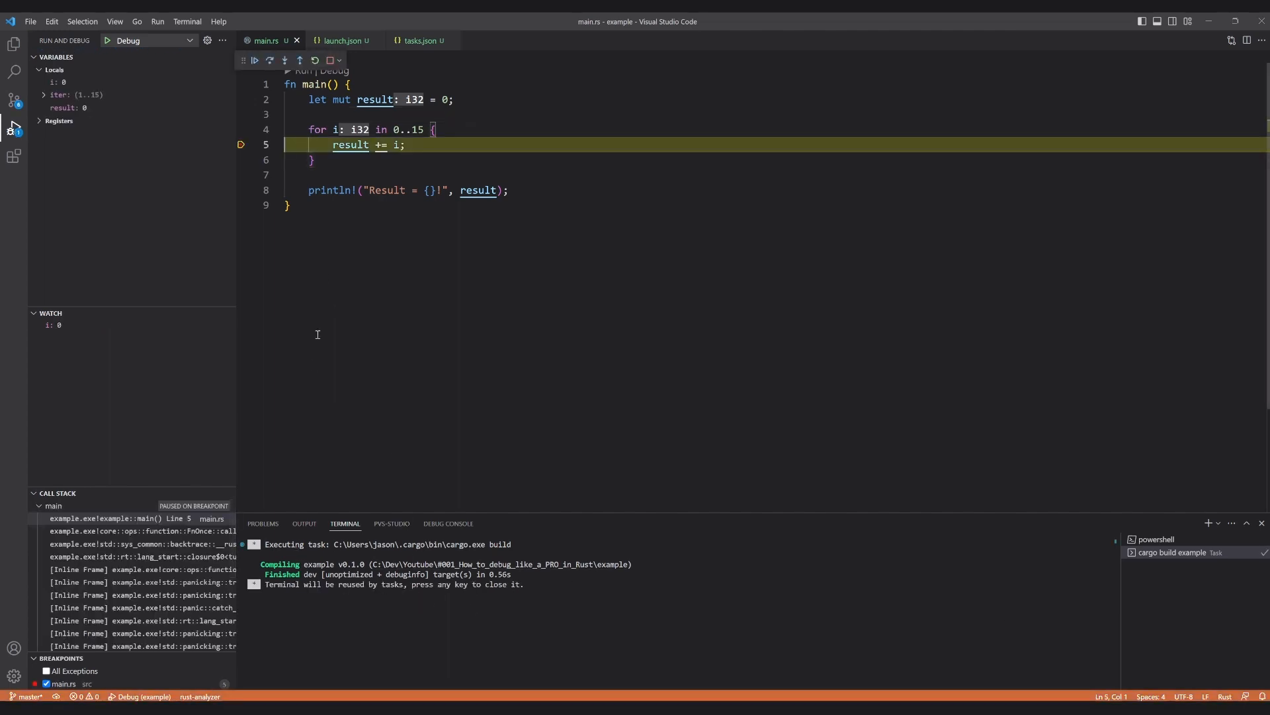
mouse_move(290, 99)
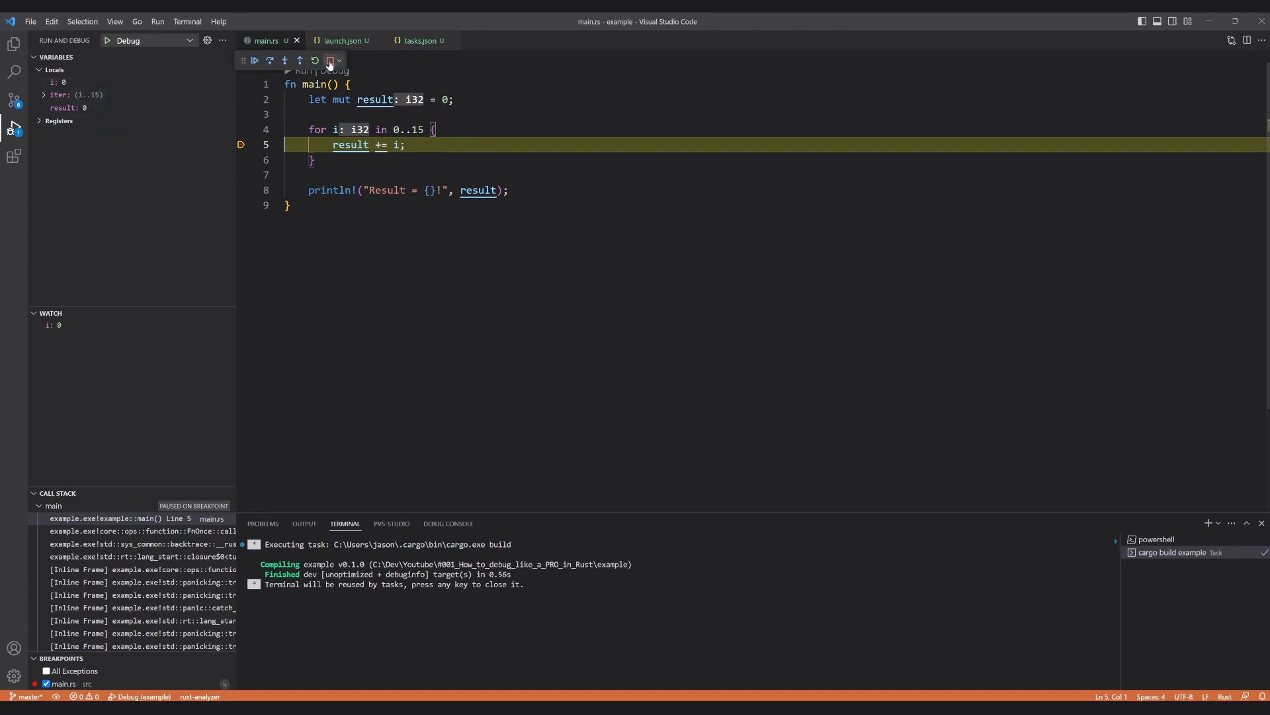
left_click(330, 60)
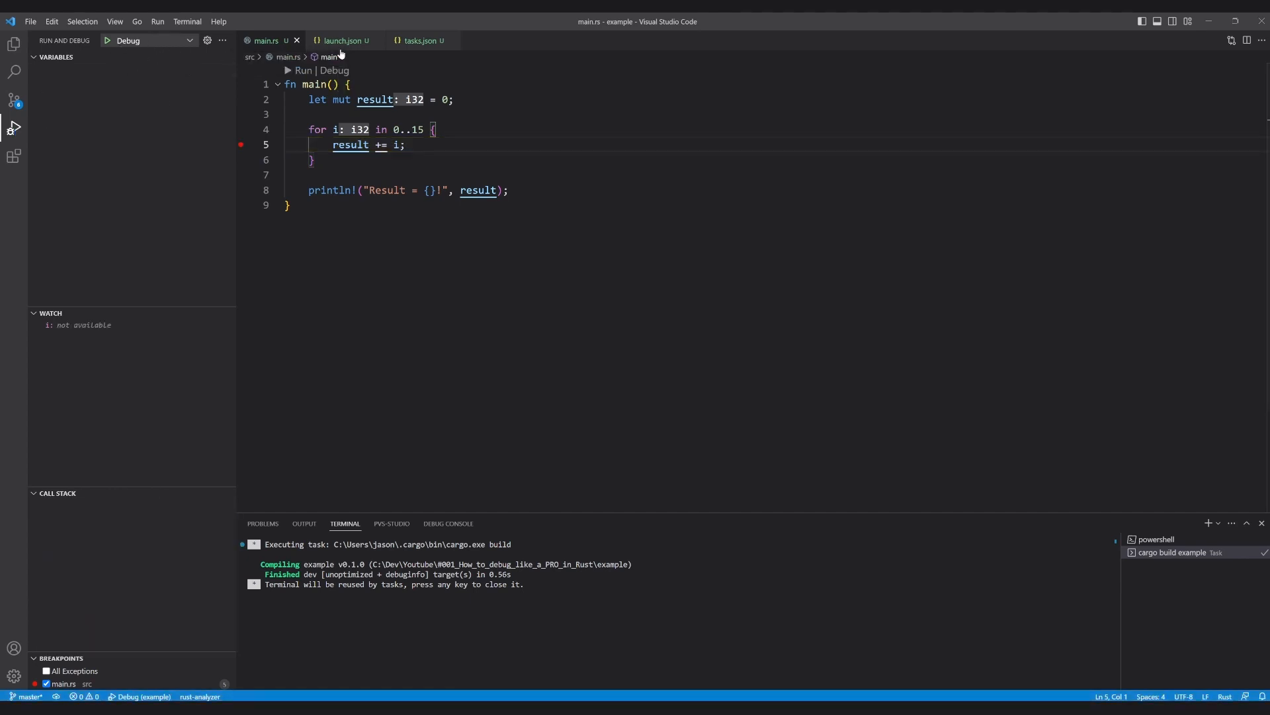
Duplicate the Debug configuration in launch.json and name the copy Release
left_click(343, 41)
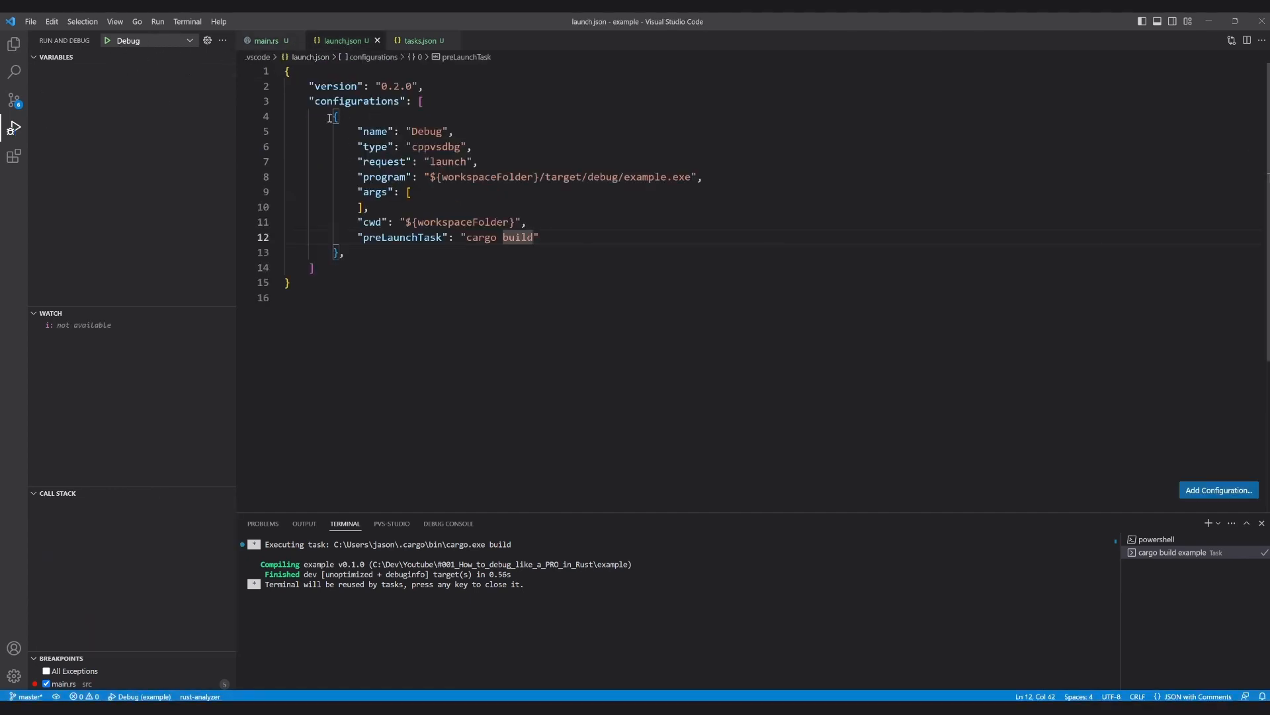
left_click(388, 252)
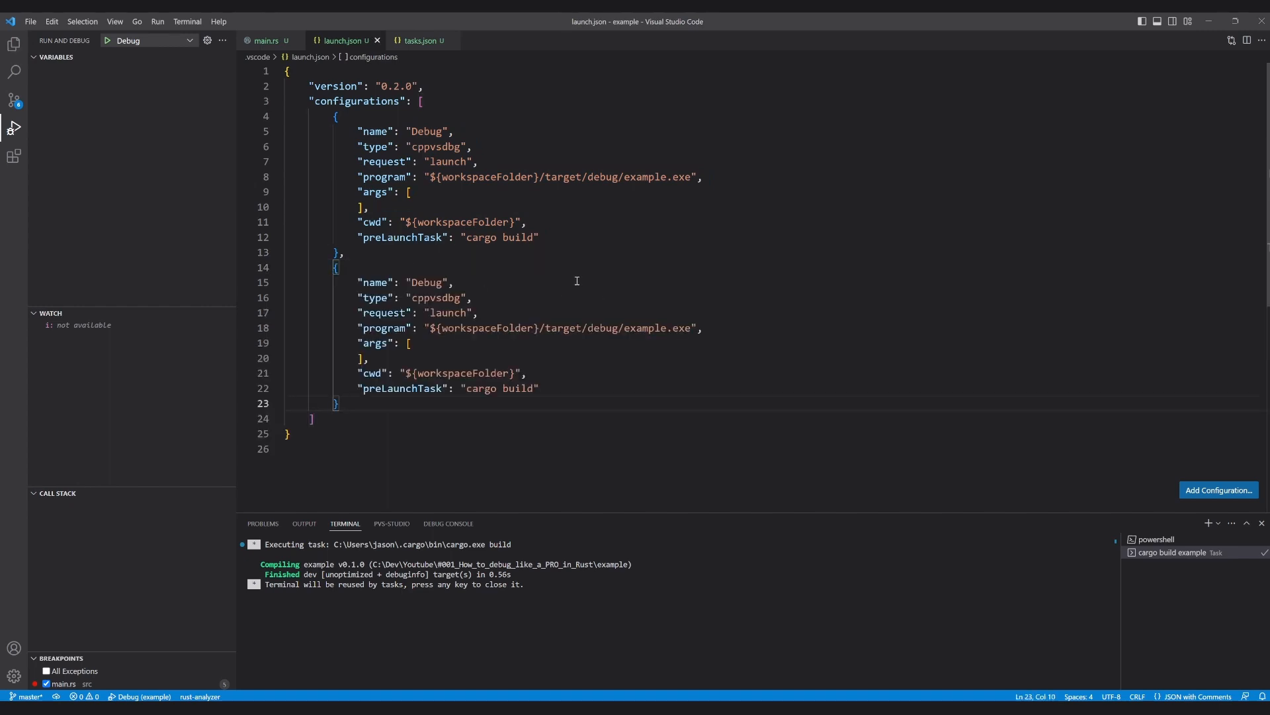
double_click(427, 282)
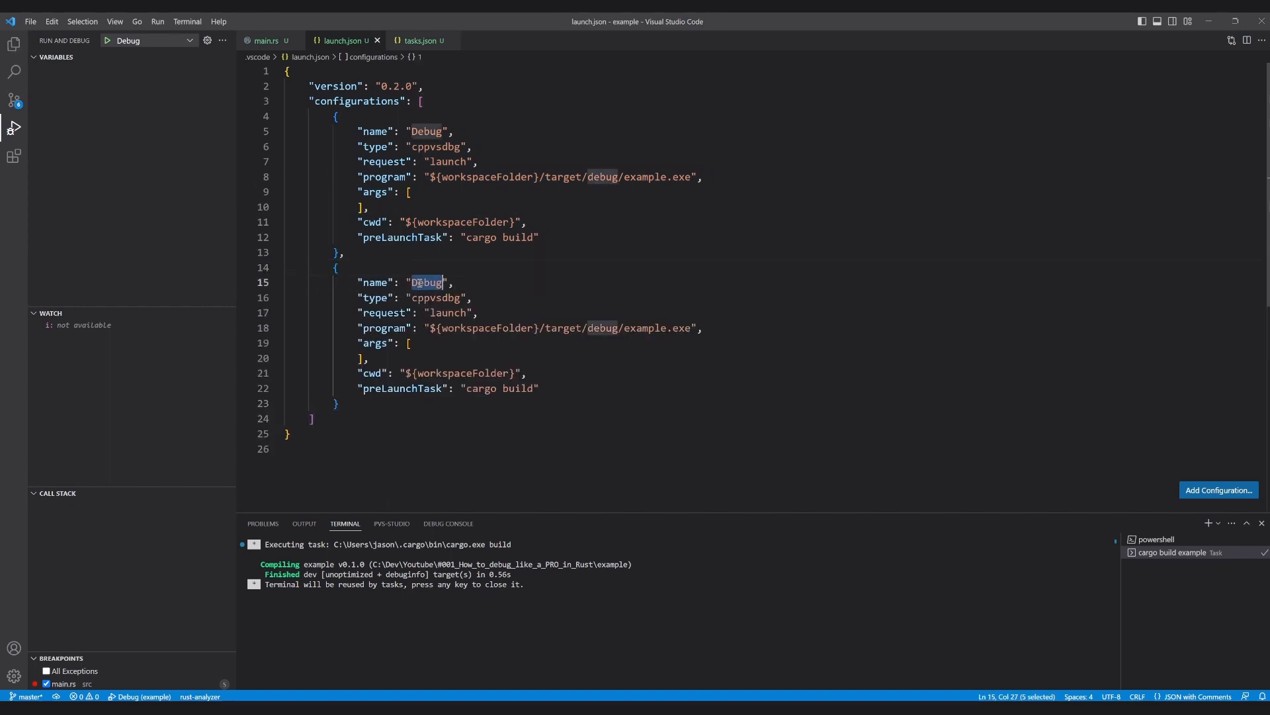
type("Release")
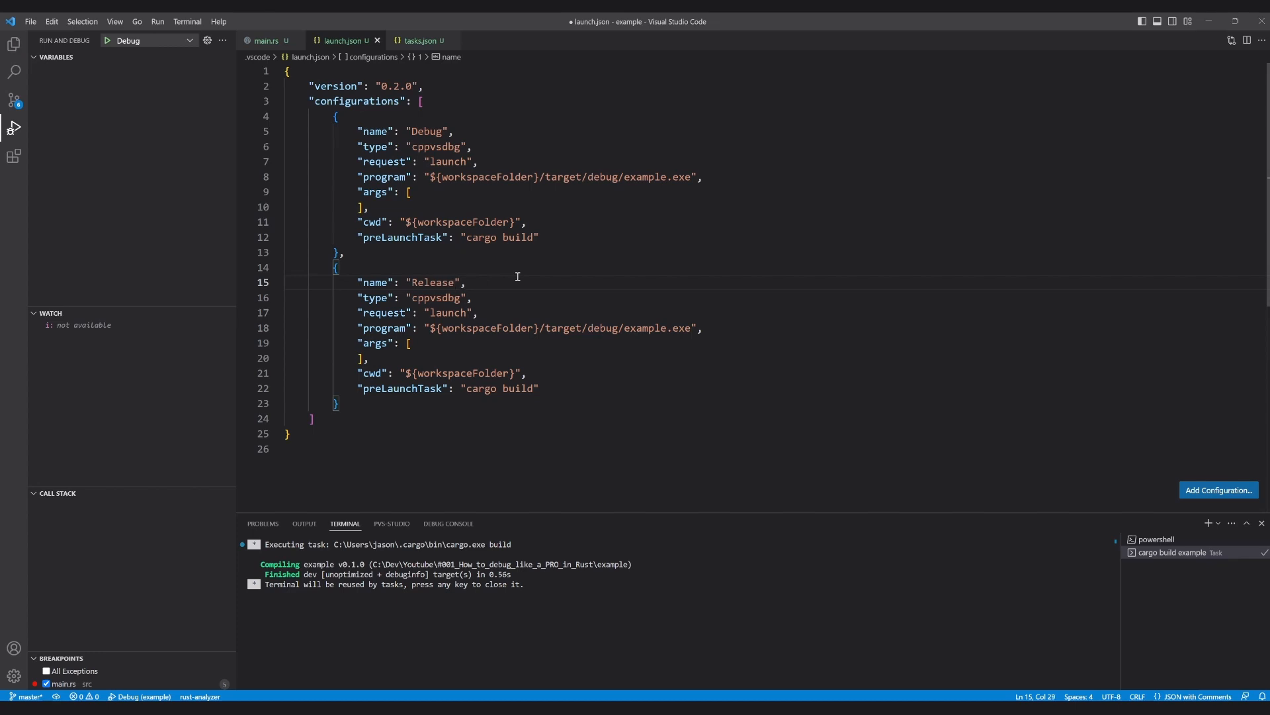
Point Release at target/release/example.exe with preLaunchTask "cargo build release"
double_click(601, 327)
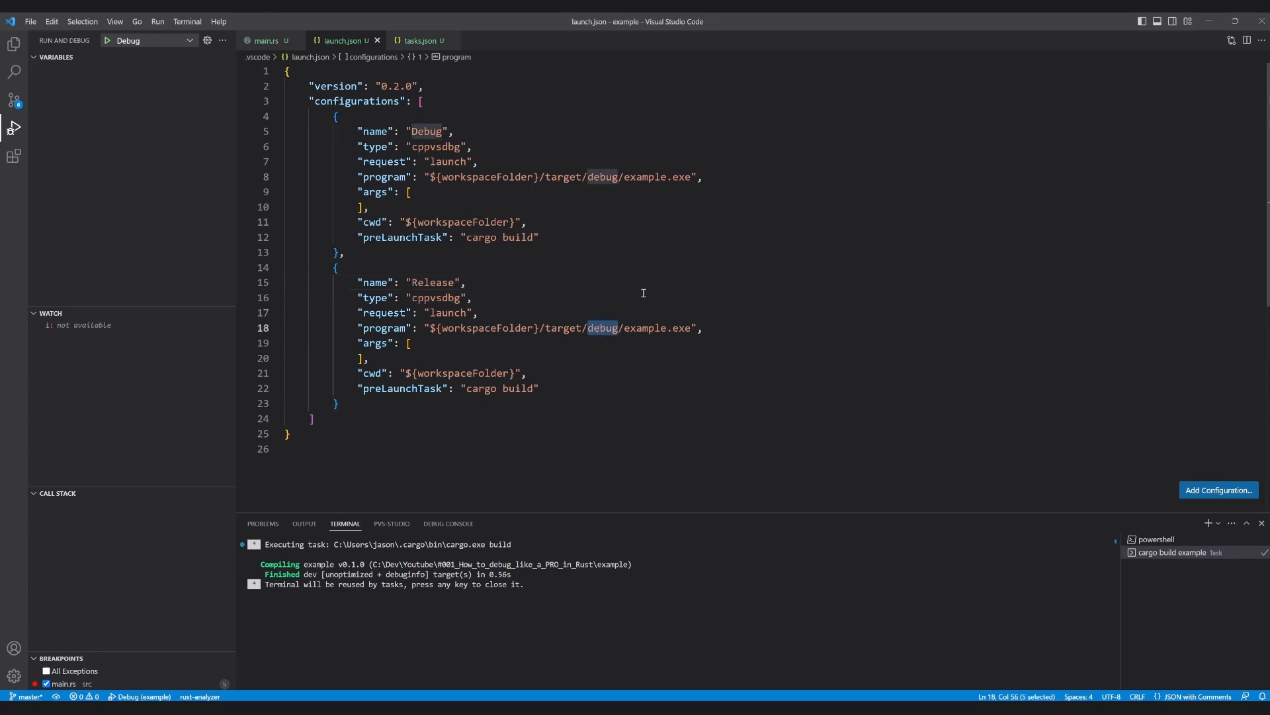
type("release")
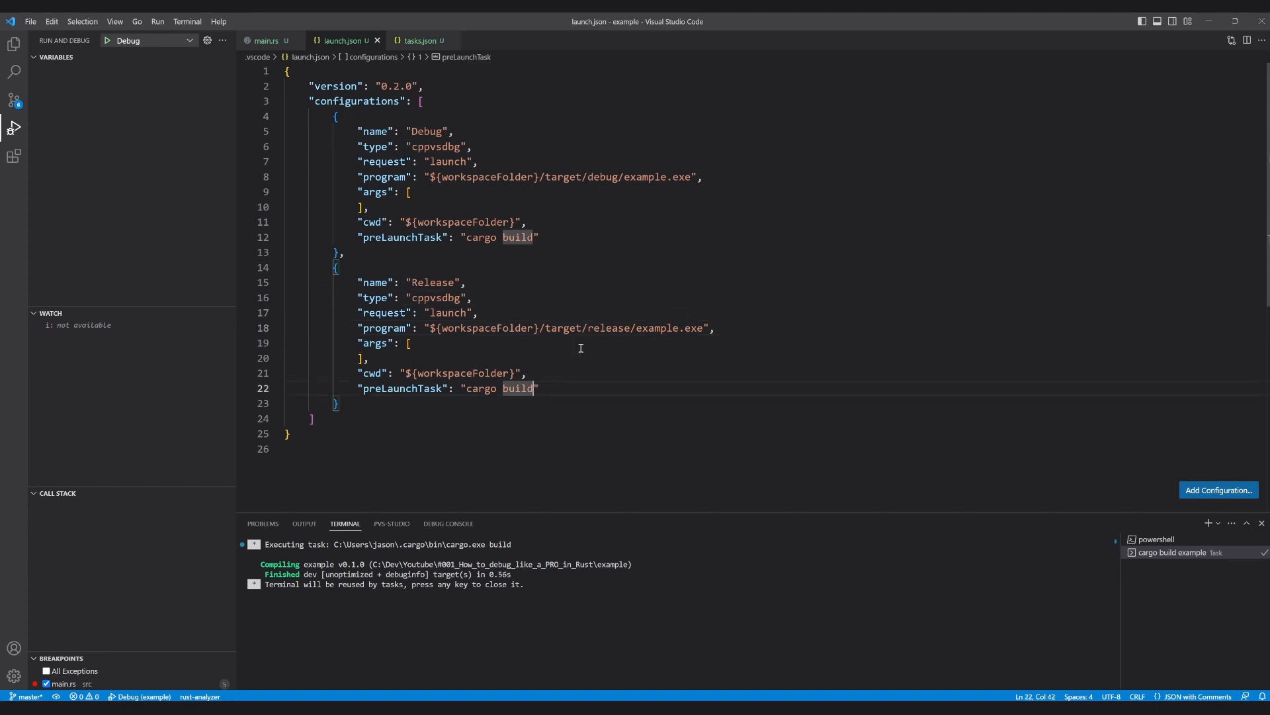
type("rela")
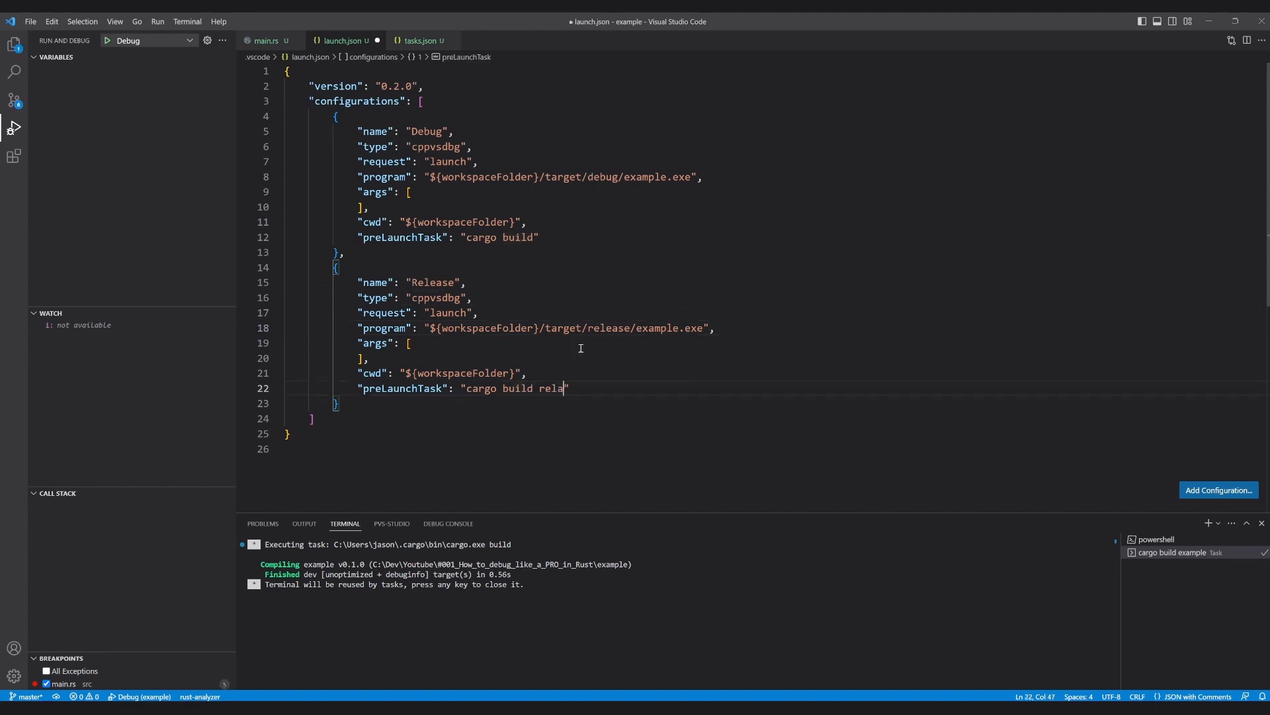
type("se")
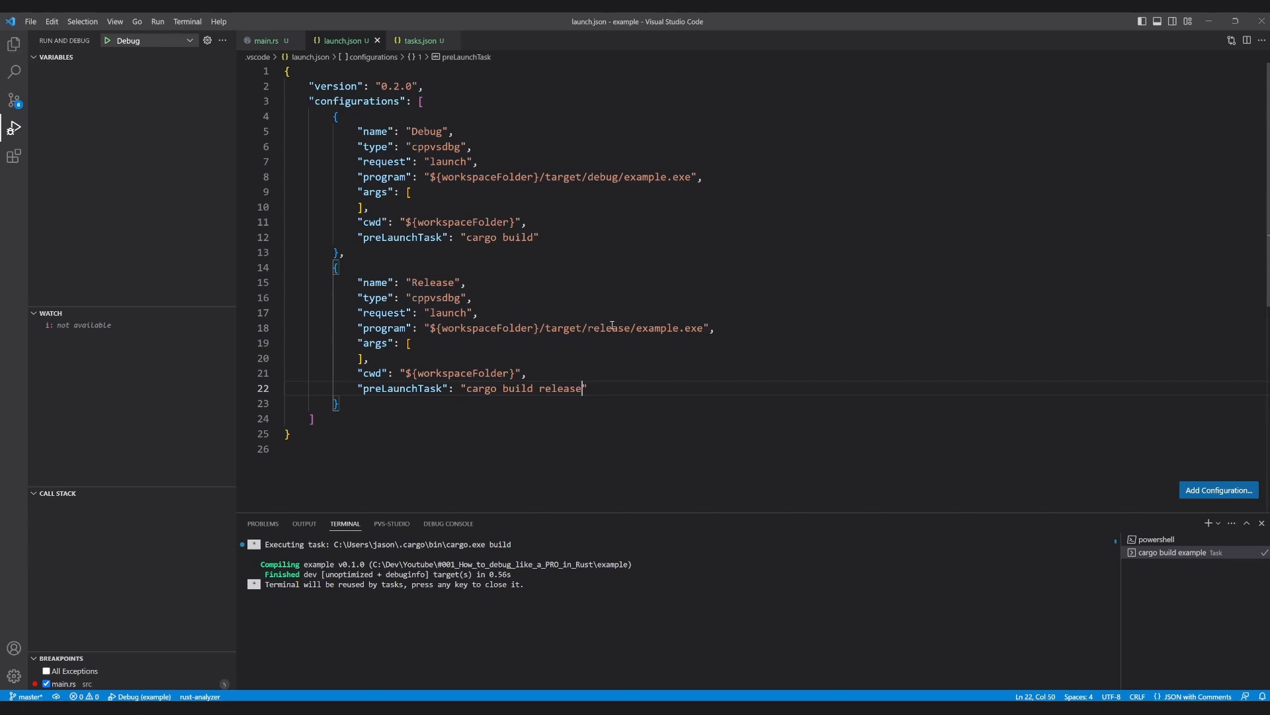
Duplicate both tasks in tasks.json as "cargo build release" depending on "cargo build example release"
left_click(421, 41)
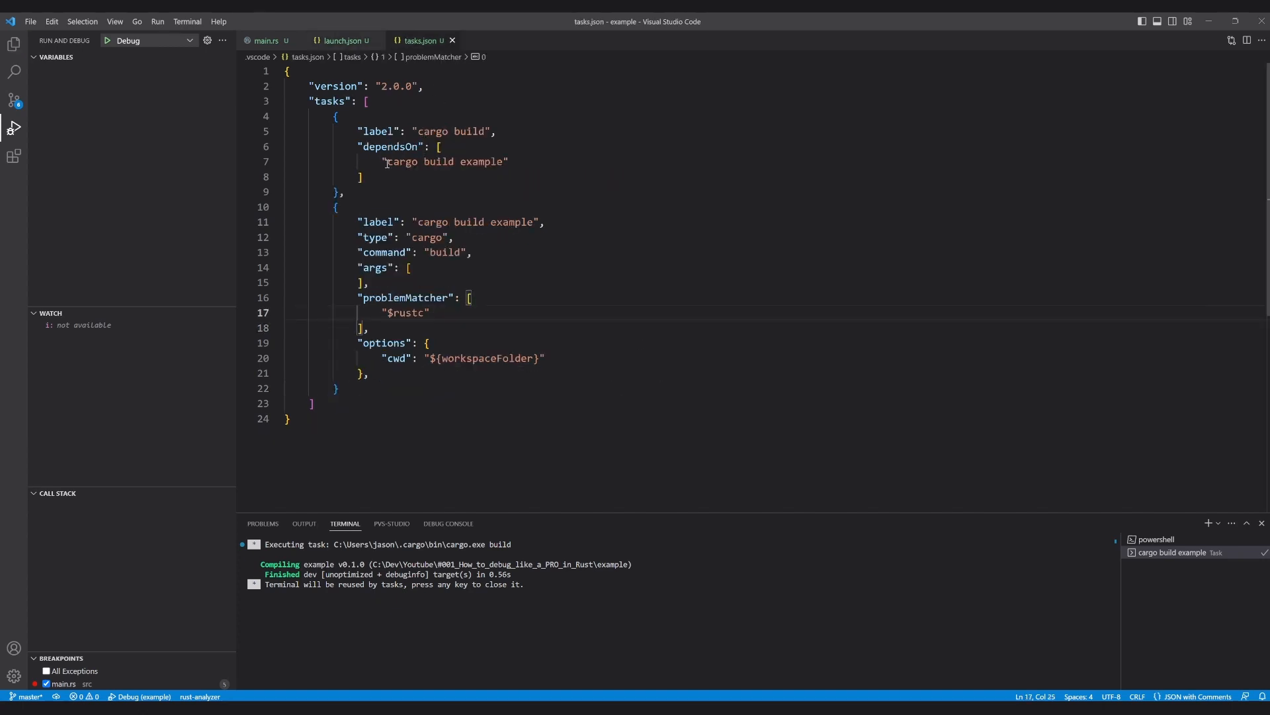
left_click(344, 192)
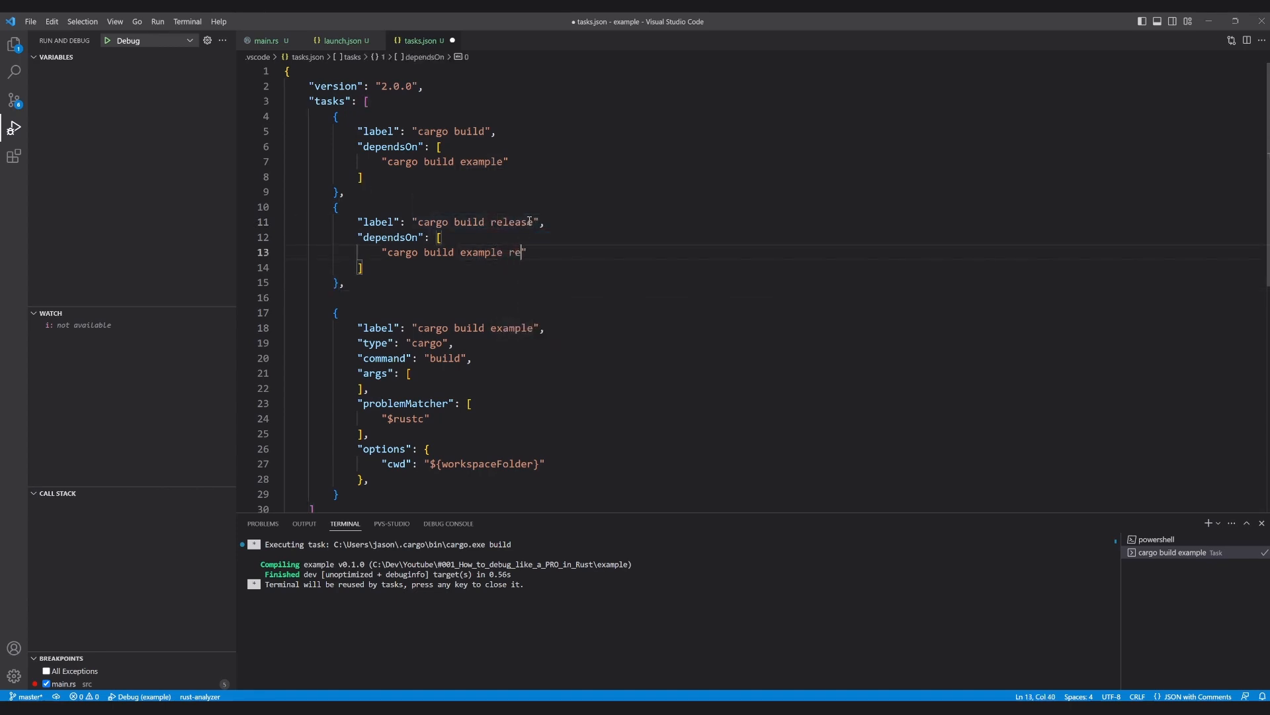
type("lease")
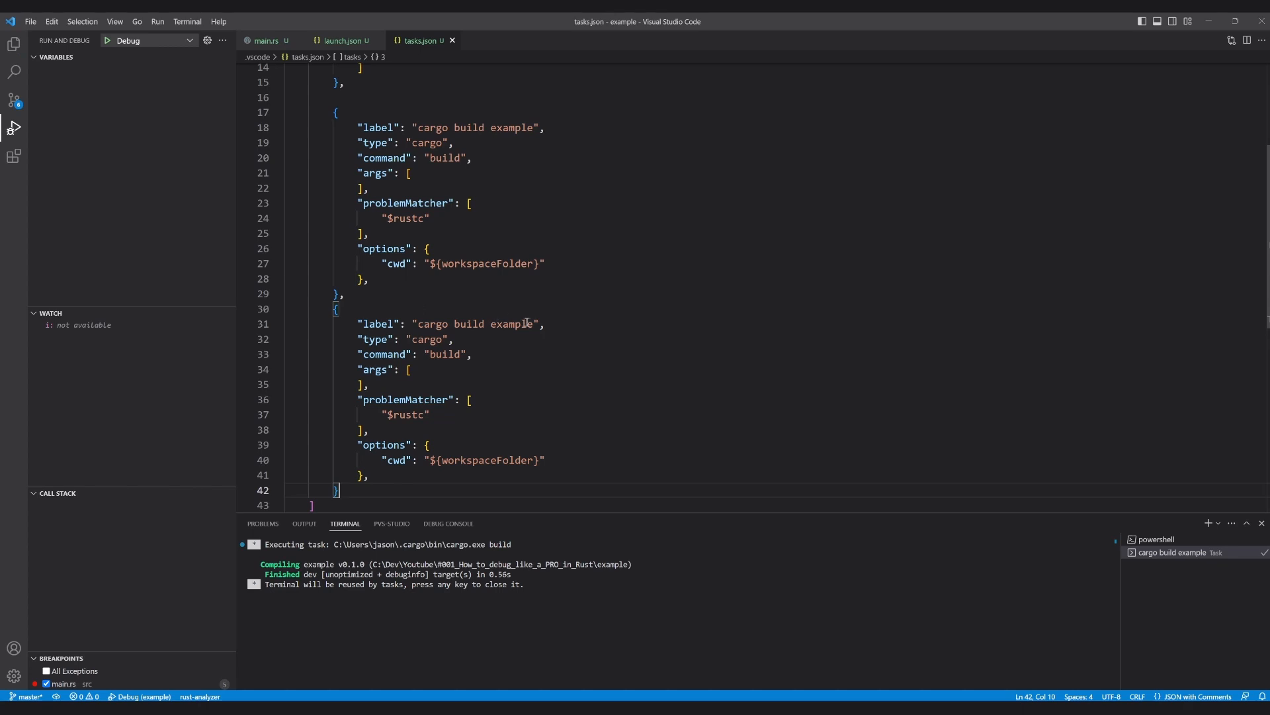
type("re")
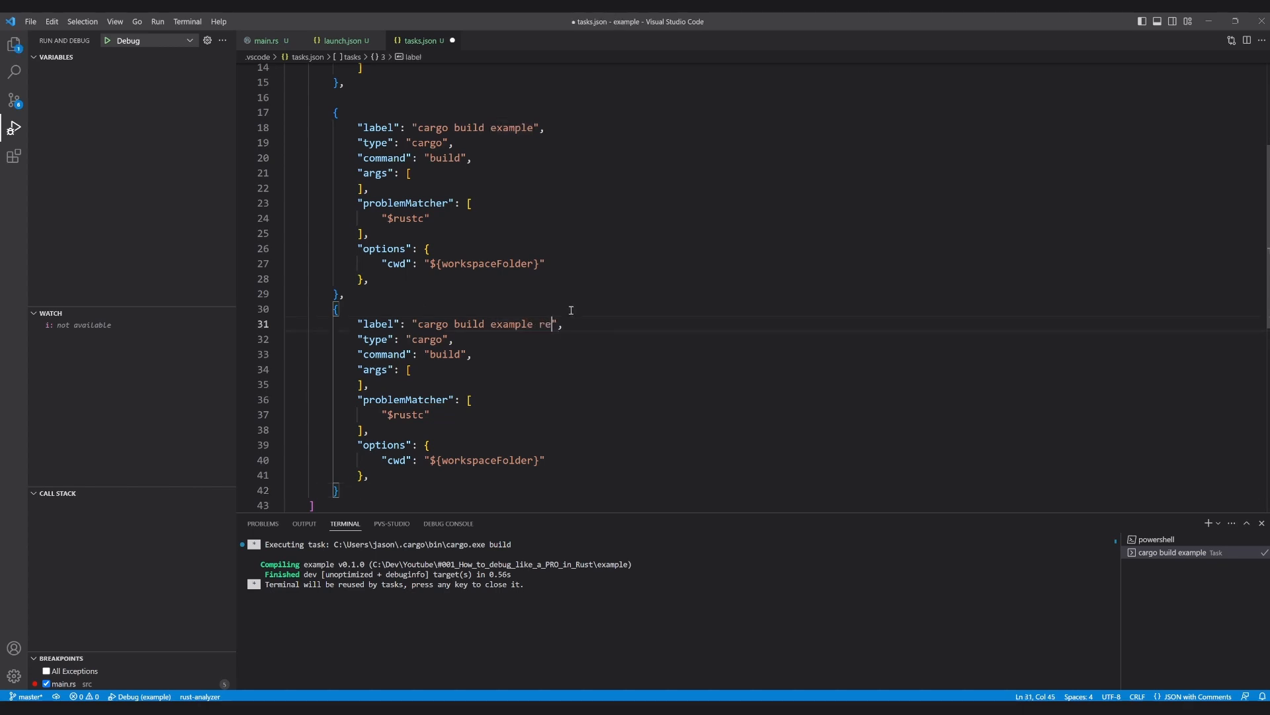
type("lease")
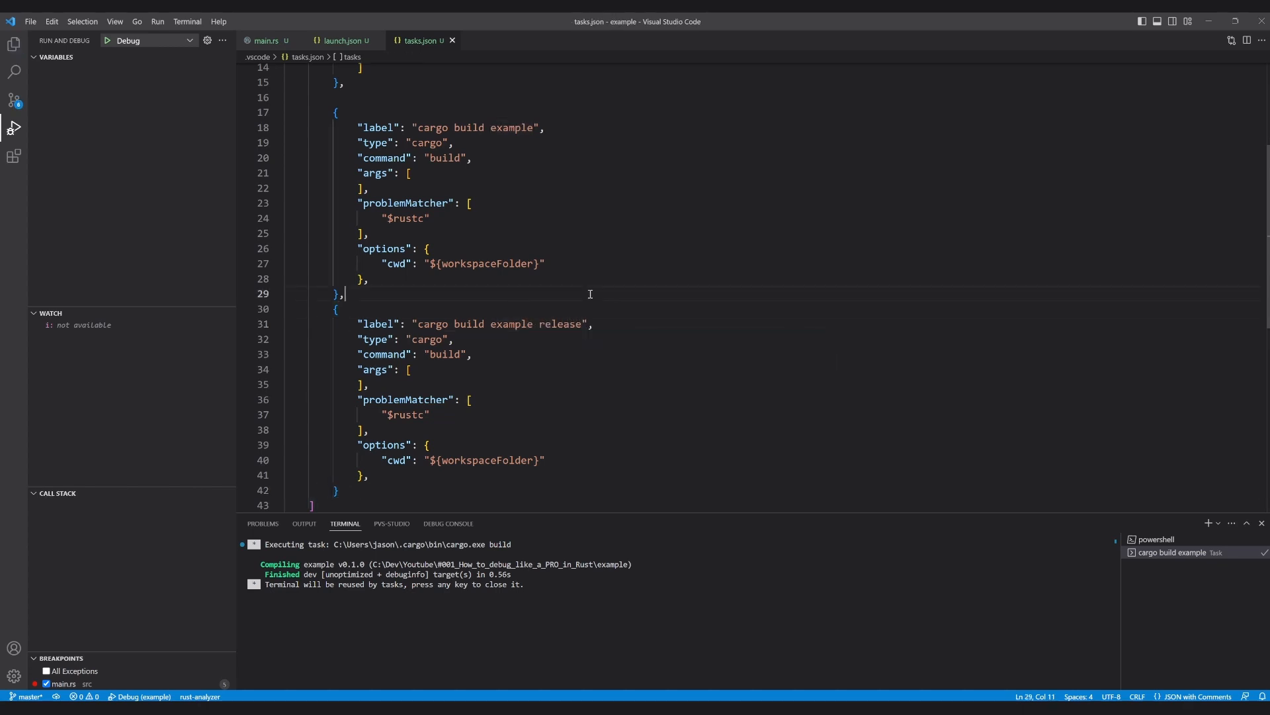
Add "--release" to the new cargo task's args and return to main.rs
key("Enter")
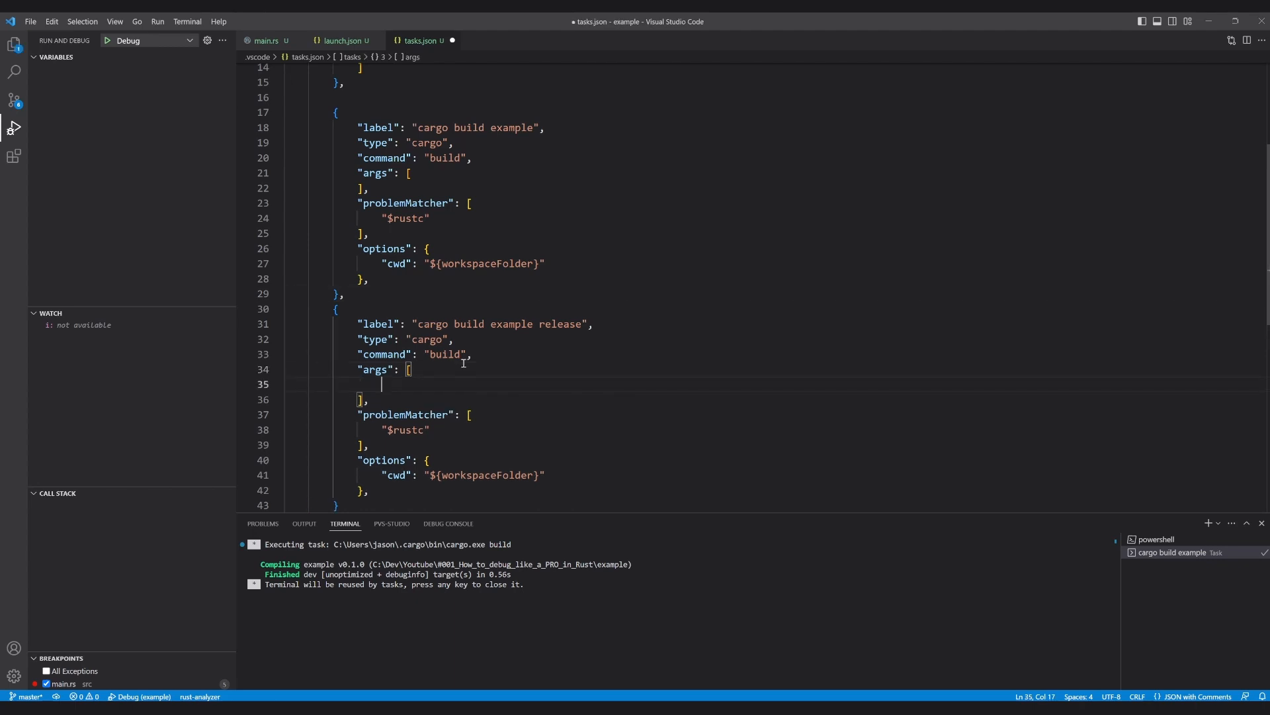
type("\"--release")
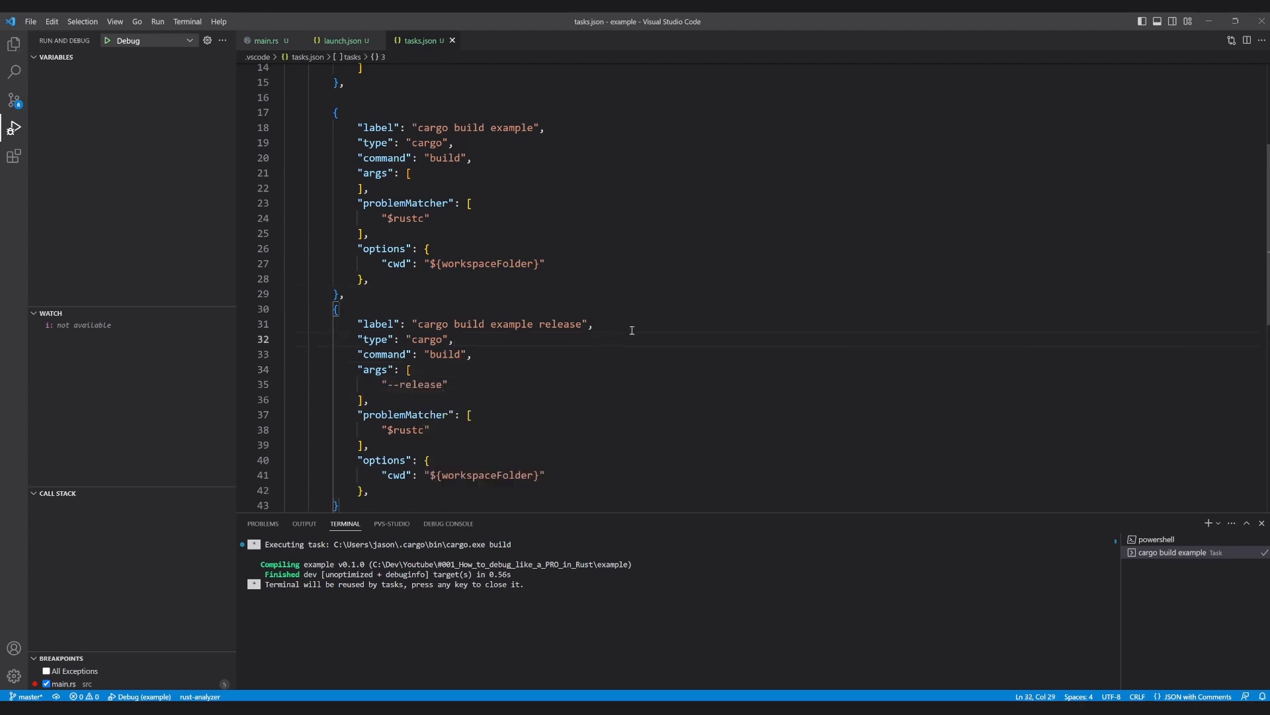
left_click(264, 41)
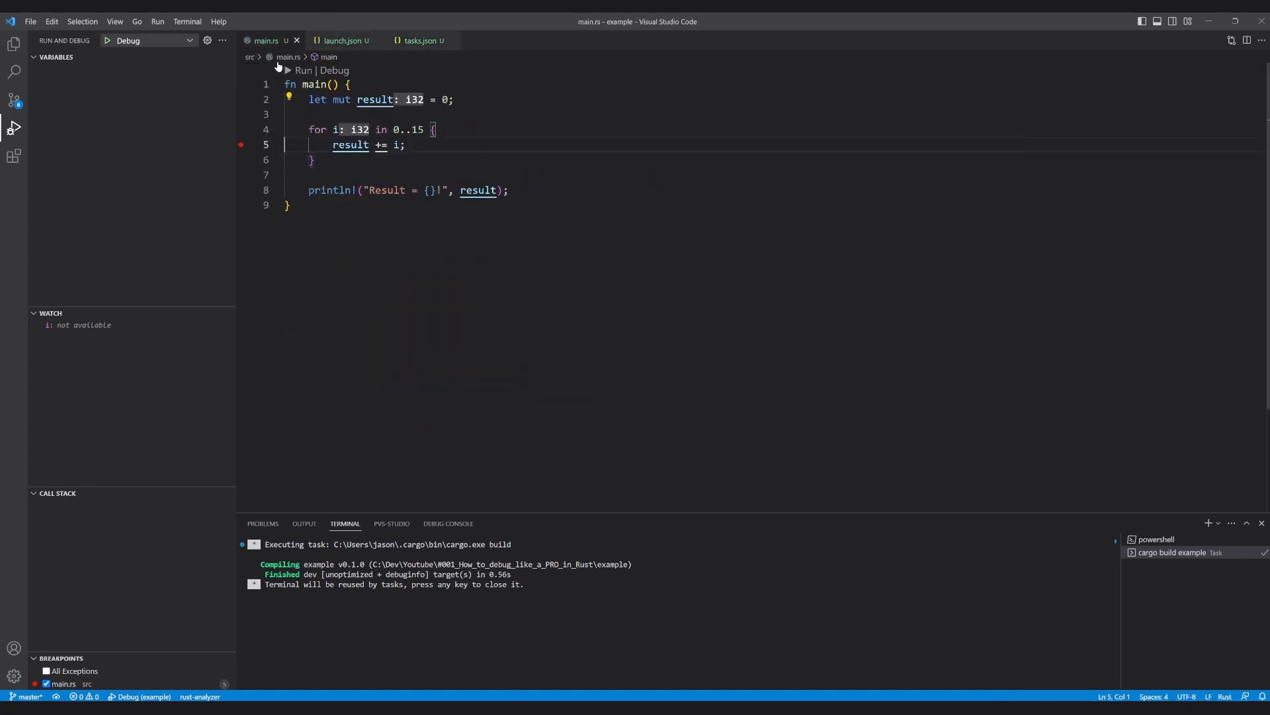
Start the Release configuration so its pre-launch task runs cargo build --release
left_click(150, 41)
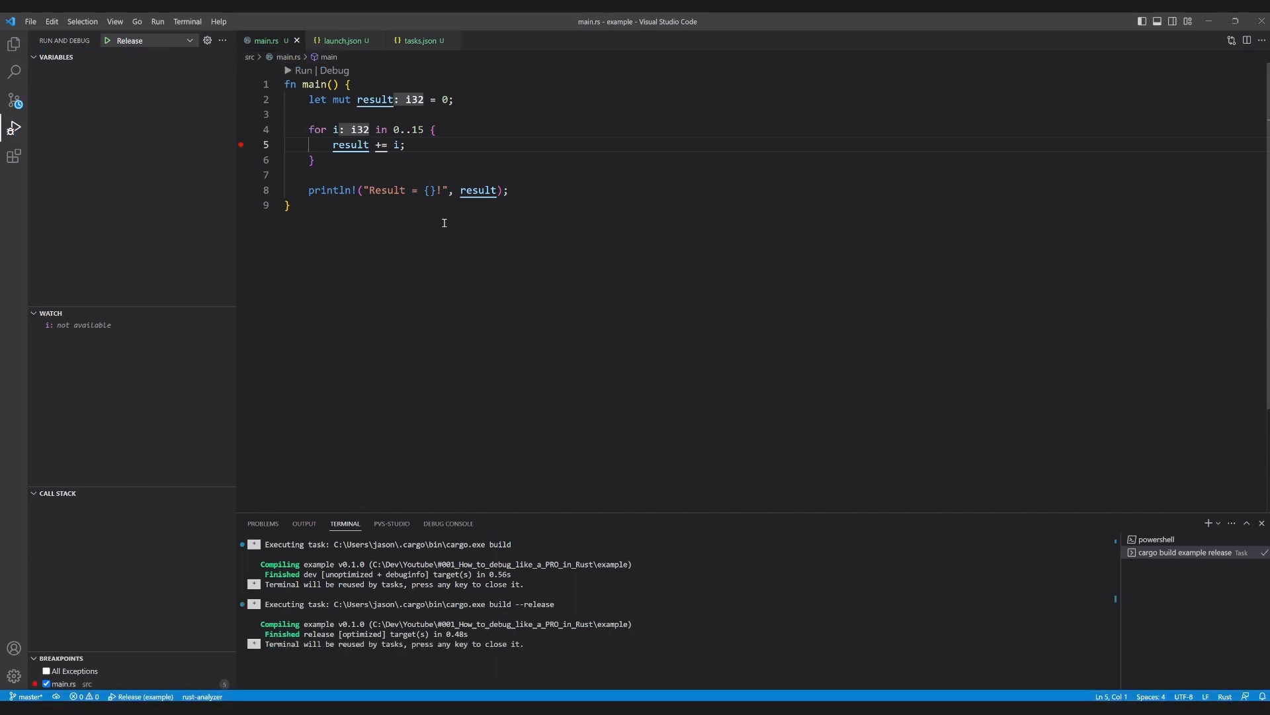
mouse_move(419, 504)
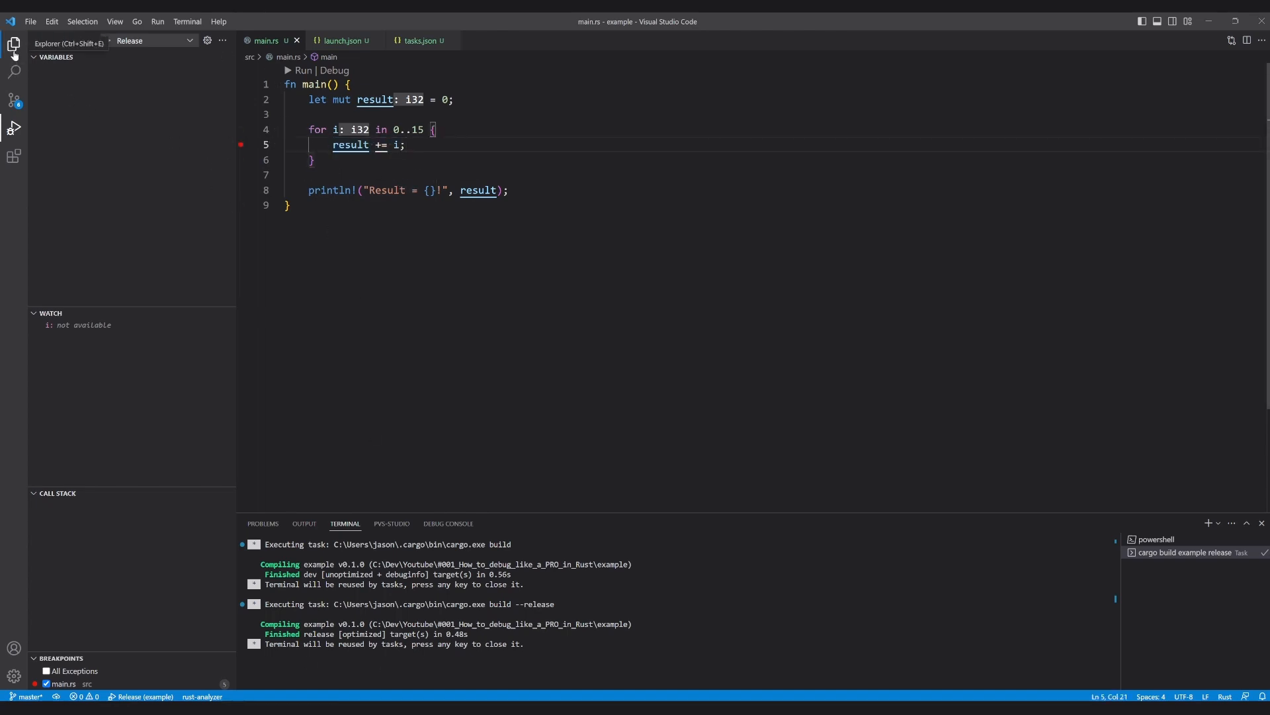
Add a [profile.release] section with a debug setting to Cargo.toml
left_click(13, 43)
type("[")
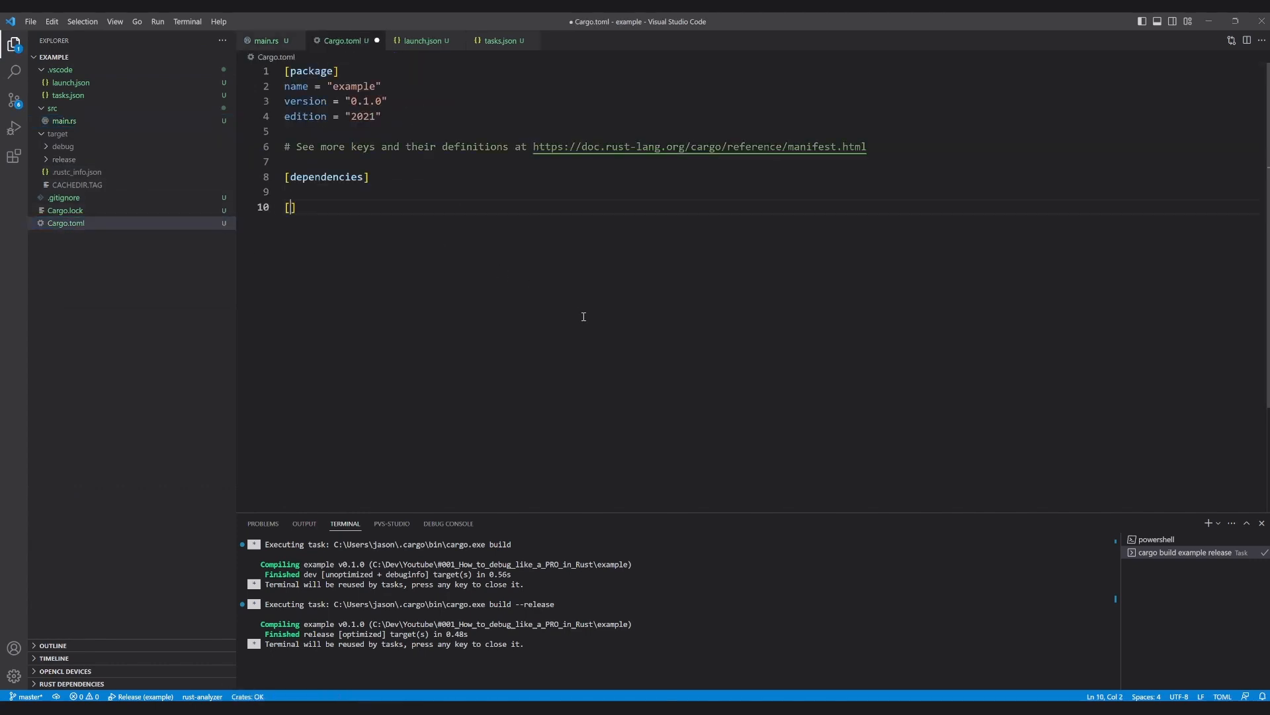
type("profile.release")
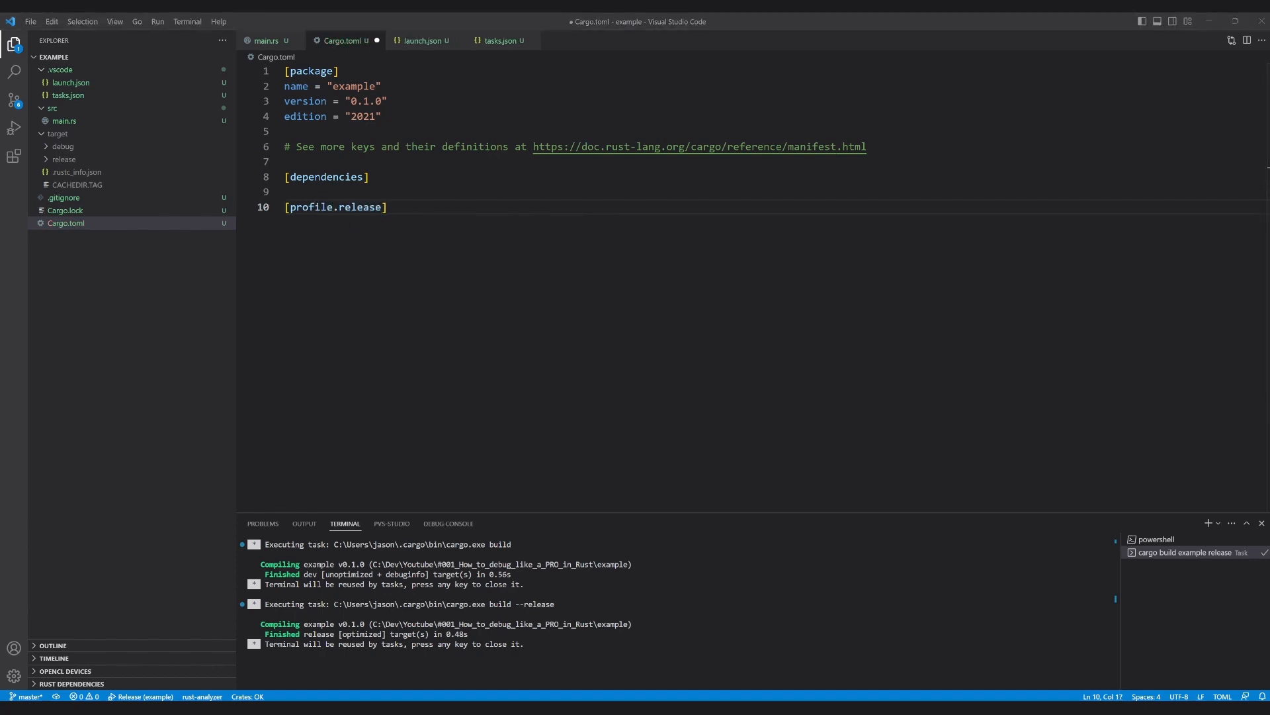
key("Return")
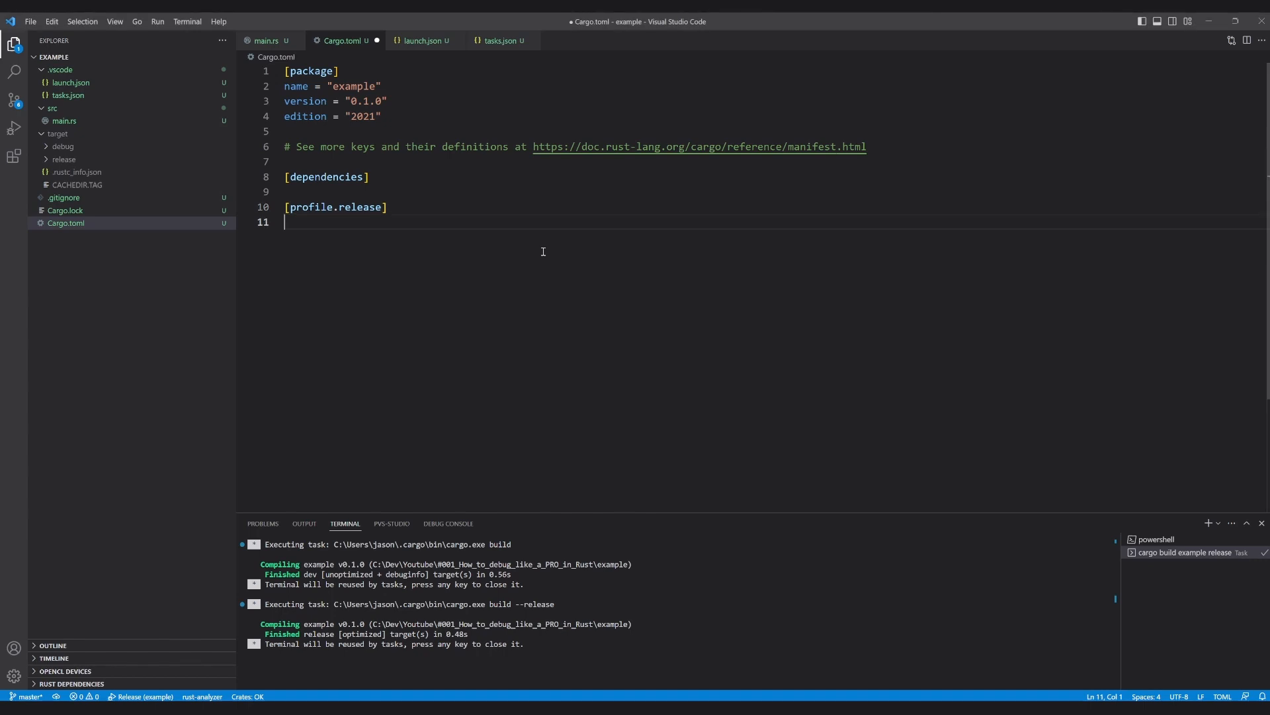
type("debug")
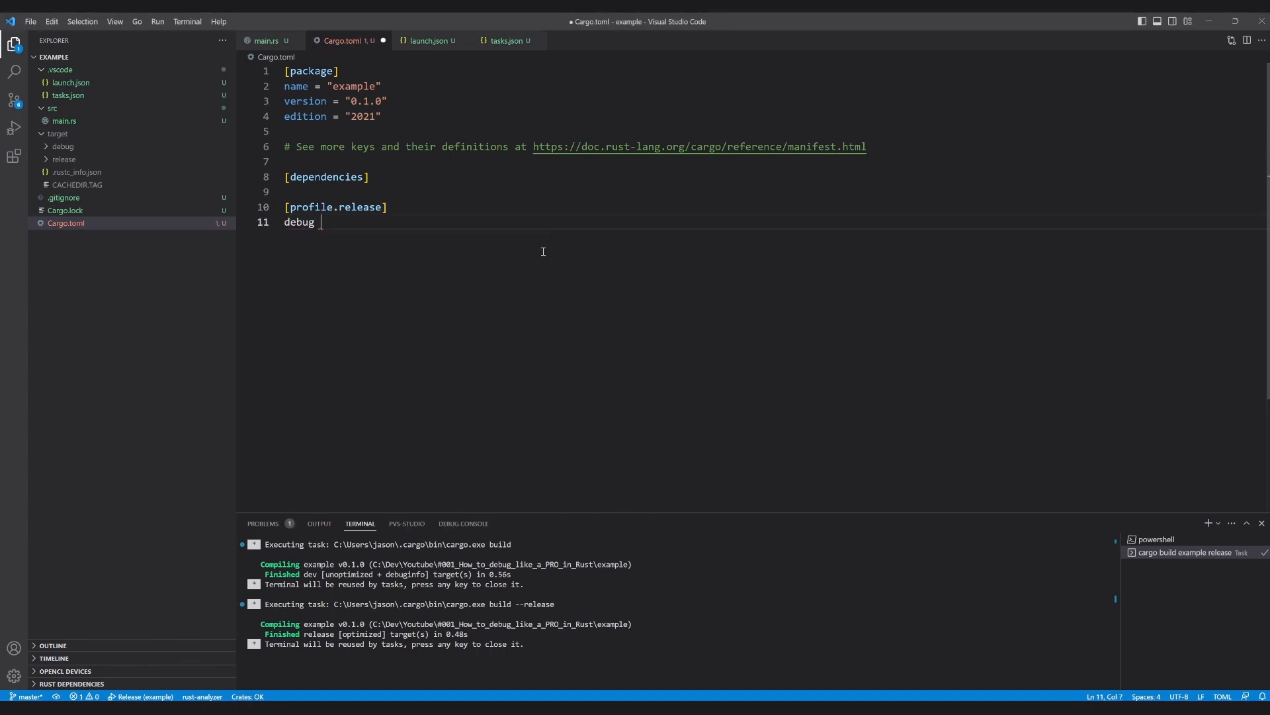
type("= false")
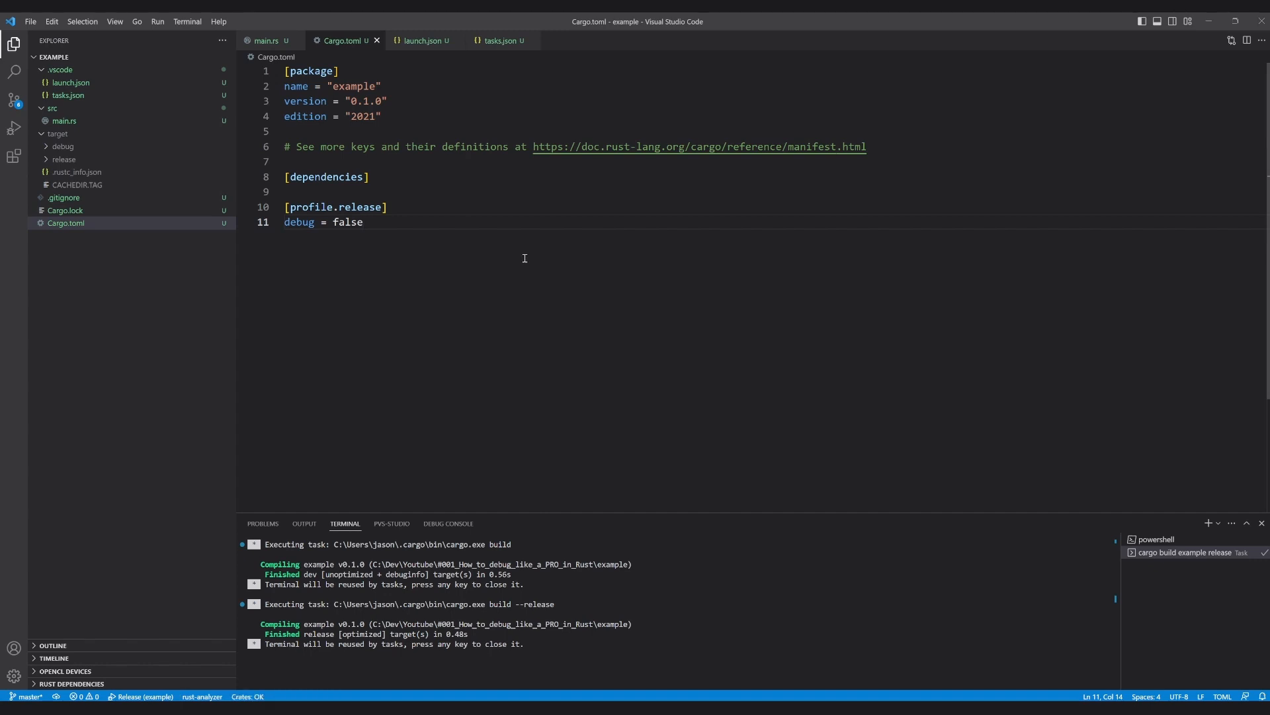
Add [profile.dev] with debug = true and set the release profile's debug to true as well
left_click(312, 191)
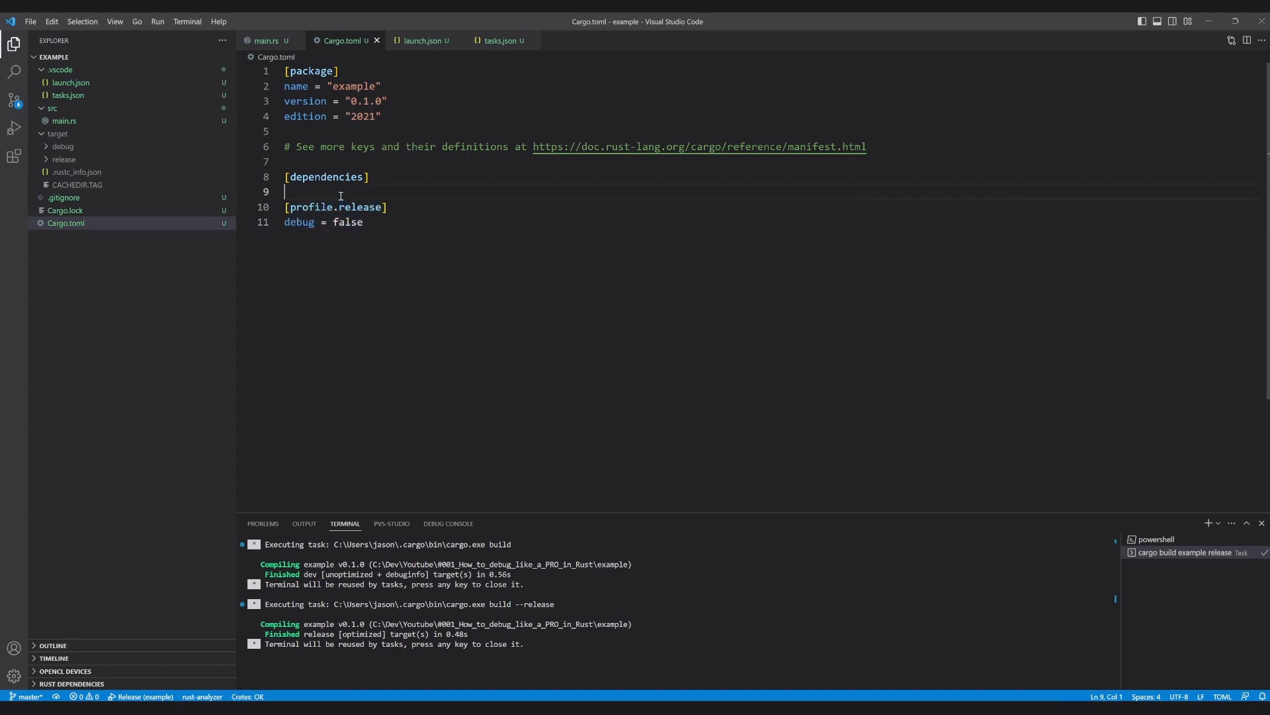
type("[profile.d]")
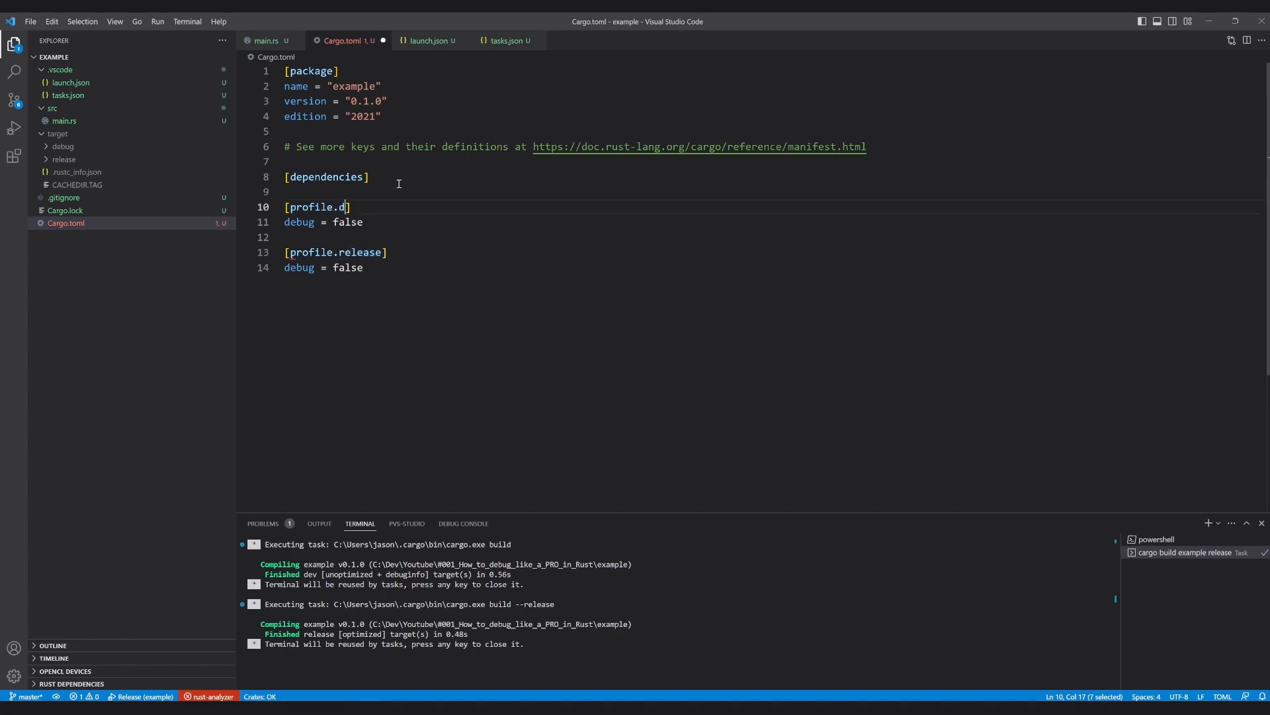
type("ev")
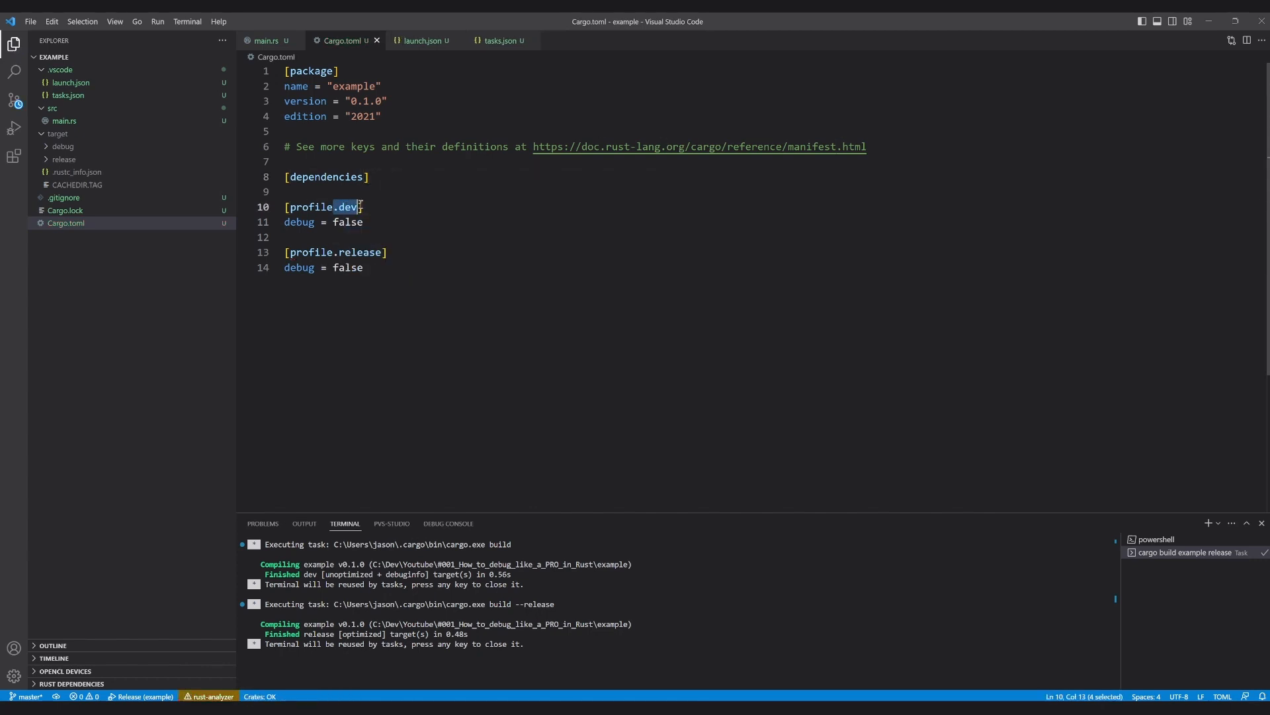
type("true")
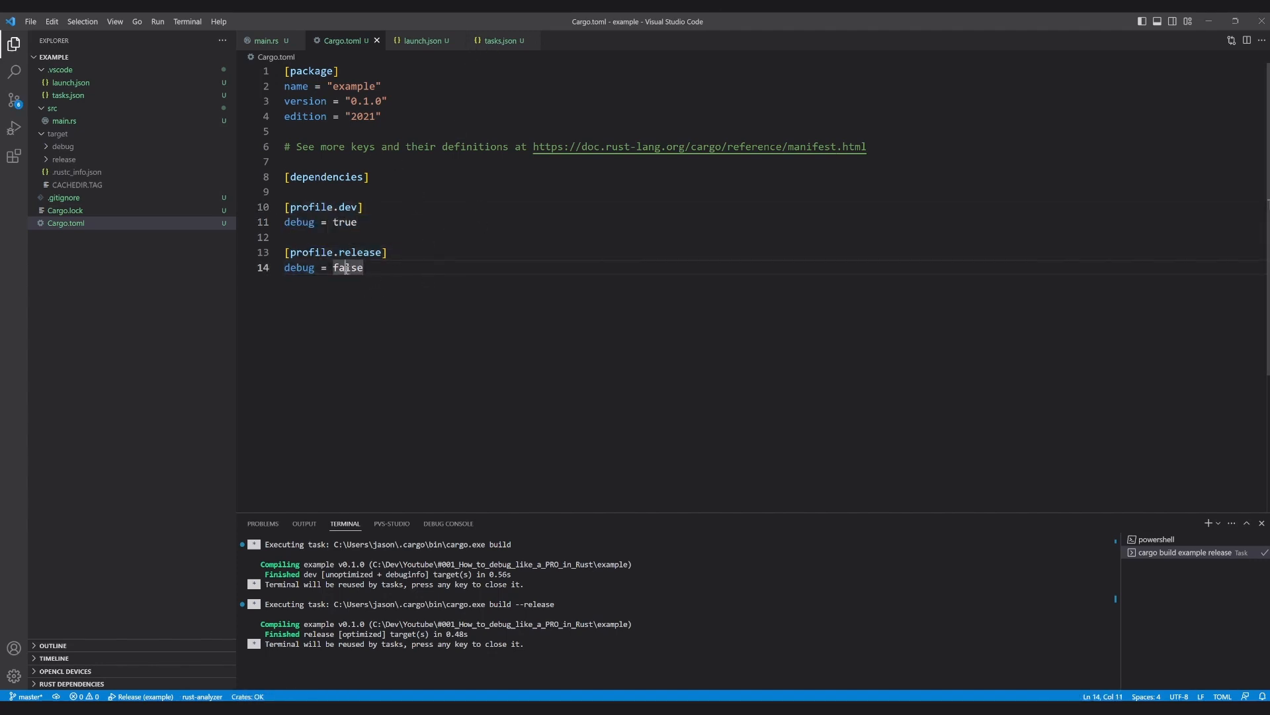
type("true")
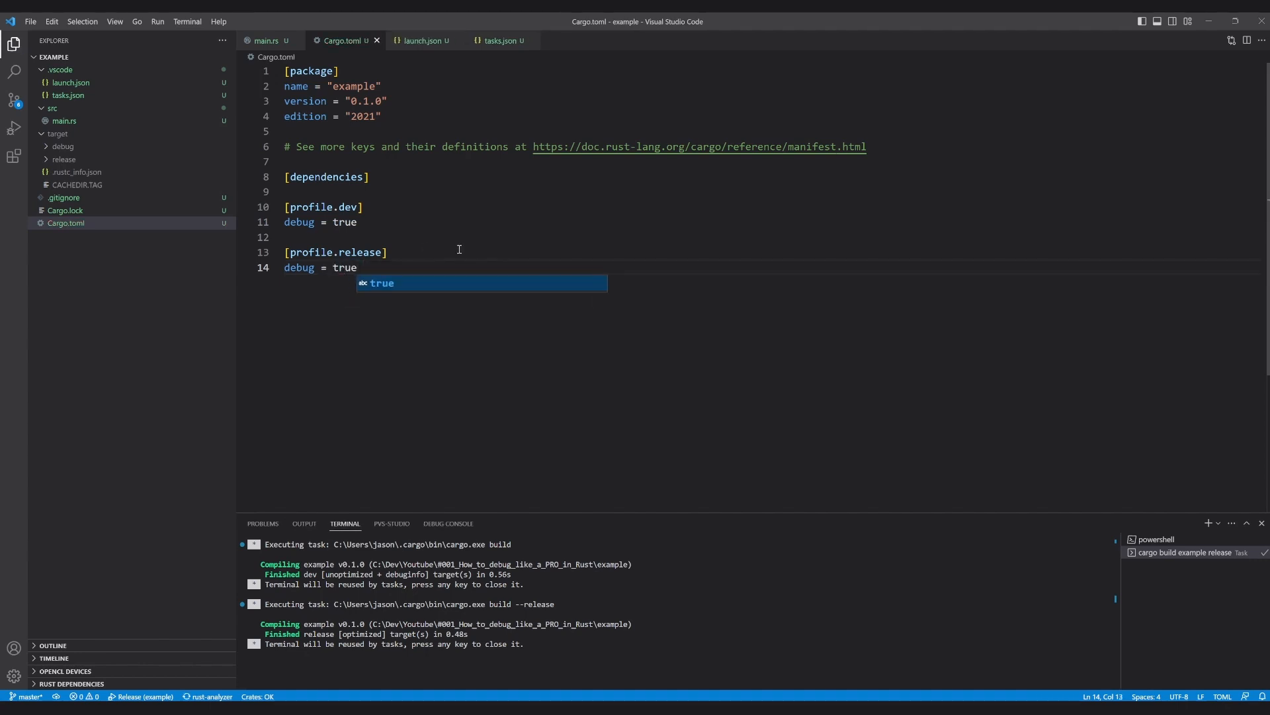
key("Escape")
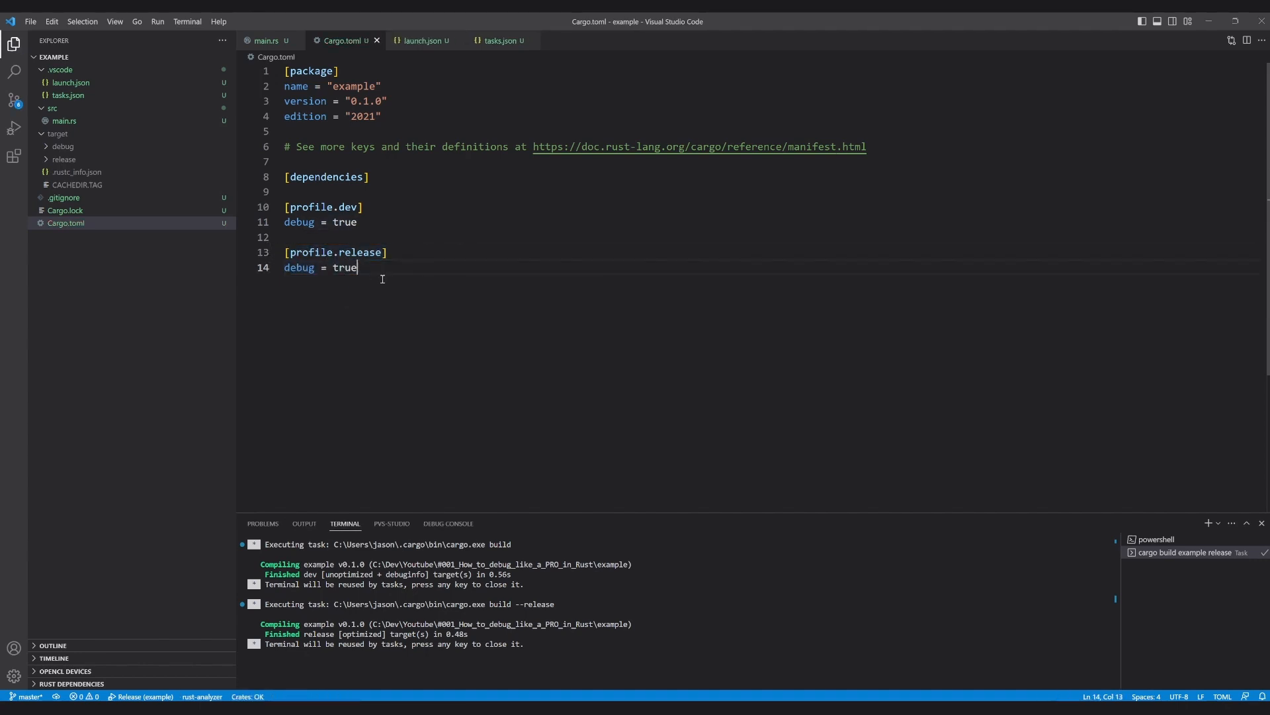
double_click(298, 267)
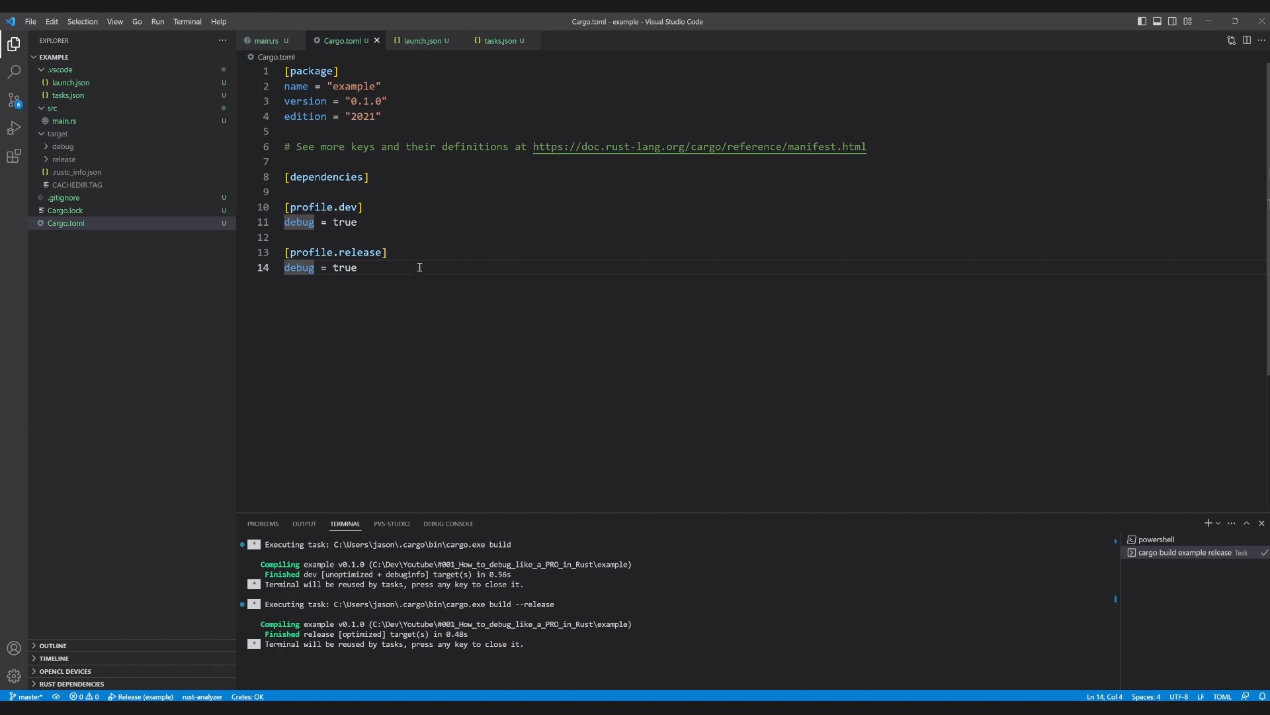
mouse_move(461, 236)
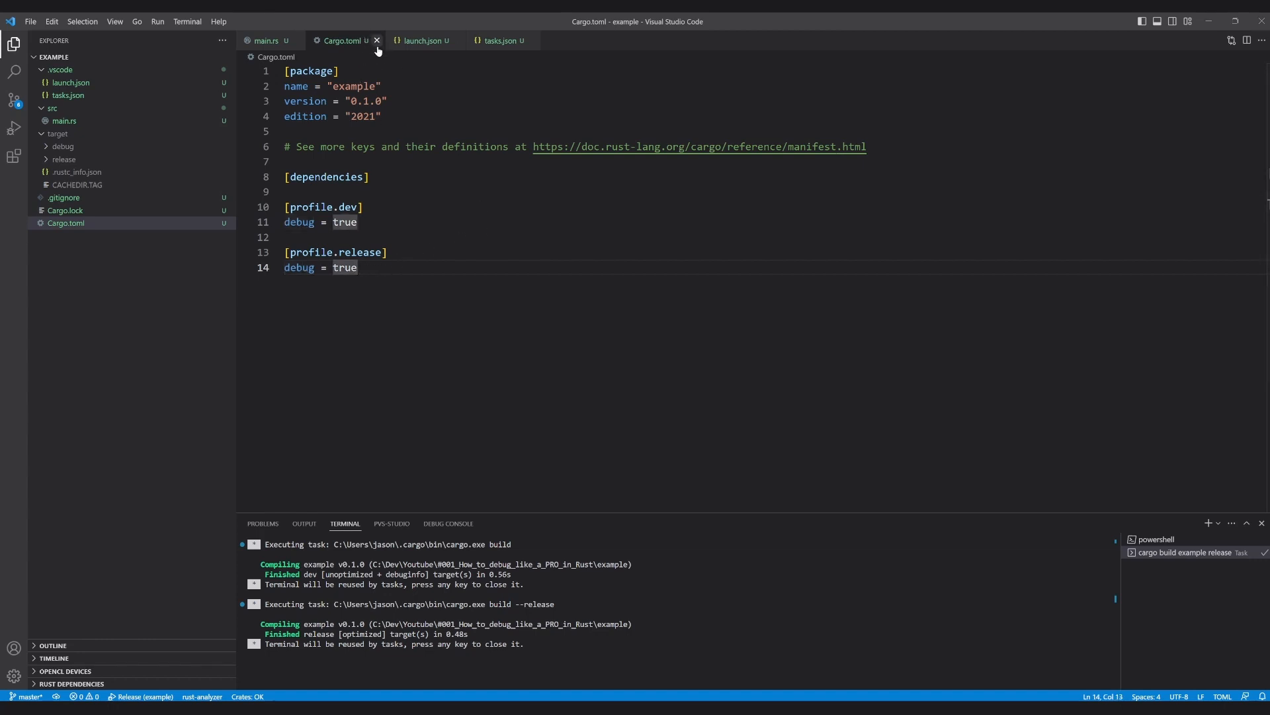
Change line 5 to result += i * i after stopping the Release run, save, and relaunch debugging
left_click(13, 128)
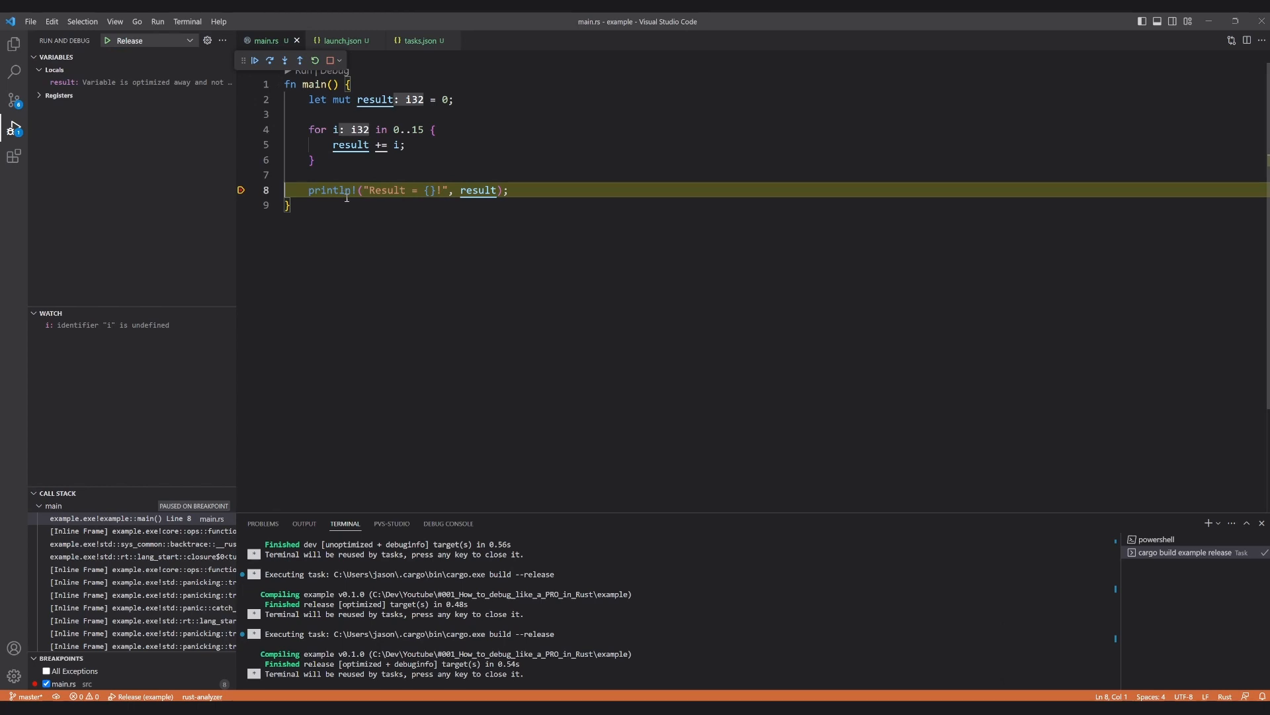
left_click(405, 145)
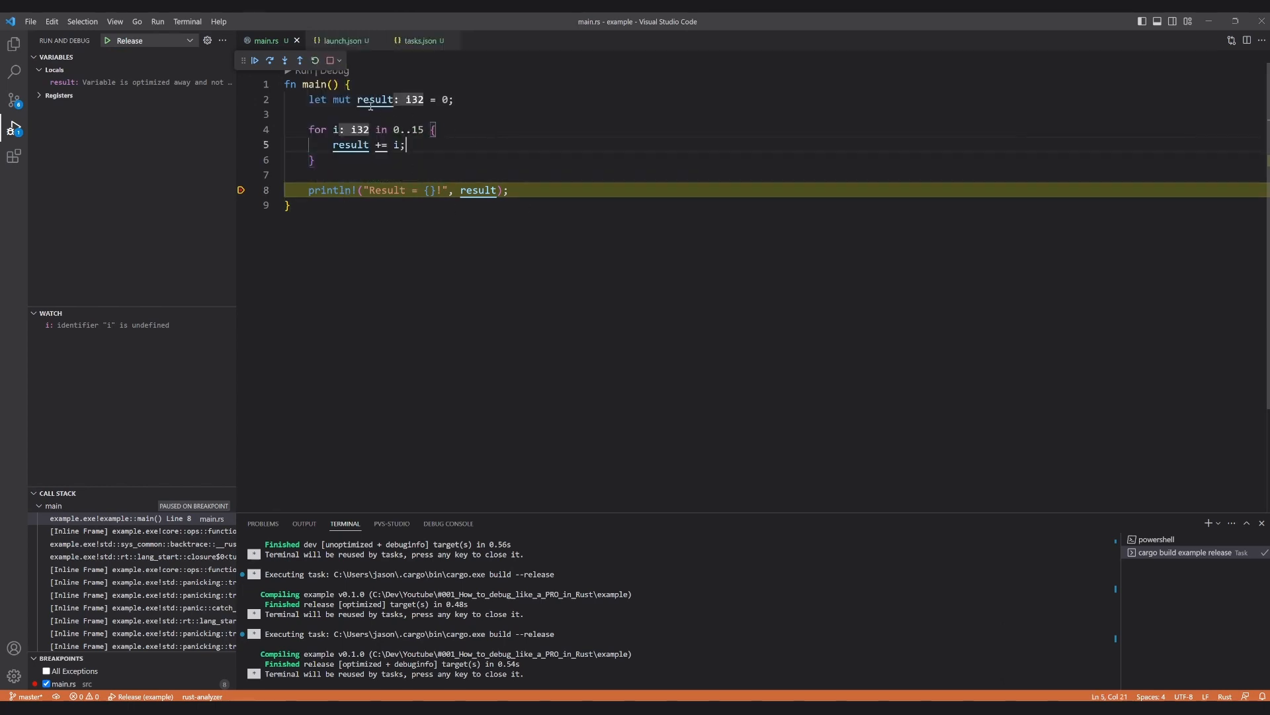
mouse_move(407, 197)
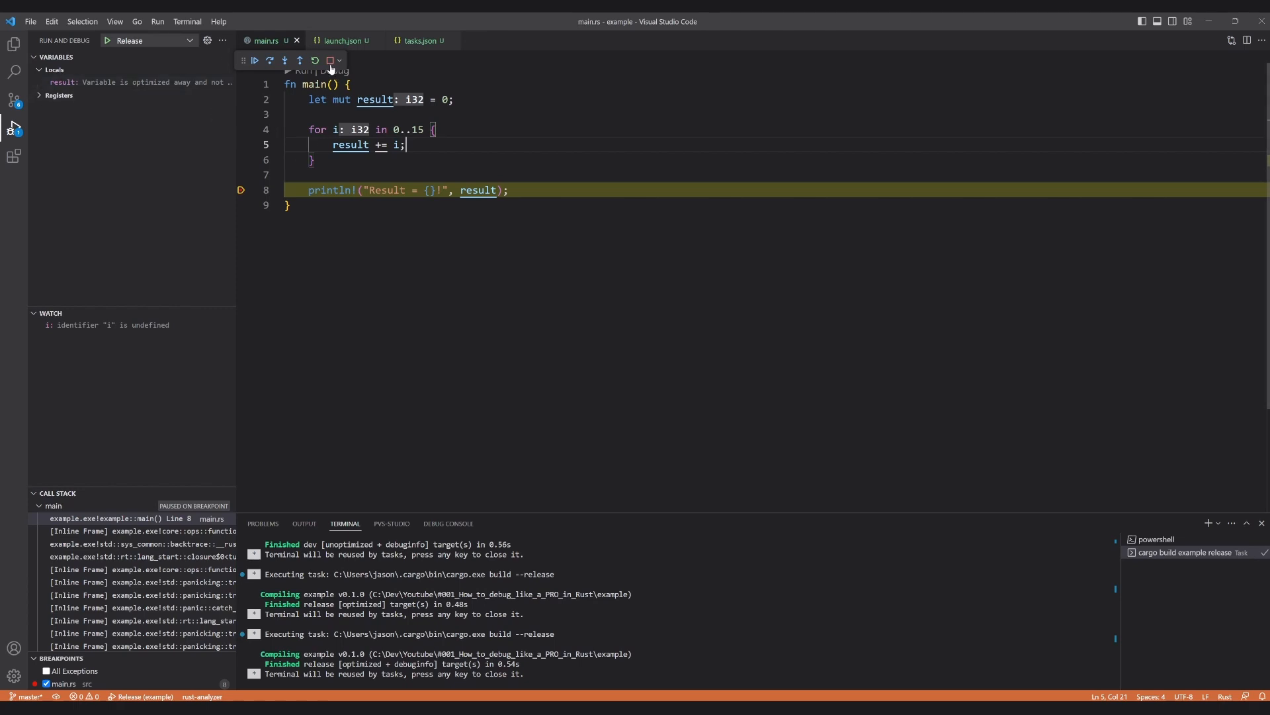
left_click(331, 59)
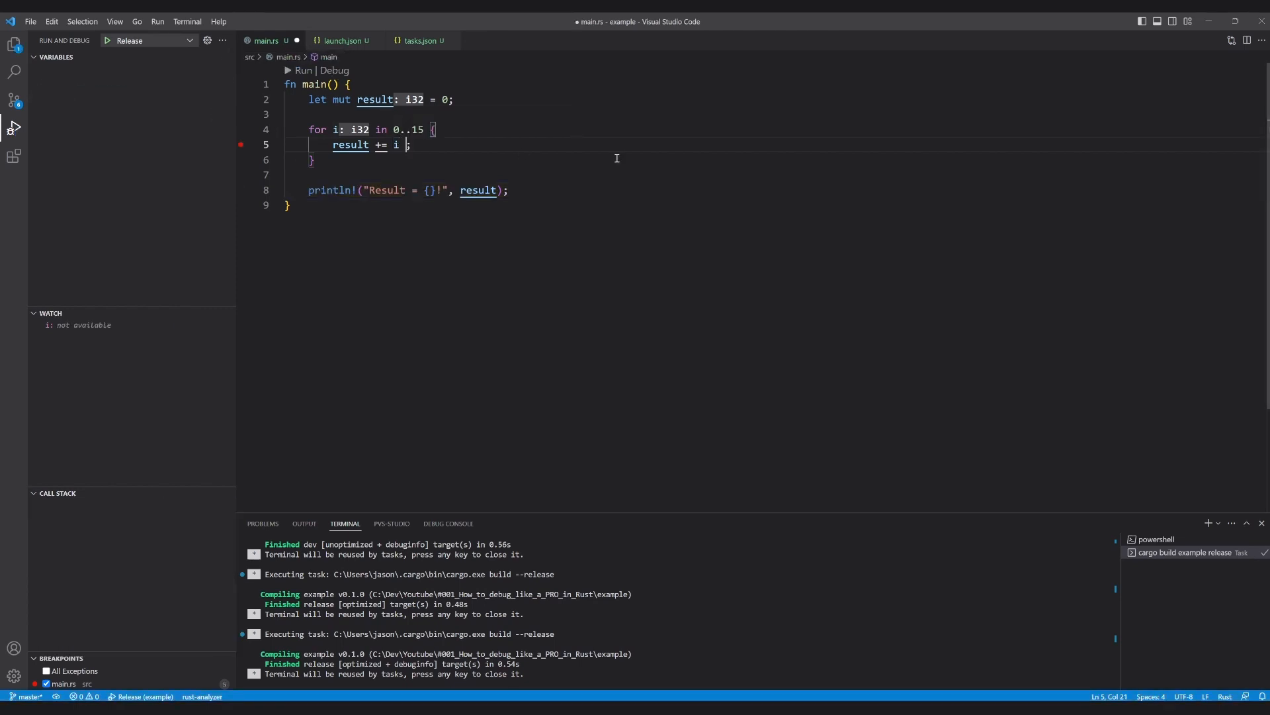
type("* i")
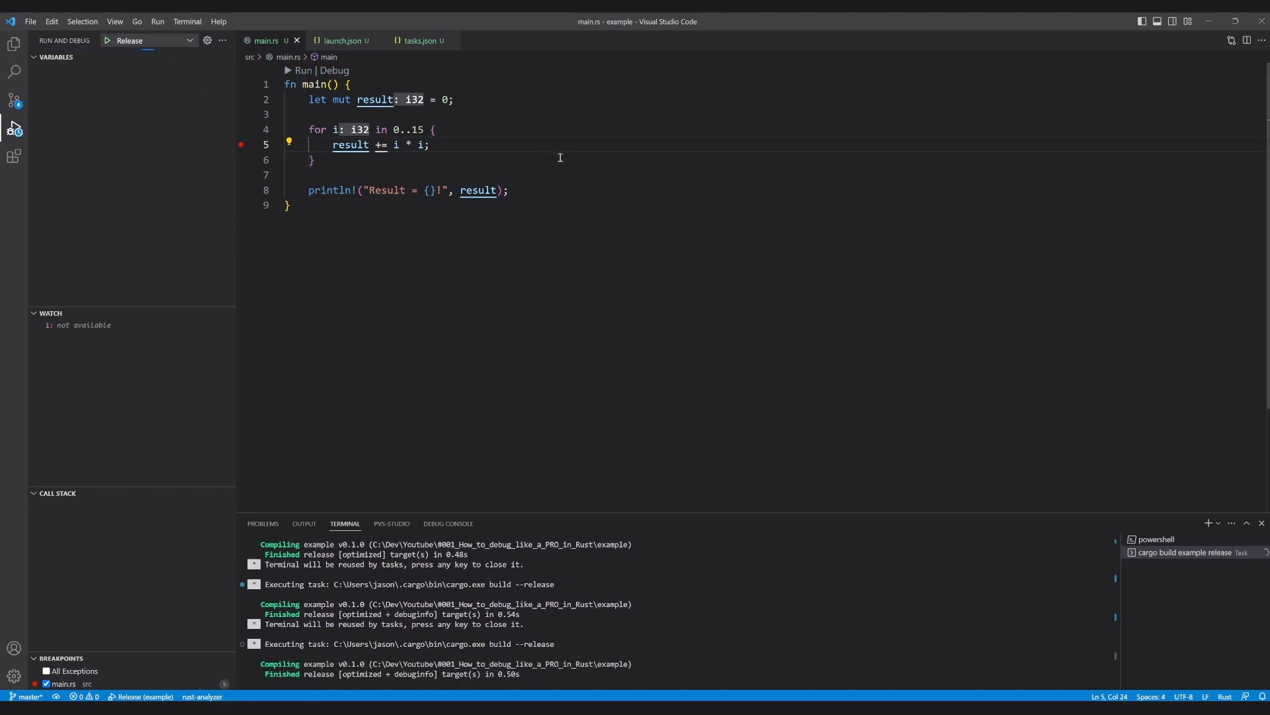
left_click(106, 40)
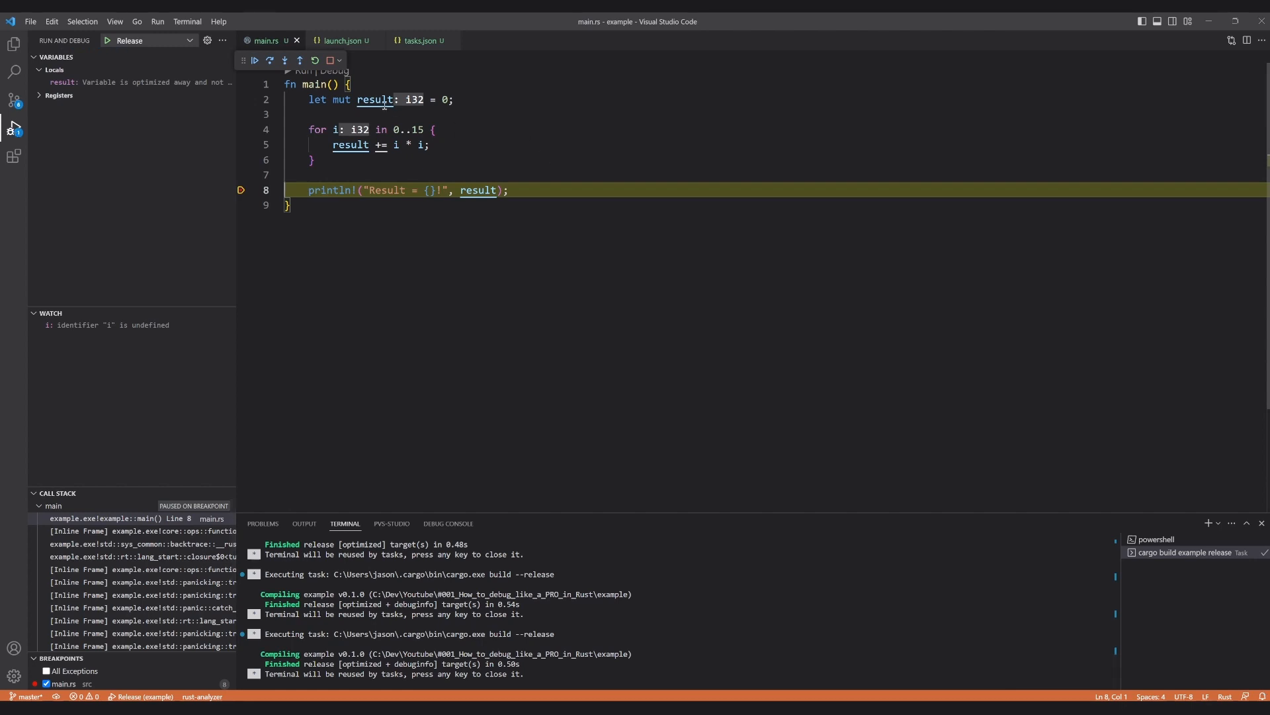
mouse_move(329, 59)
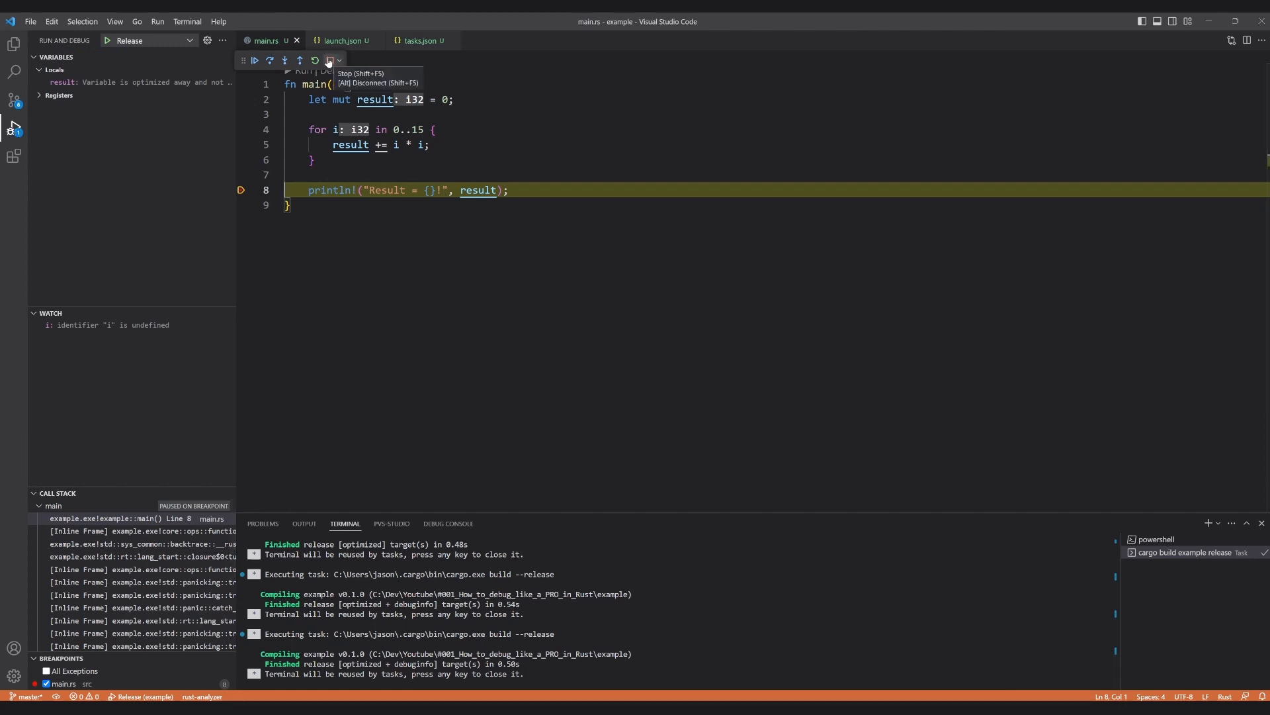
Stop the Release run, select the Debug launch configuration, undo the i * i edit, and start debugging
left_click(154, 41)
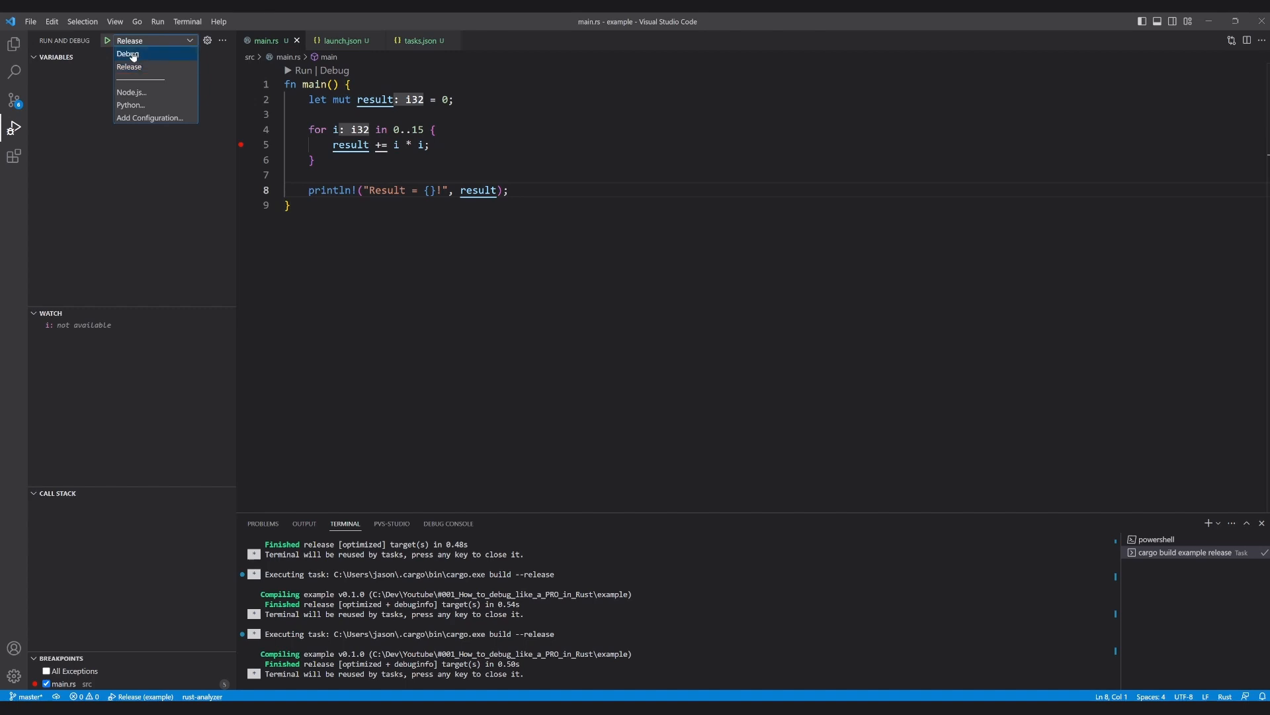
left_click(127, 52)
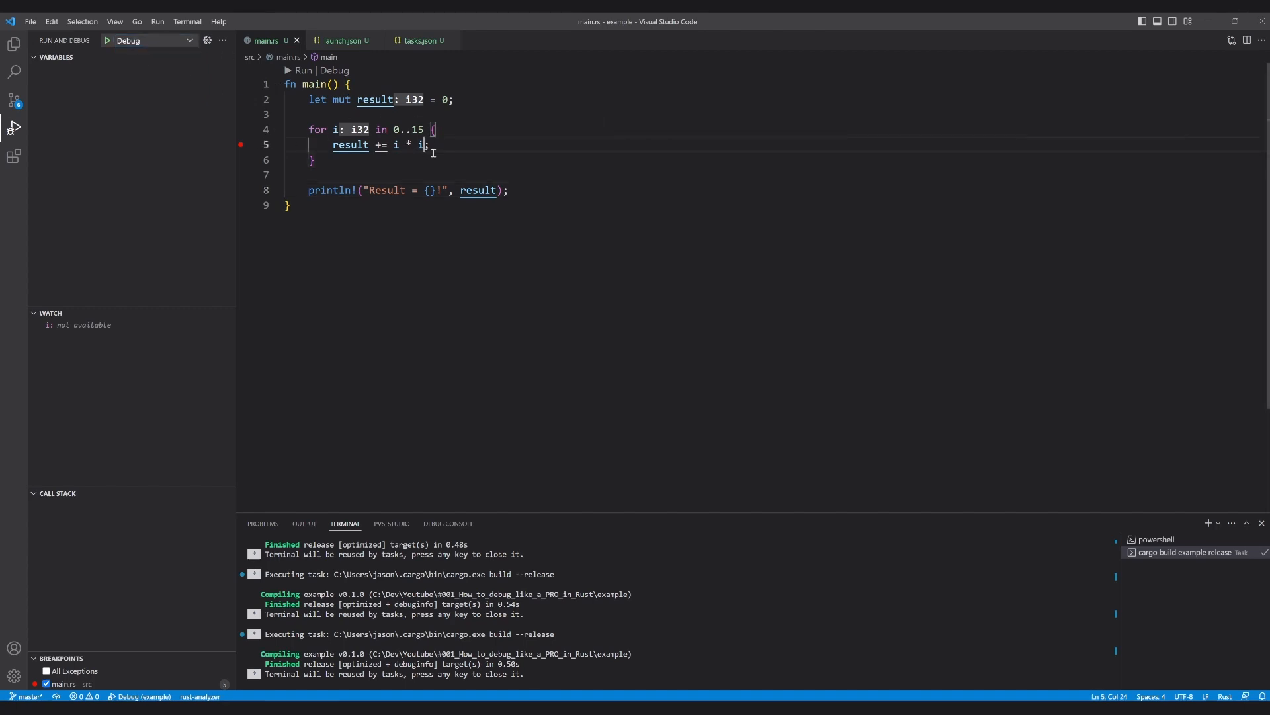
mouse_move(592, 154)
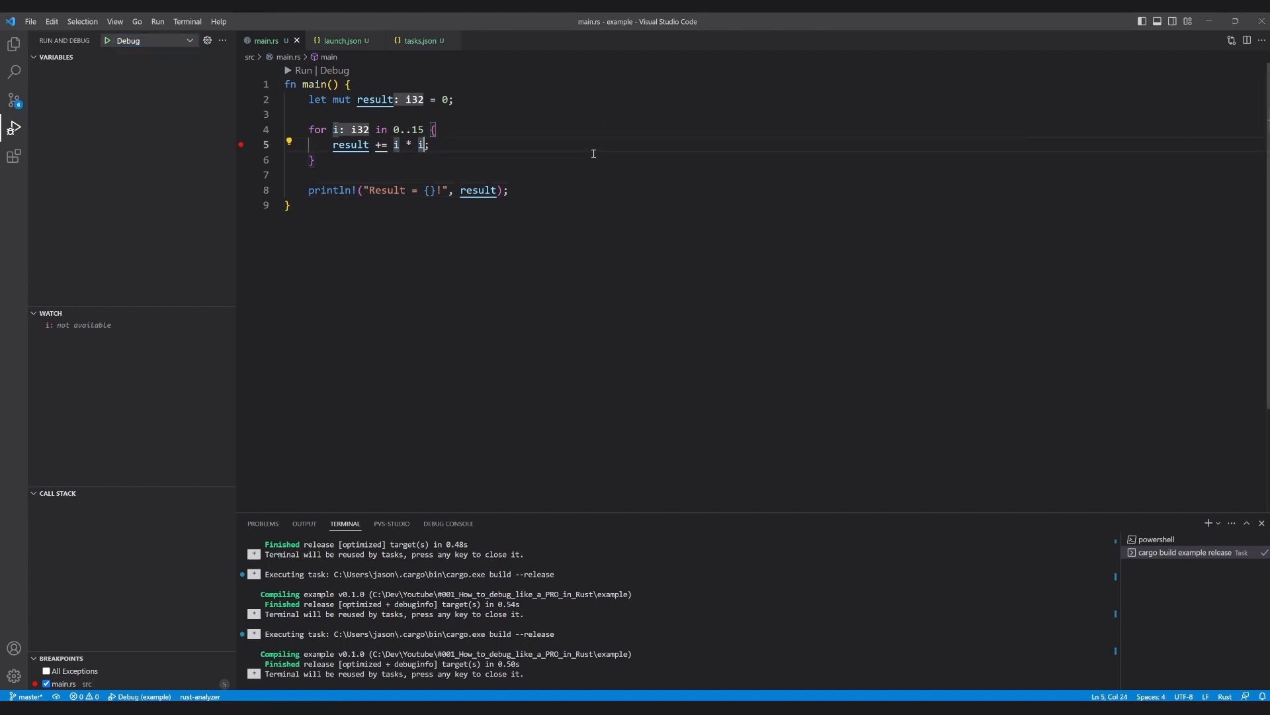
key("BackSpace")
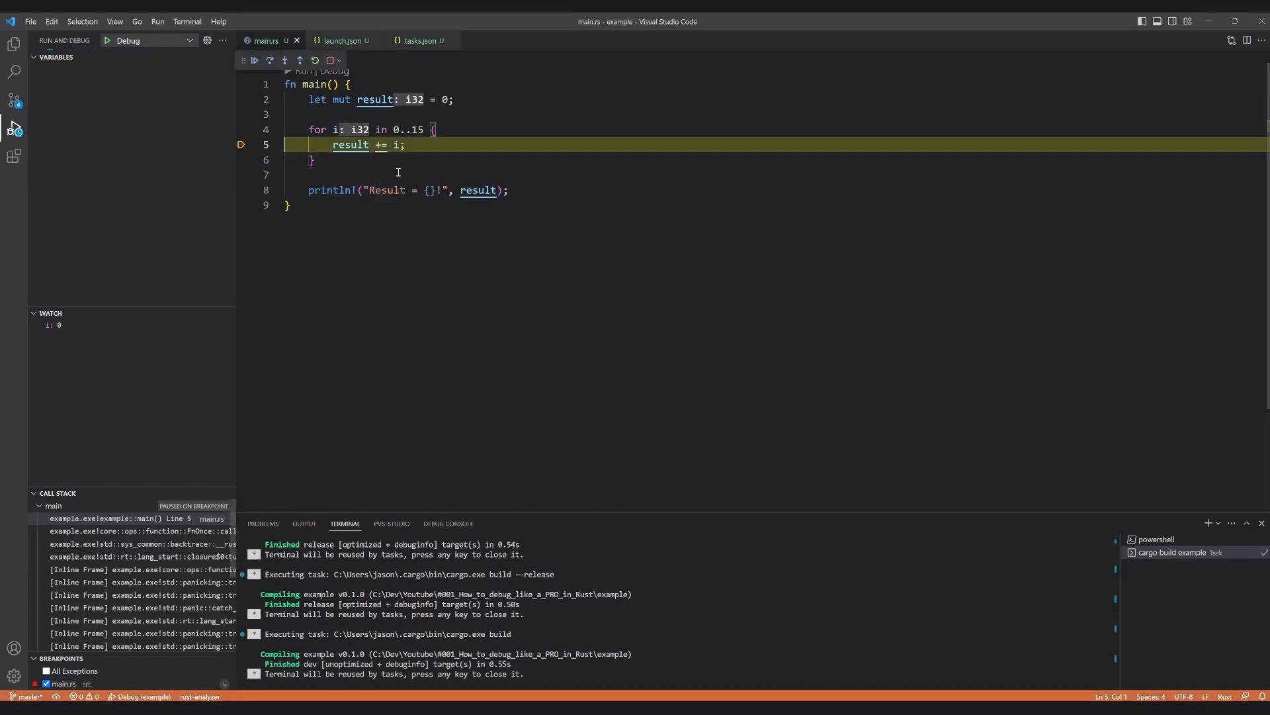
Continue through the loop iterations, watching i reach 14 and result 91, until the program exits
left_click(56, 57)
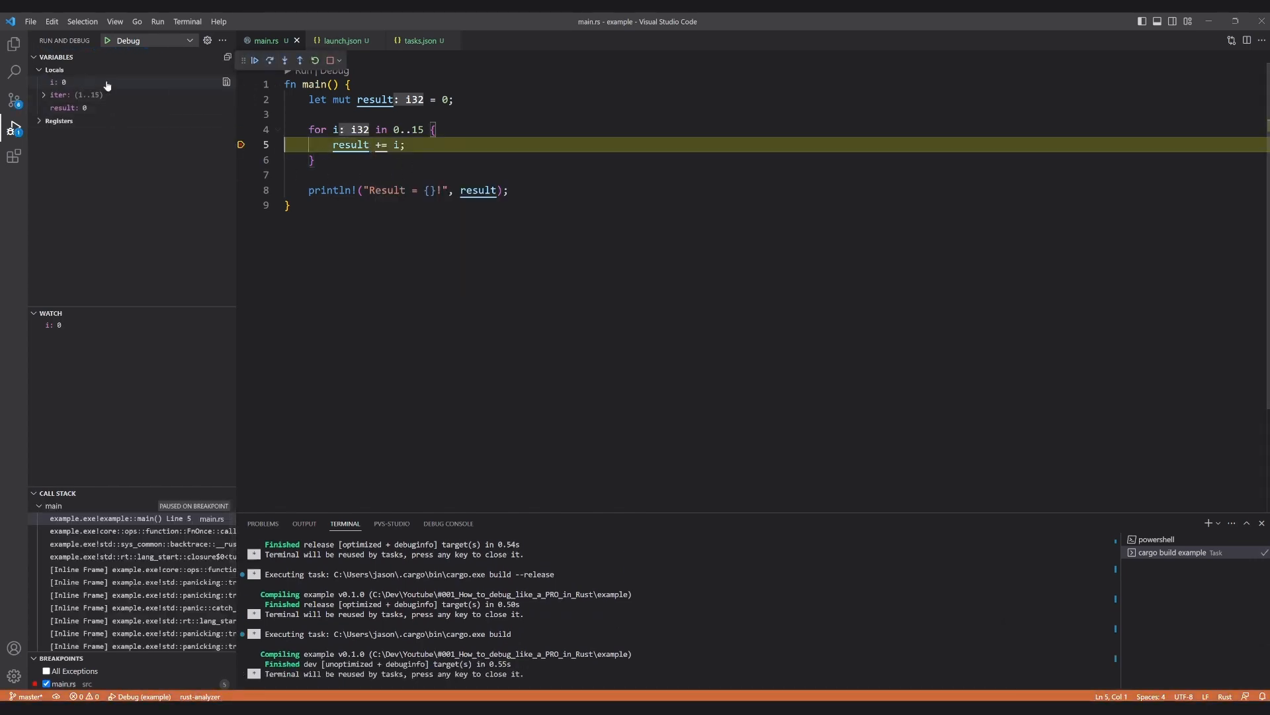
left_click(268, 60)
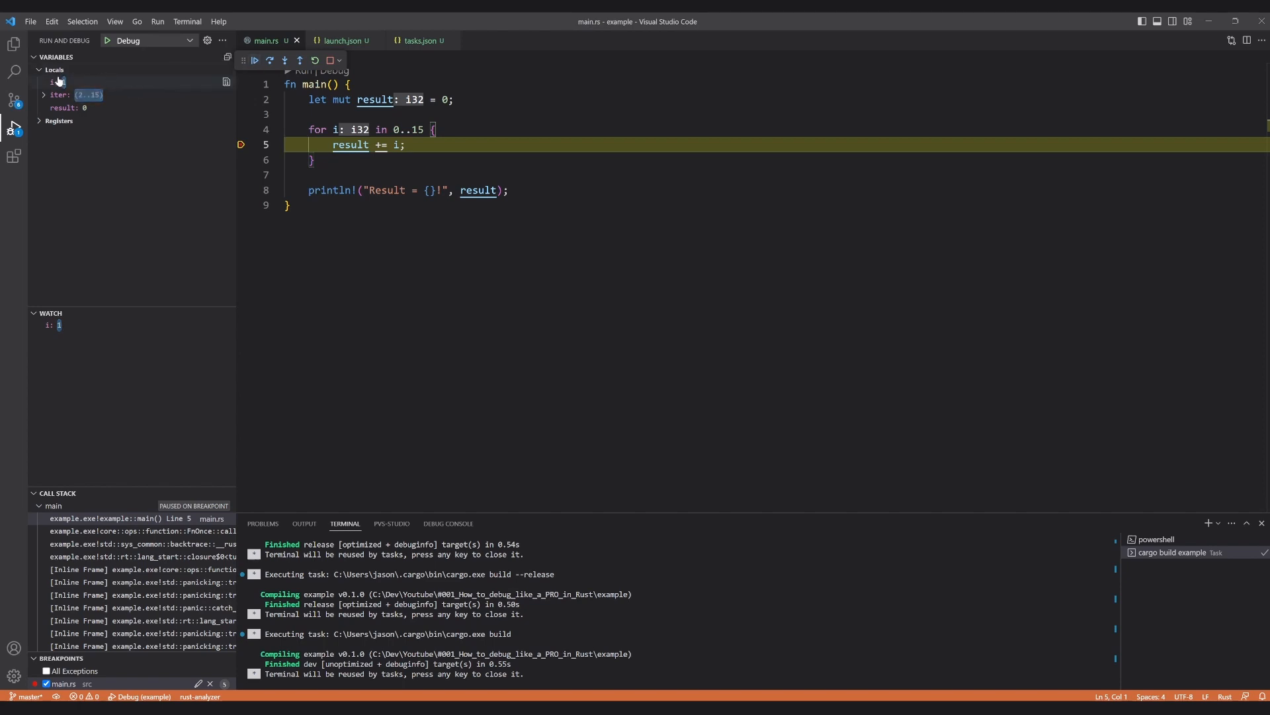
left_click(254, 60)
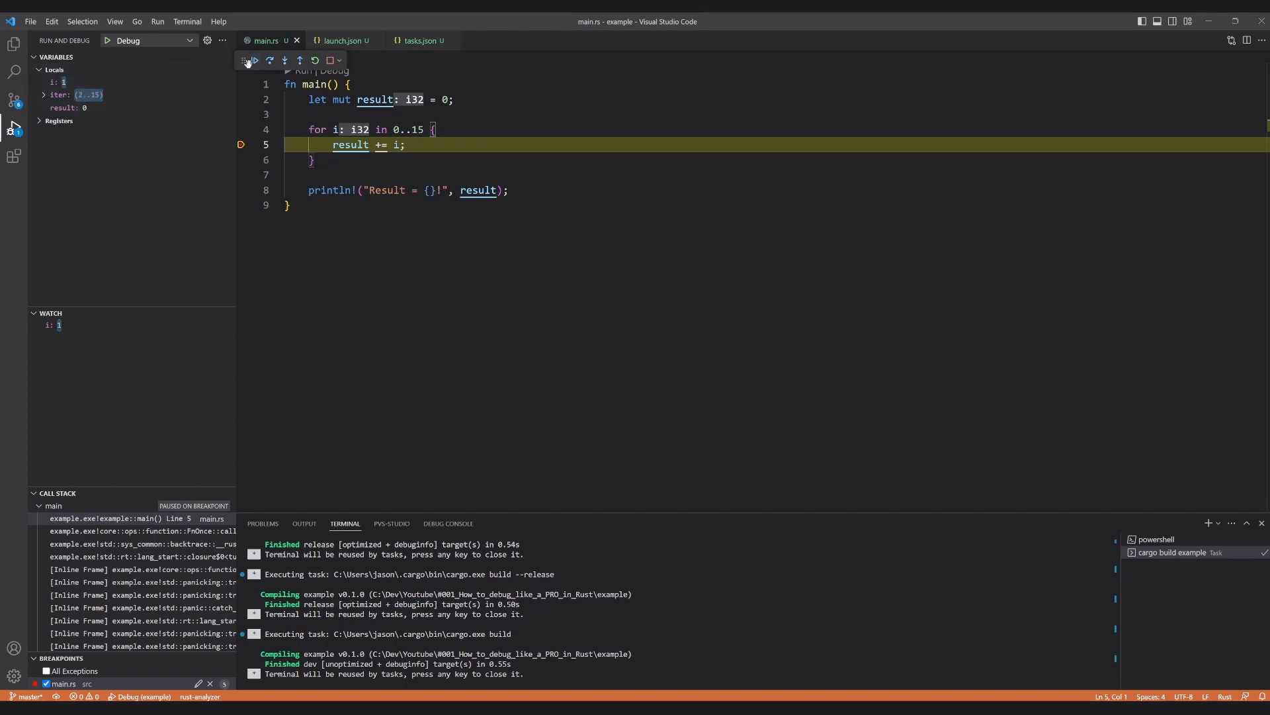
left_click(248, 59)
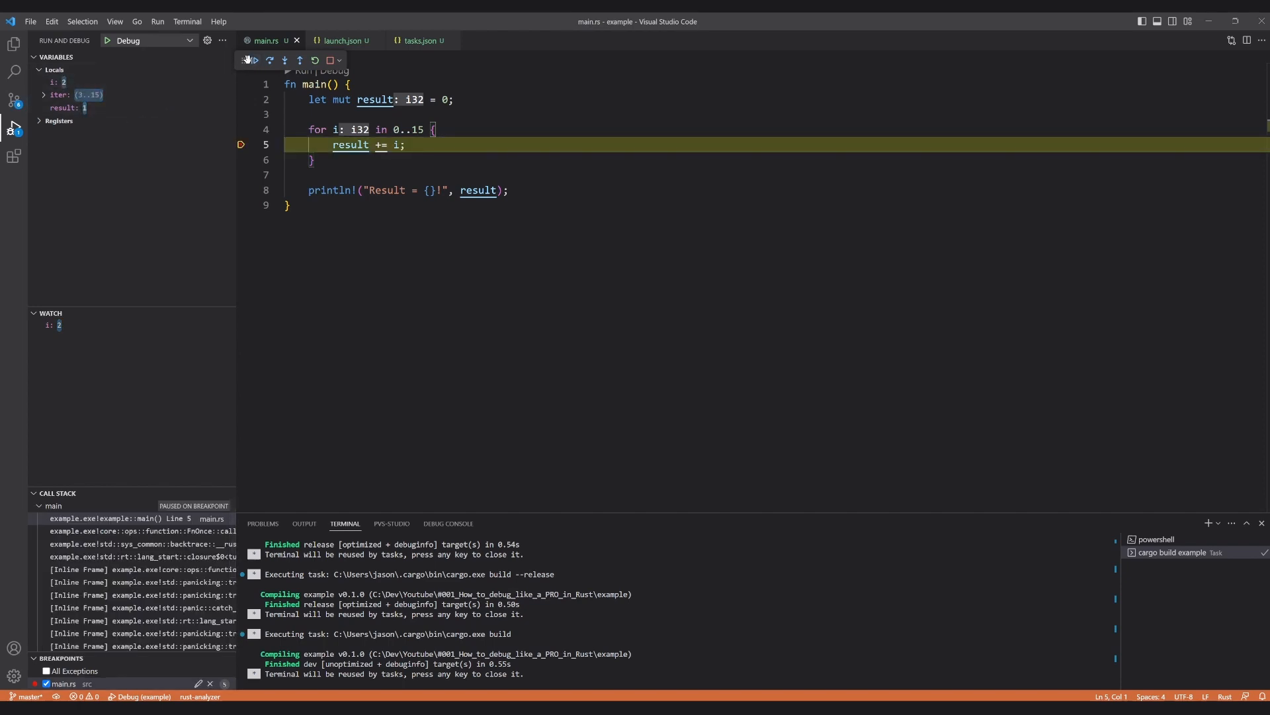
left_click(248, 59)
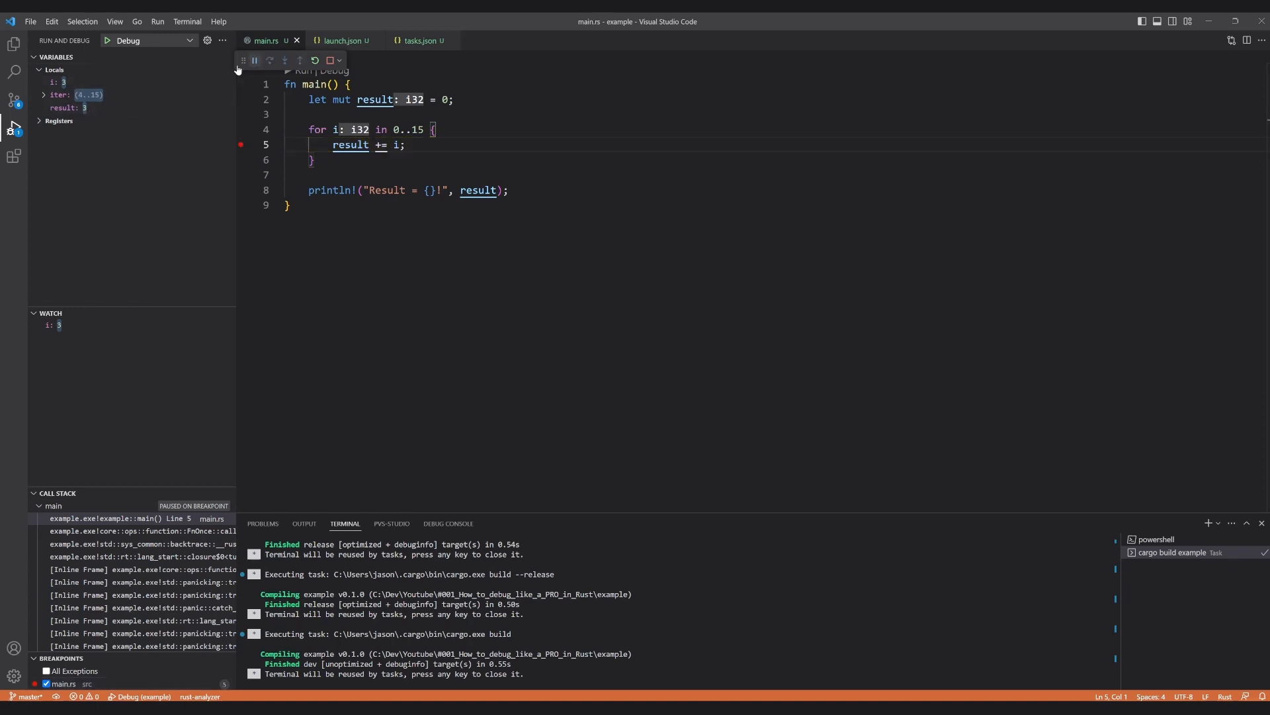
left_click(270, 61)
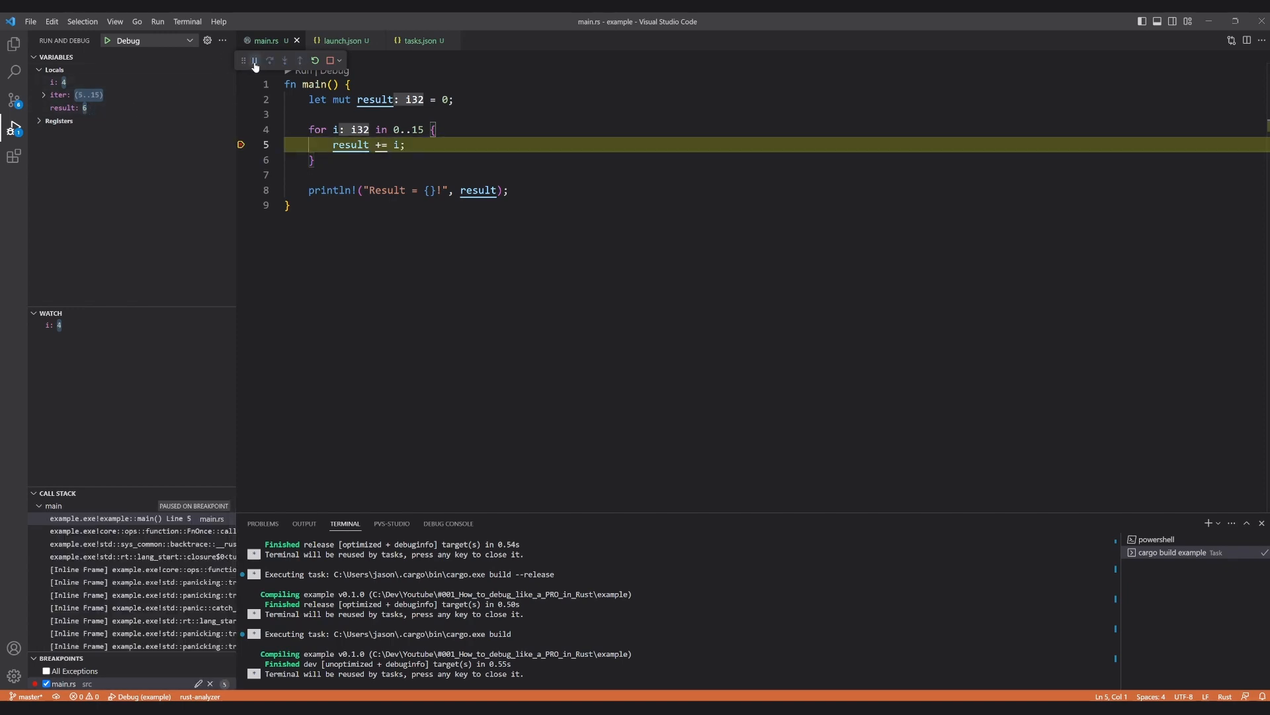
left_click(268, 59)
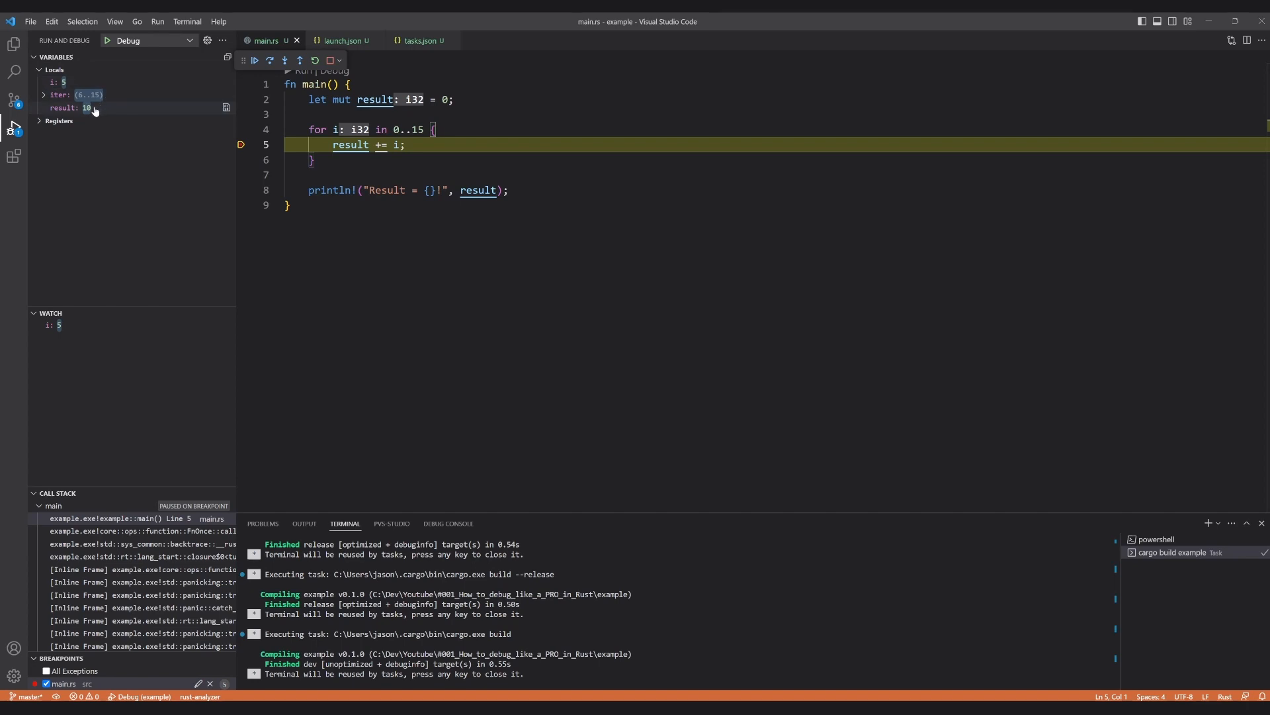
mouse_move(367, 111)
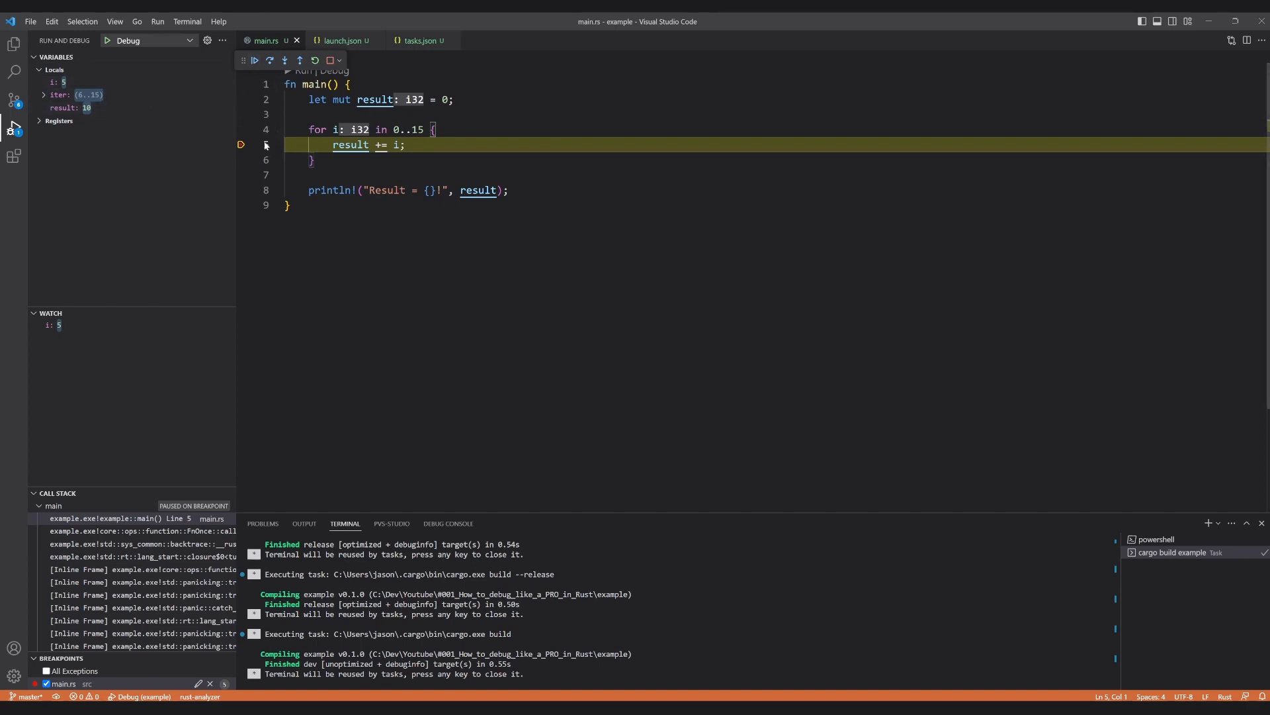
left_click(254, 60)
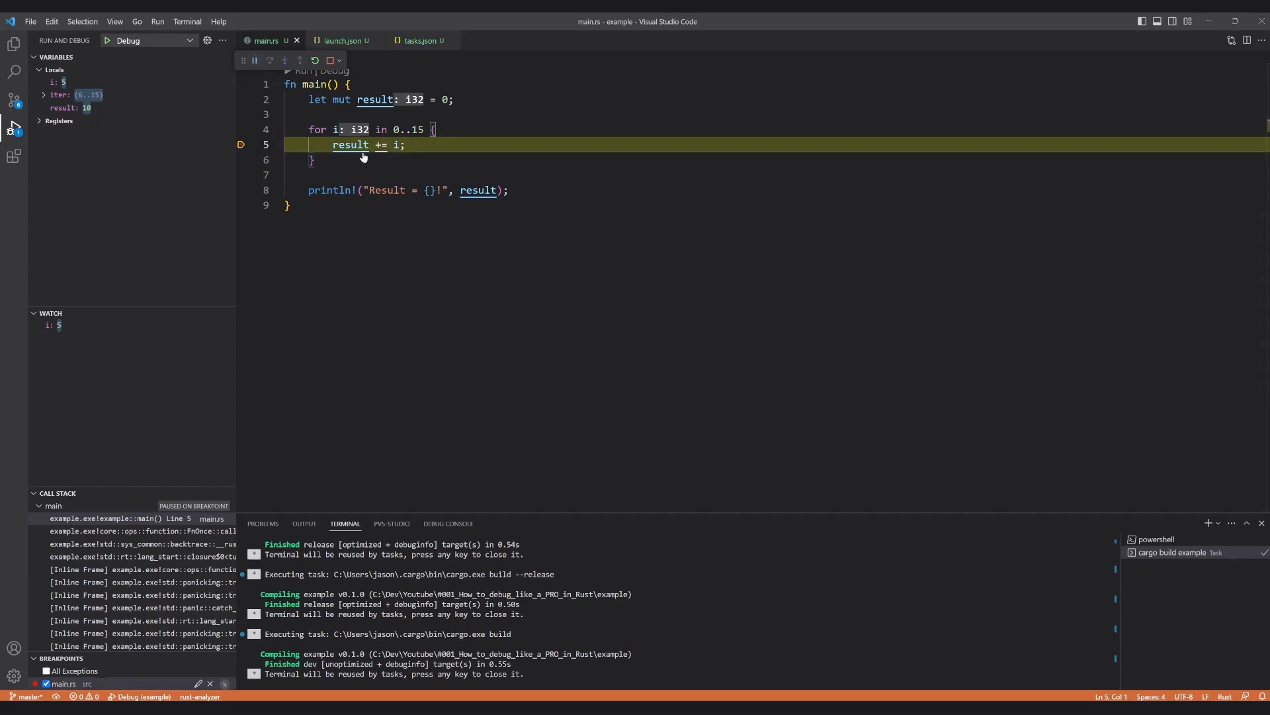
left_click(254, 59)
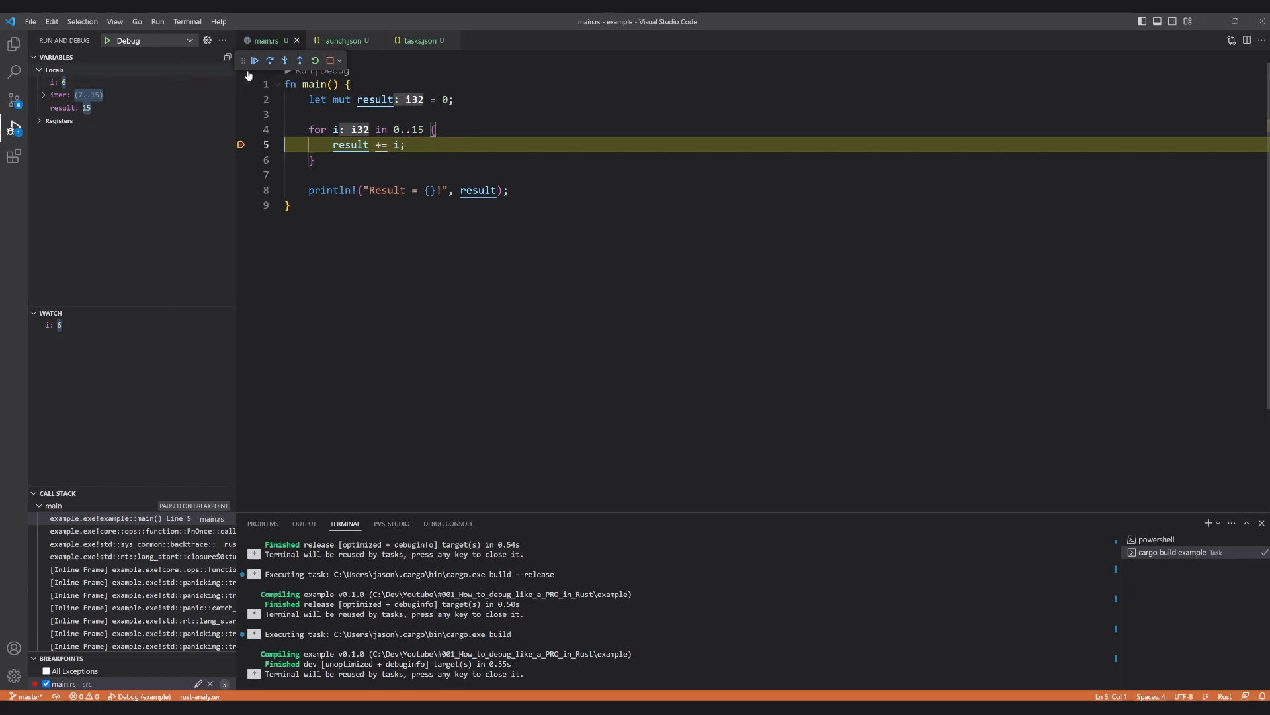
left_click(254, 60)
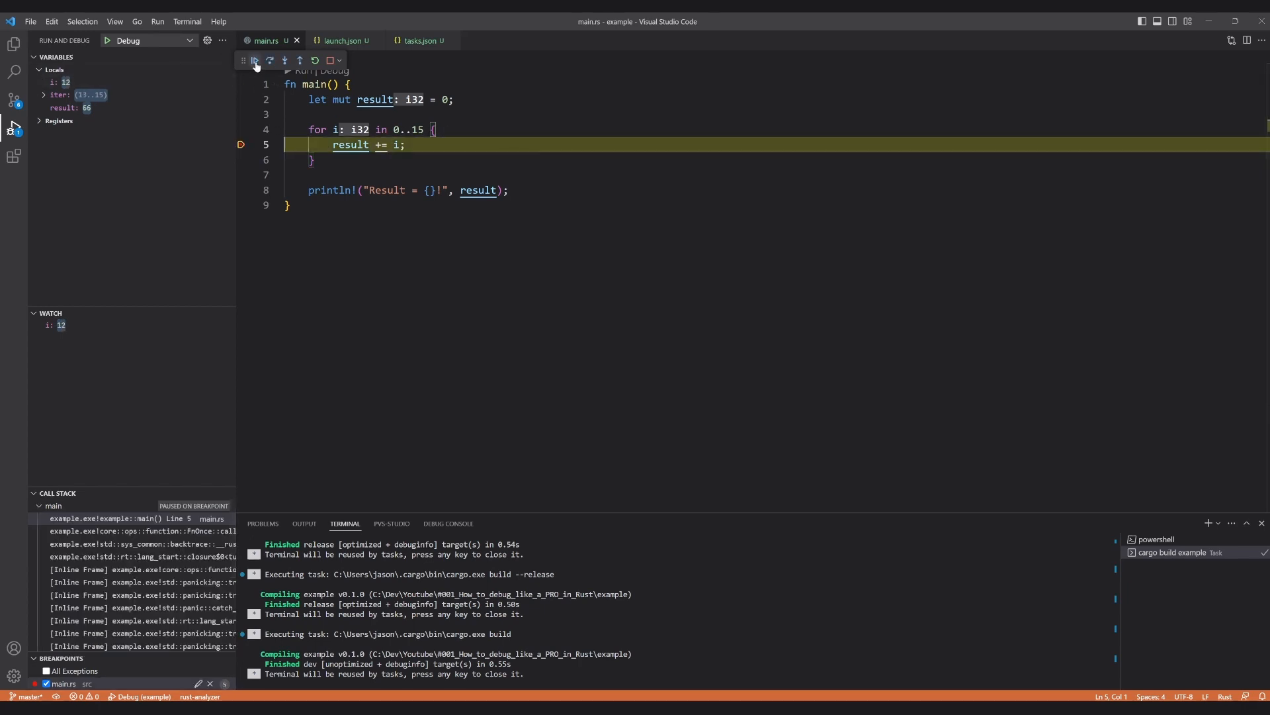
left_click(254, 59)
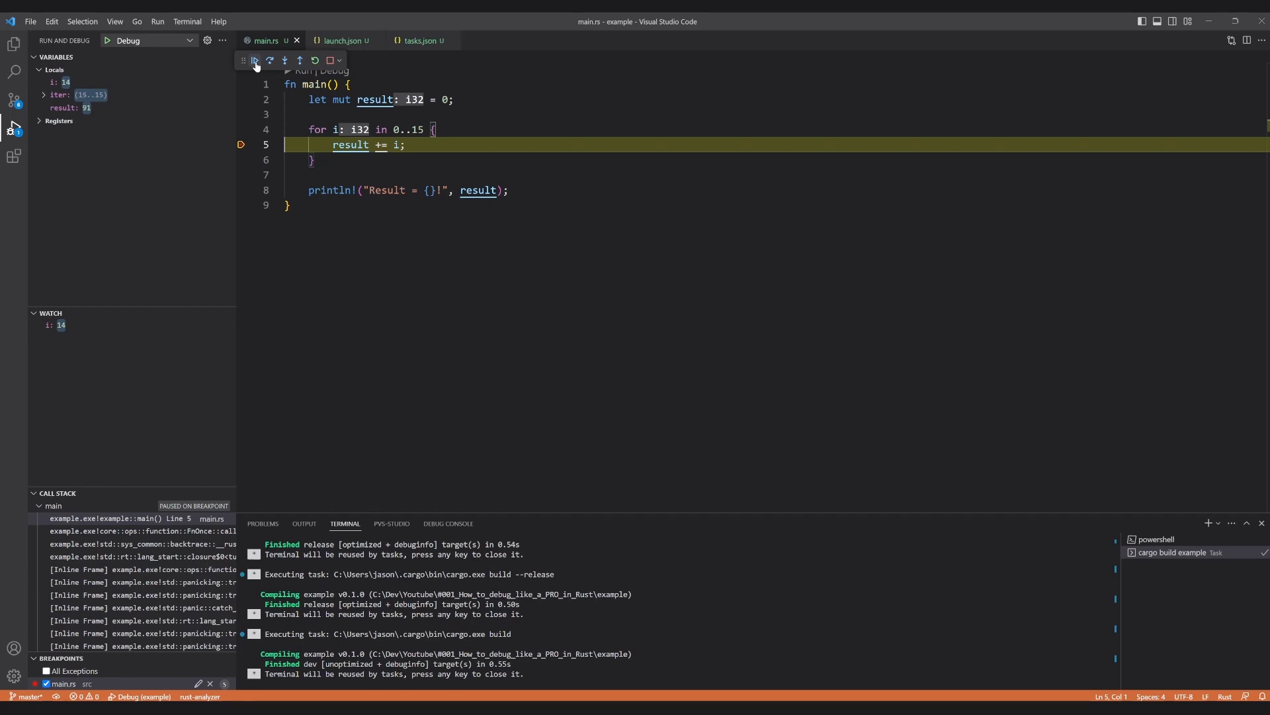
left_click(330, 59)
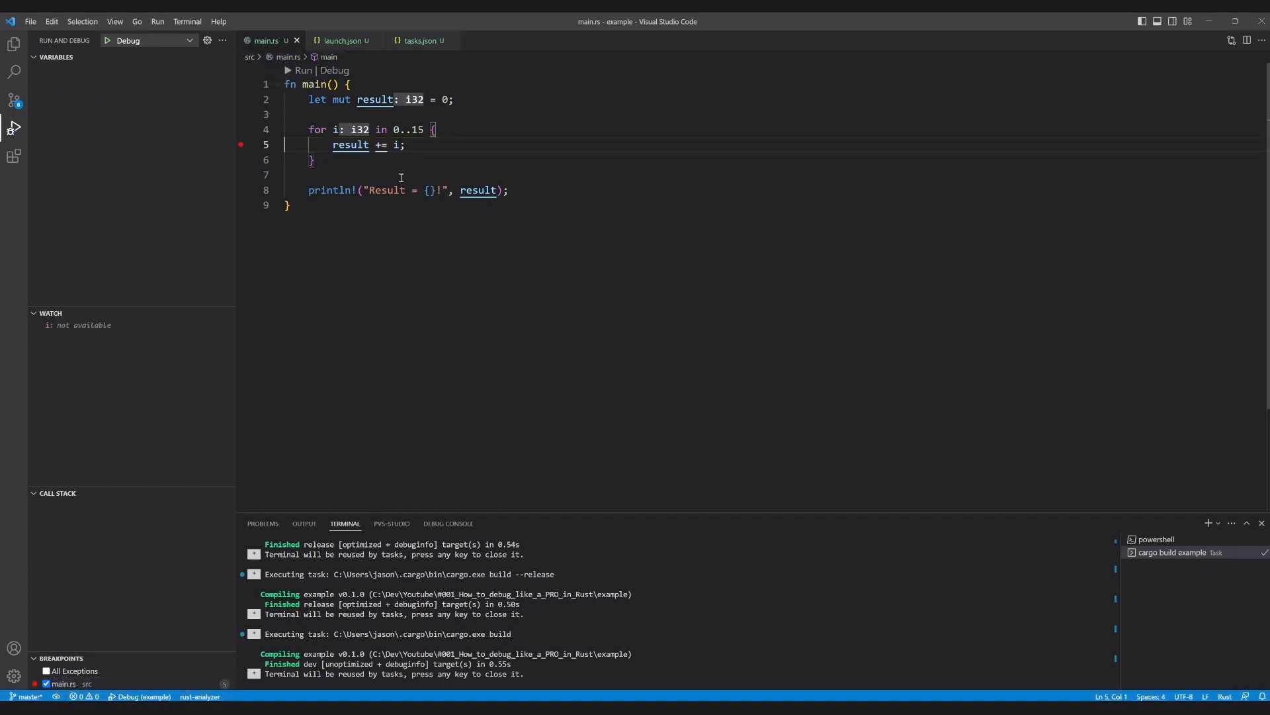
mouse_move(520, 168)
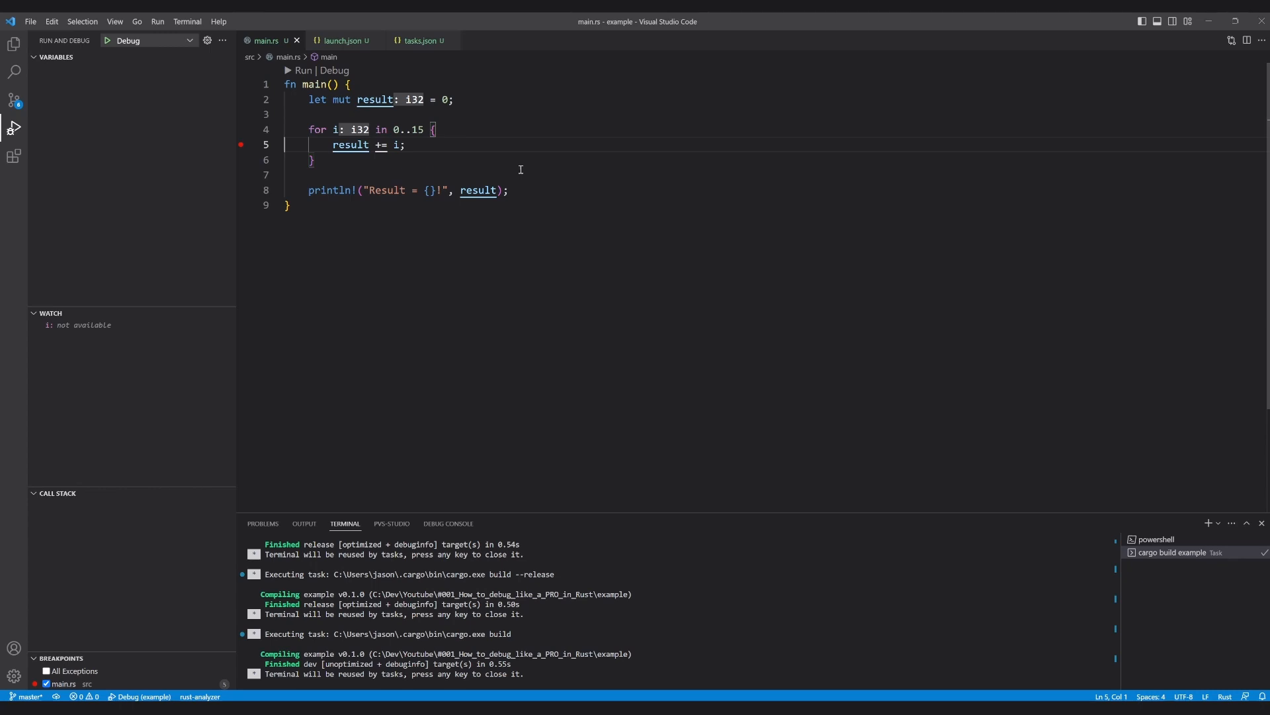
left_click(436, 128)
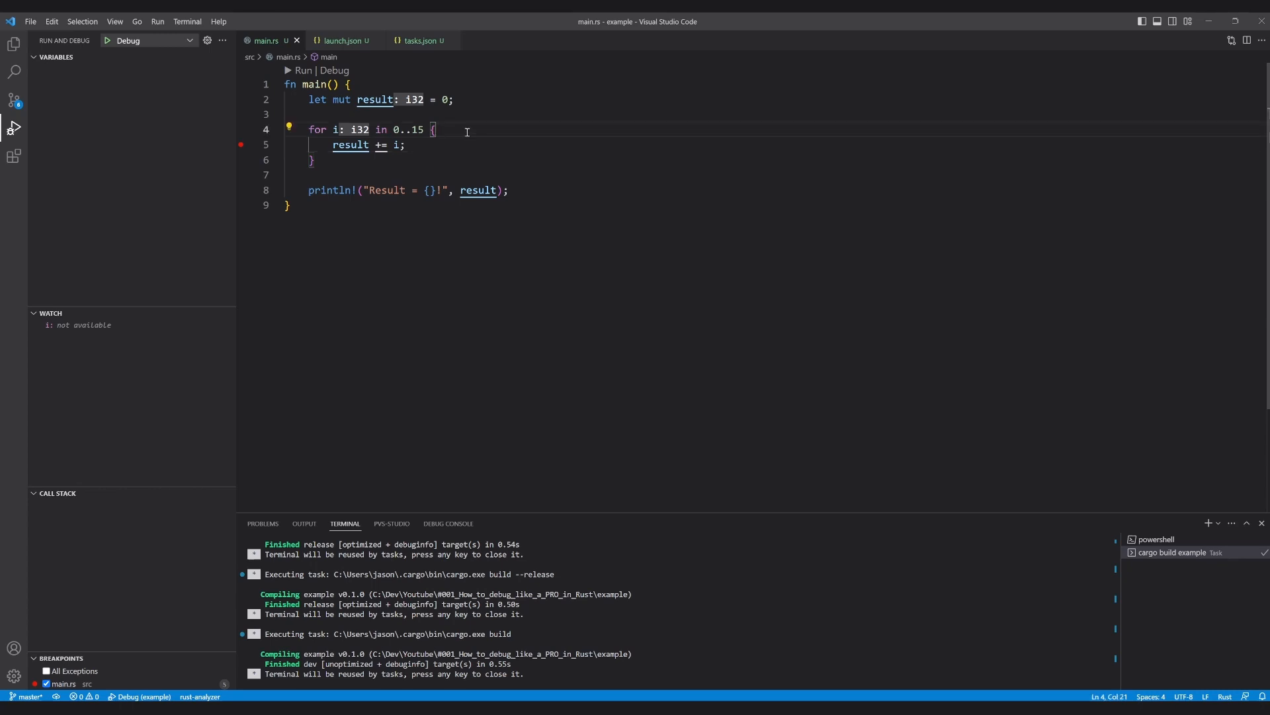